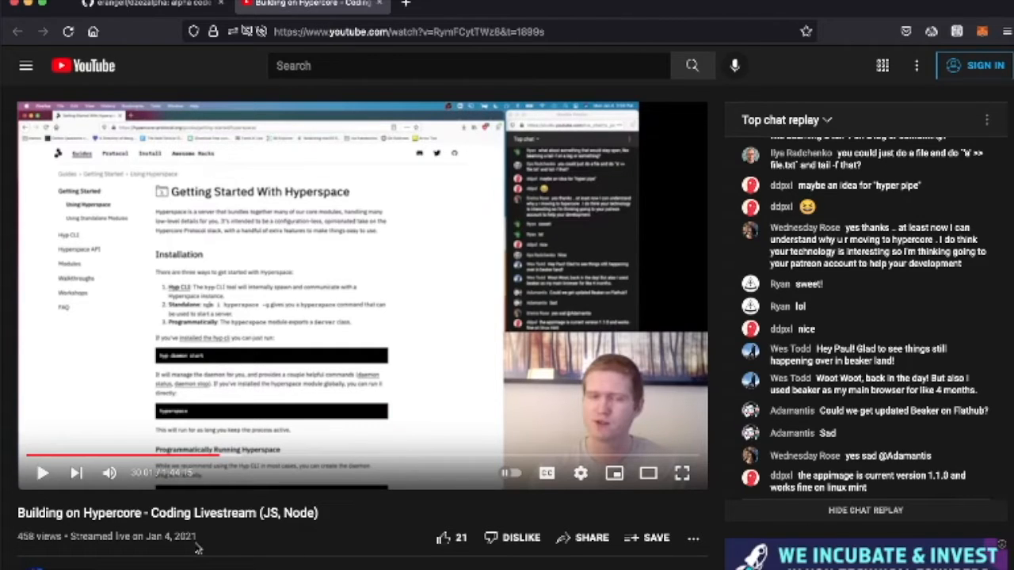
Step: Leave the Hypercore livestream and switch to the erangell/dzezalpha GitHub repository page
{"action": "left_click", "coordinate": [409, 32]}
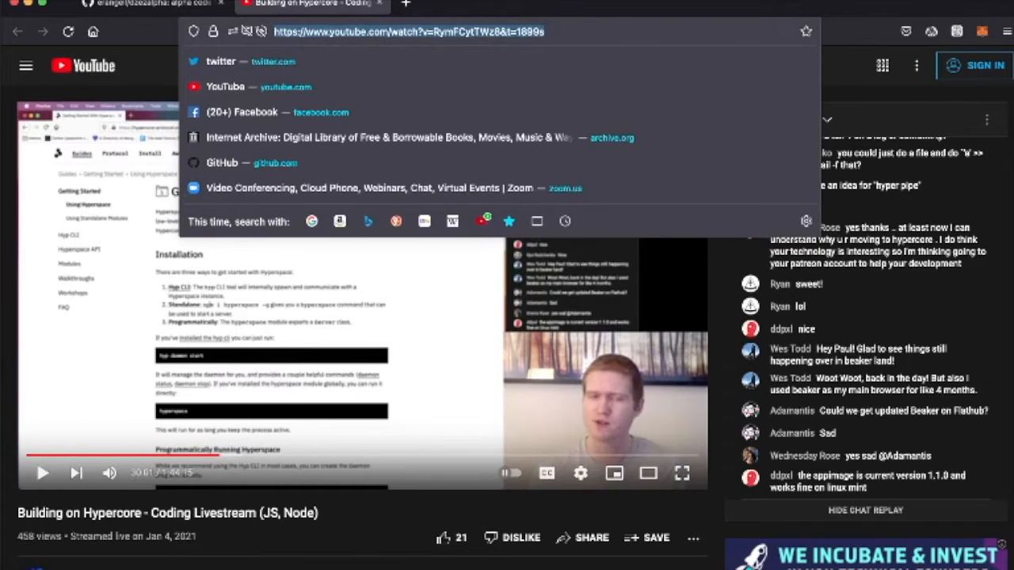
{"action": "left_click", "coordinate": [126, 6]}
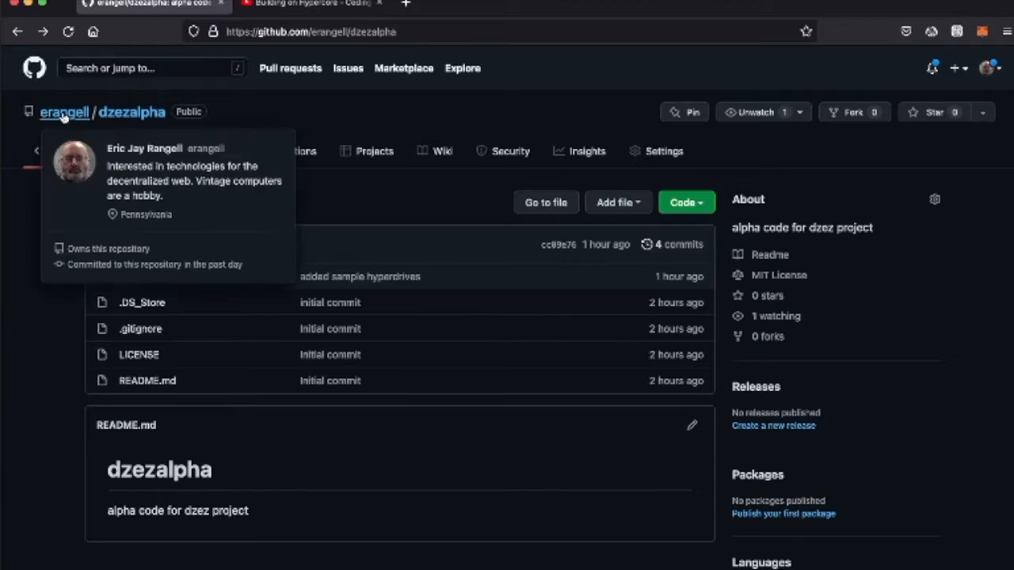
{"action": "mouse_move", "coordinate": [231, 83]}
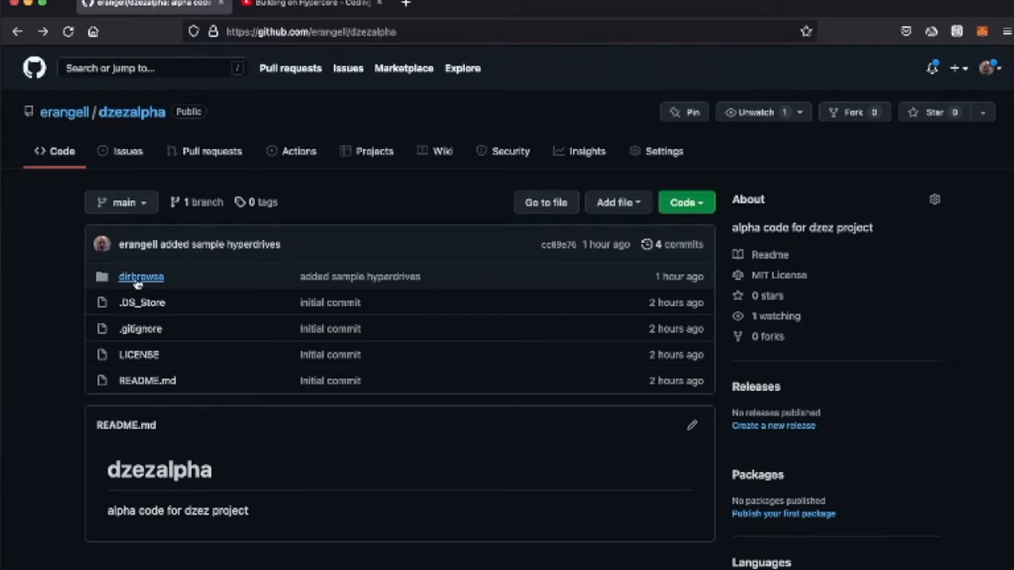
Step: Open the dirbrowse folder and scroll to its readme.txt setup instructions
{"action": "left_click", "coordinate": [140, 275]}
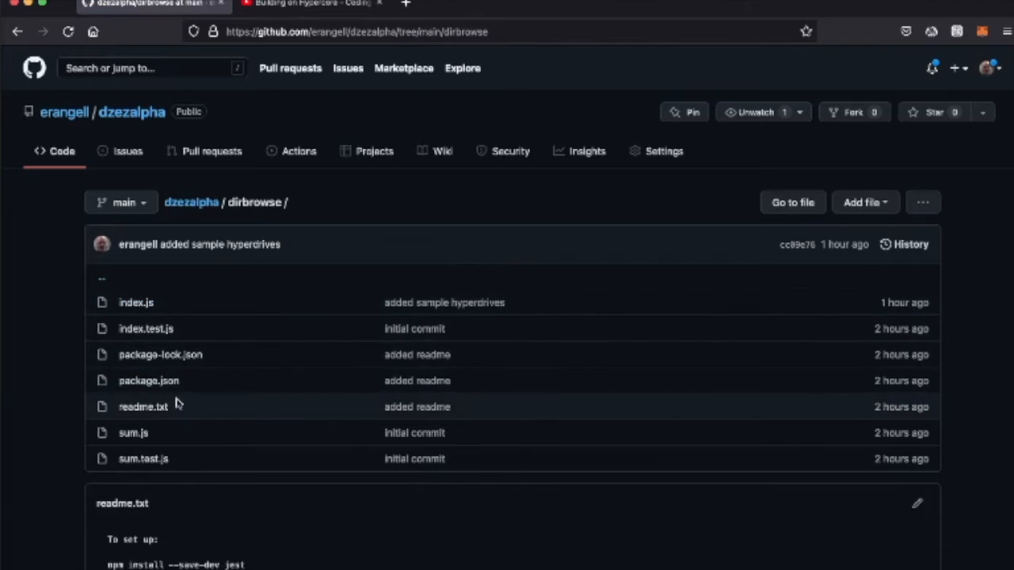
{"action": "scroll", "scroll_direction": "down", "scroll_amount": 3}
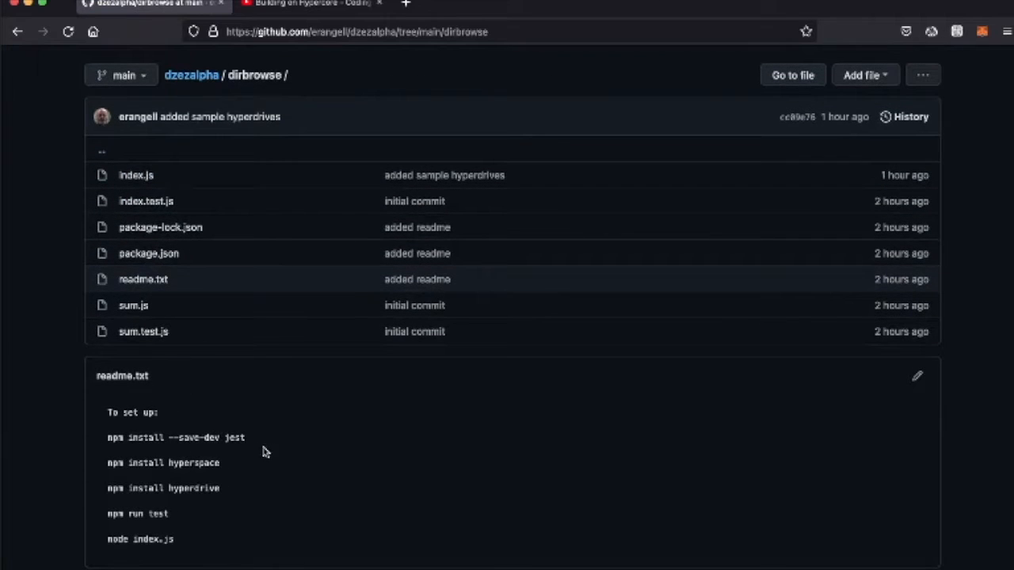
{"action": "mouse_move", "coordinate": [255, 443]}
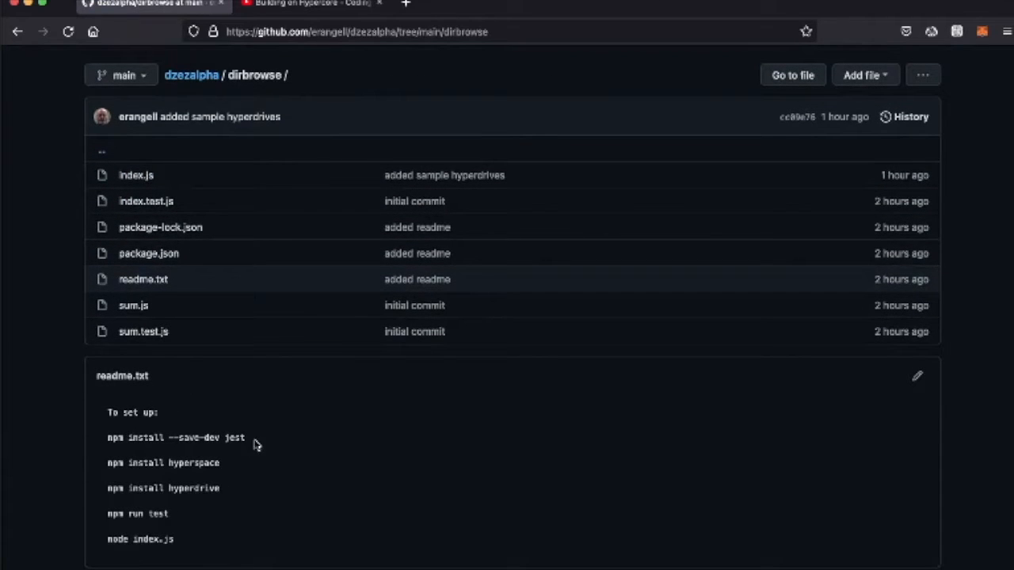
{"action": "mouse_move", "coordinate": [177, 454]}
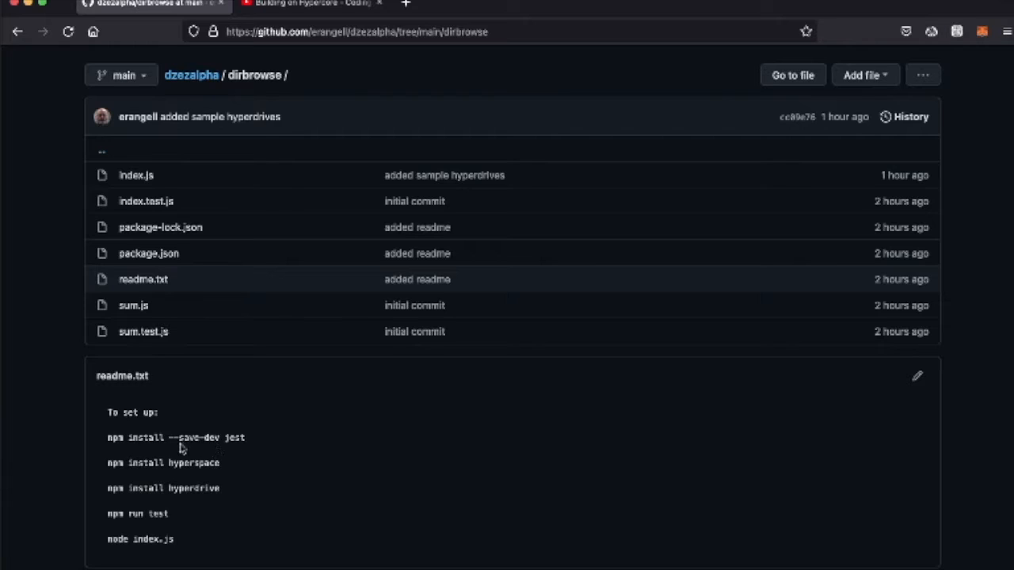
{"action": "mouse_move", "coordinate": [187, 466]}
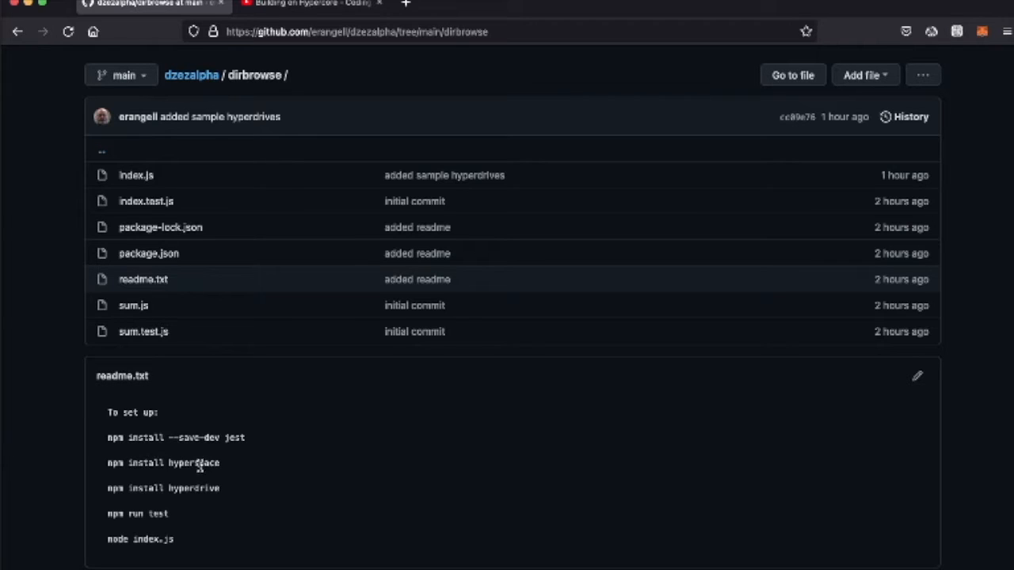
{"action": "mouse_move", "coordinate": [228, 503]}
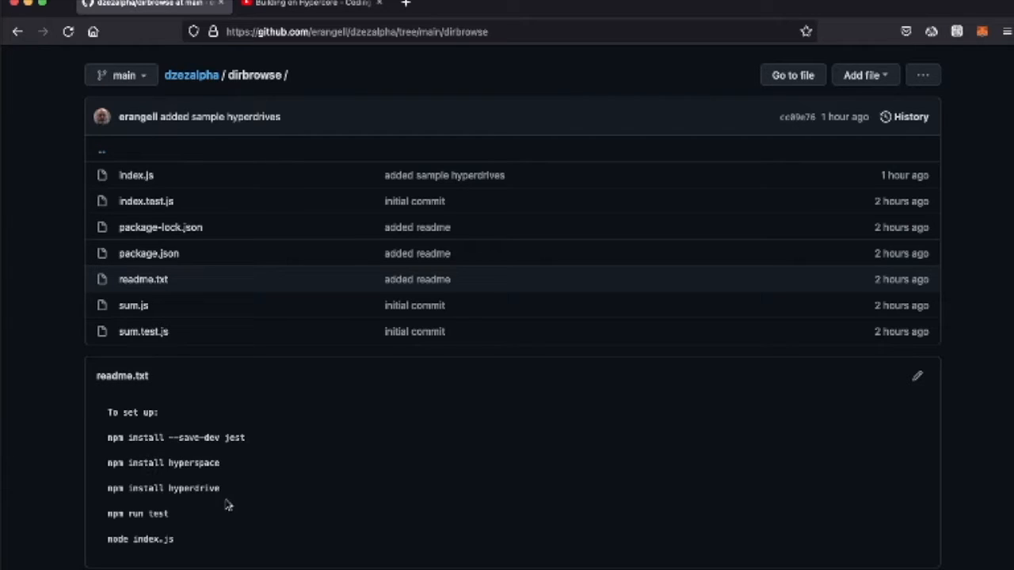
{"action": "mouse_move", "coordinate": [203, 518]}
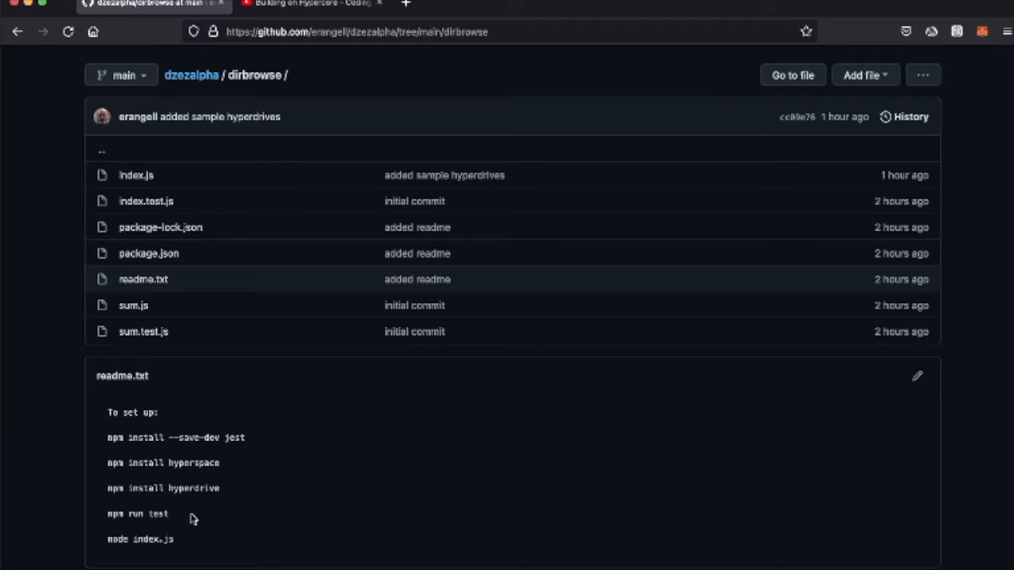
{"action": "mouse_move", "coordinate": [181, 540]}
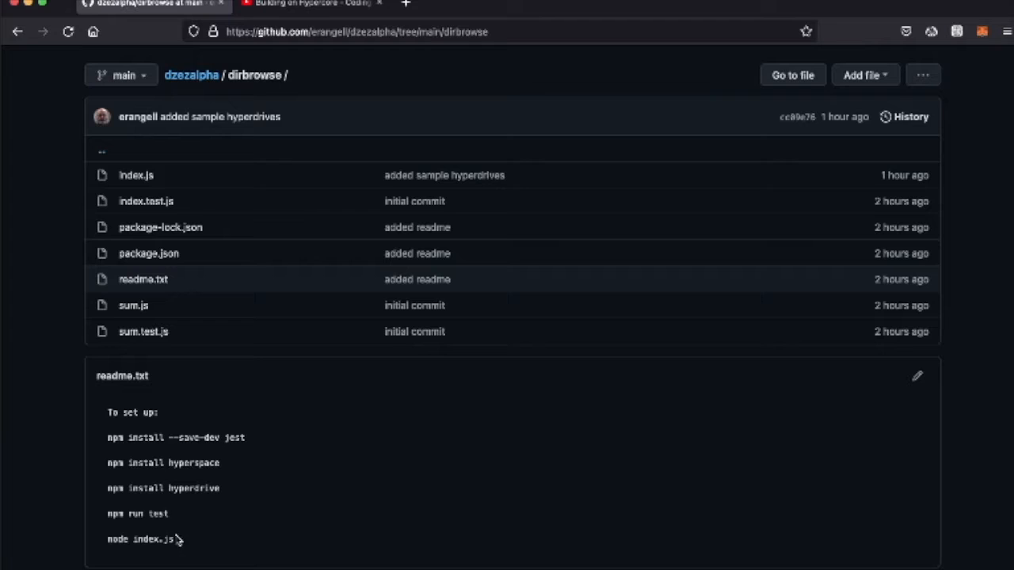
{"action": "mouse_move", "coordinate": [203, 543]}
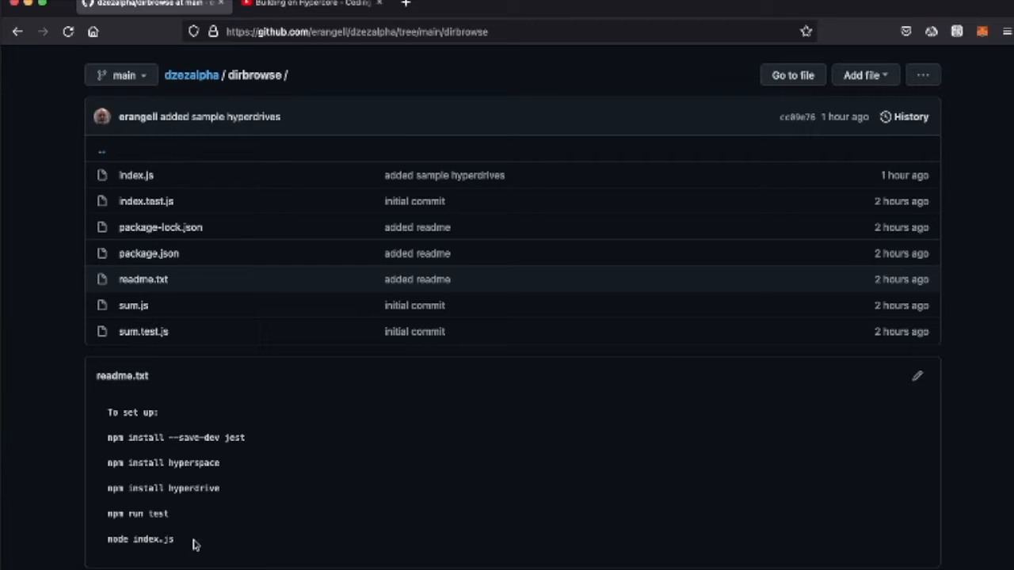
{"action": "mouse_move", "coordinate": [198, 542]}
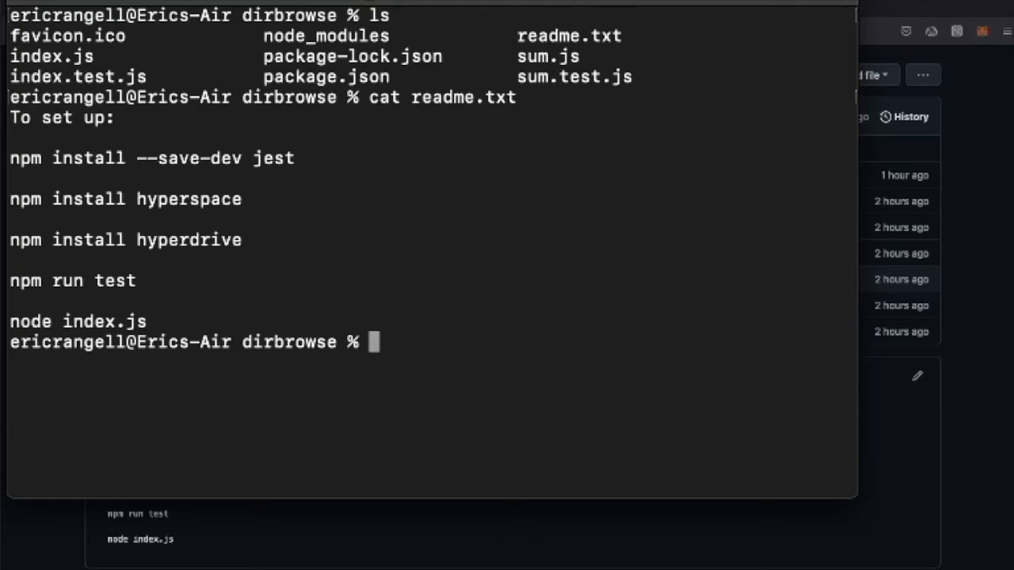
{"action": "mouse_move", "coordinate": [529, 452]}
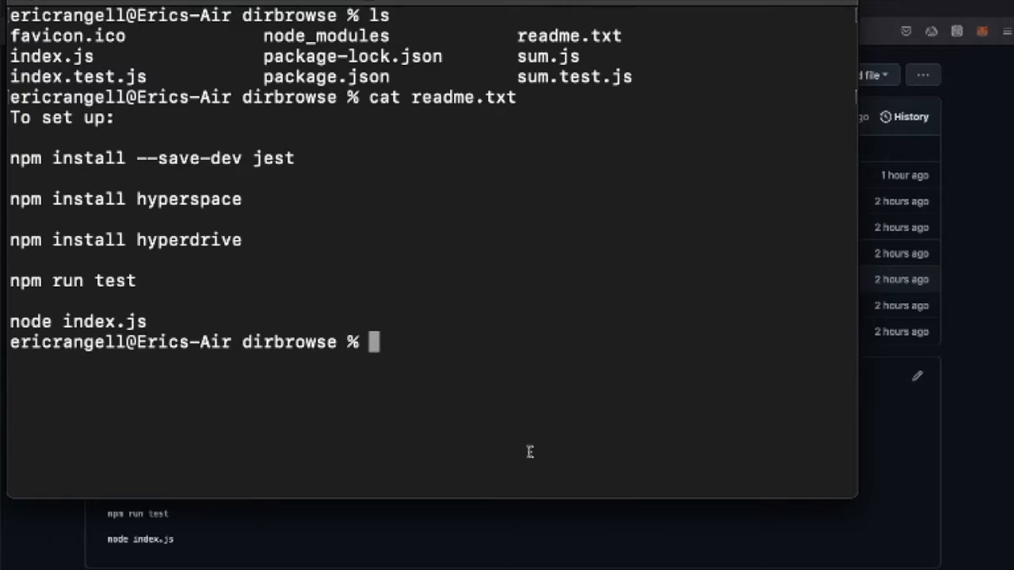
Step: Begin entering the node index.js command in the dirbrowse directory
{"action": "type", "text": "node inde"}
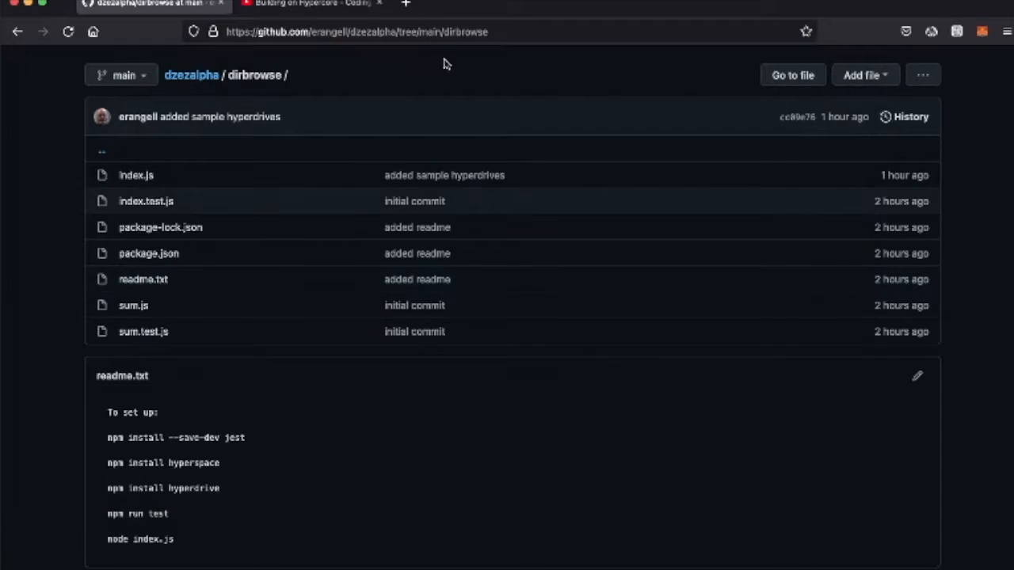
{"action": "type", "text": "lo"}
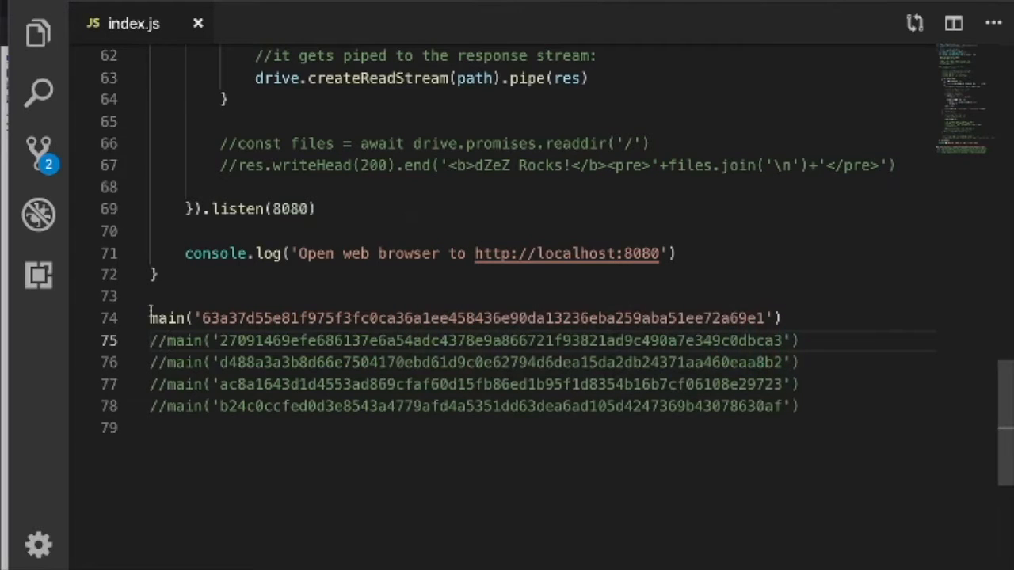
{"action": "mouse_move", "coordinate": [161, 314]}
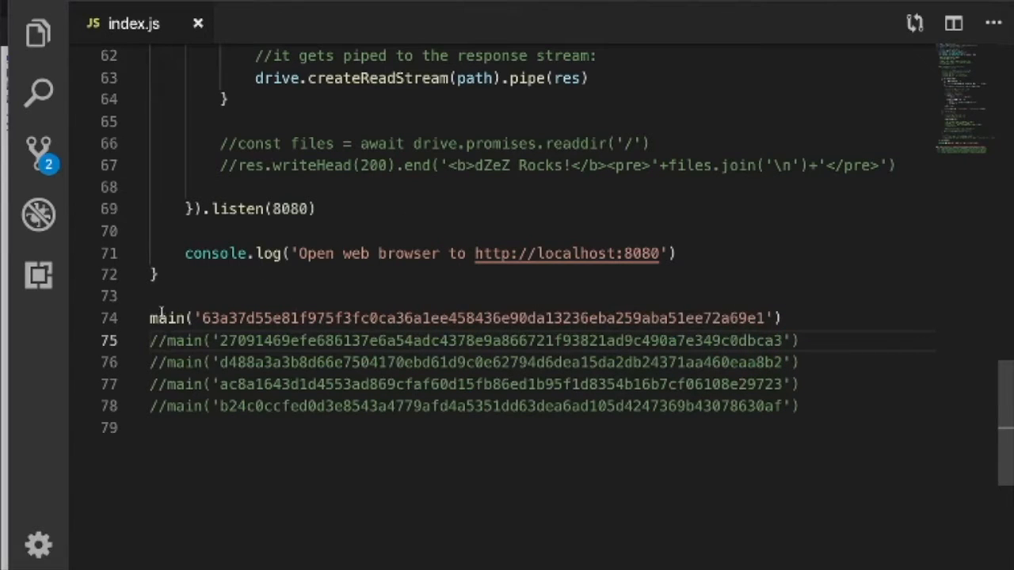
{"action": "mouse_move", "coordinate": [387, 424]}
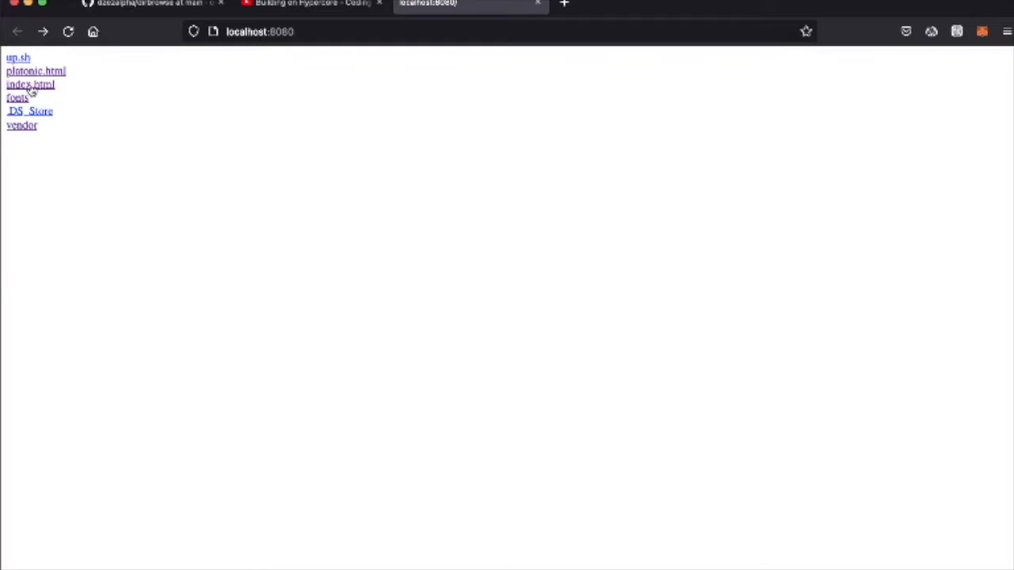
Step: Browse into the served drive's fonts folder to Roboto-msdf.png, then return to the listing
{"action": "left_click", "coordinate": [25, 82]}
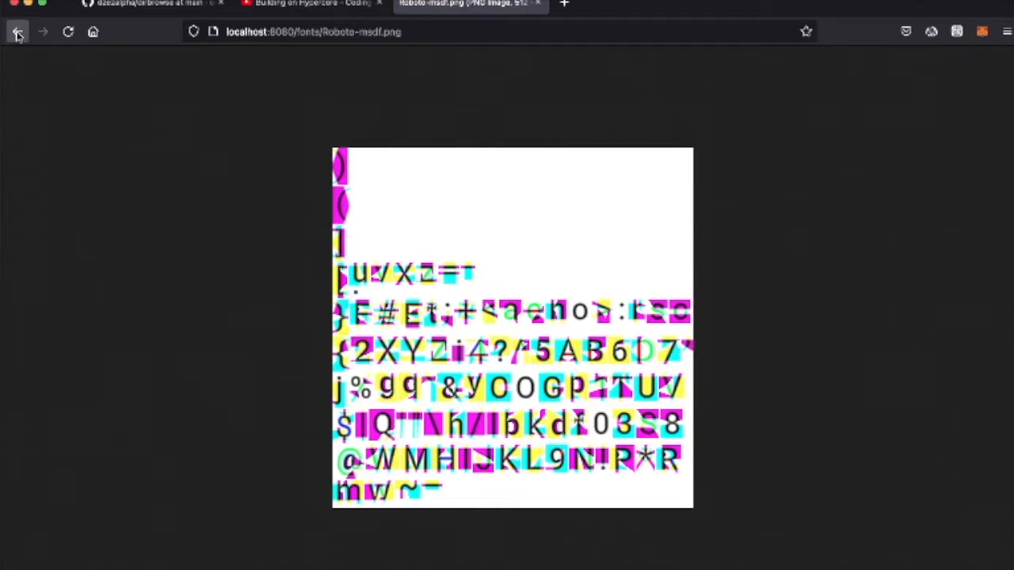
{"action": "left_click", "coordinate": [19, 32]}
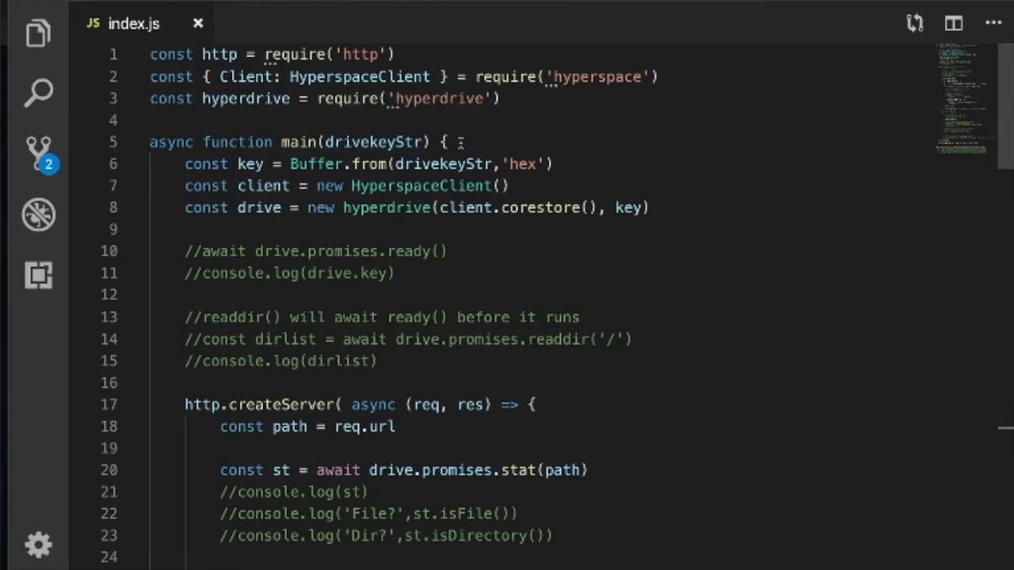
Step: Scroll through index.js to review the requires, main() and the hyperdrive setup
{"action": "scroll", "scroll_direction": "down", "scroll_amount": 3}
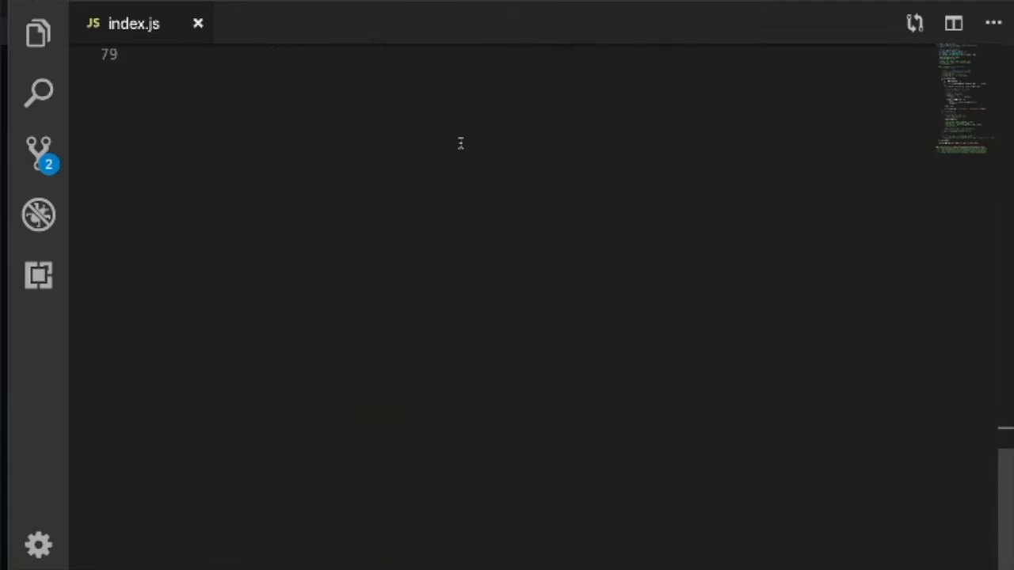
{"action": "scroll", "scroll_direction": "up", "scroll_amount": 3}
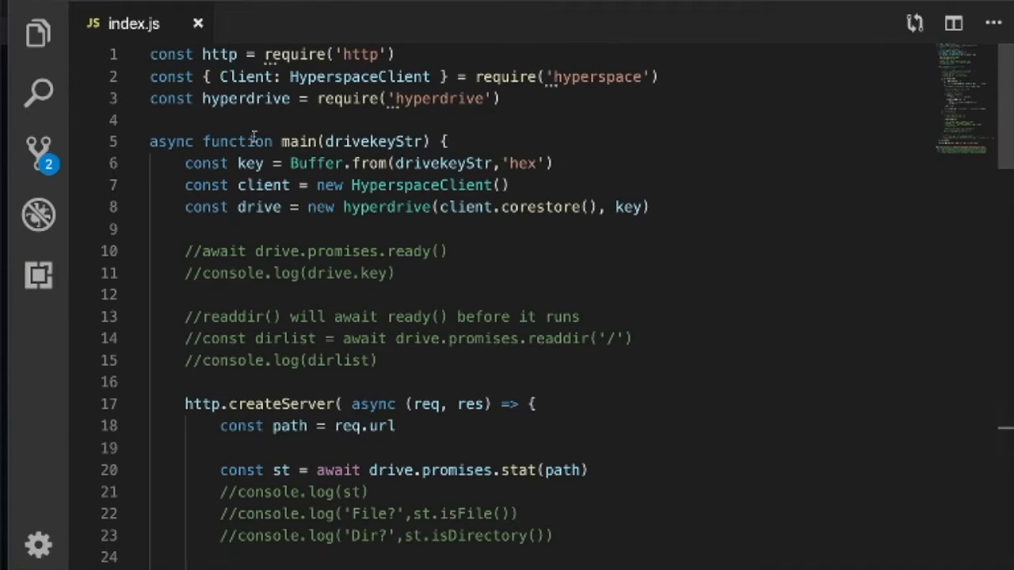
{"action": "mouse_move", "coordinate": [250, 163]}
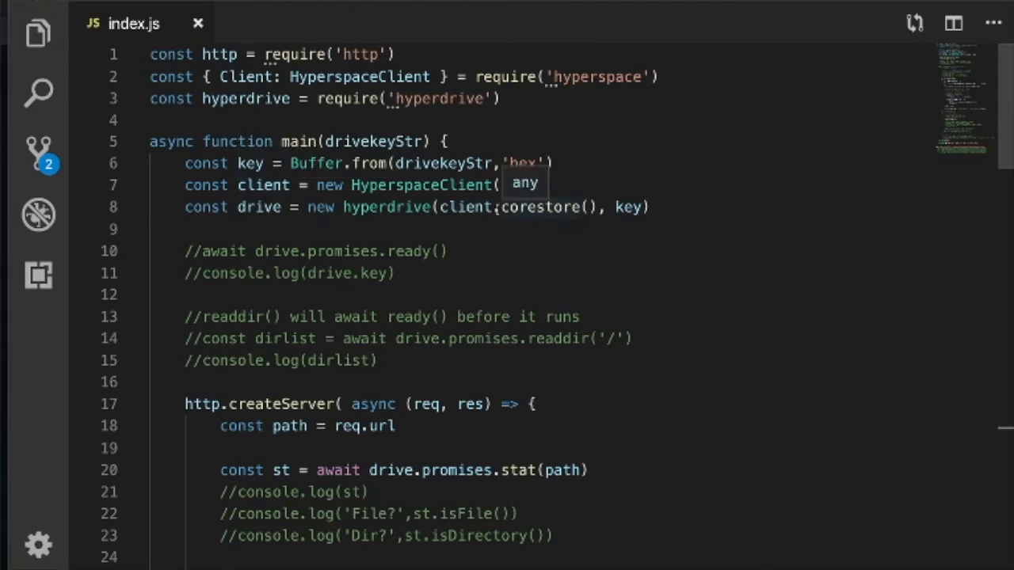
{"action": "mouse_move", "coordinate": [515, 236]}
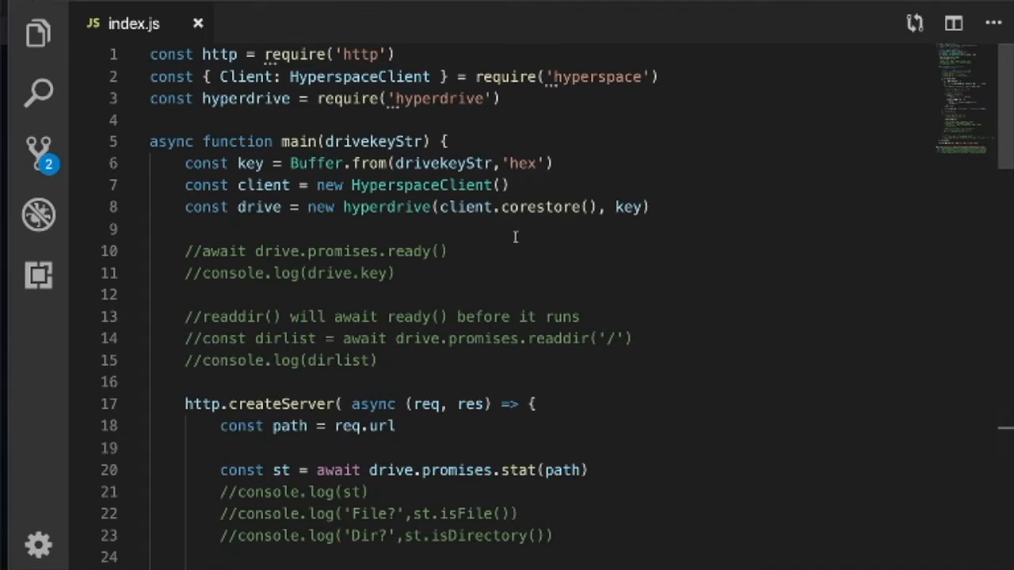
{"action": "mouse_move", "coordinate": [304, 228]}
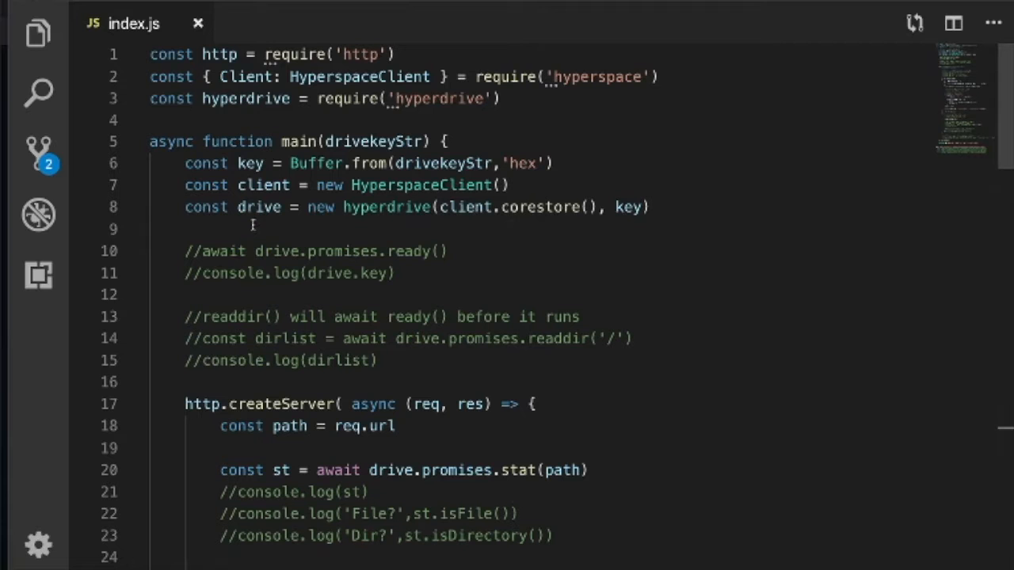
{"action": "scroll", "scroll_direction": "down", "scroll_amount": 3}
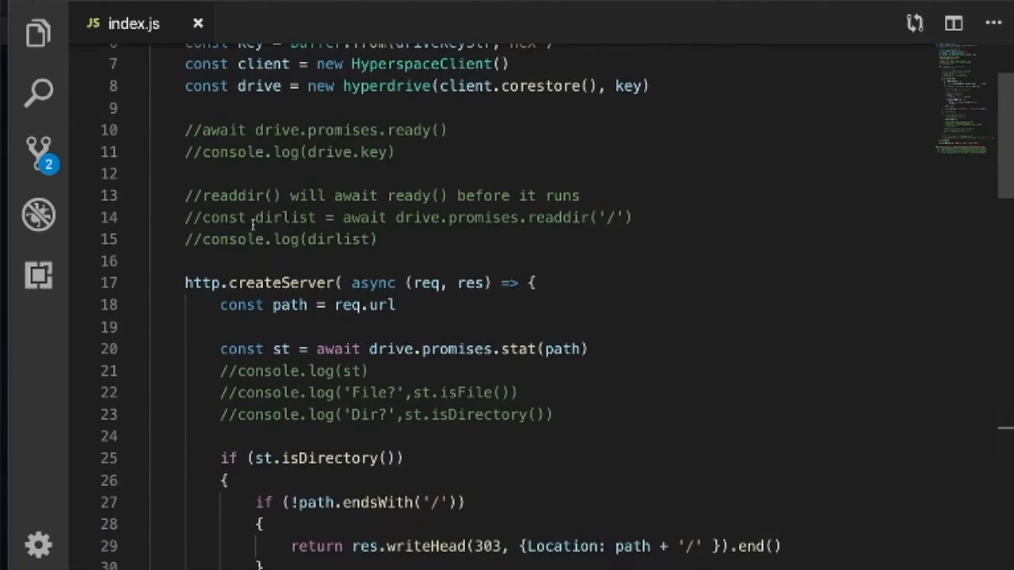
{"action": "scroll", "scroll_direction": "up", "scroll_amount": 3}
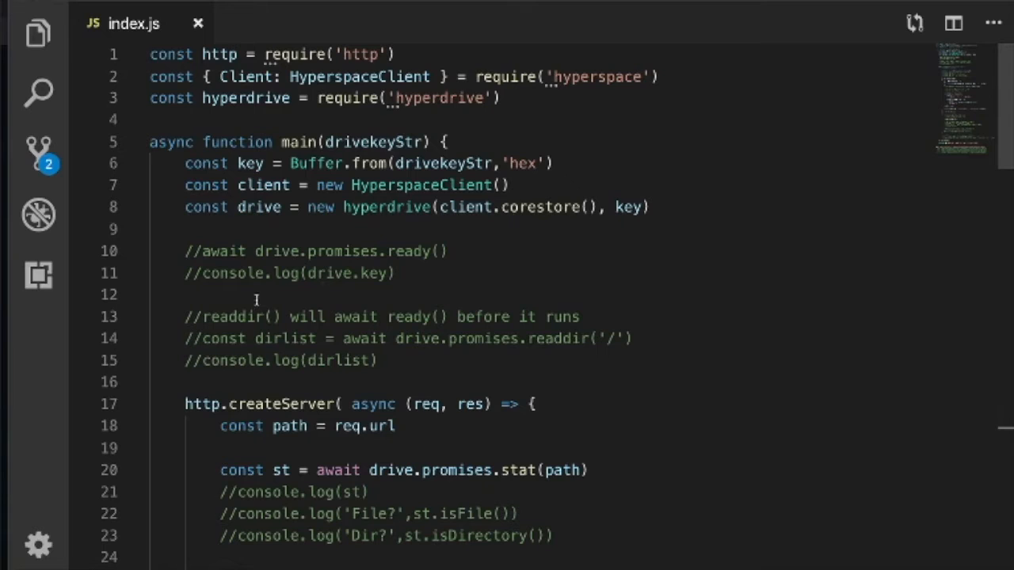
{"action": "mouse_move", "coordinate": [605, 350]}
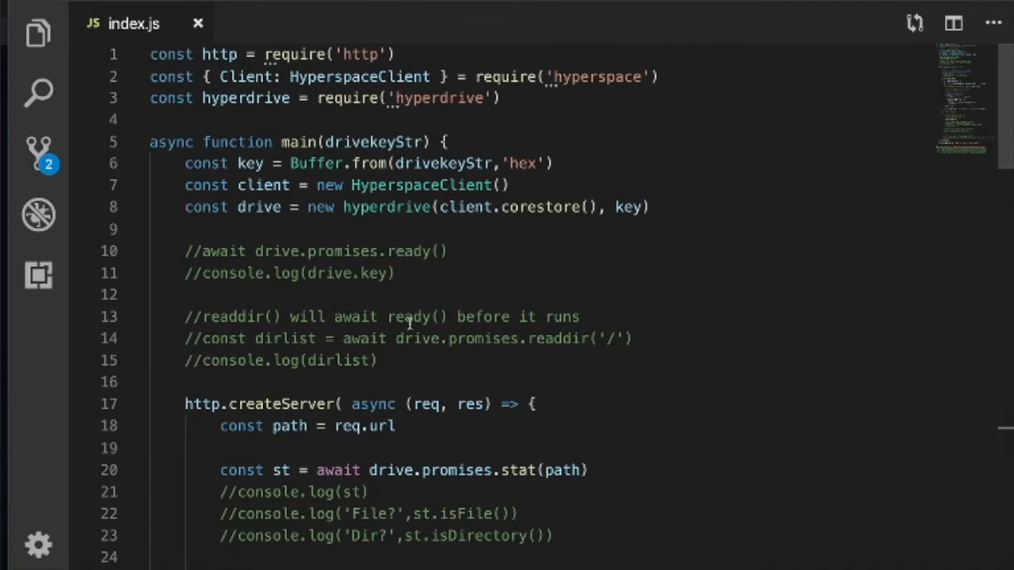
{"action": "mouse_move", "coordinate": [557, 334]}
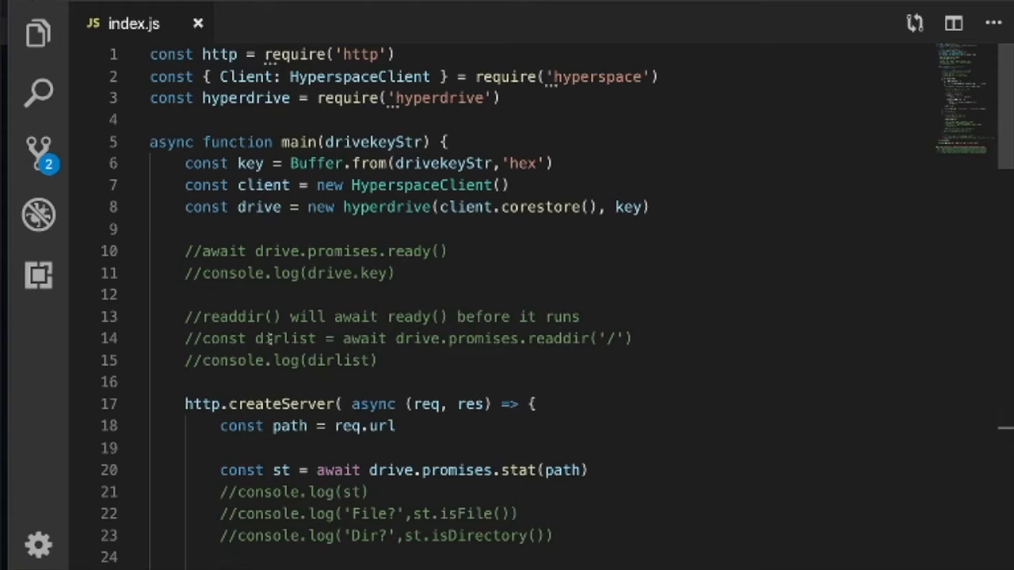
{"action": "mouse_move", "coordinate": [349, 361]}
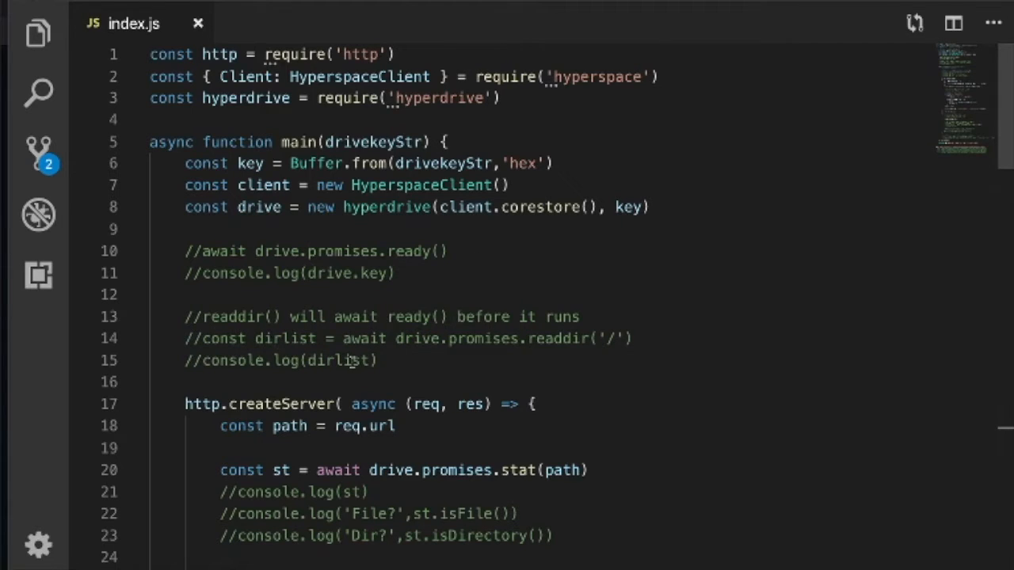
{"action": "scroll", "scroll_direction": "down", "scroll_amount": 3}
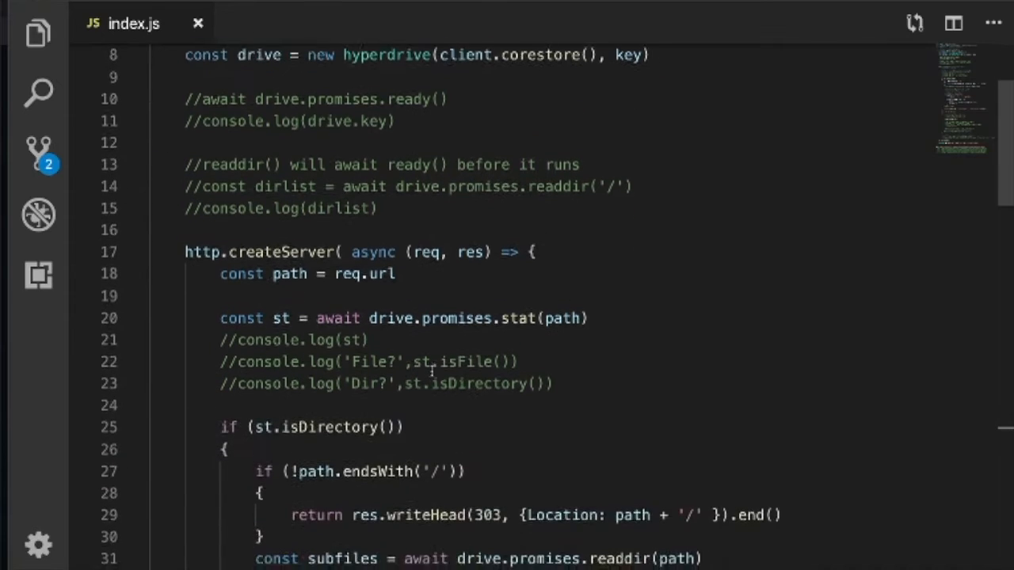
{"action": "scroll", "scroll_direction": "down", "scroll_amount": 3}
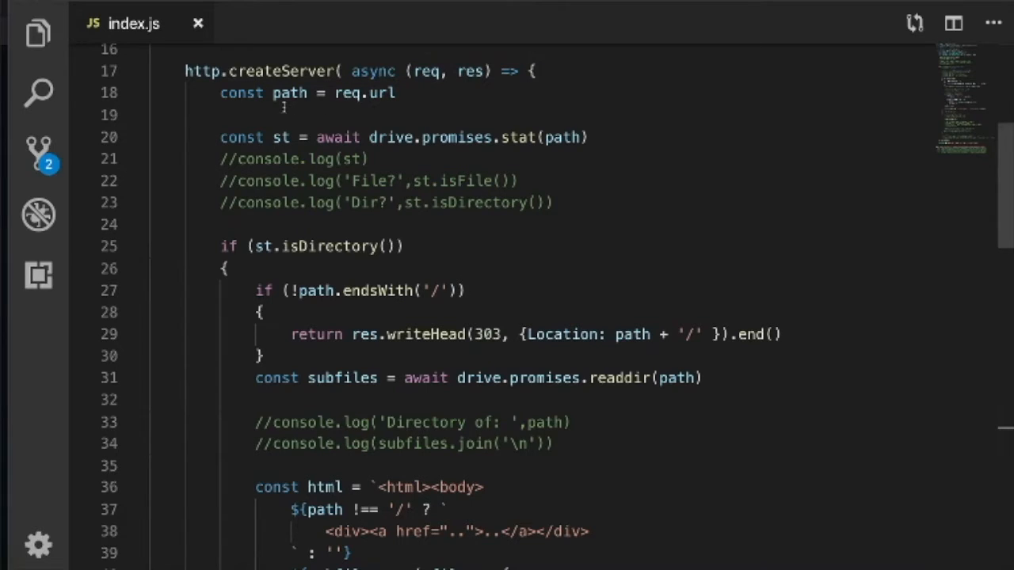
{"action": "mouse_move", "coordinate": [515, 130]}
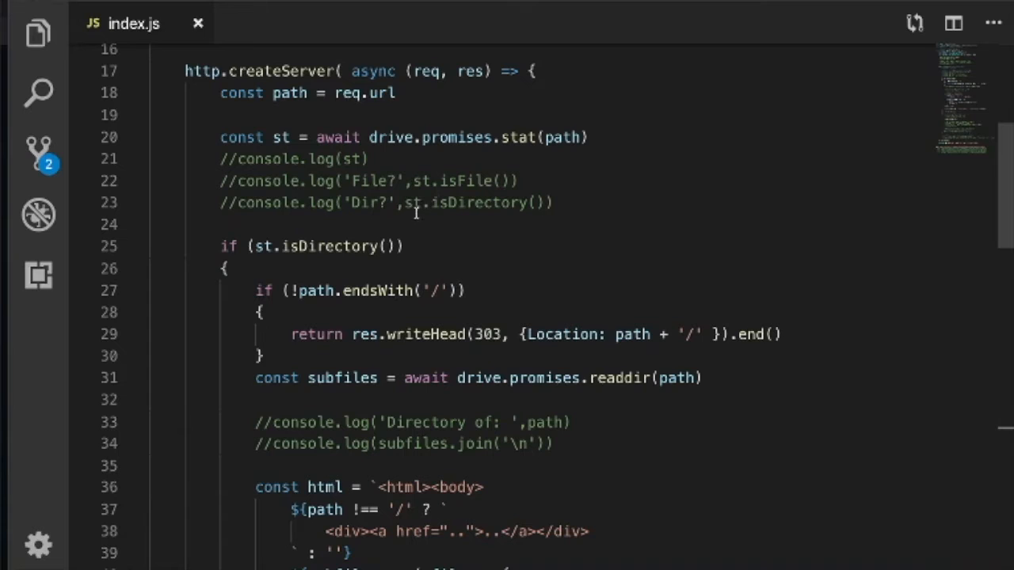
{"action": "mouse_move", "coordinate": [483, 219]}
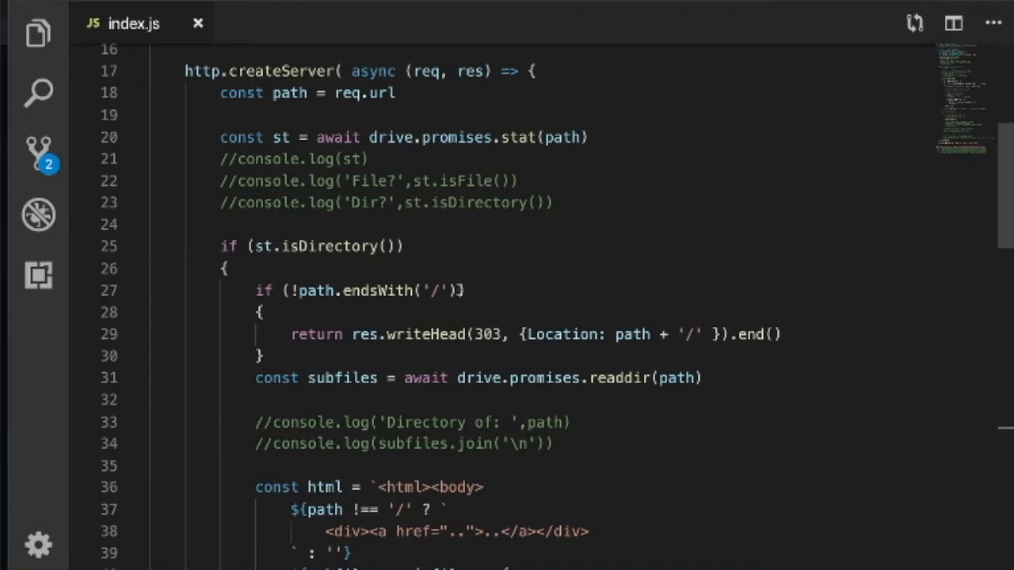
{"action": "scroll", "scroll_direction": "down", "scroll_amount": 3}
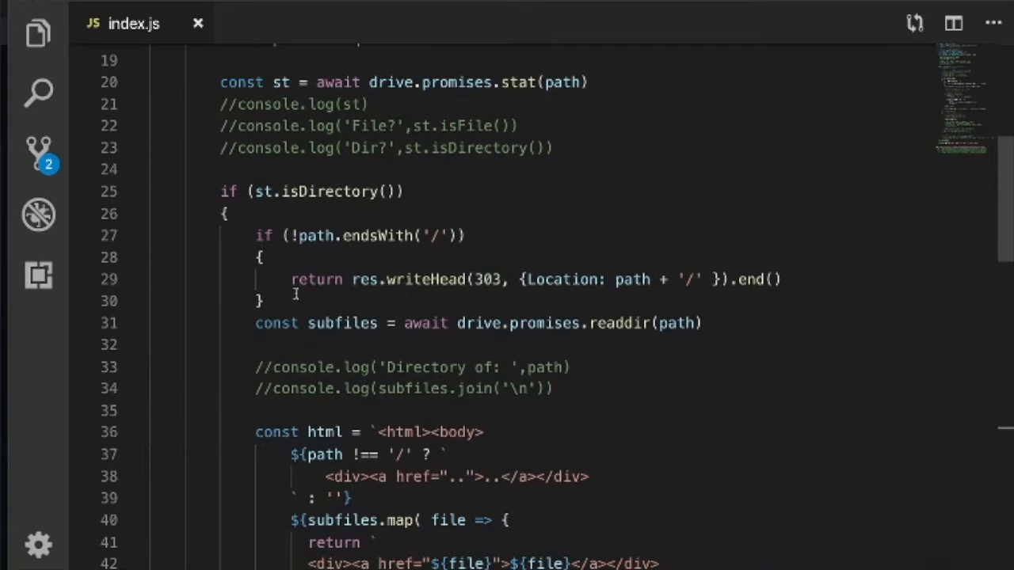
{"action": "mouse_move", "coordinate": [325, 339]}
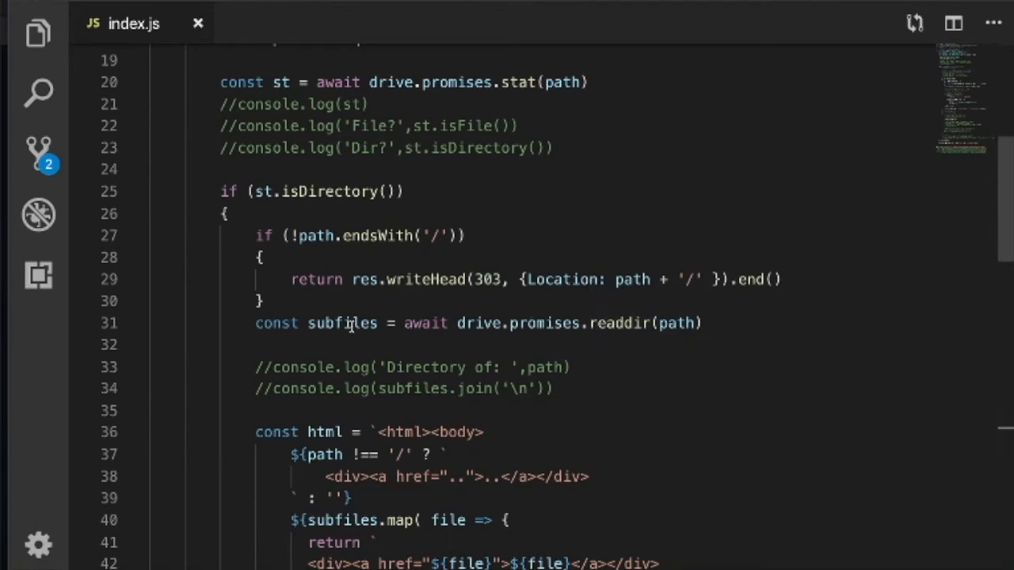
{"action": "mouse_move", "coordinate": [398, 396]}
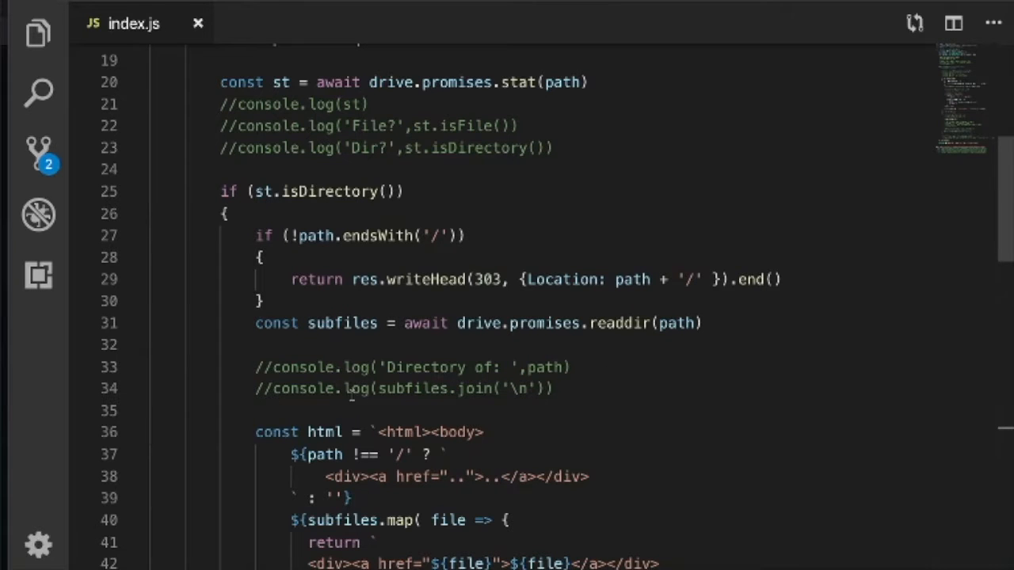
{"action": "scroll", "scroll_direction": "down", "scroll_amount": 3}
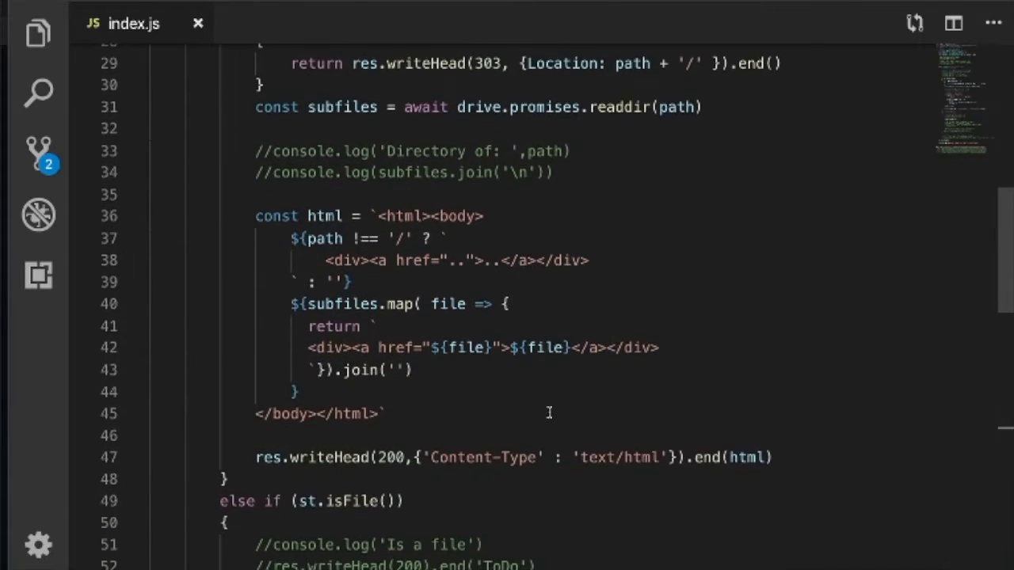
{"action": "scroll", "scroll_direction": "down", "scroll_amount": 3}
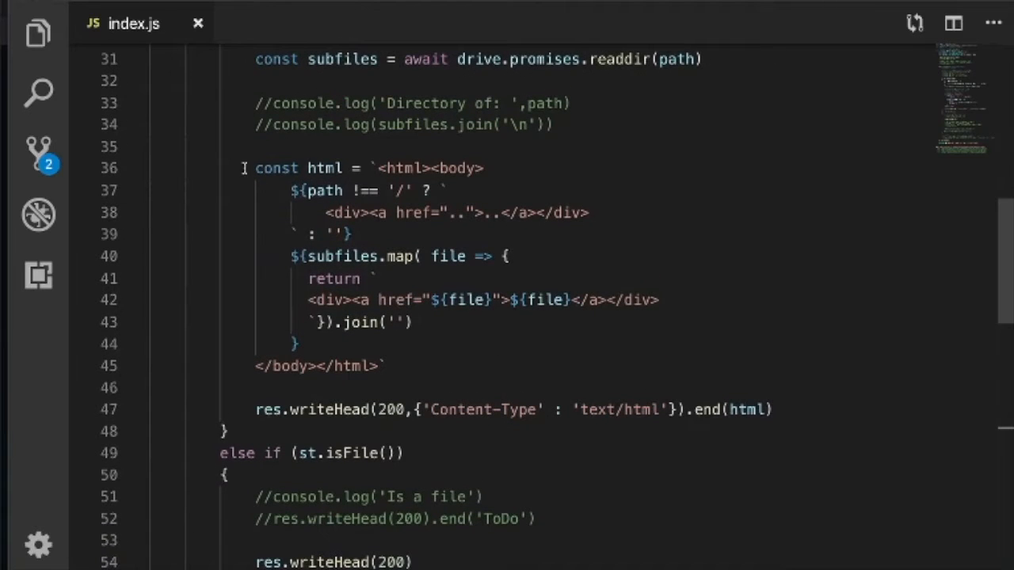
{"action": "mouse_move", "coordinate": [616, 372]}
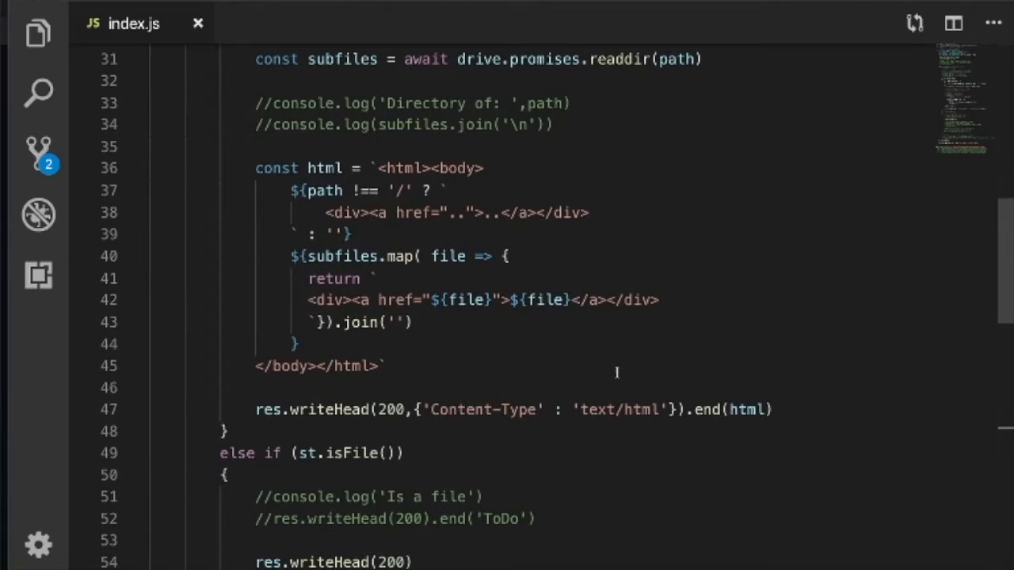
{"action": "mouse_move", "coordinate": [608, 275]}
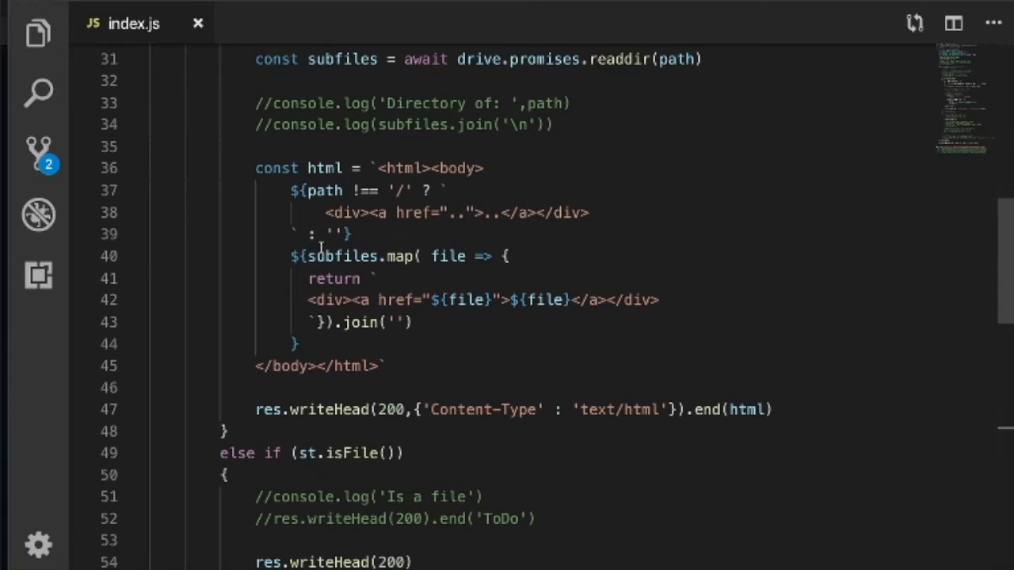
{"action": "mouse_move", "coordinate": [383, 257]}
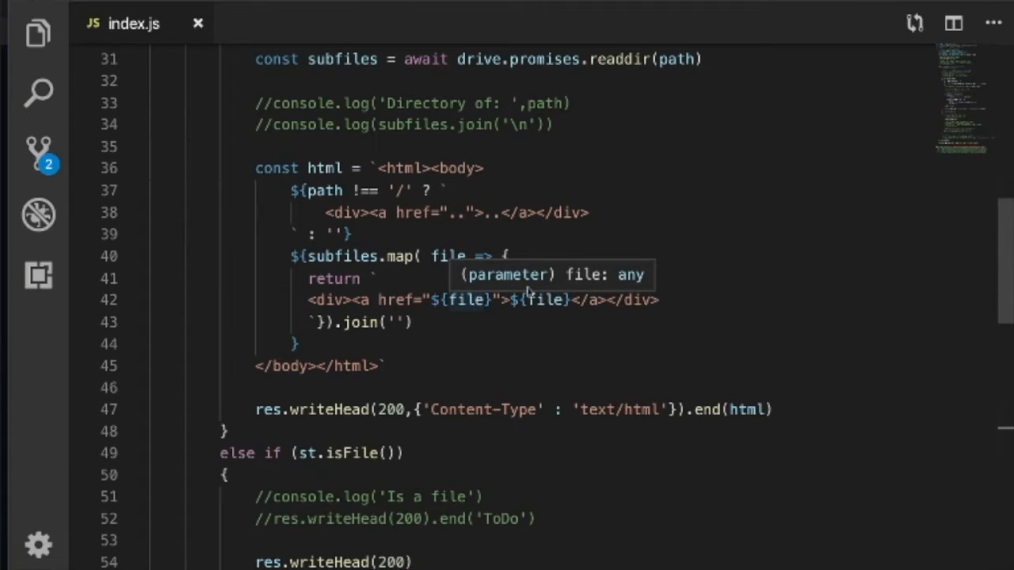
{"action": "mouse_move", "coordinate": [545, 301]}
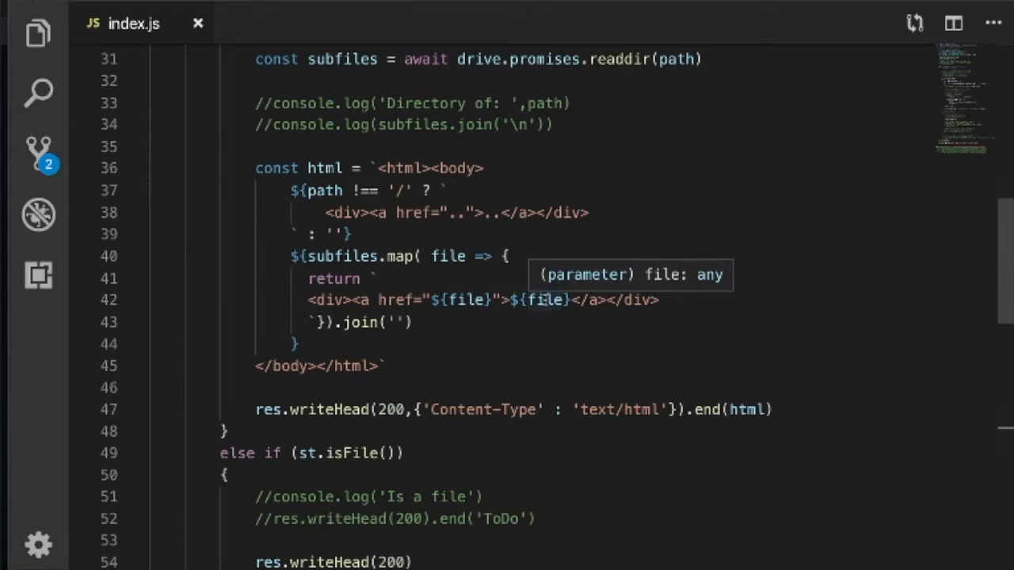
{"action": "mouse_move", "coordinate": [465, 324]}
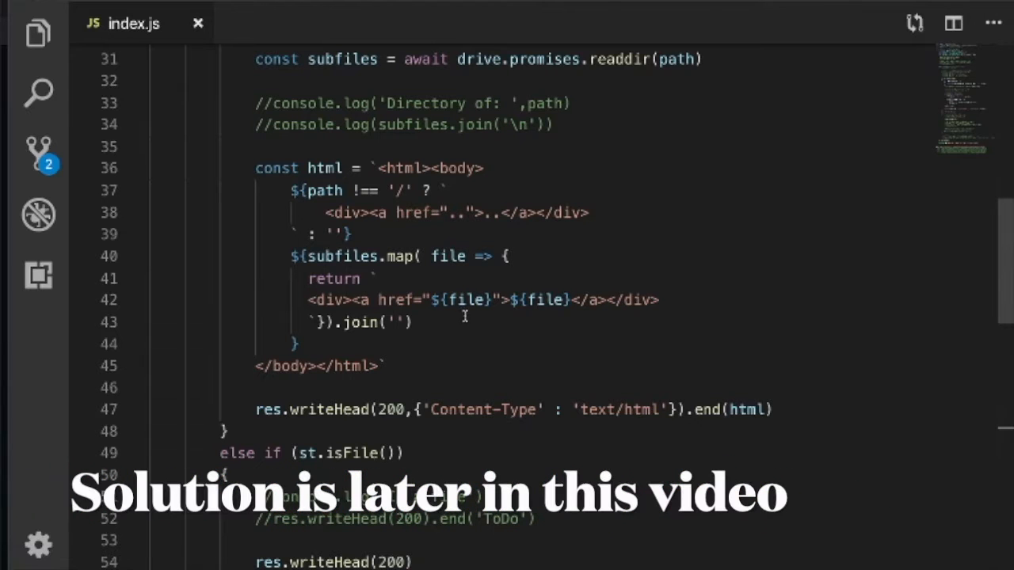
{"action": "mouse_move", "coordinate": [501, 351]}
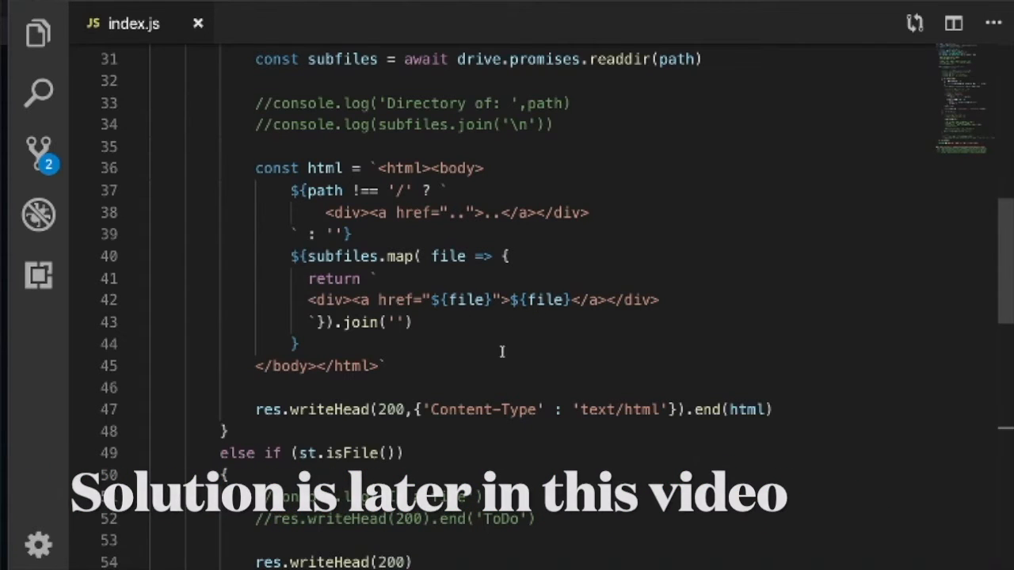
{"action": "scroll", "scroll_direction": "down", "scroll_amount": 3}
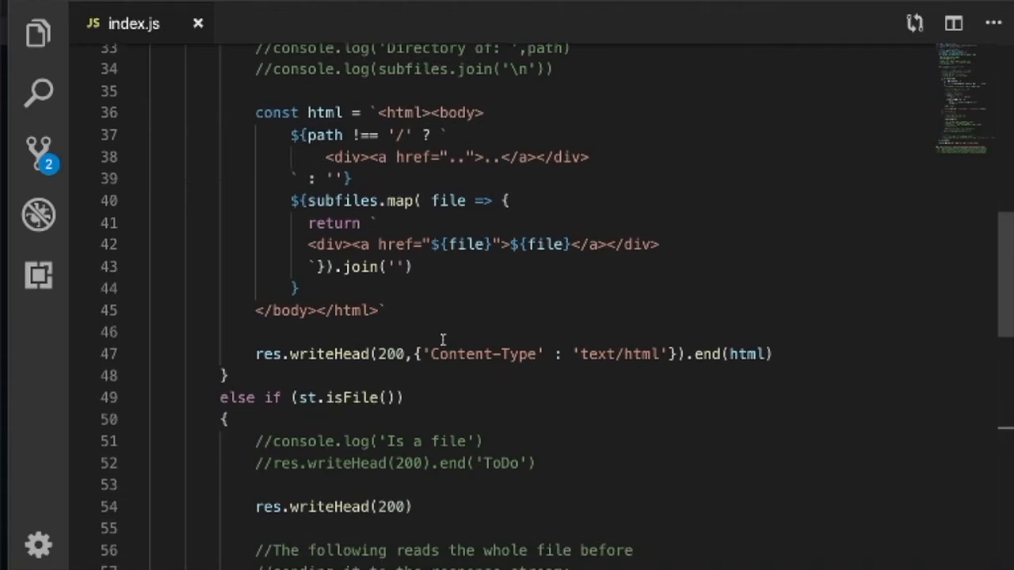
{"action": "scroll", "scroll_direction": "down", "scroll_amount": 3}
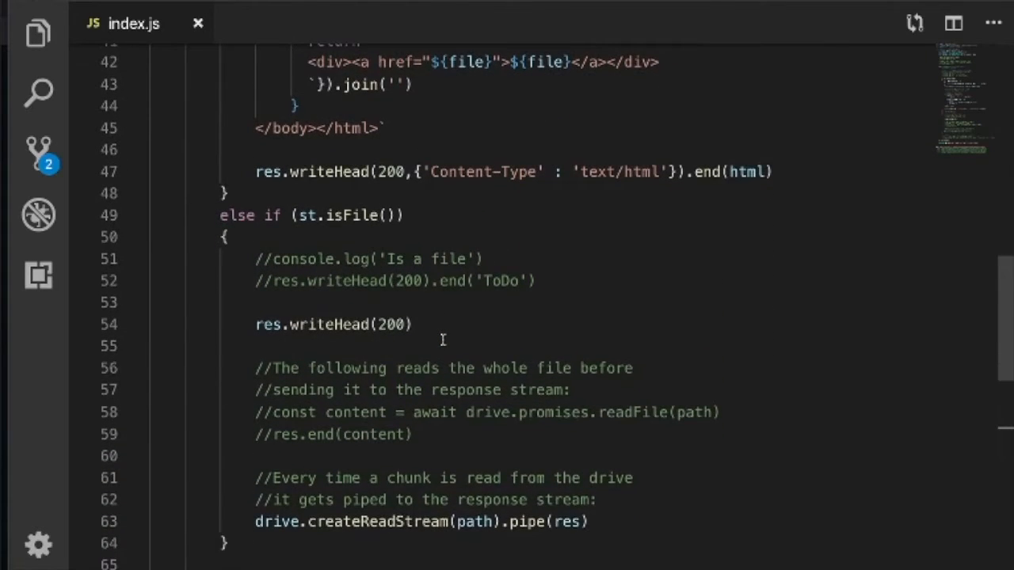
{"action": "scroll", "scroll_direction": "up", "scroll_amount": 3}
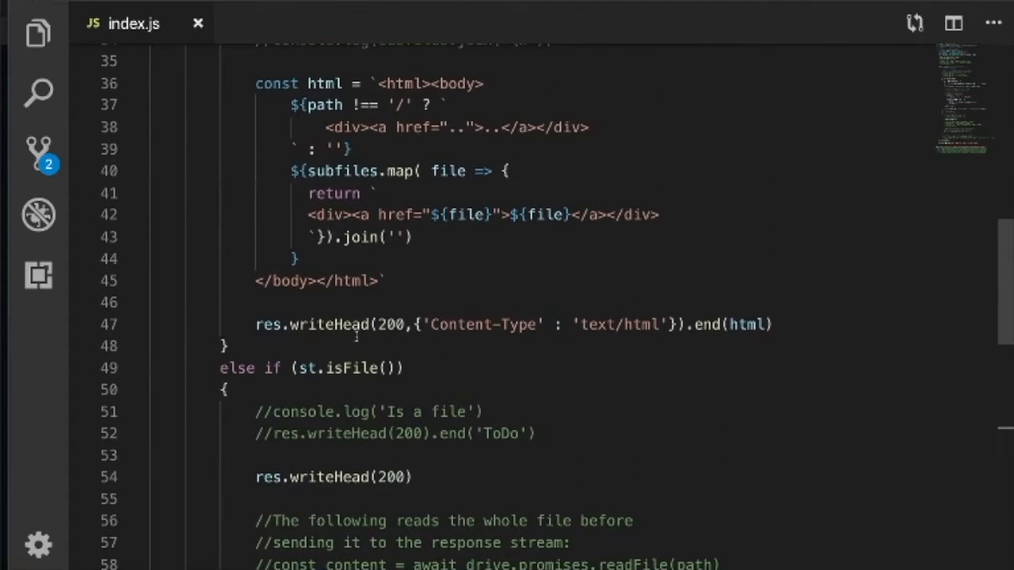
{"action": "mouse_move", "coordinate": [410, 335]}
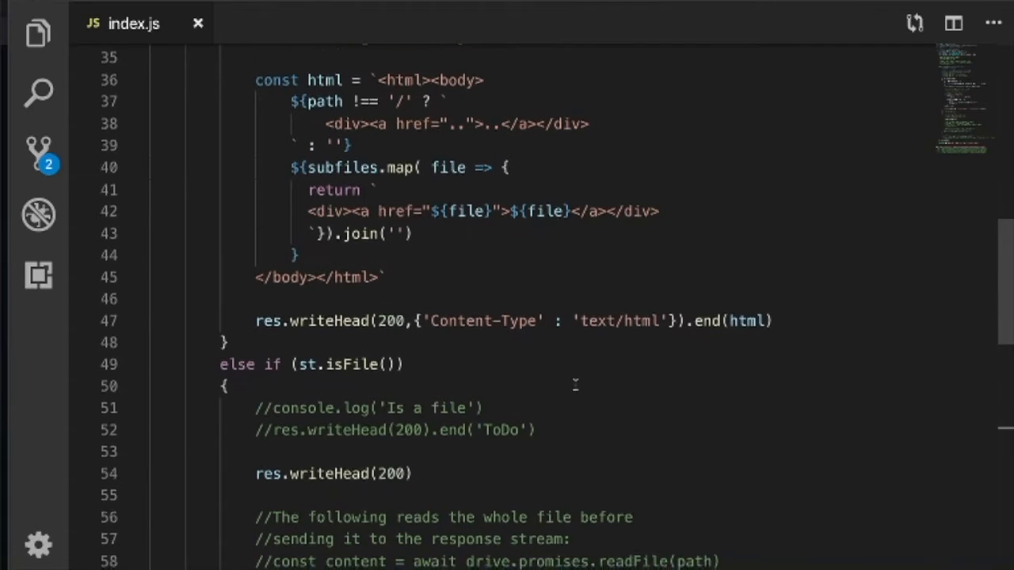
{"action": "scroll", "scroll_direction": "down", "scroll_amount": 3}
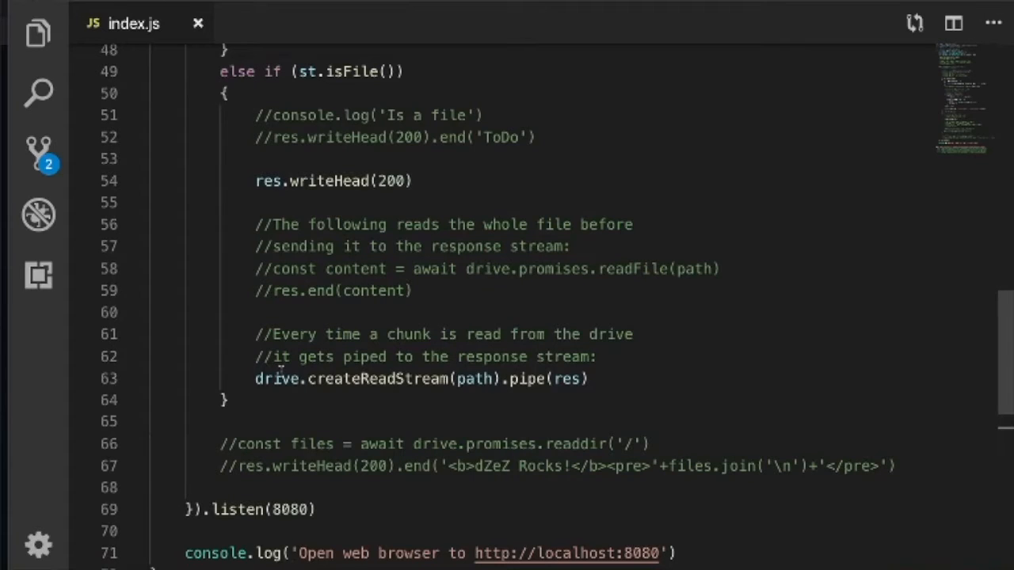
{"action": "mouse_move", "coordinate": [409, 388]}
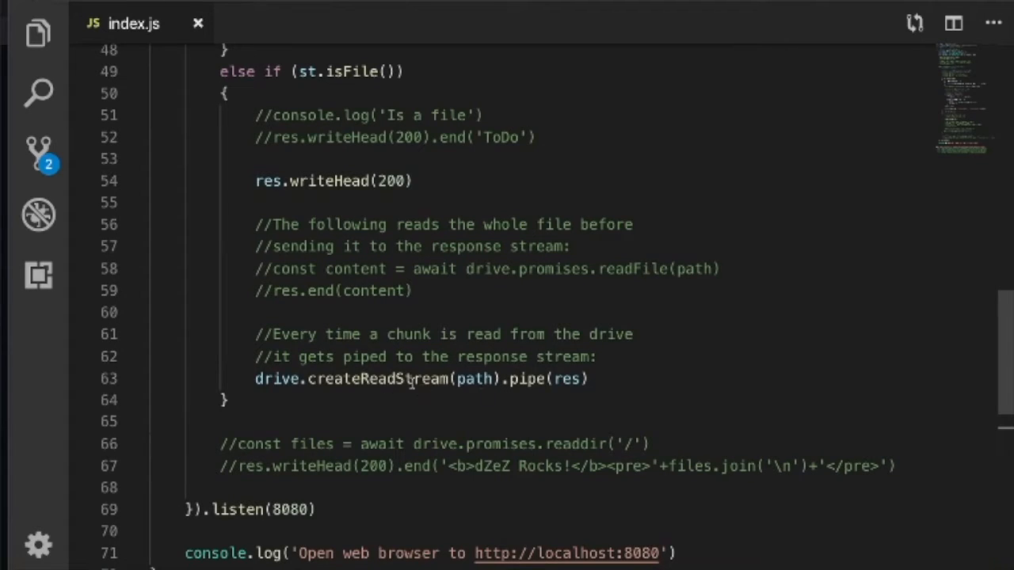
{"action": "mouse_move", "coordinate": [472, 378]}
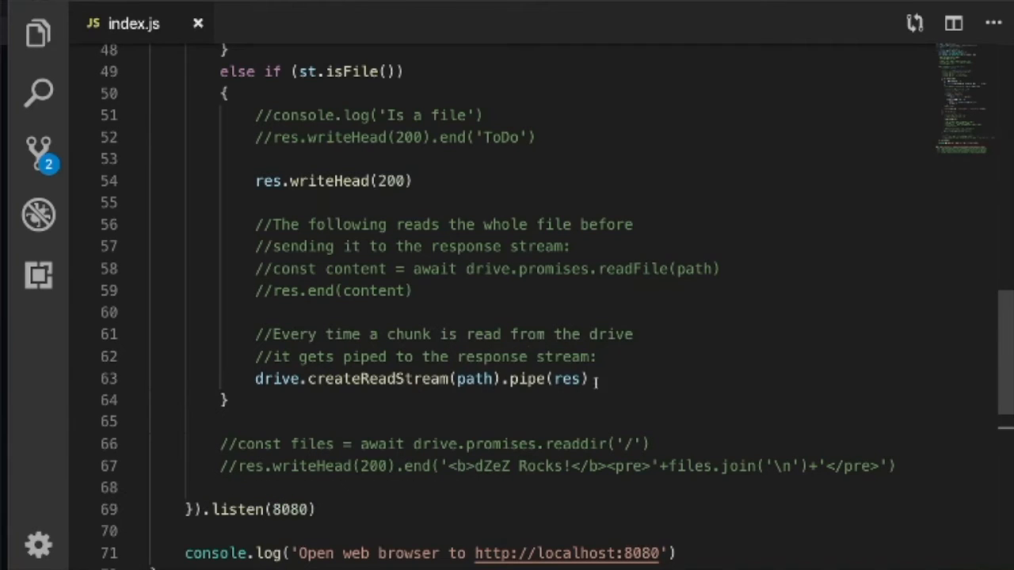
{"action": "mouse_move", "coordinate": [599, 381]}
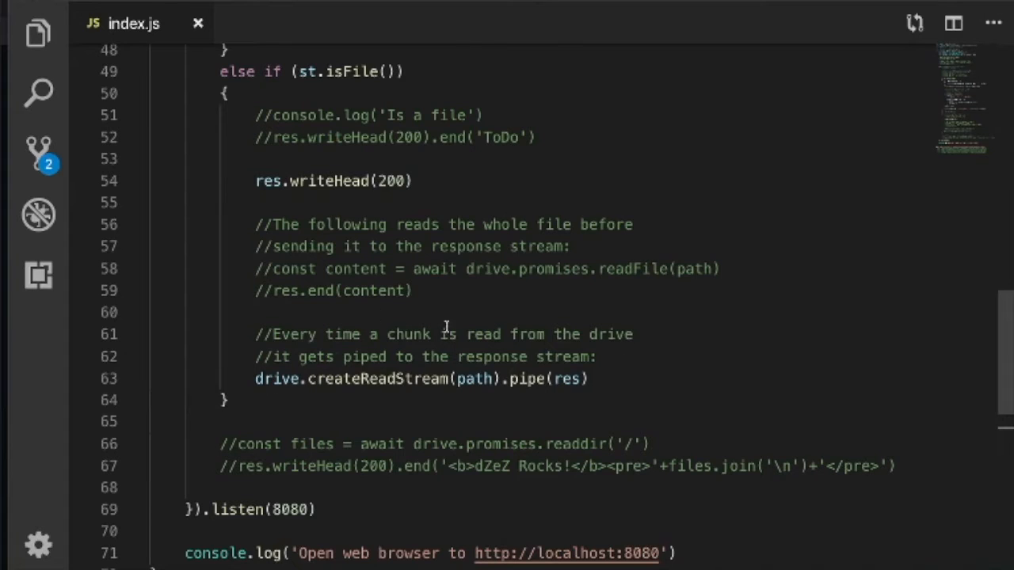
{"action": "mouse_move", "coordinate": [473, 381]}
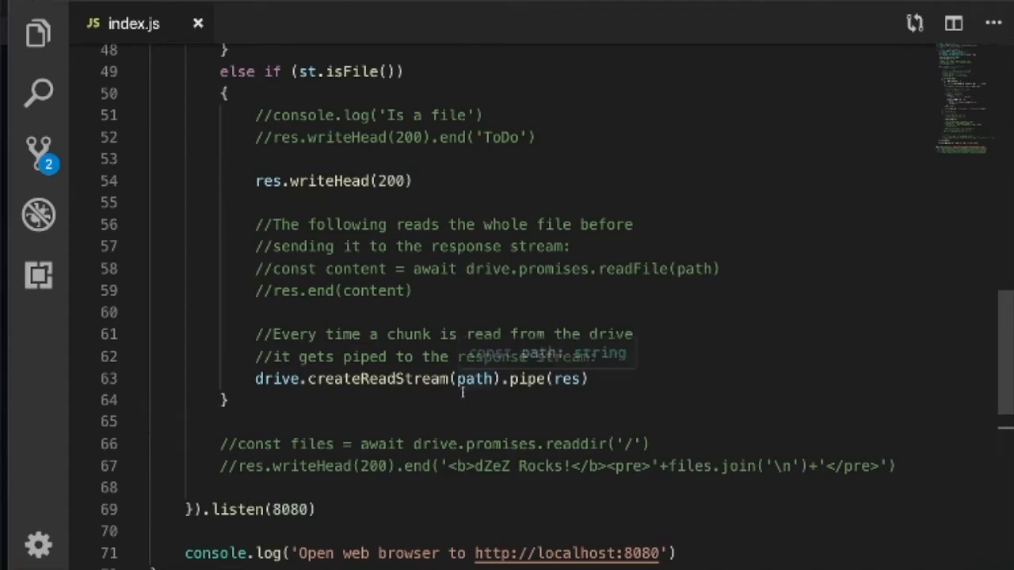
{"action": "mouse_move", "coordinate": [443, 397]}
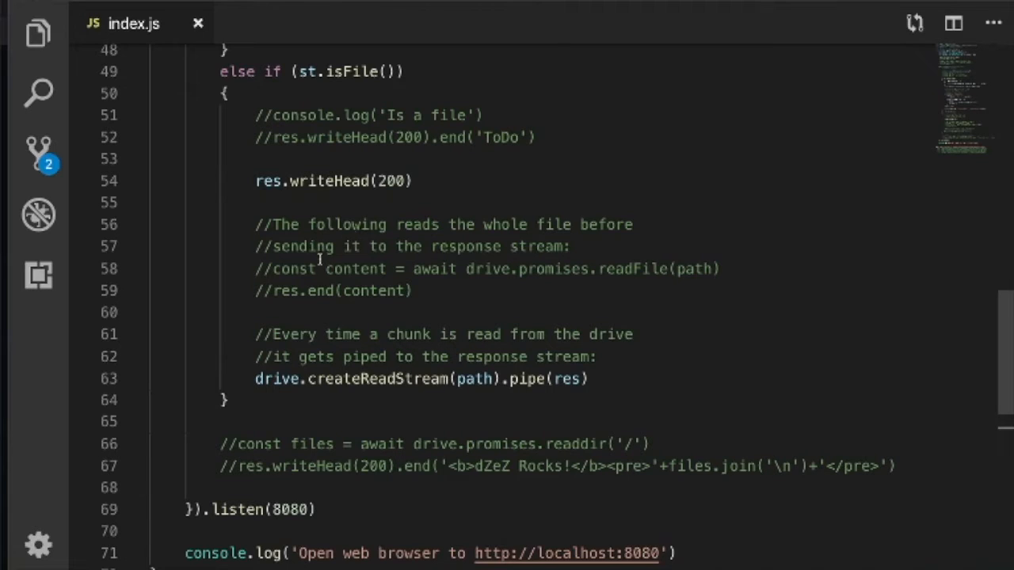
{"action": "mouse_move", "coordinate": [567, 273]}
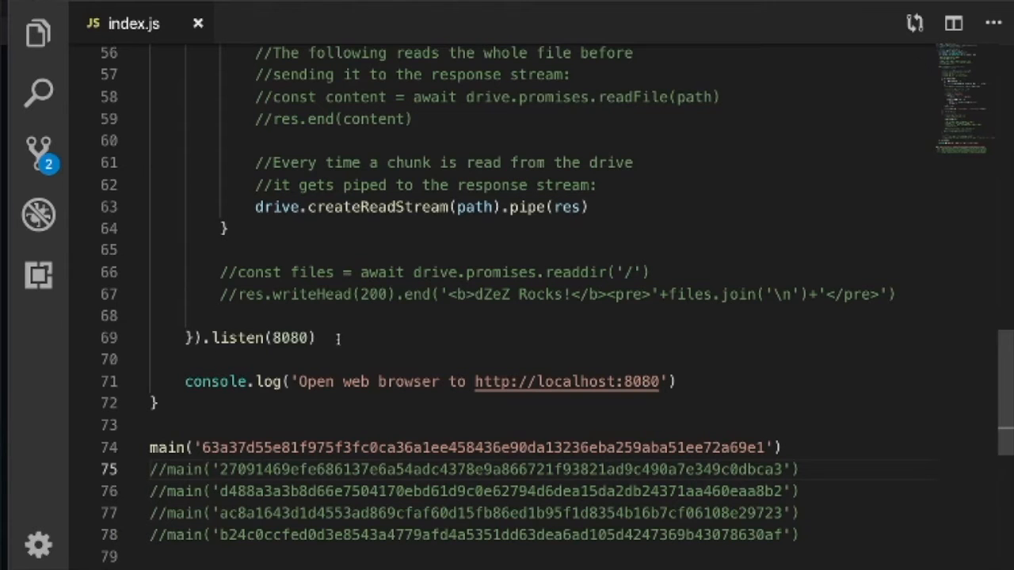
Step: Switch main() to the second drive key, then bring the Terminal forward to rerun it
{"action": "scroll", "scroll_direction": "down", "scroll_amount": 3}
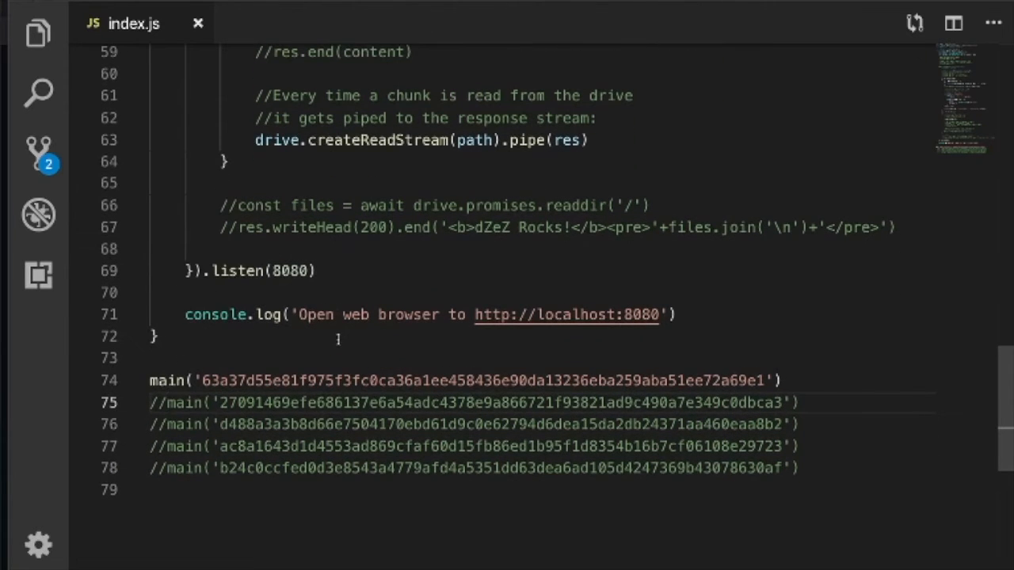
{"action": "mouse_move", "coordinate": [272, 516]}
{"action": "type", "text": "//"}
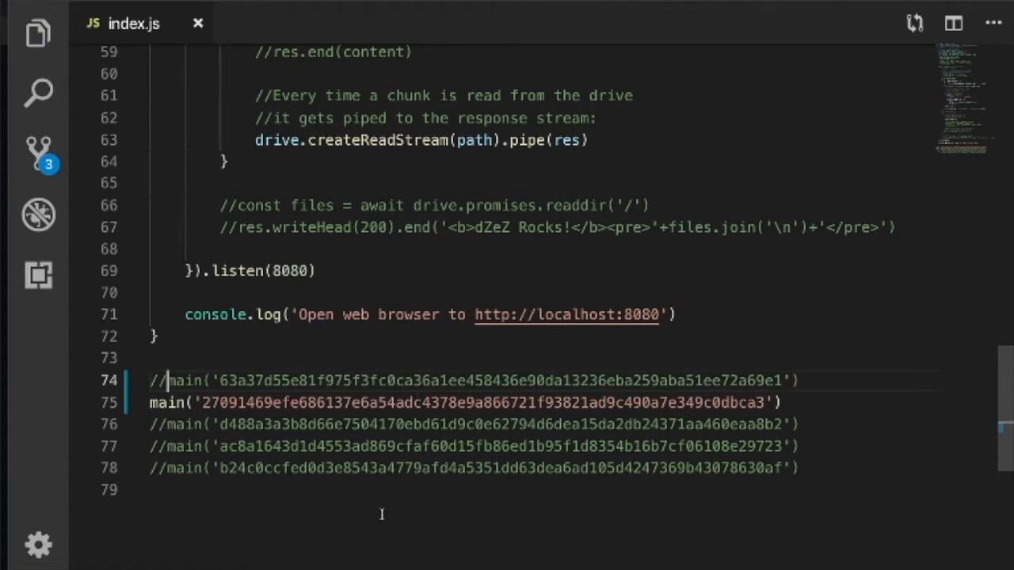
{"action": "mouse_move", "coordinate": [141, 87]}
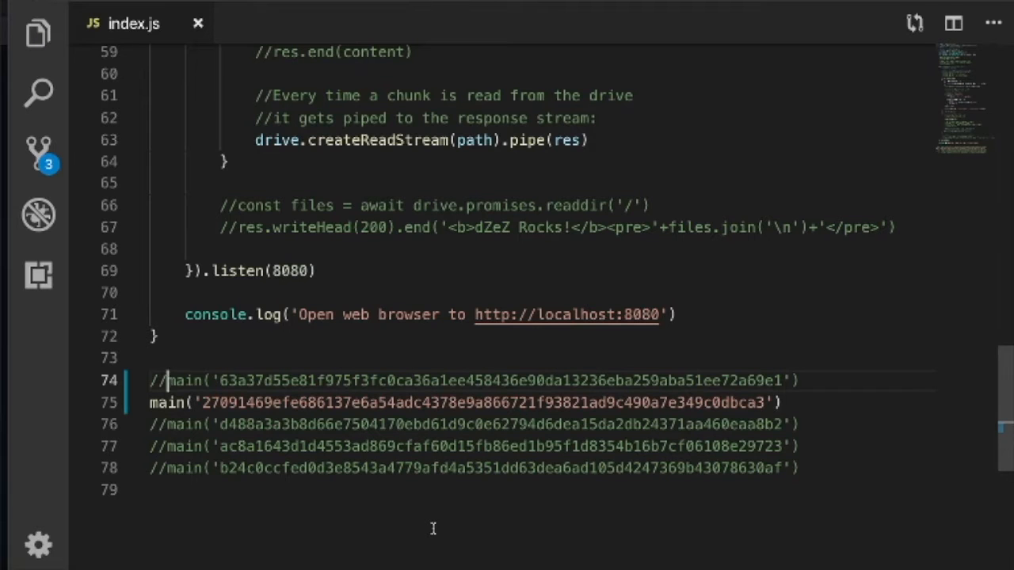
{"action": "key", "text": "Cmd+Tab"}
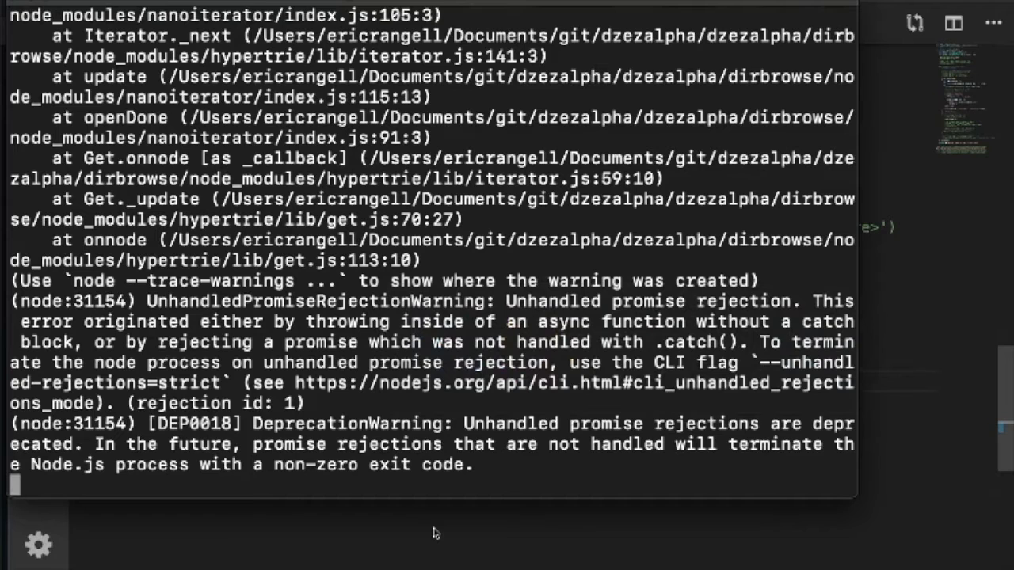
Step: Stop the failing server with Ctrl+C and relaunch it with node index.js
{"action": "key", "text": "ctrl+c"}
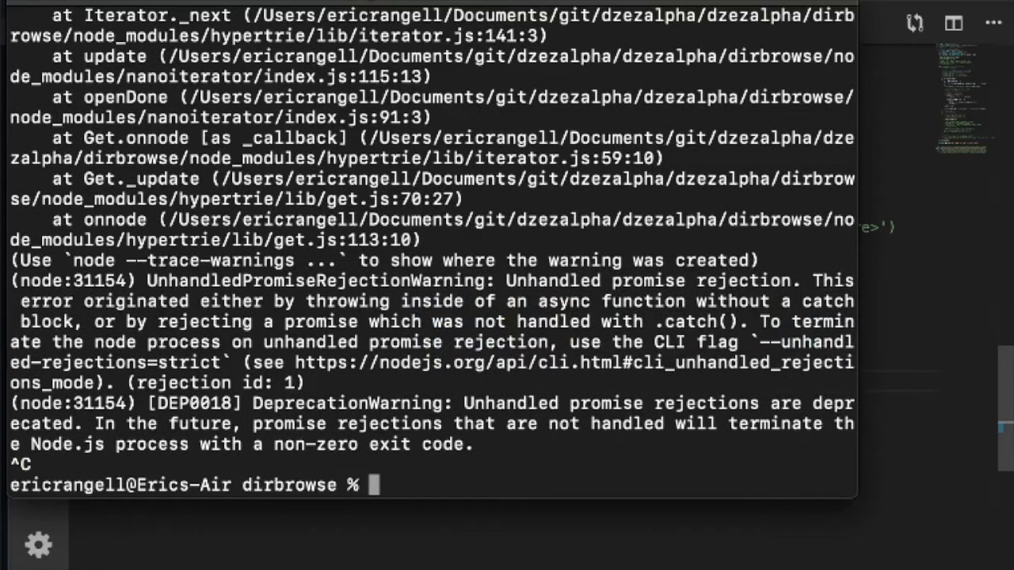
{"action": "type", "text": "node index.js"}
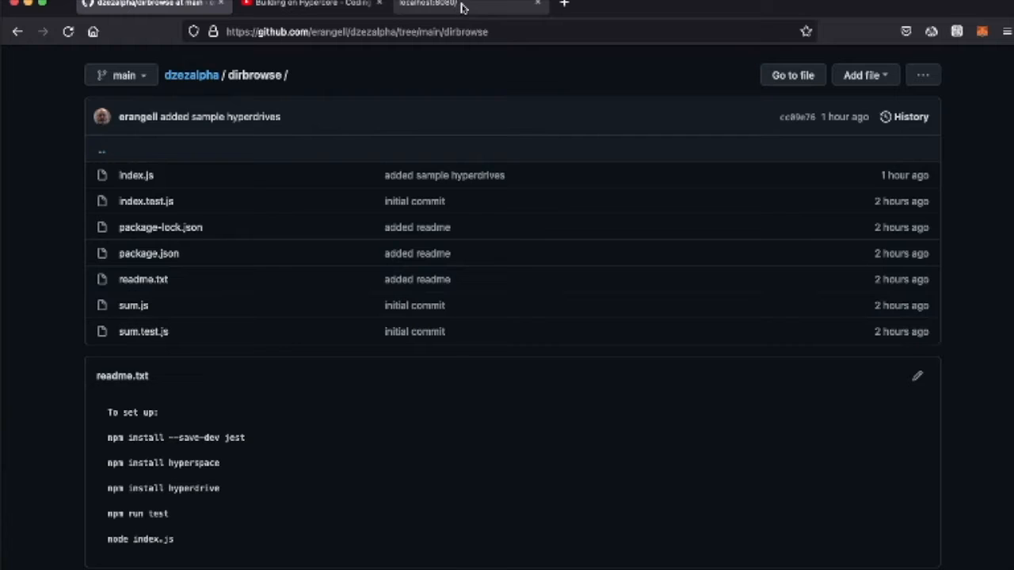
{"action": "mouse_move", "coordinate": [462, 10]}
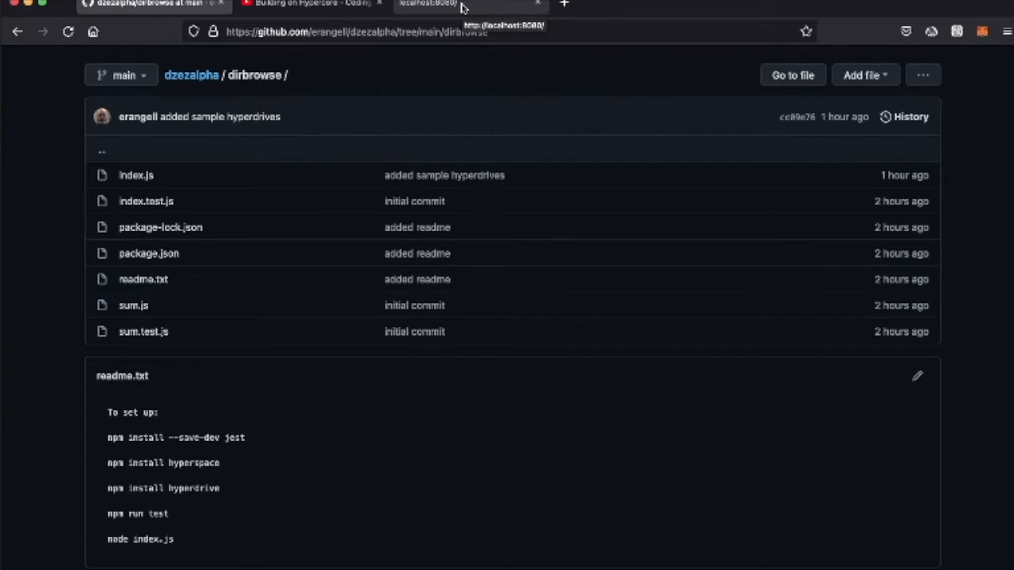
Step: Show the vault readme on localhost:8080 and highlight its 'Marcela videos' label
{"action": "left_click", "coordinate": [462, 6]}
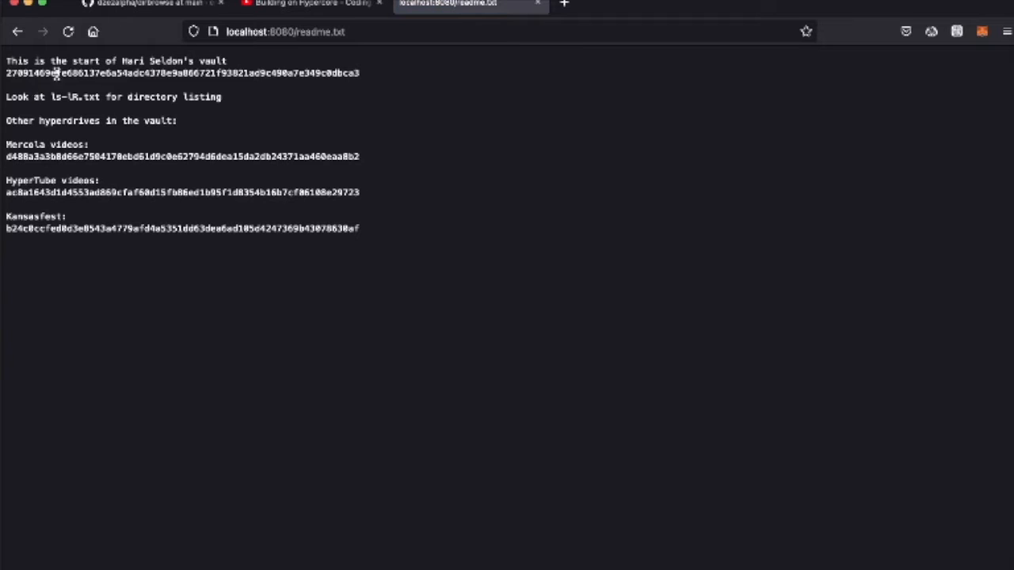
{"action": "mouse_move", "coordinate": [50, 171]}
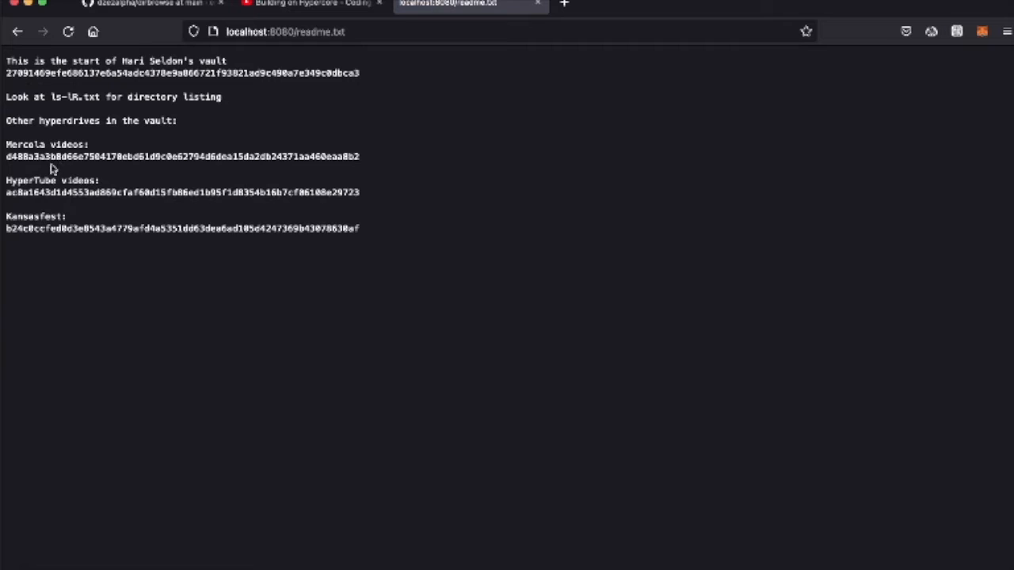
{"action": "double_click", "coordinate": [32, 148]}
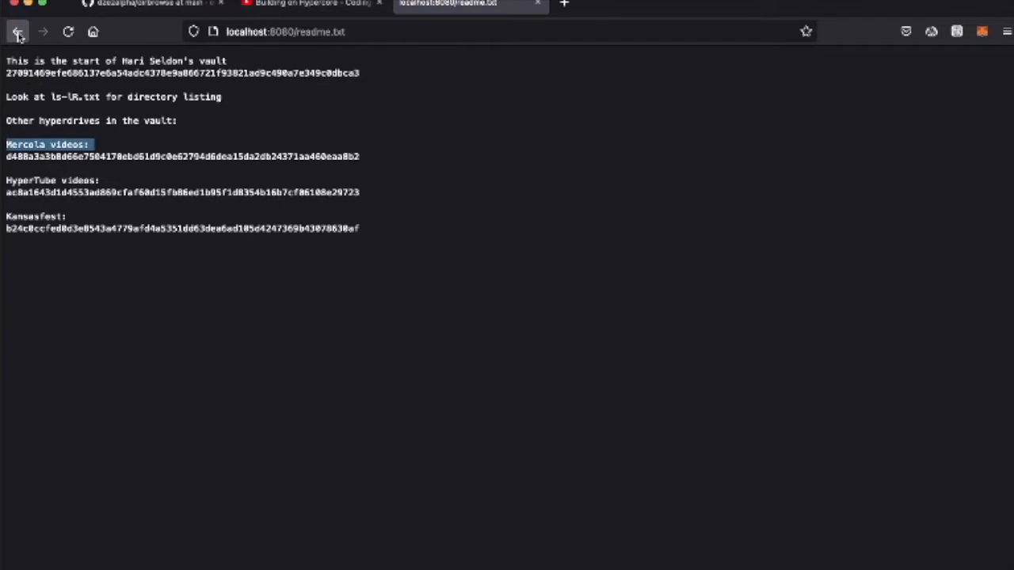
Step: Return to the /covid/ listing and play the Rogan_Malone.mp4 video
{"action": "left_click", "coordinate": [19, 34]}
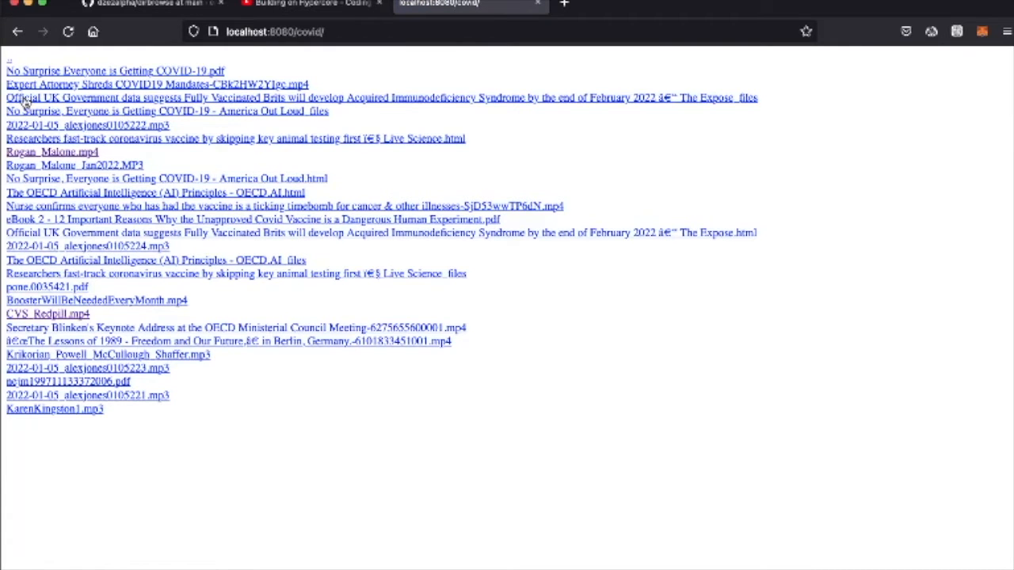
{"action": "mouse_move", "coordinate": [76, 162]}
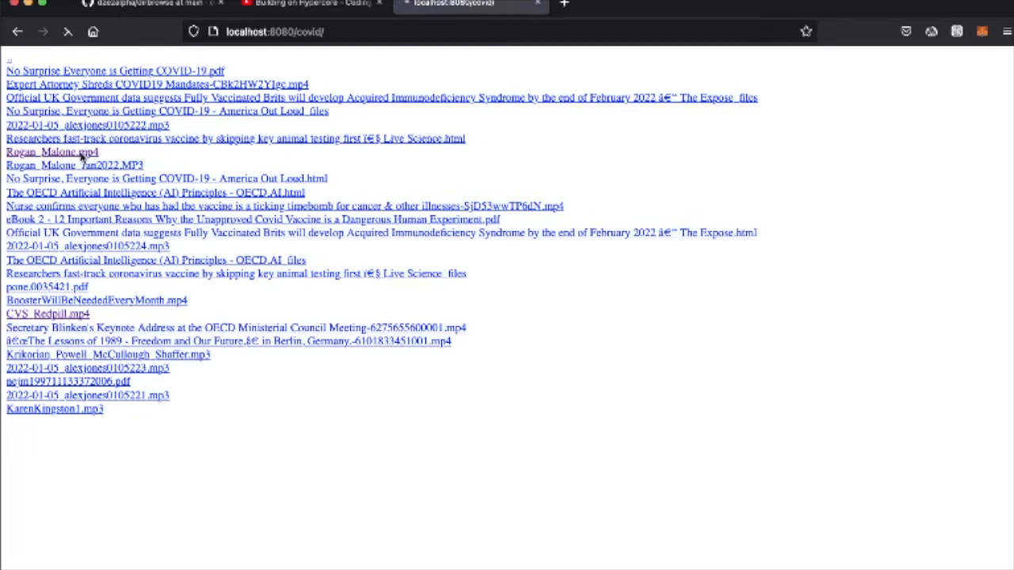
{"action": "left_click", "coordinate": [51, 152]}
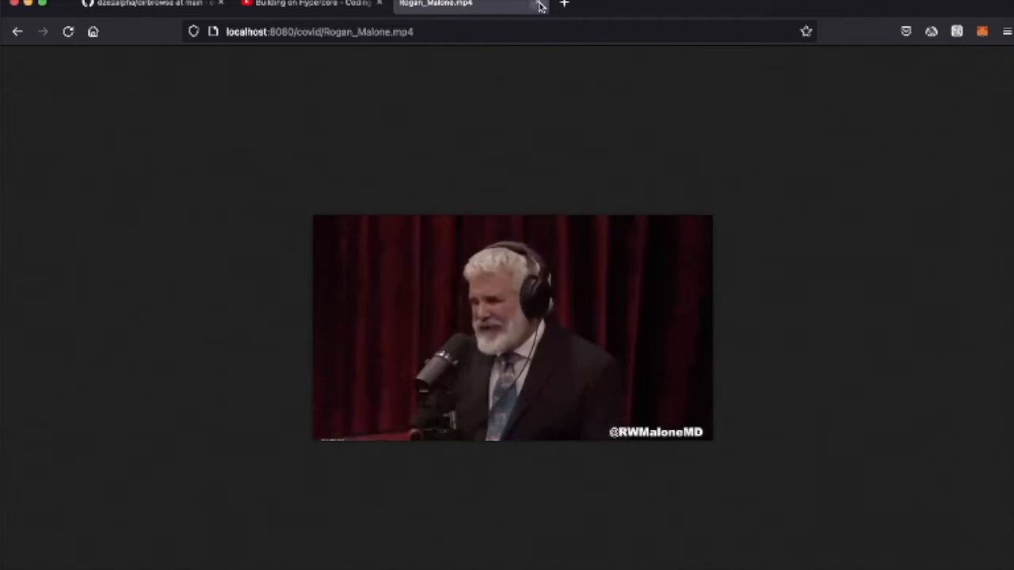
Step: Switch to the 'Building on Hypercore - Coding Livestream' YouTube tab
{"action": "left_click", "coordinate": [320, 4]}
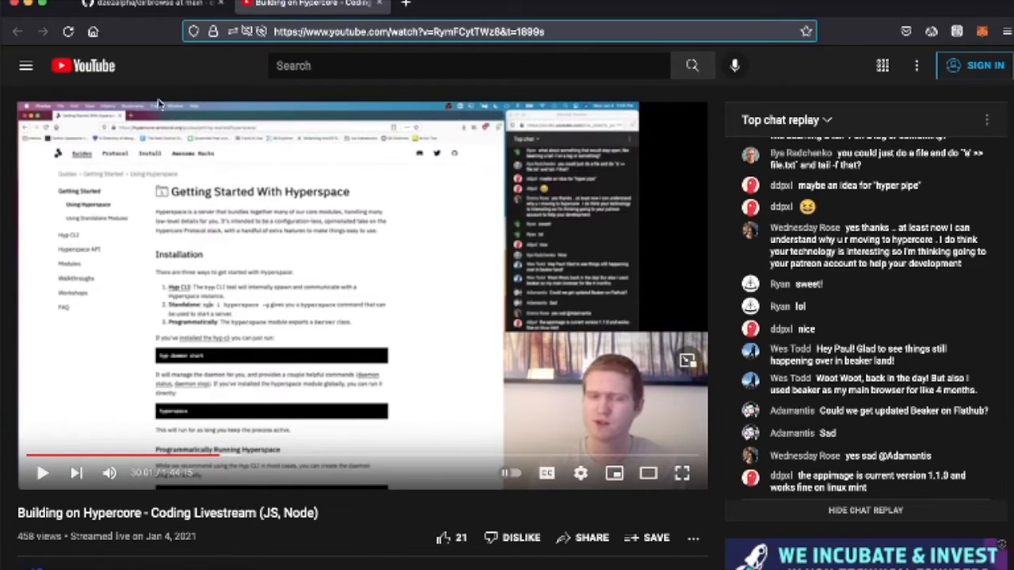
{"action": "mouse_move", "coordinate": [586, 519]}
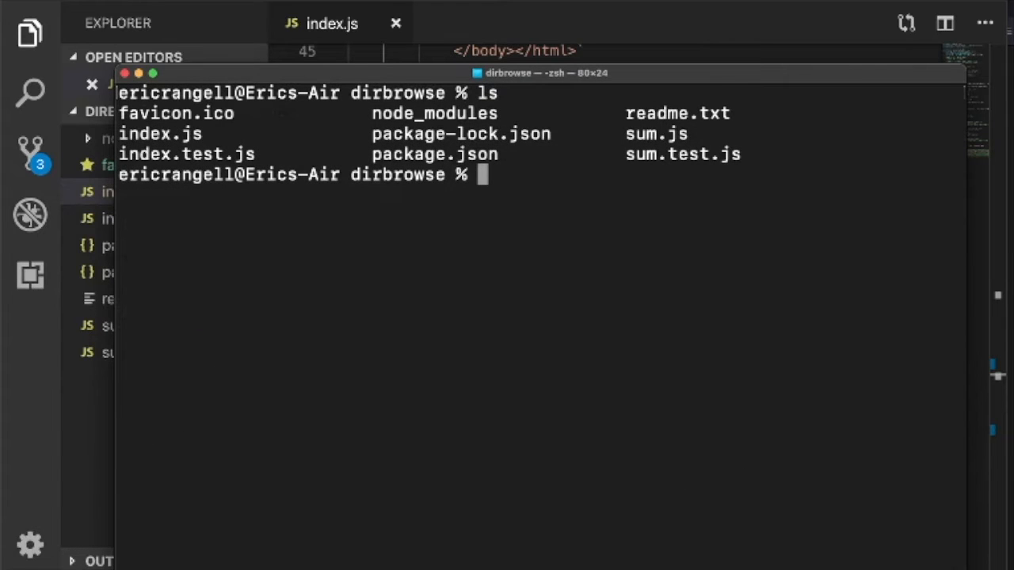
Step: Run node index.js, scroll its unhandled promise rejection warnings, then stop the server
{"action": "type", "text": "no"}
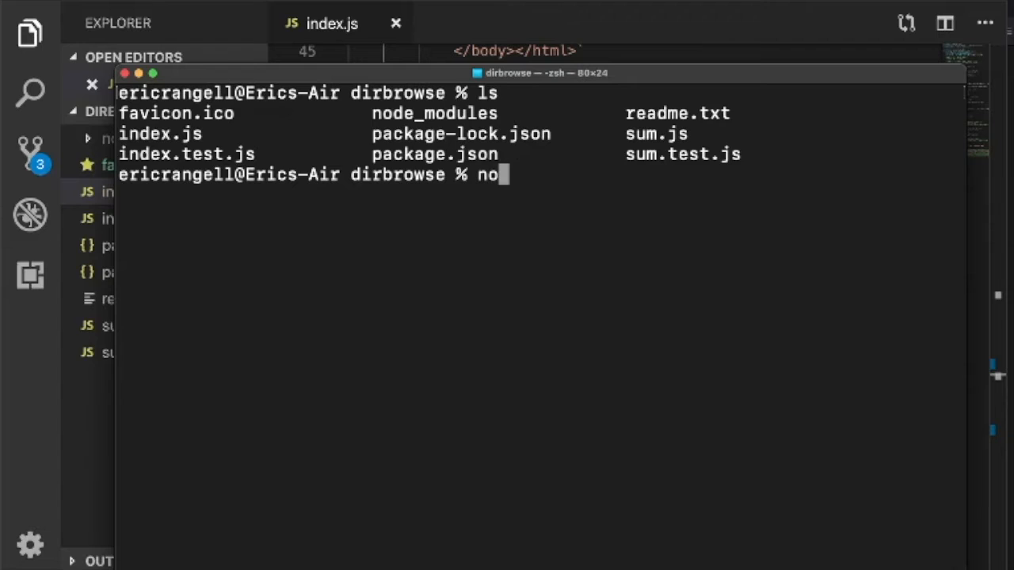
{"action": "key", "text": "Enter"}
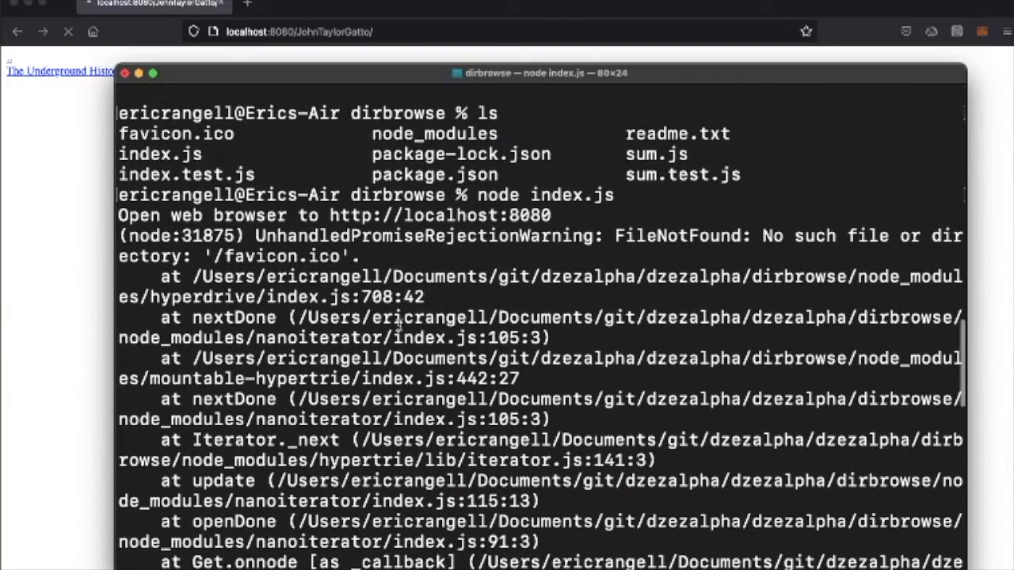
{"action": "mouse_move", "coordinate": [307, 266]}
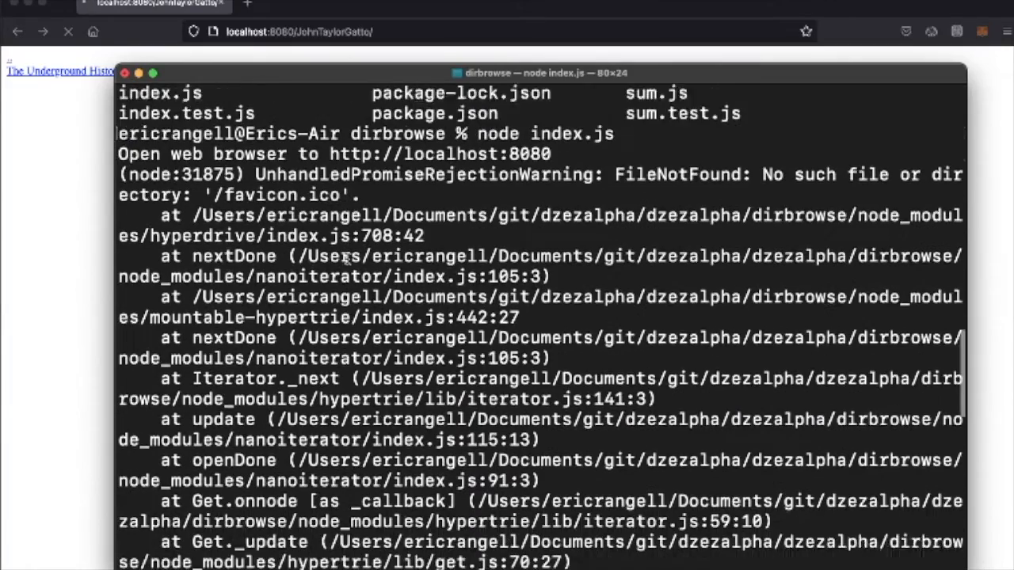
{"action": "scroll", "scroll_direction": "down", "scroll_amount": 3}
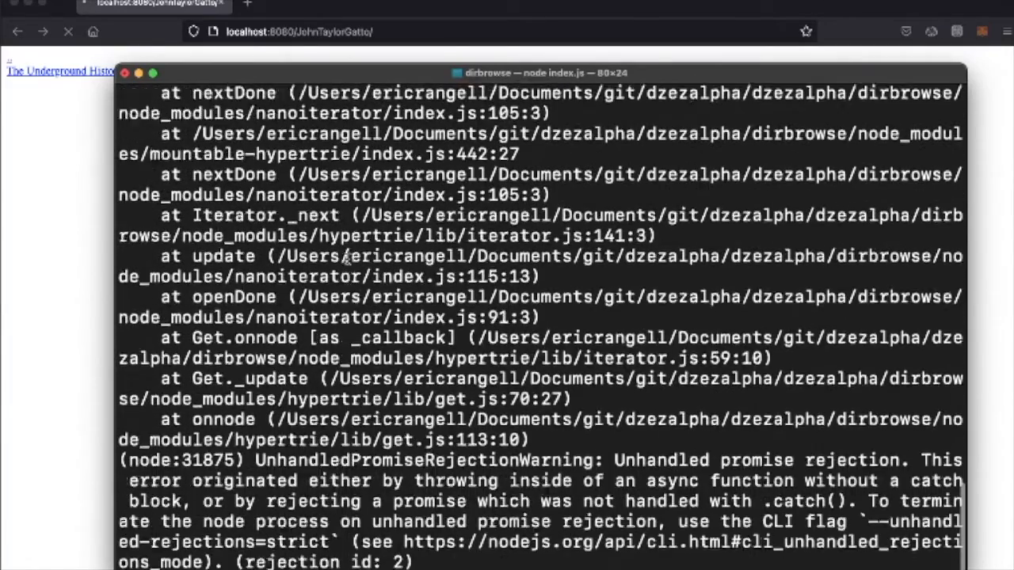
{"action": "scroll", "scroll_direction": "down", "scroll_amount": 3}
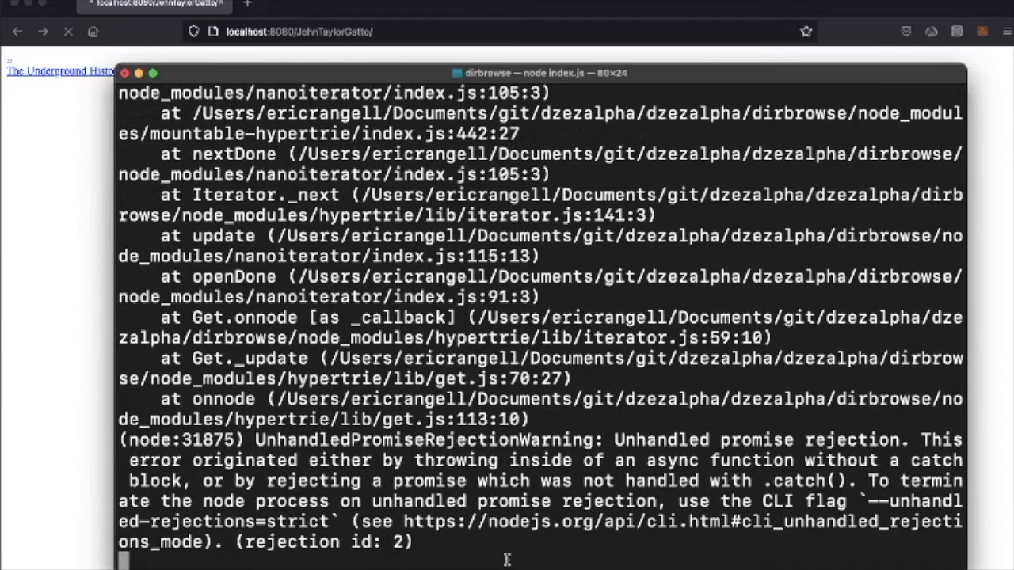
{"action": "key", "text": "ctrl+c"}
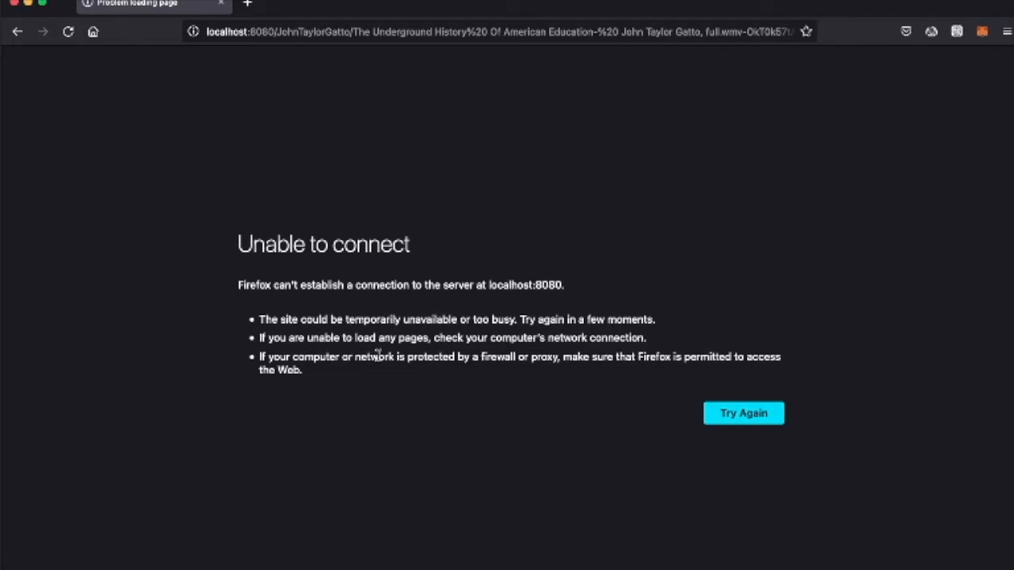
{"action": "mouse_move", "coordinate": [377, 374]}
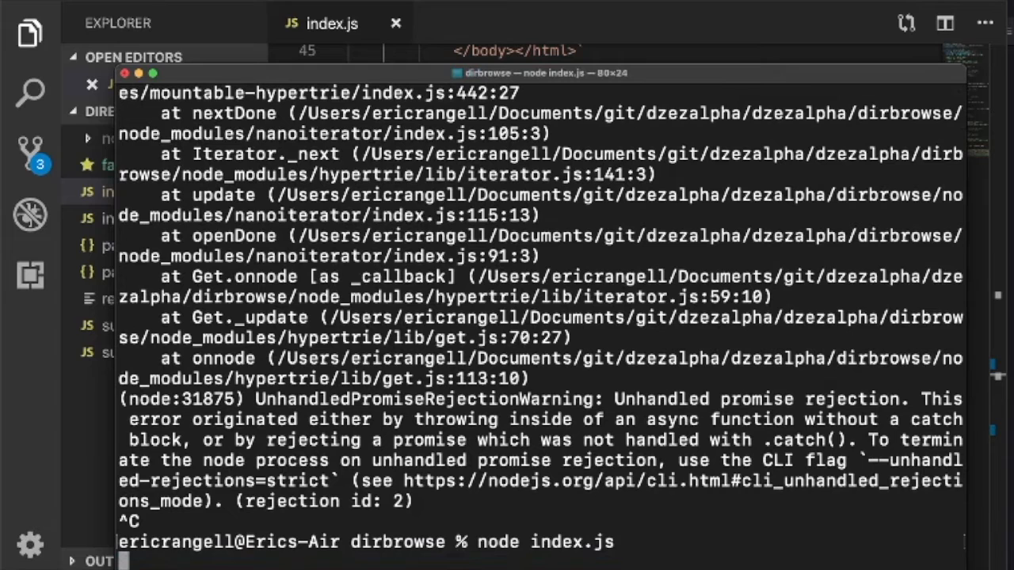
Step: Relaunch the directory browser server with node index.js
{"action": "key", "text": "Enter"}
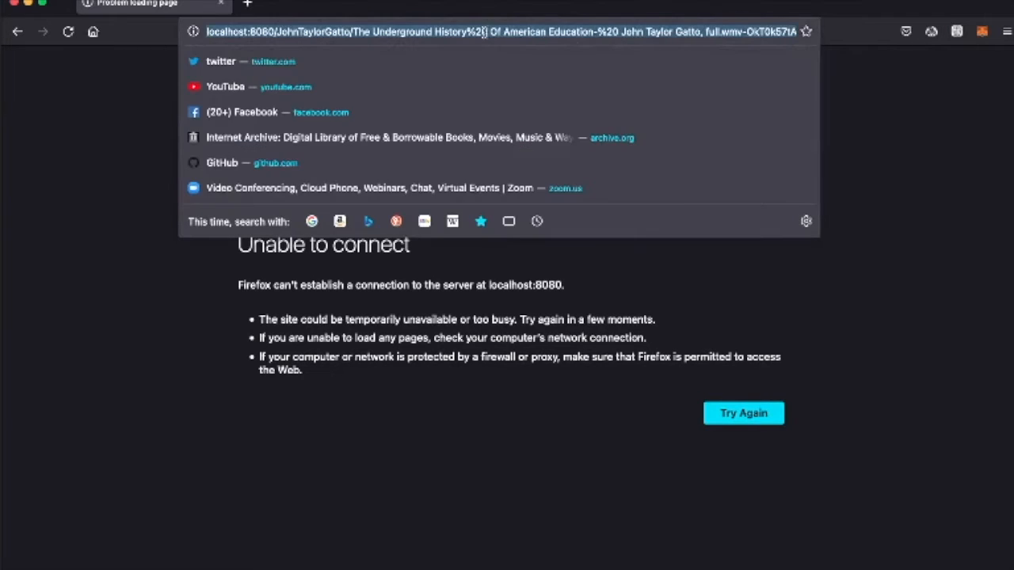
Step: Load localhost:8080/JohnTaylorGatto/ and request the Underground History of American Education video
{"action": "type", "text": "localhost:8080/JohnTaylorGatto/"}
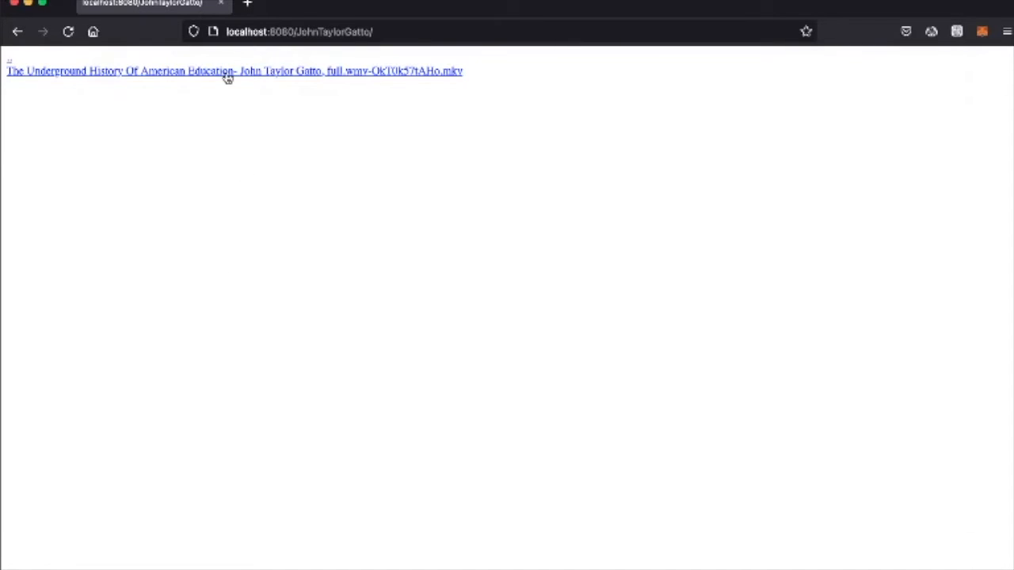
{"action": "left_click", "coordinate": [228, 73]}
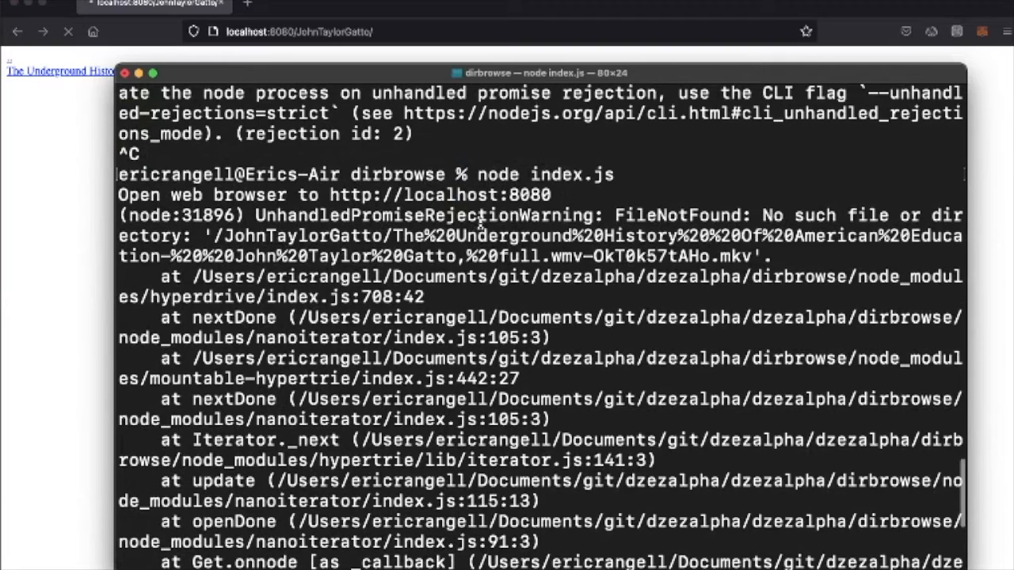
{"action": "mouse_move", "coordinate": [405, 234]}
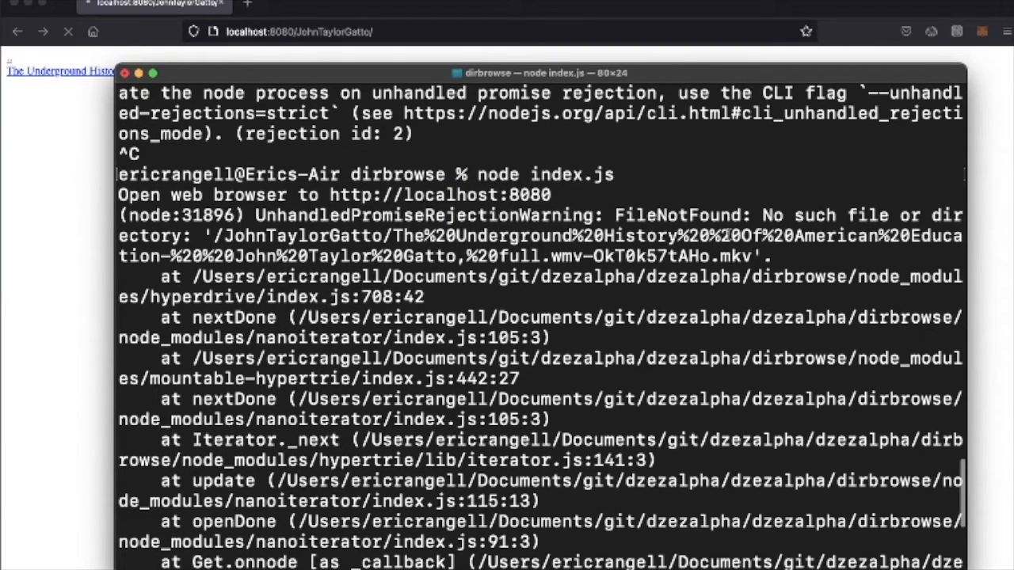
{"action": "mouse_move", "coordinate": [753, 257]}
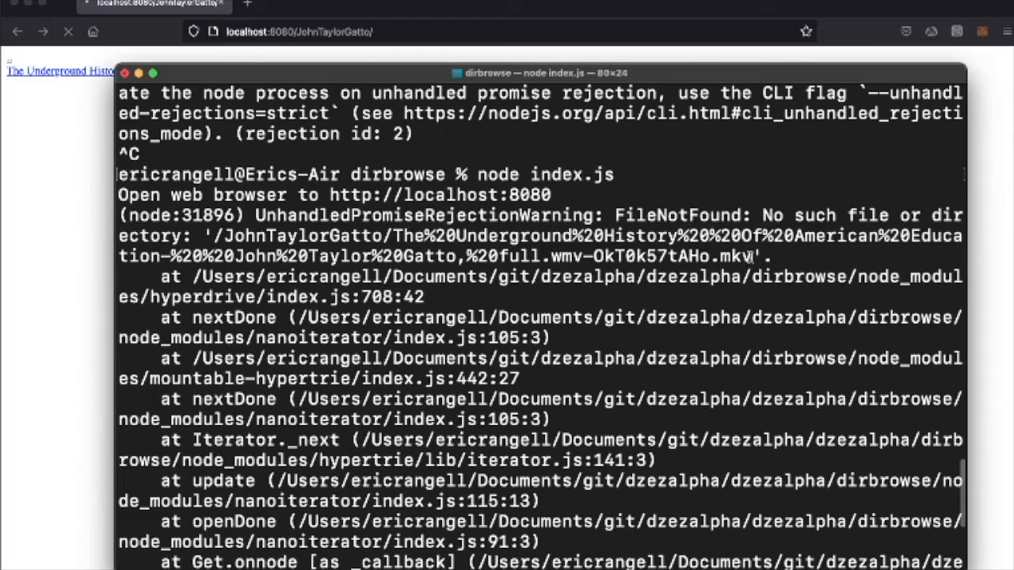
{"action": "mouse_move", "coordinate": [431, 314]}
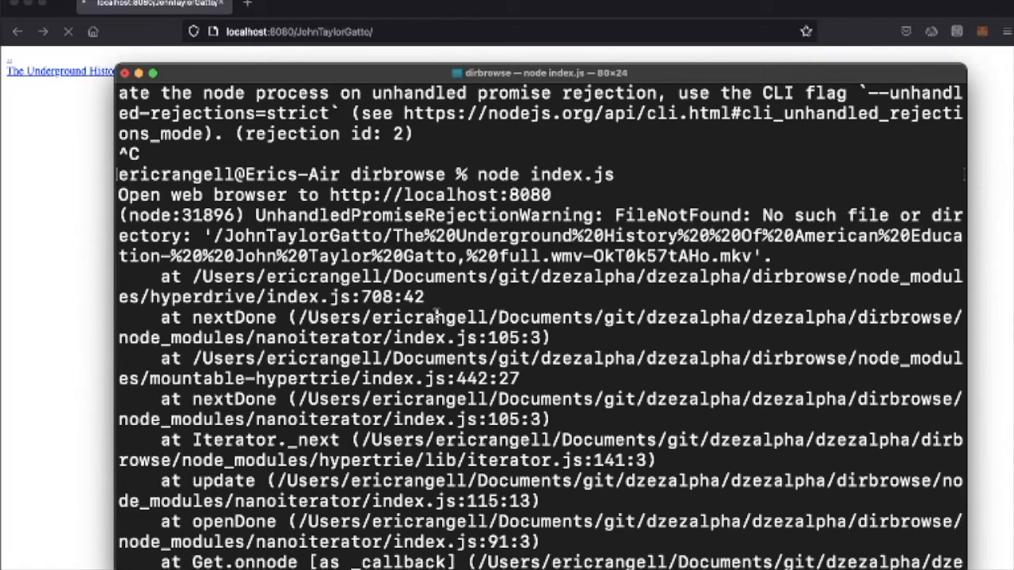
{"action": "mouse_move", "coordinate": [9, 232]}
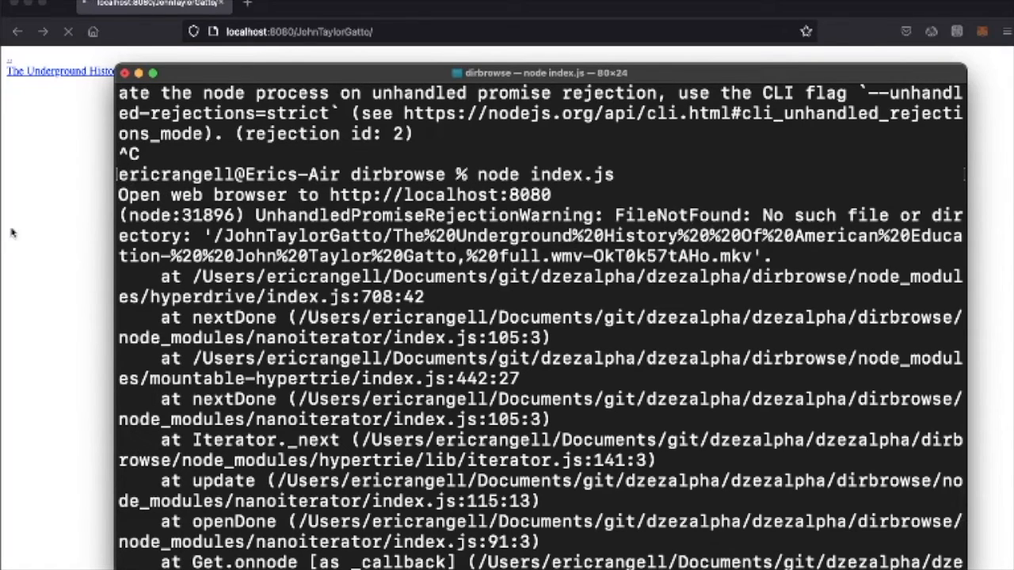
{"action": "mouse_move", "coordinate": [29, 231]}
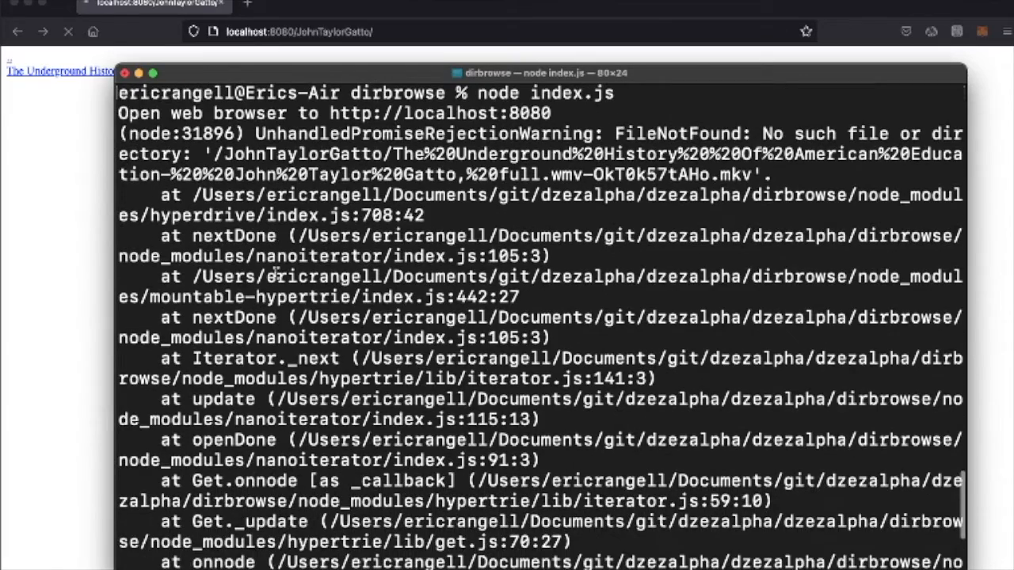
{"action": "scroll", "scroll_direction": "down", "scroll_amount": 3}
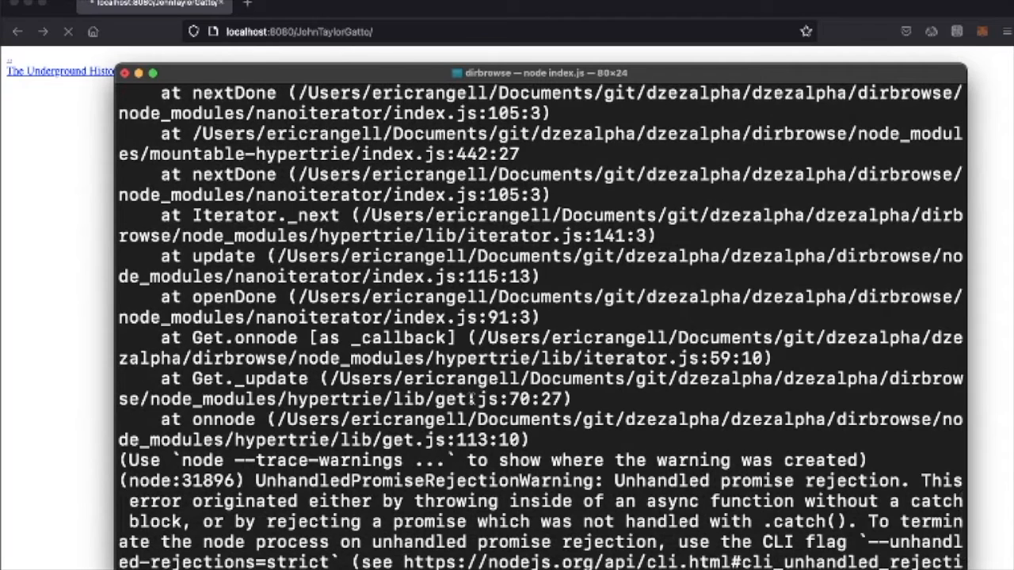
{"action": "mouse_move", "coordinate": [578, 433]}
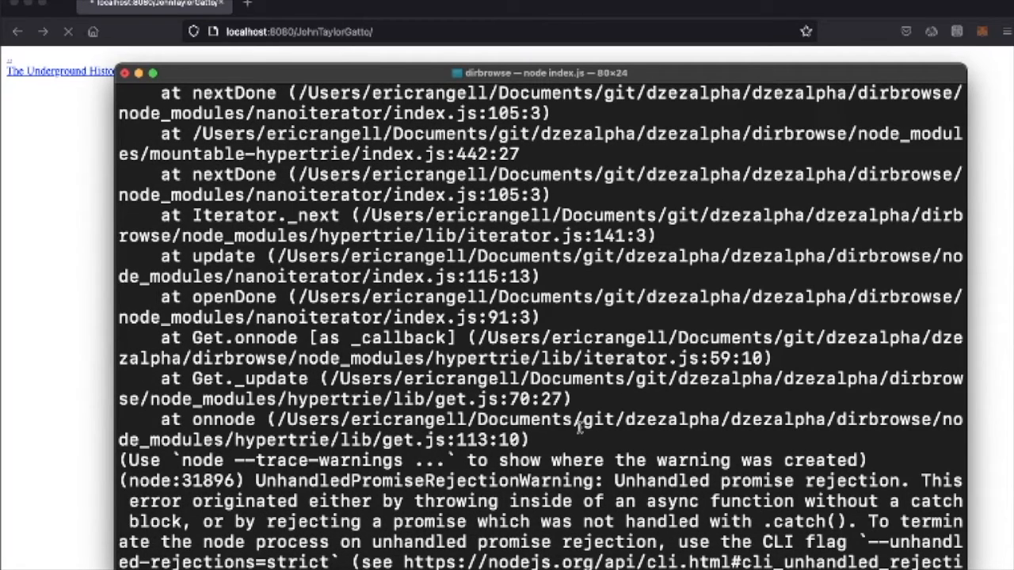
{"action": "mouse_move", "coordinate": [434, 363]}
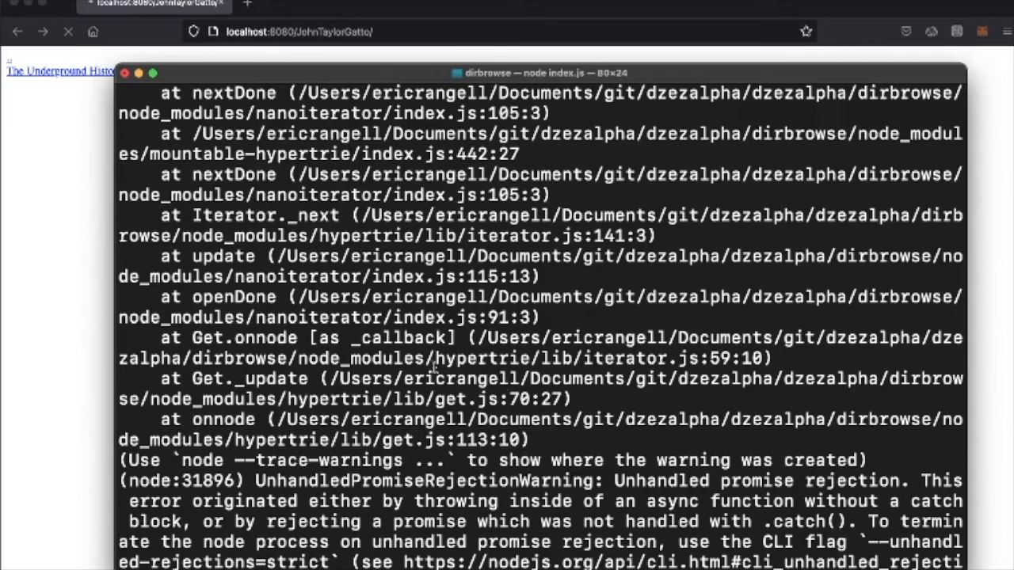
{"action": "mouse_move", "coordinate": [602, 373]}
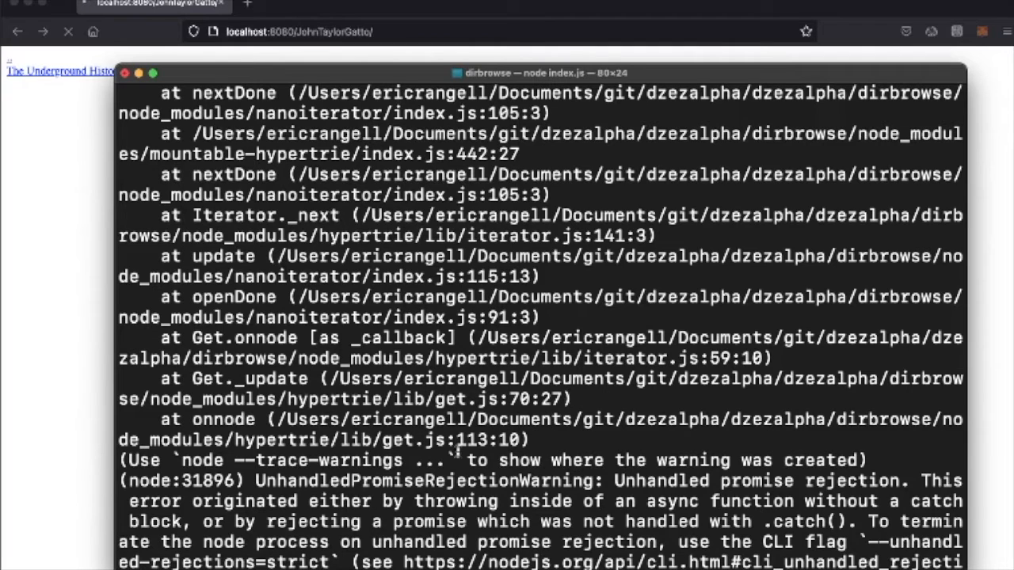
{"action": "mouse_move", "coordinate": [467, 463]}
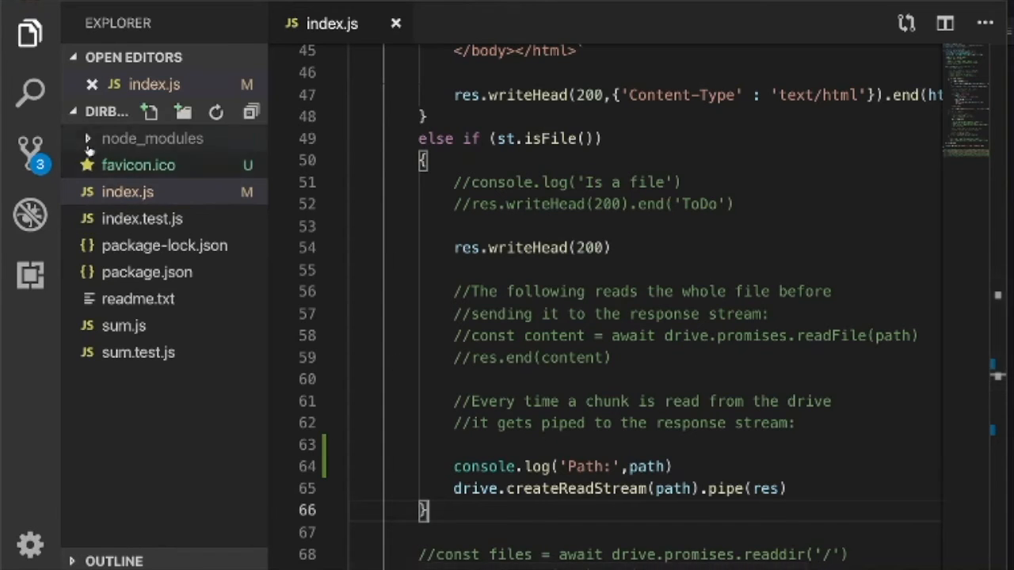
Step: Browse node_modules into hyperdrive and the hypertrie module's lib folder to reach get.js
{"action": "left_click", "coordinate": [153, 137]}
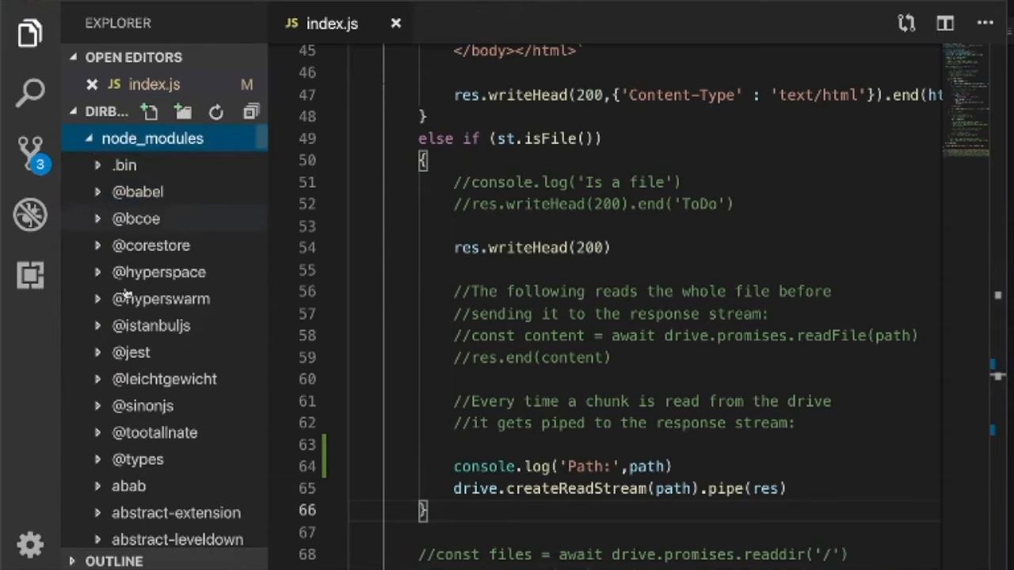
{"action": "scroll", "scroll_direction": "down", "scroll_amount": 3}
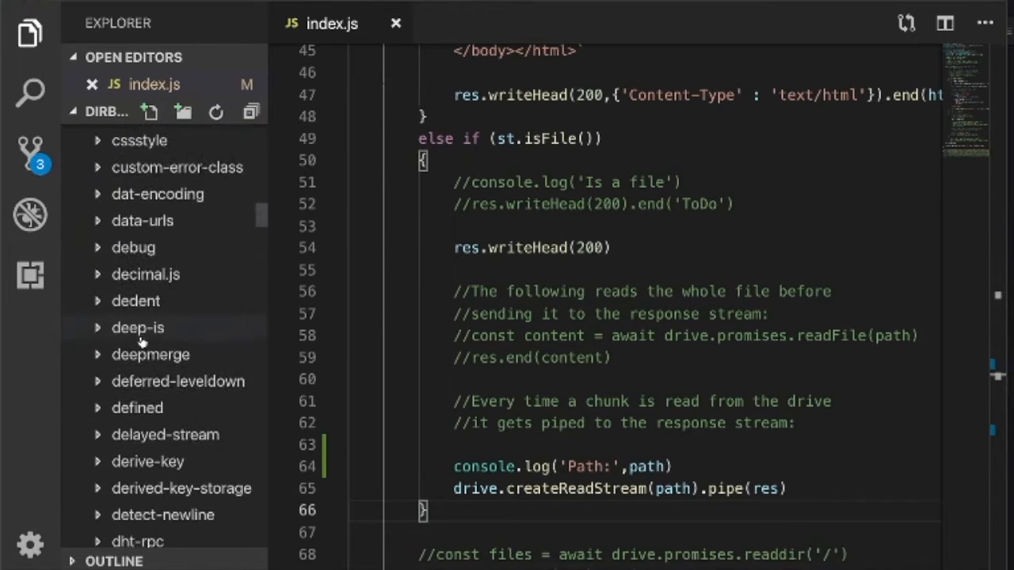
{"action": "scroll", "scroll_direction": "down", "scroll_amount": 3}
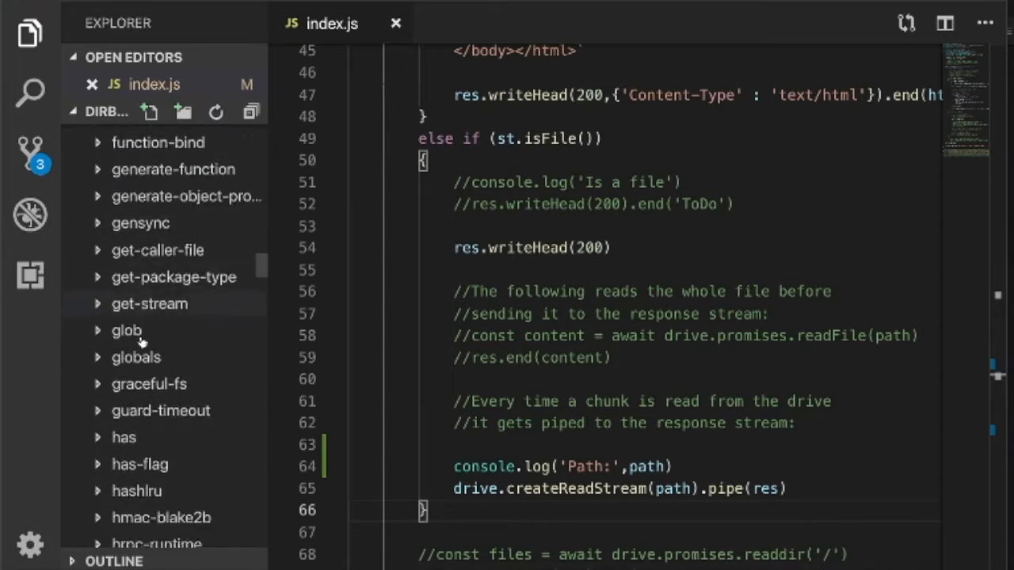
{"action": "scroll", "scroll_direction": "down", "scroll_amount": 3}
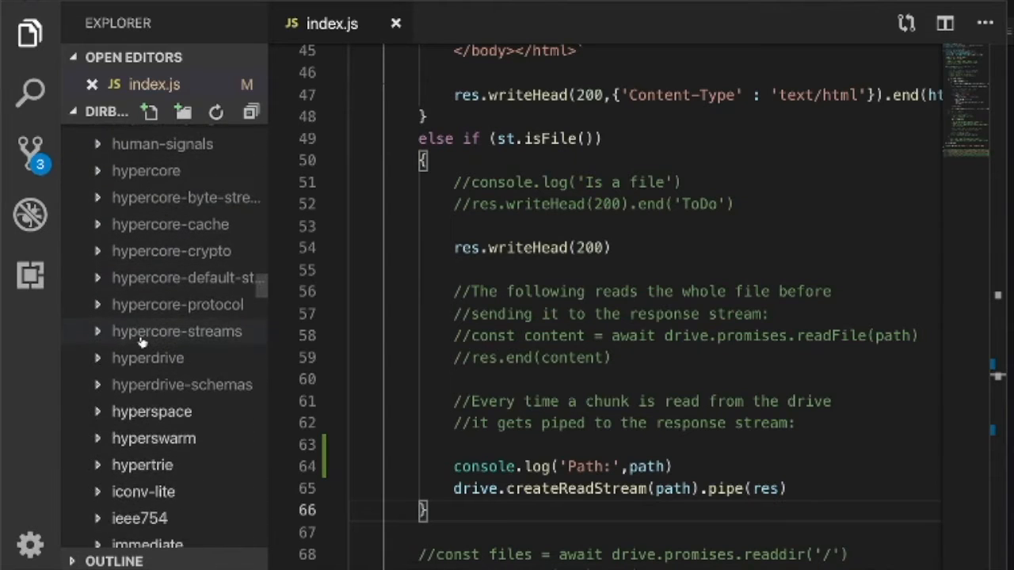
{"action": "left_click", "coordinate": [148, 358]}
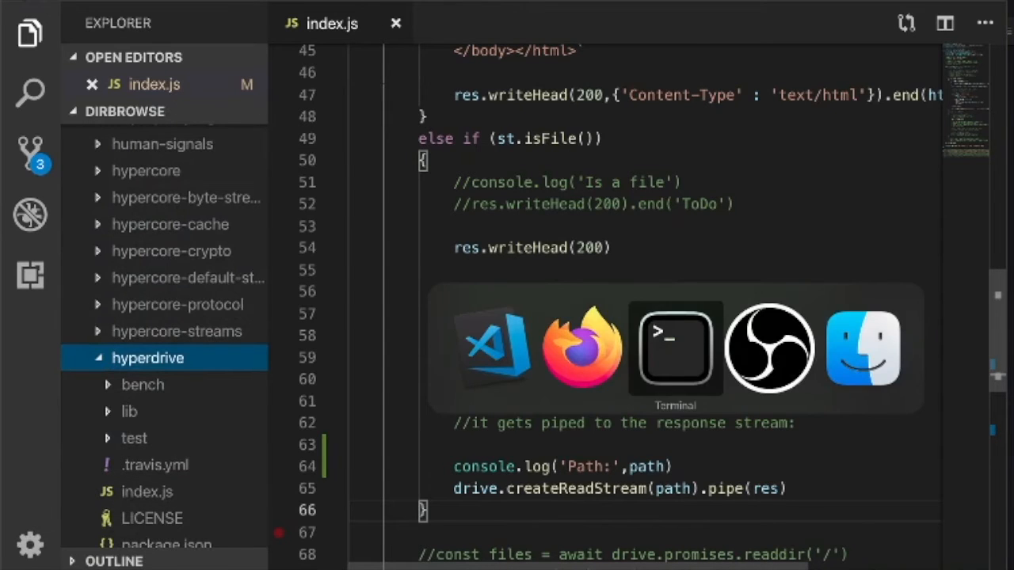
{"action": "left_click", "coordinate": [674, 348]}
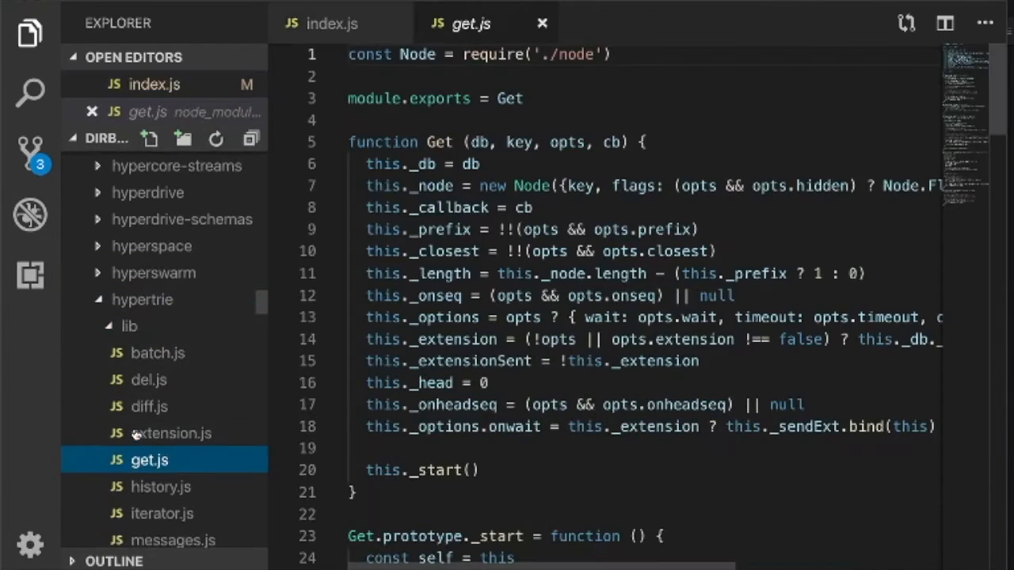
{"action": "mouse_move", "coordinate": [143, 432]}
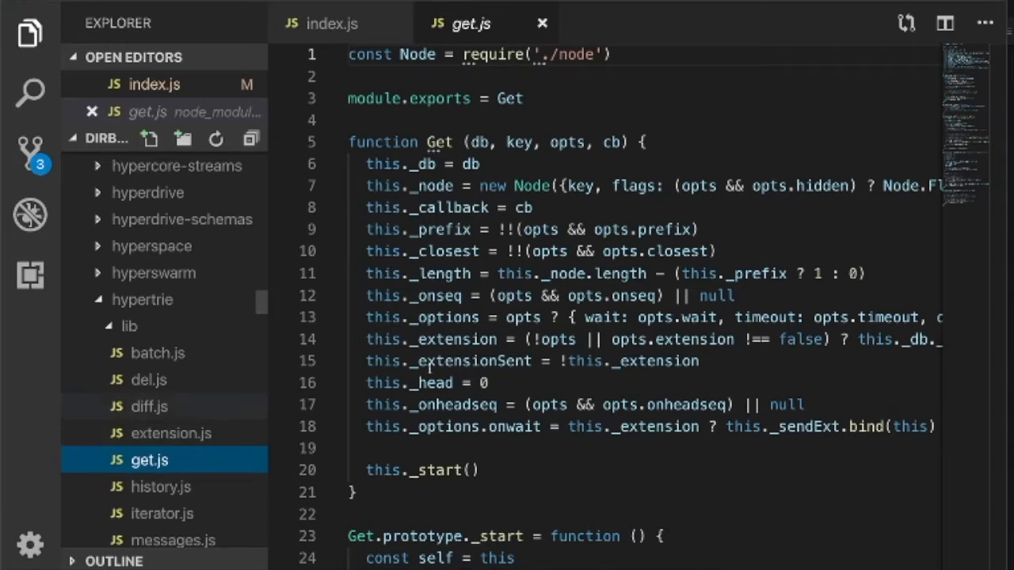
{"action": "scroll", "scroll_direction": "down", "scroll_amount": 3}
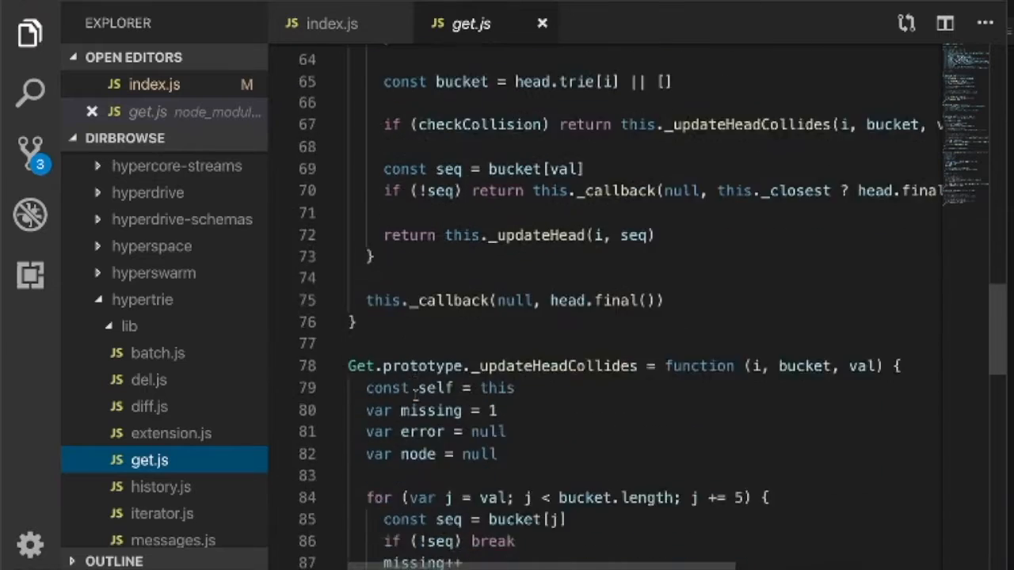
{"action": "scroll", "scroll_direction": "down", "scroll_amount": 3}
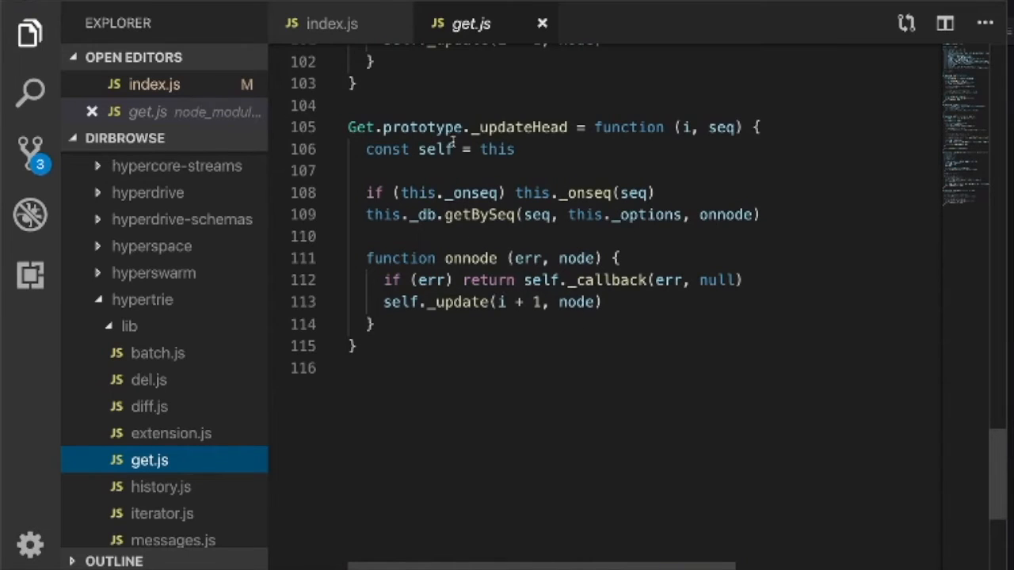
{"action": "mouse_move", "coordinate": [530, 333]}
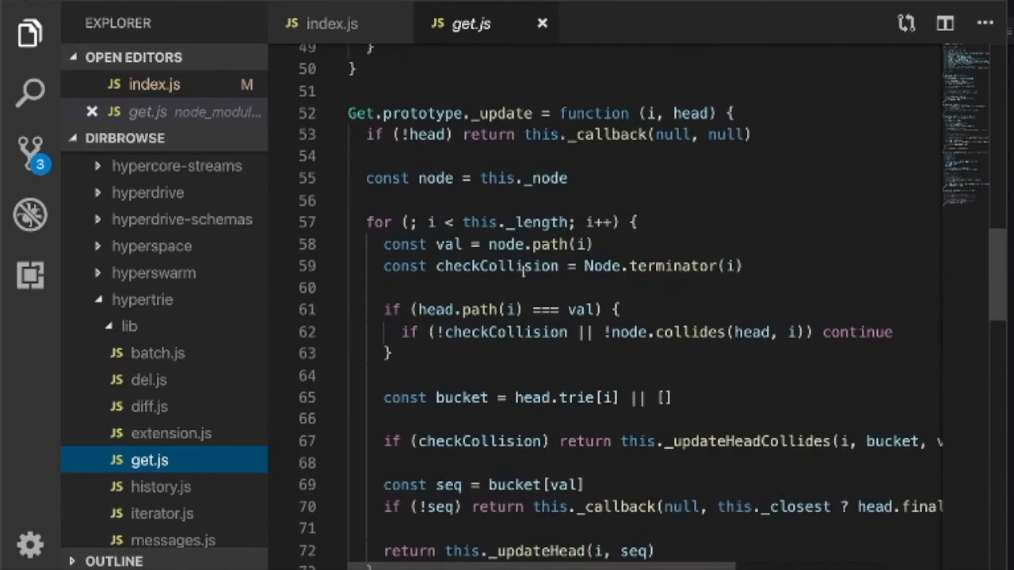
{"action": "scroll", "scroll_direction": "up", "scroll_amount": 3}
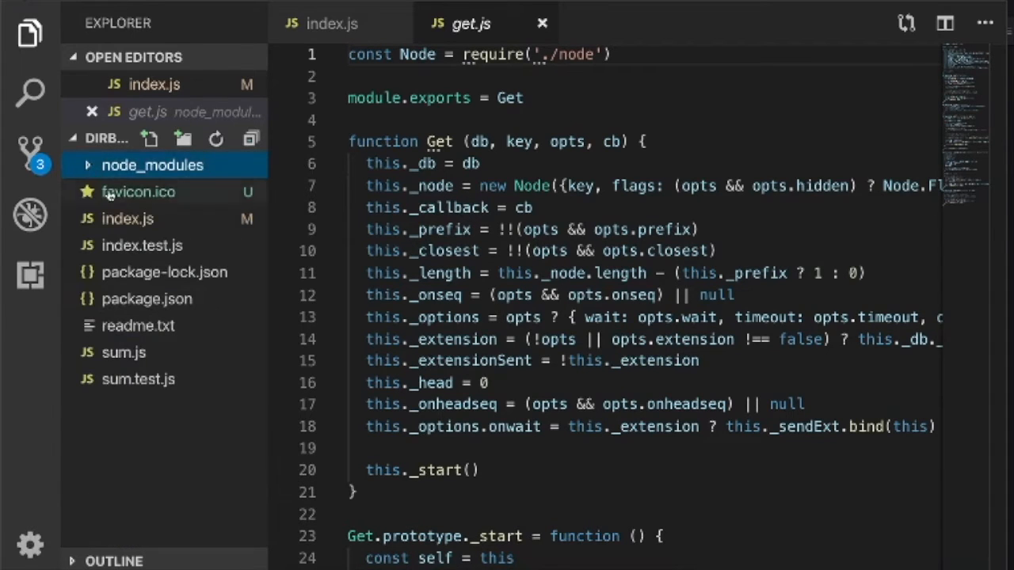
Step: In index.js comment out the second main() drive key so the third becomes active
{"action": "left_click", "coordinate": [126, 218]}
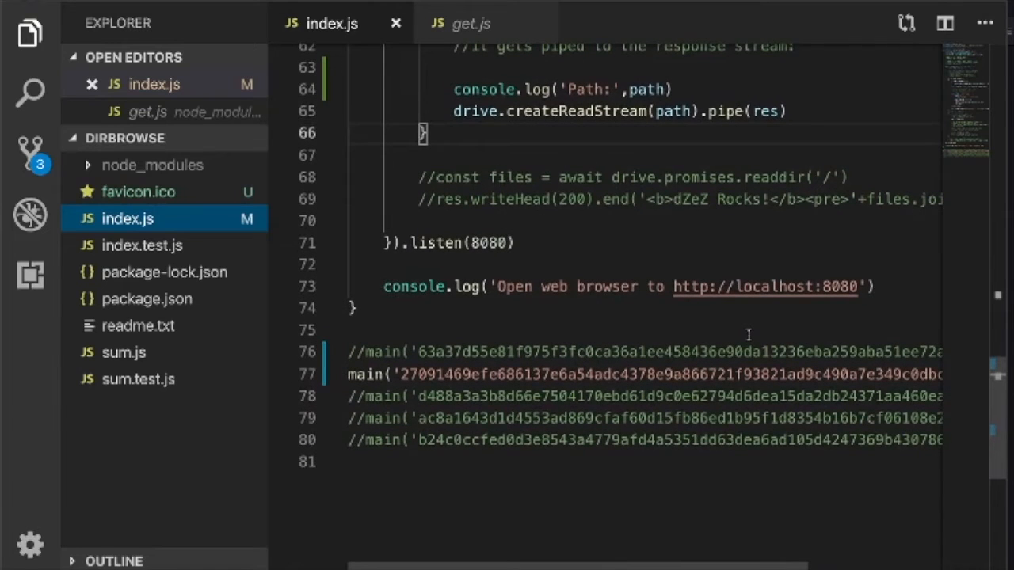
{"action": "scroll", "scroll_direction": "up", "scroll_amount": 3}
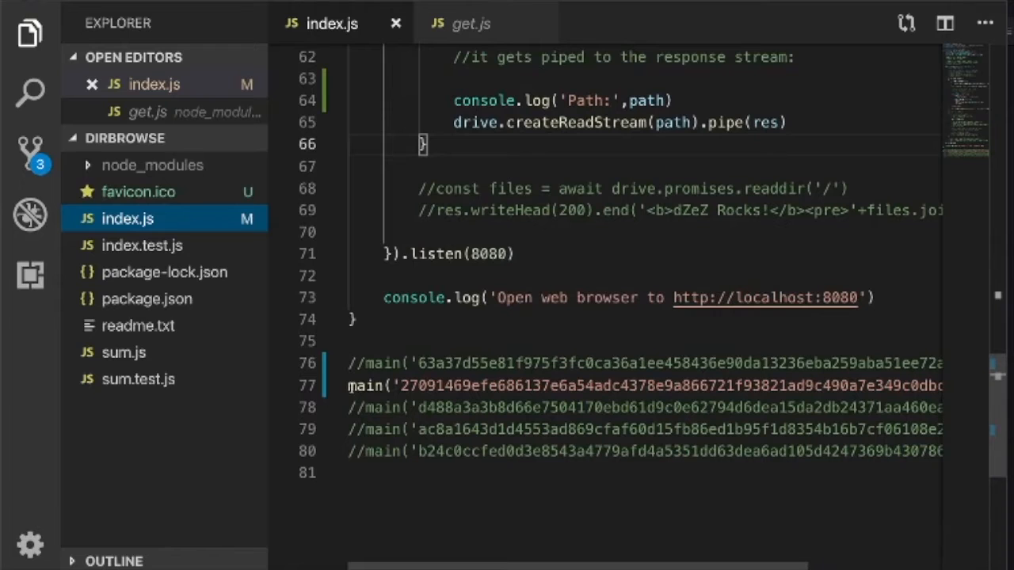
{"action": "type", "text": "//"}
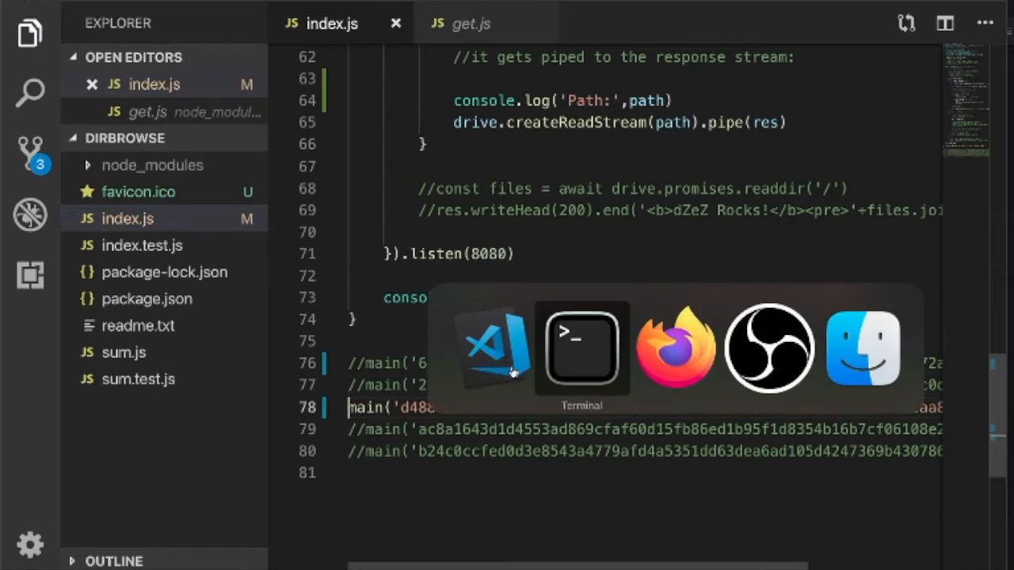
Step: Restart node index.js in Terminal and view the third drive's video listing at localhost:8080
{"action": "left_click", "coordinate": [580, 347]}
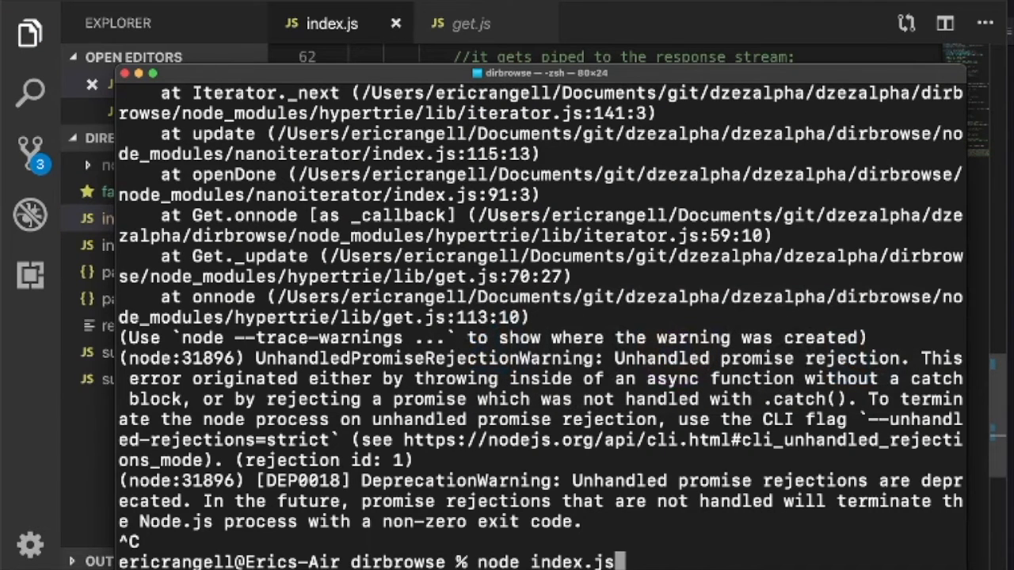
{"action": "key", "text": "Enter"}
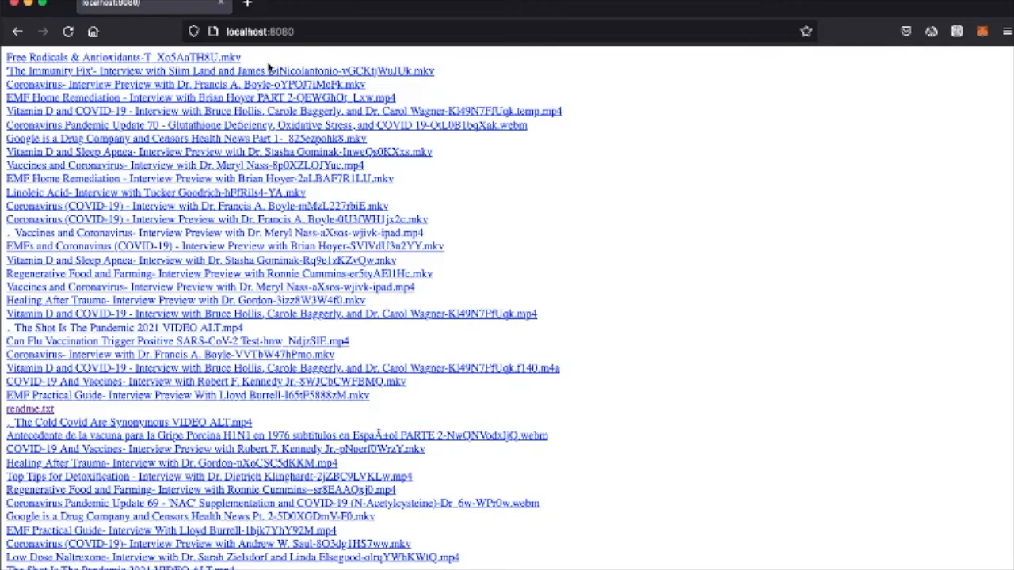
{"action": "scroll", "scroll_direction": "down", "scroll_amount": 3}
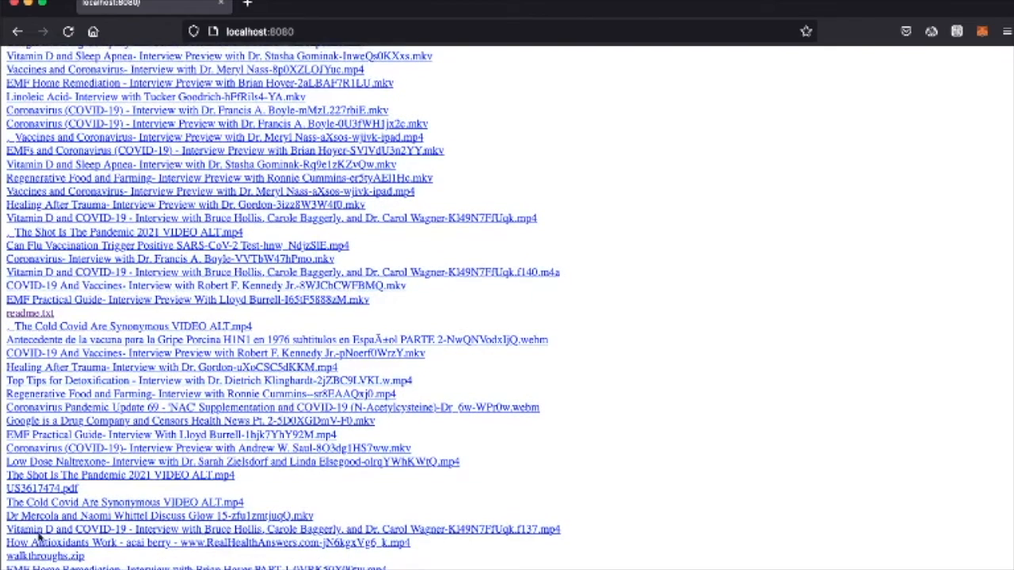
{"action": "left_click", "coordinate": [41, 488]}
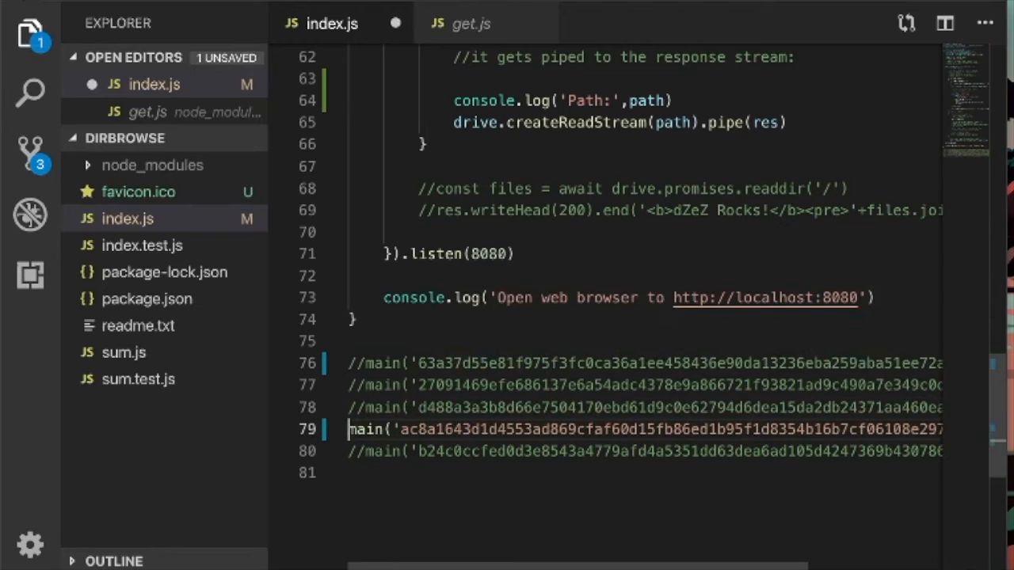
Step: Save index.js with the fourth main() drive key active and return to Firefox
{"action": "key", "text": "Ctrl+s"}
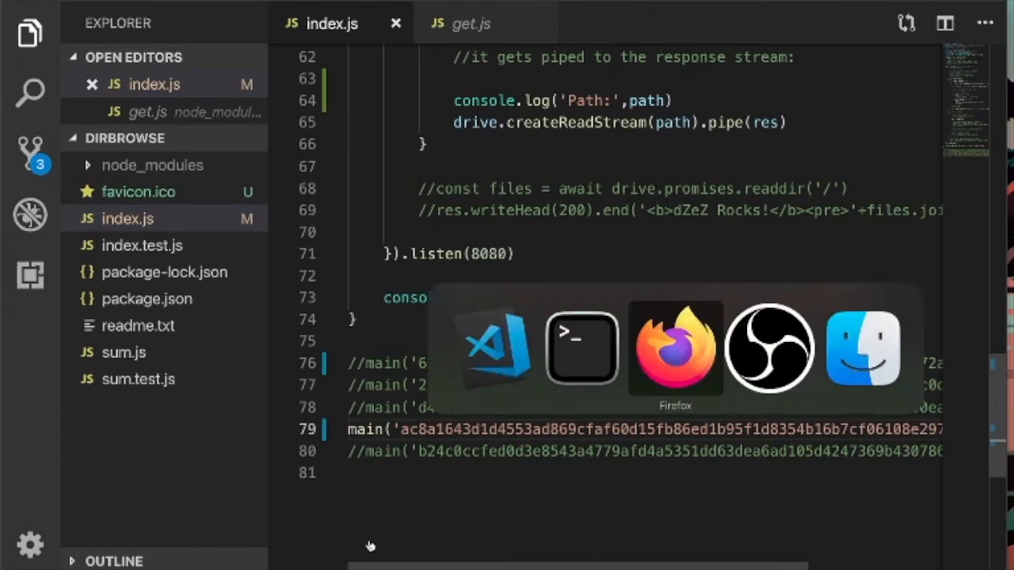
{"action": "key", "text": "Tab"}
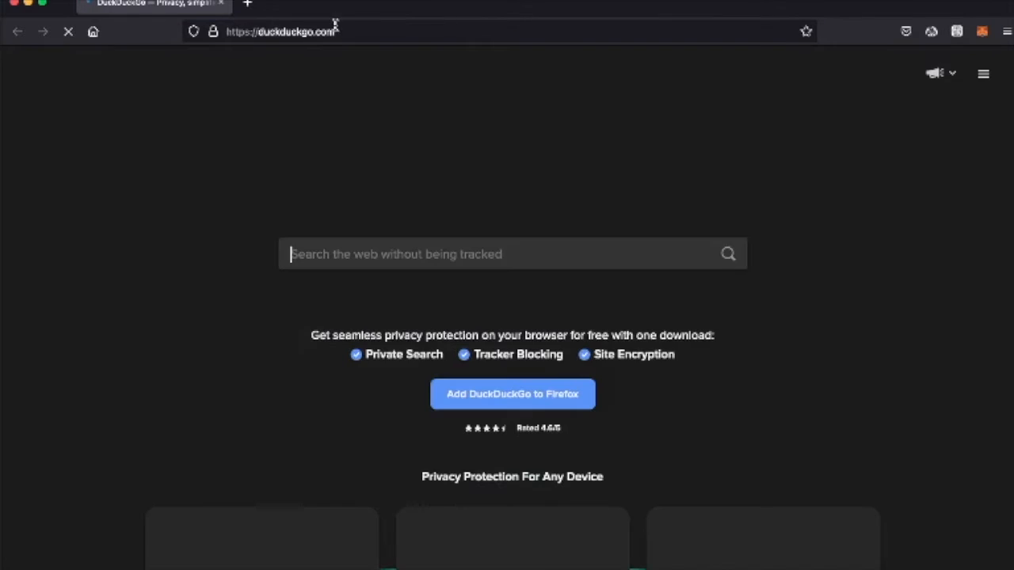
Step: Load localhost:8080 to show the fourth drive's listing with Hypercore and ENIAC files
{"action": "left_click", "coordinate": [293, 32]}
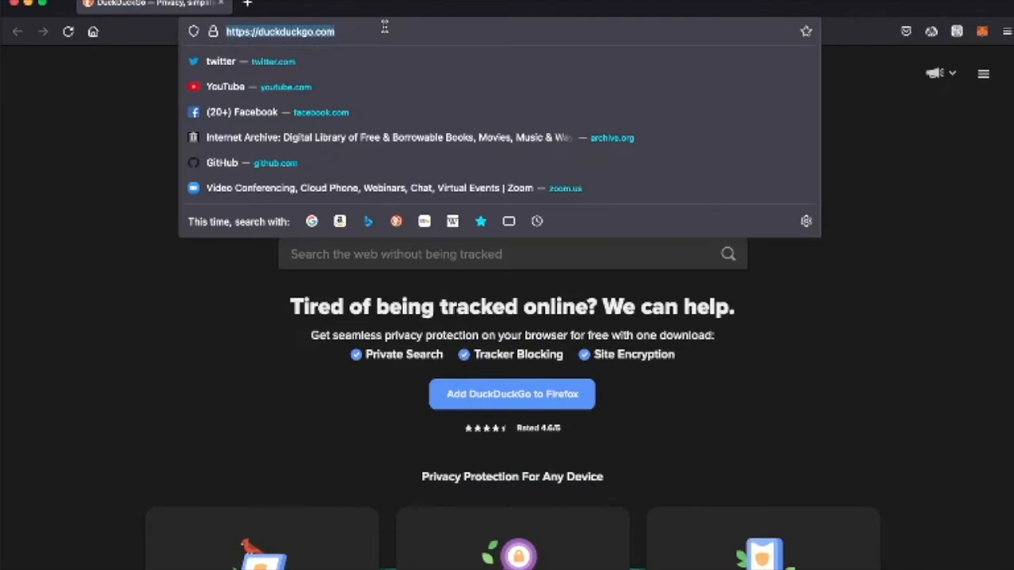
{"action": "mouse_move", "coordinate": [393, 34]}
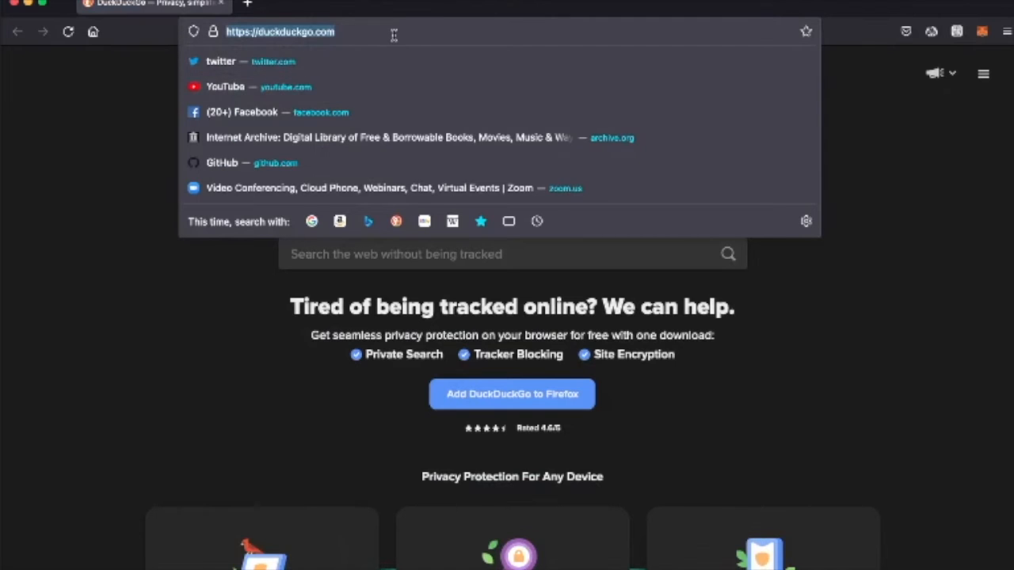
{"action": "type", "text": "localhost:8080"}
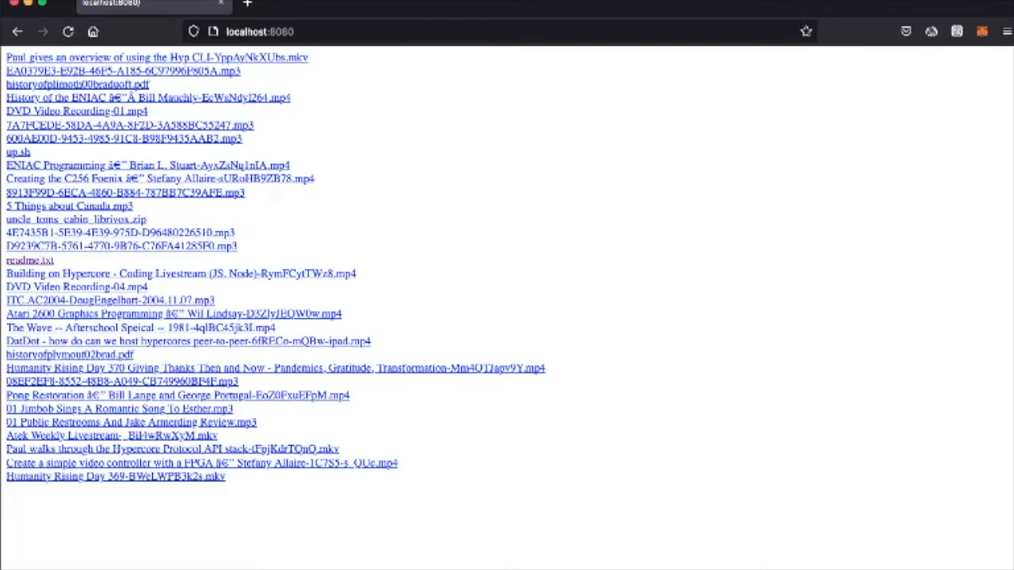
{"action": "mouse_move", "coordinate": [101, 109]}
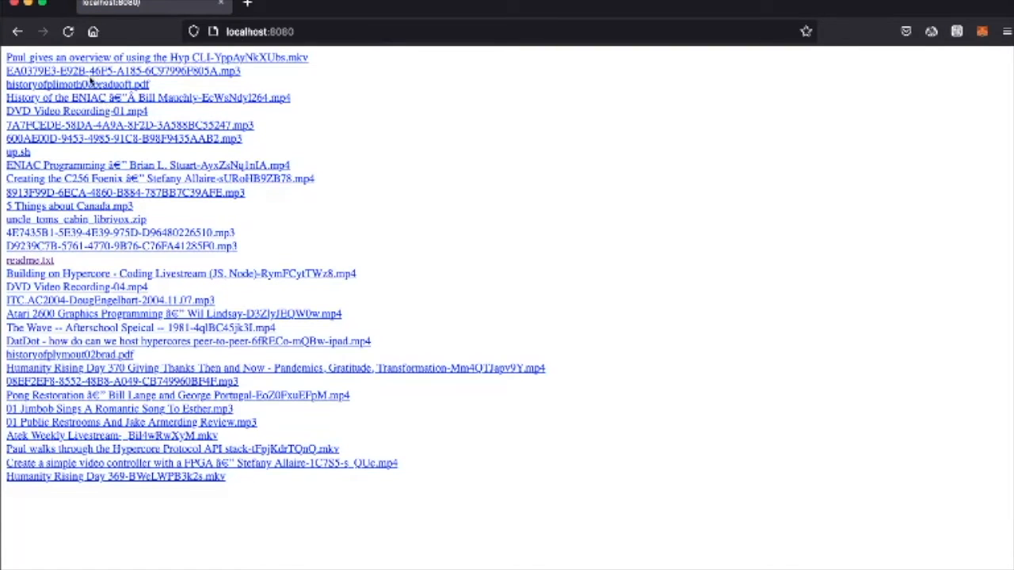
{"action": "mouse_move", "coordinate": [313, 63]}
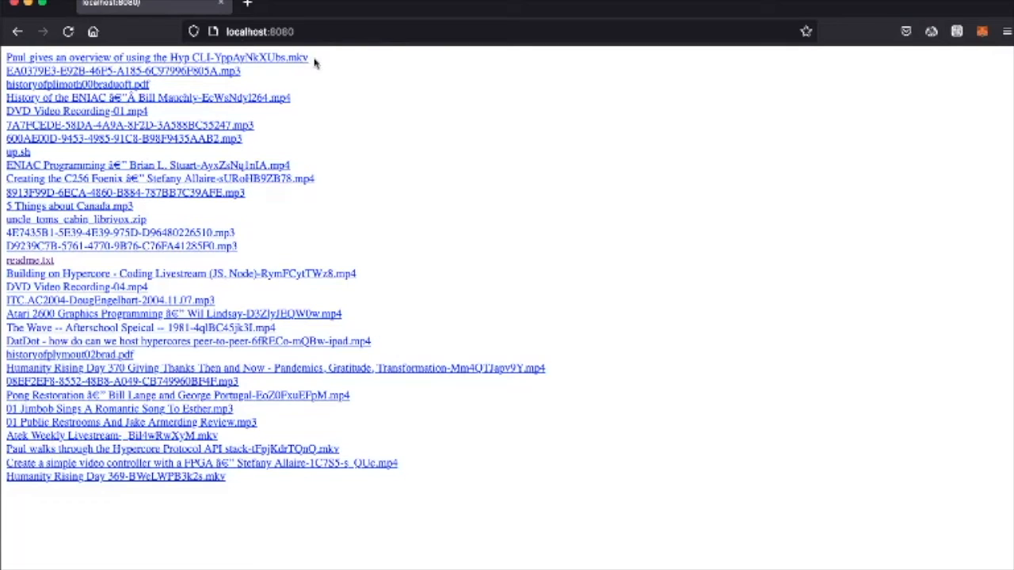
{"action": "mouse_move", "coordinate": [442, 148]}
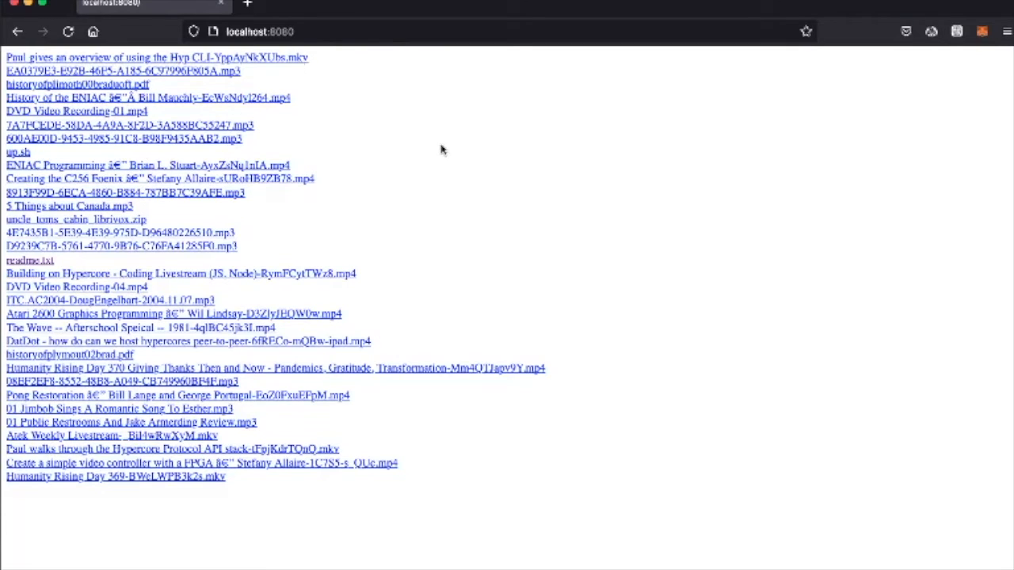
{"action": "mouse_move", "coordinate": [118, 216]}
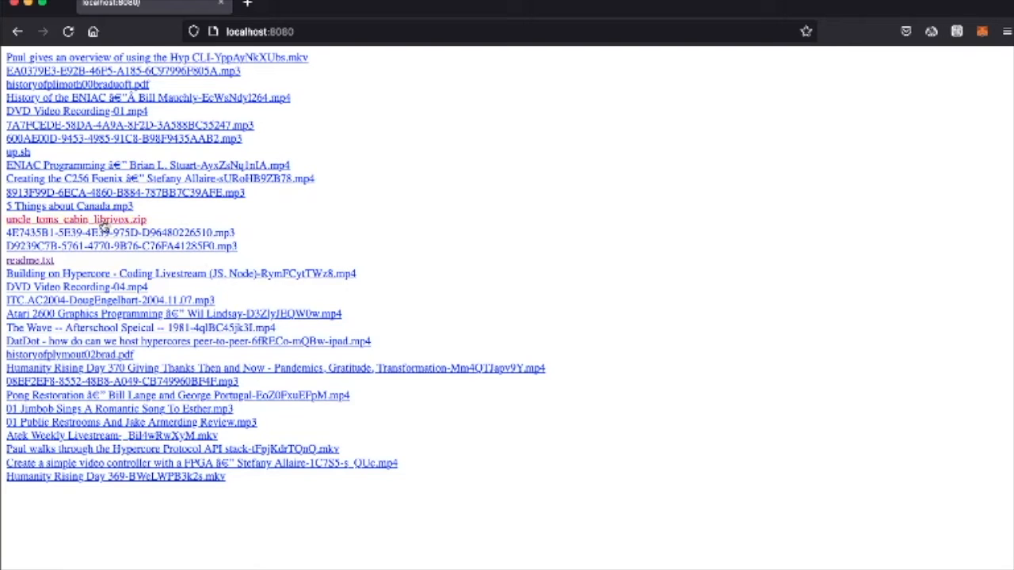
Step: Save uncle_toms_cabin_librivox.zip from the listing and watch its download progress
{"action": "left_click", "coordinate": [76, 223]}
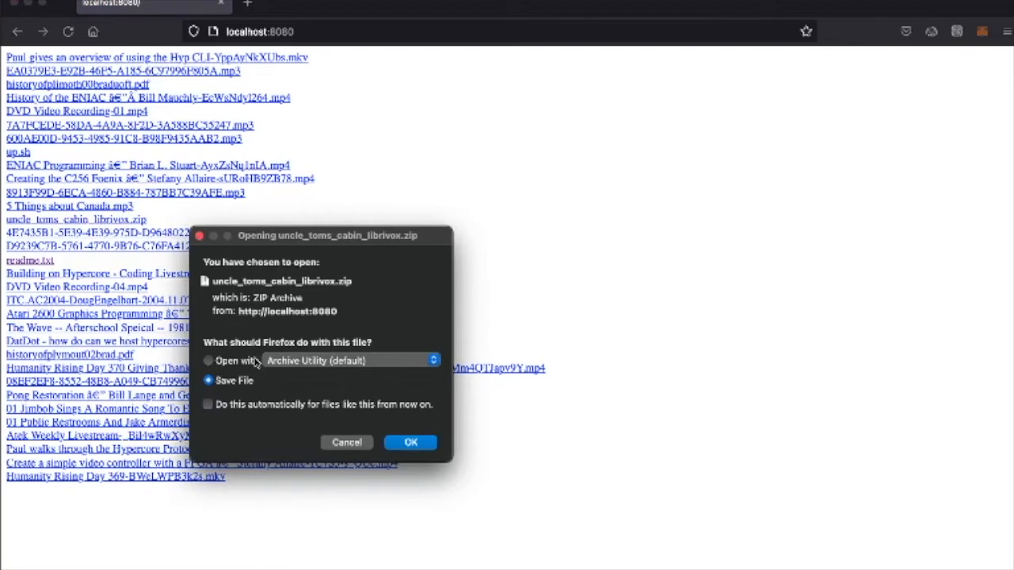
{"action": "left_click", "coordinate": [408, 441]}
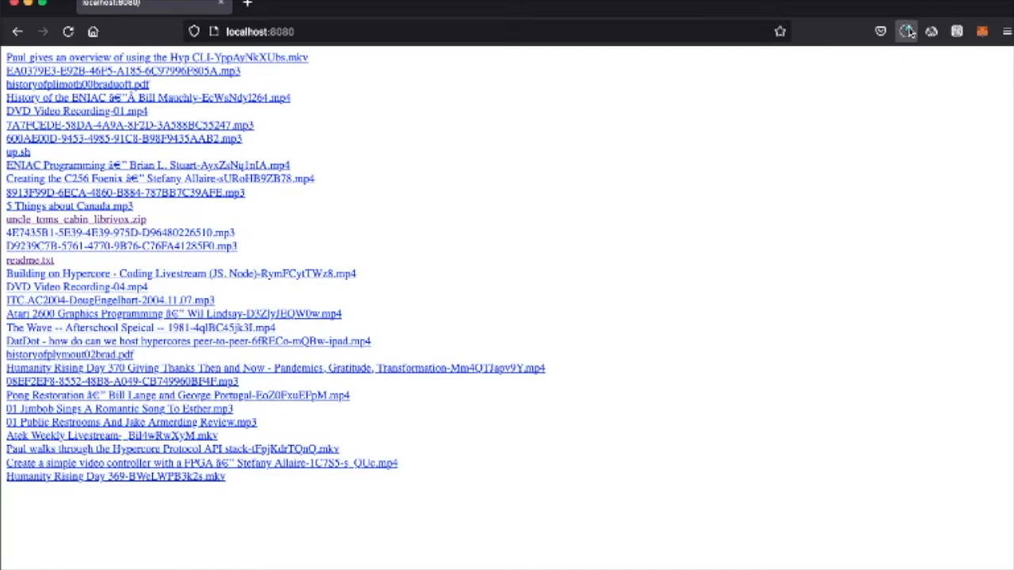
{"action": "left_click", "coordinate": [76, 220]}
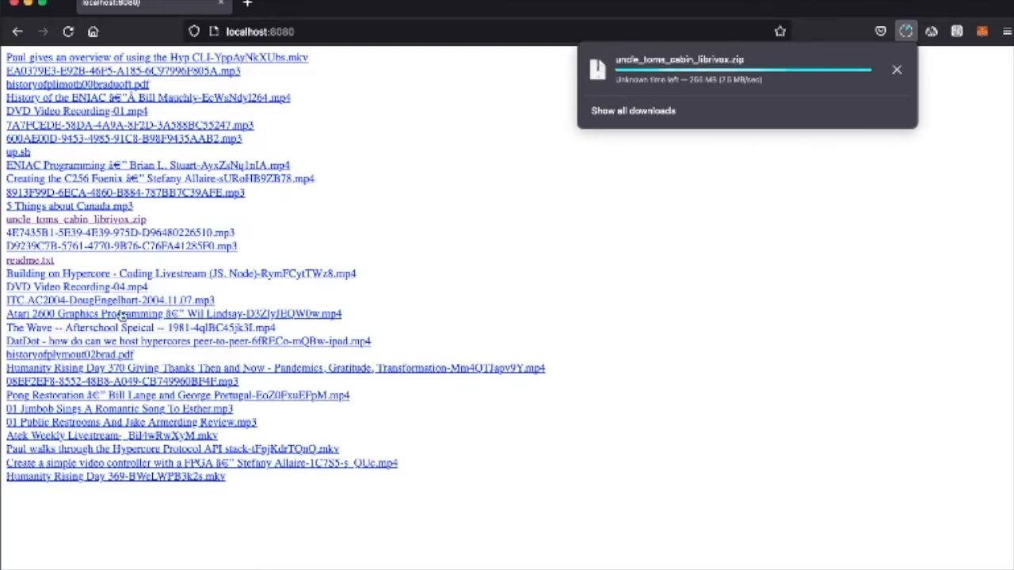
{"action": "mouse_move", "coordinate": [48, 313]}
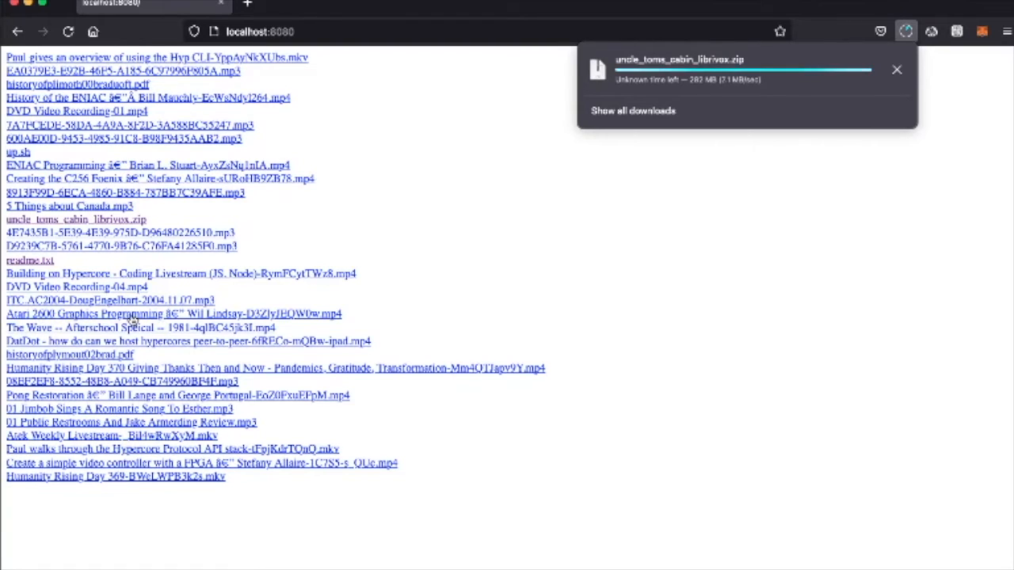
{"action": "mouse_move", "coordinate": [261, 279]}
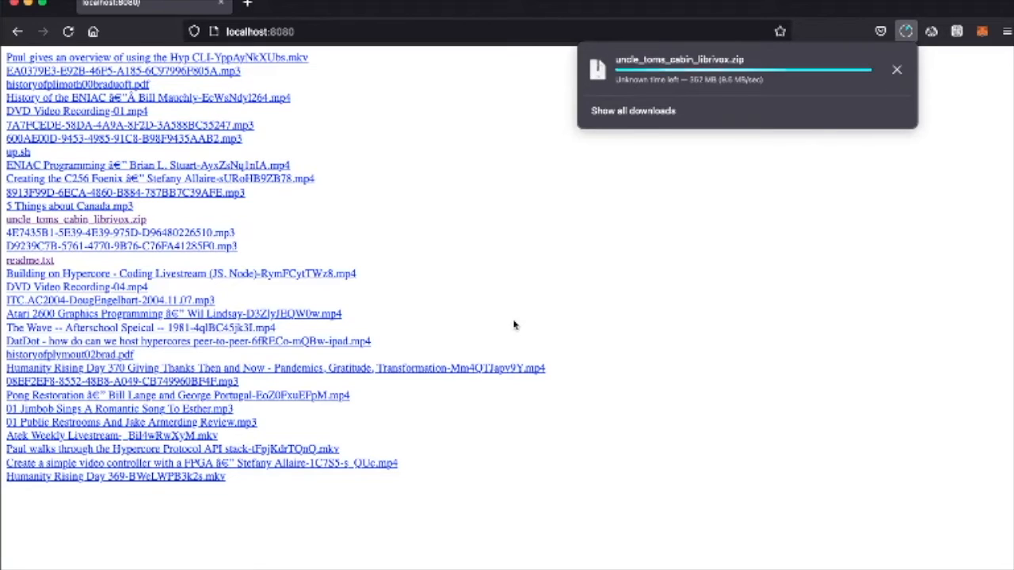
{"action": "mouse_move", "coordinate": [85, 219]}
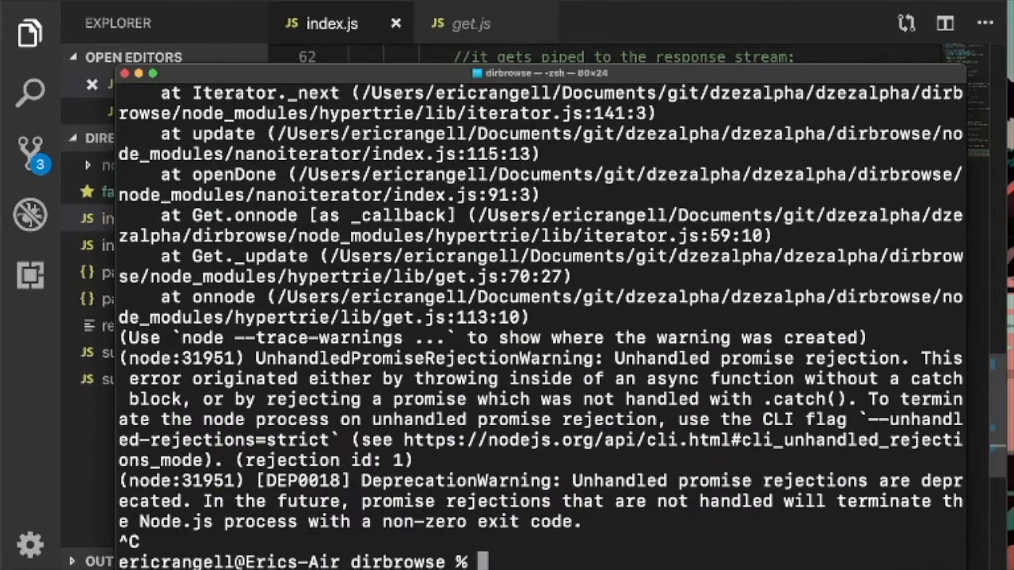
{"action": "type", "text": "node index.js"}
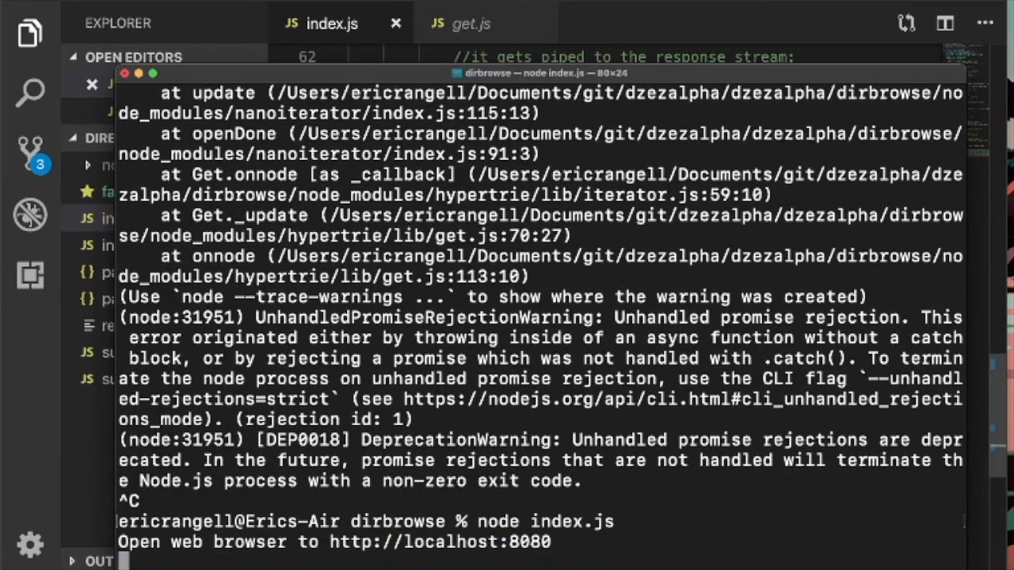
{"action": "mouse_move", "coordinate": [466, 208]}
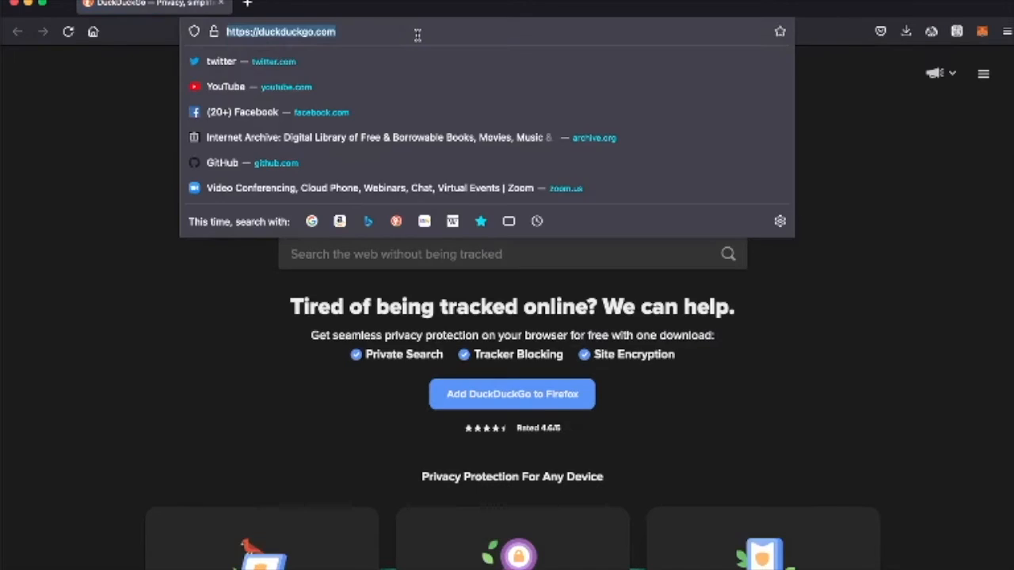
Step: Load the new drive's localhost:8080 listing and preview cats.jpg, returning to the listing
{"action": "type", "text": "localhost:8080"}
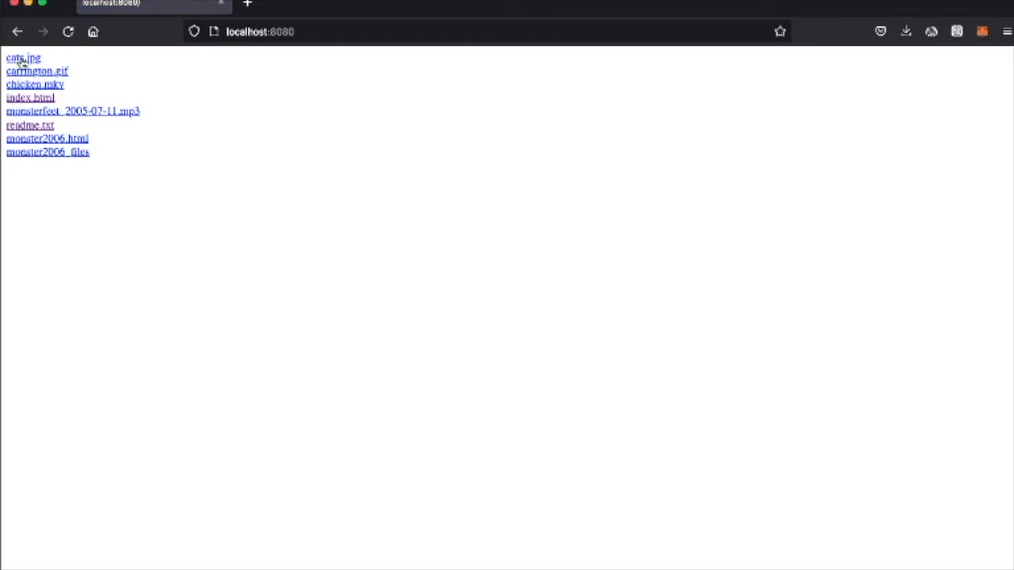
{"action": "left_click", "coordinate": [21, 57]}
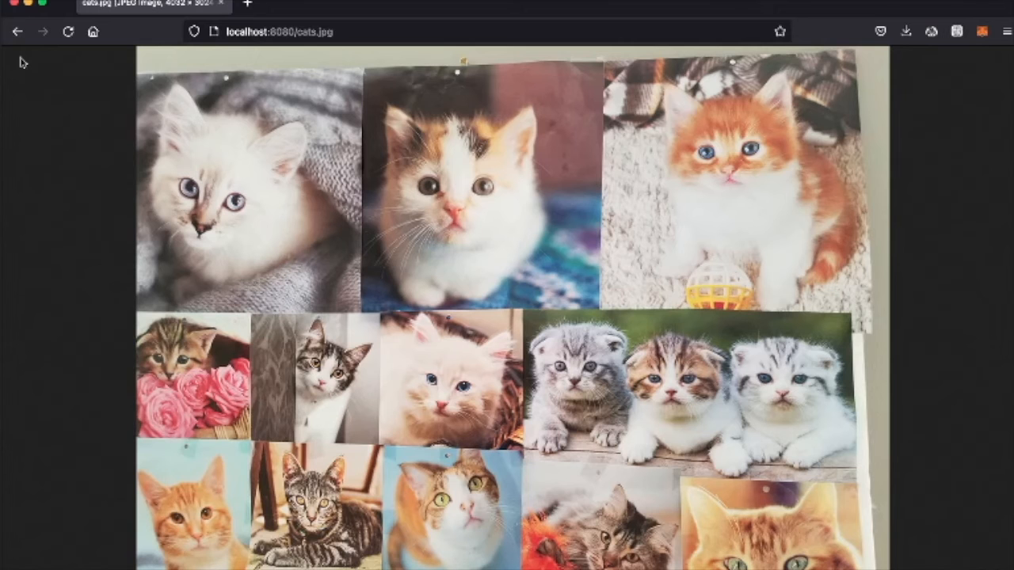
{"action": "left_click", "coordinate": [16, 32]}
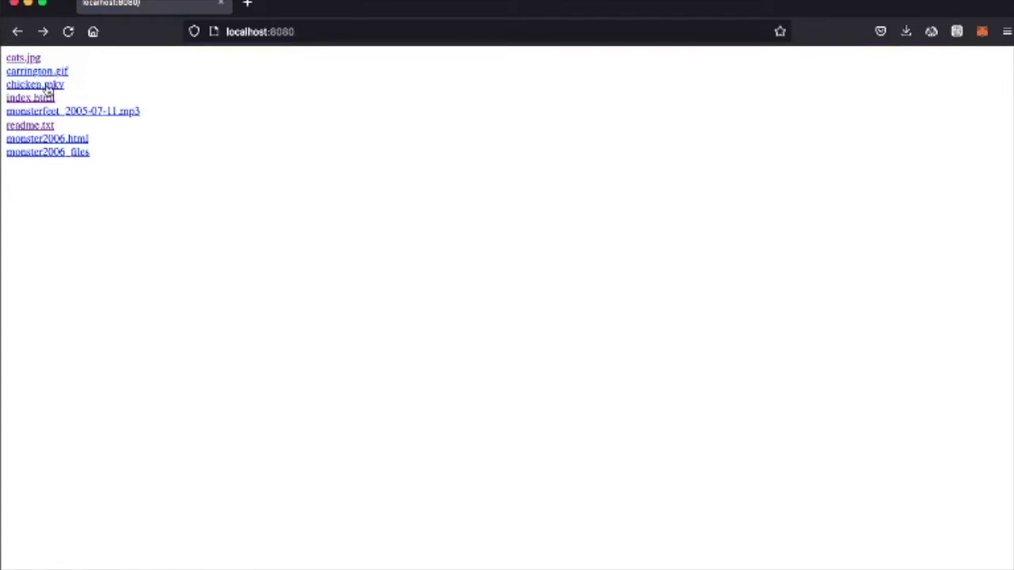
Step: Cancel the chicken.mkv open prompt, preview carrington.gif, and return to the listing
{"action": "left_click", "coordinate": [35, 84]}
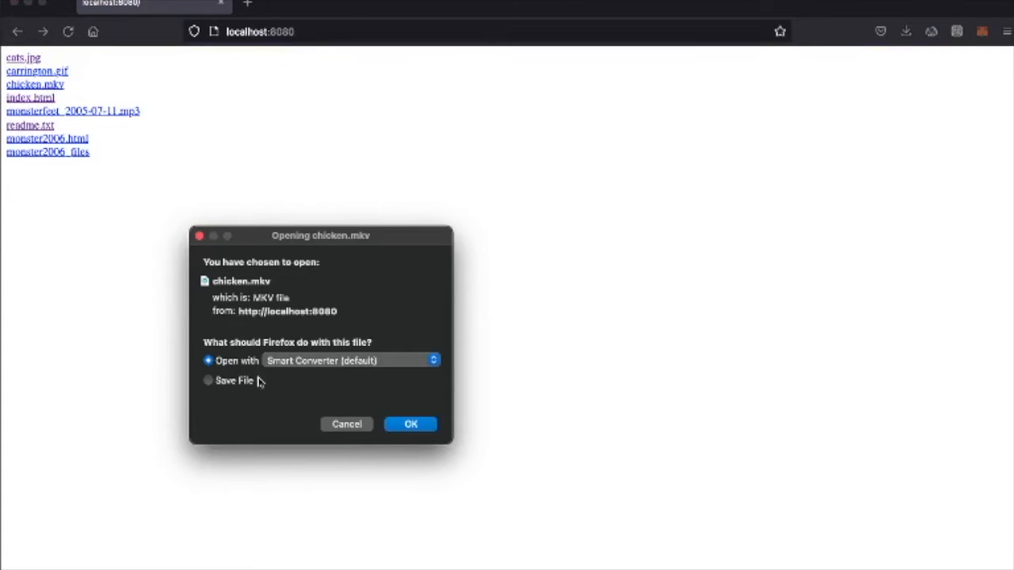
{"action": "mouse_move", "coordinate": [352, 432]}
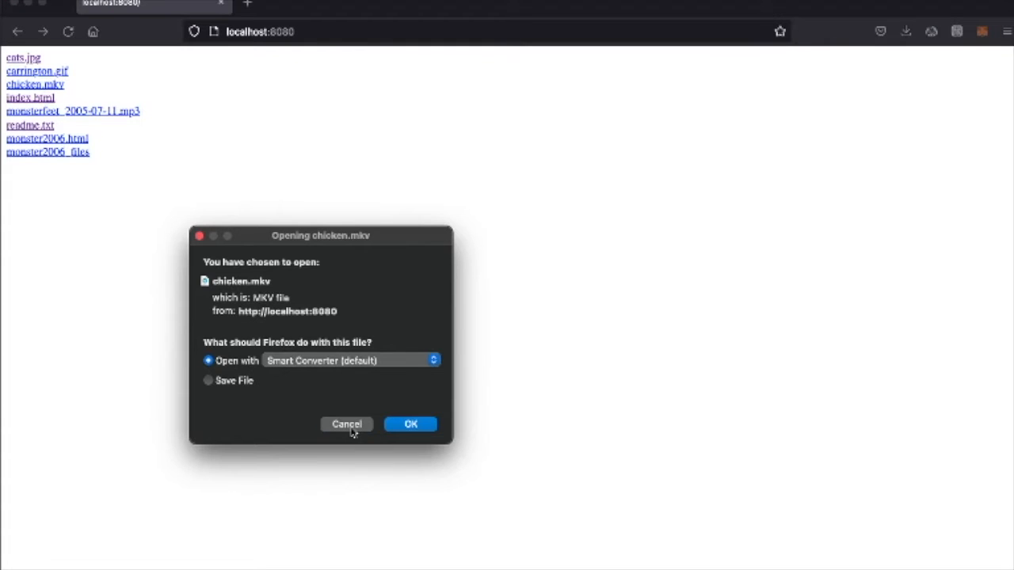
{"action": "left_click", "coordinate": [346, 424]}
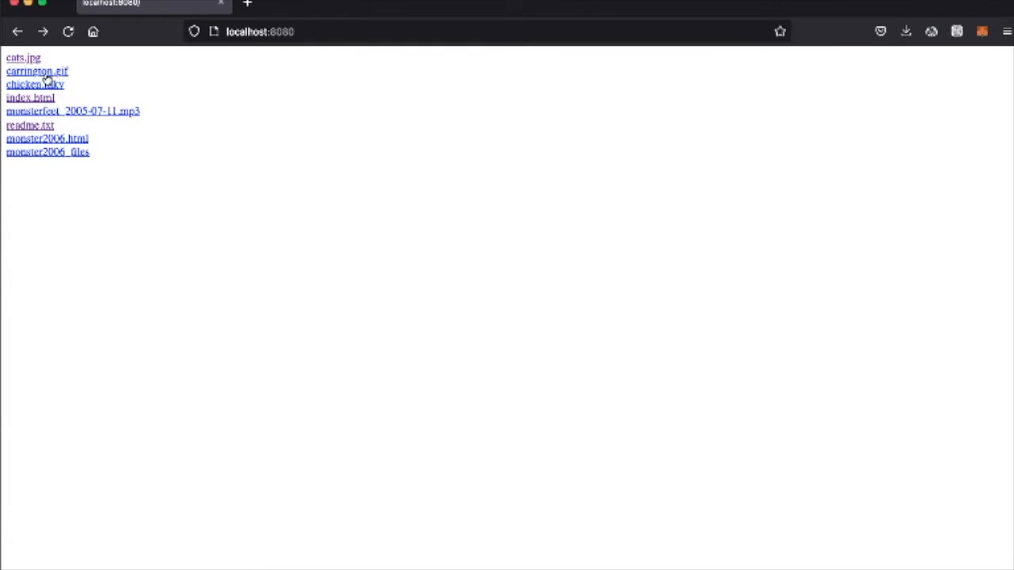
{"action": "left_click", "coordinate": [37, 72]}
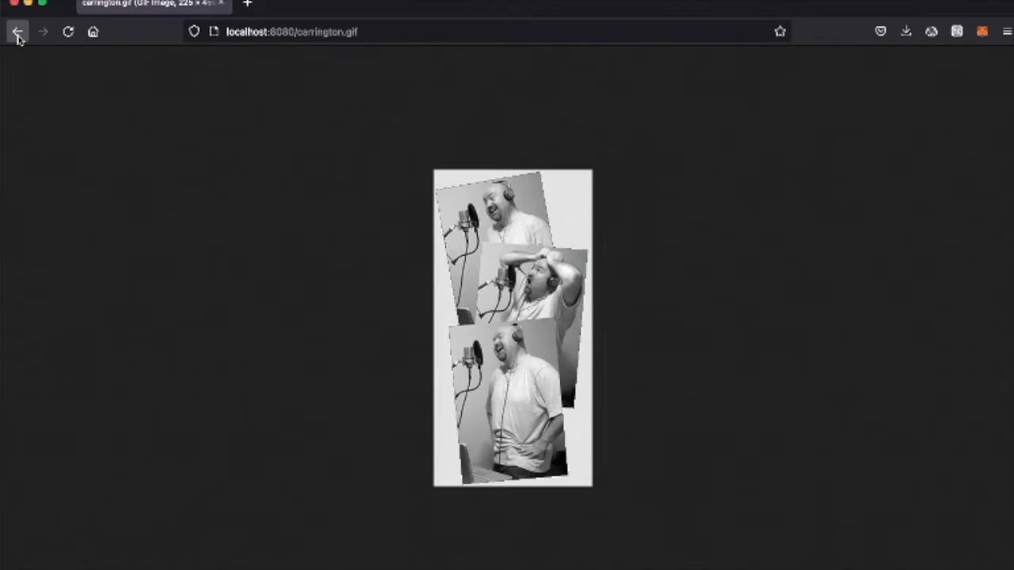
{"action": "left_click", "coordinate": [19, 34]}
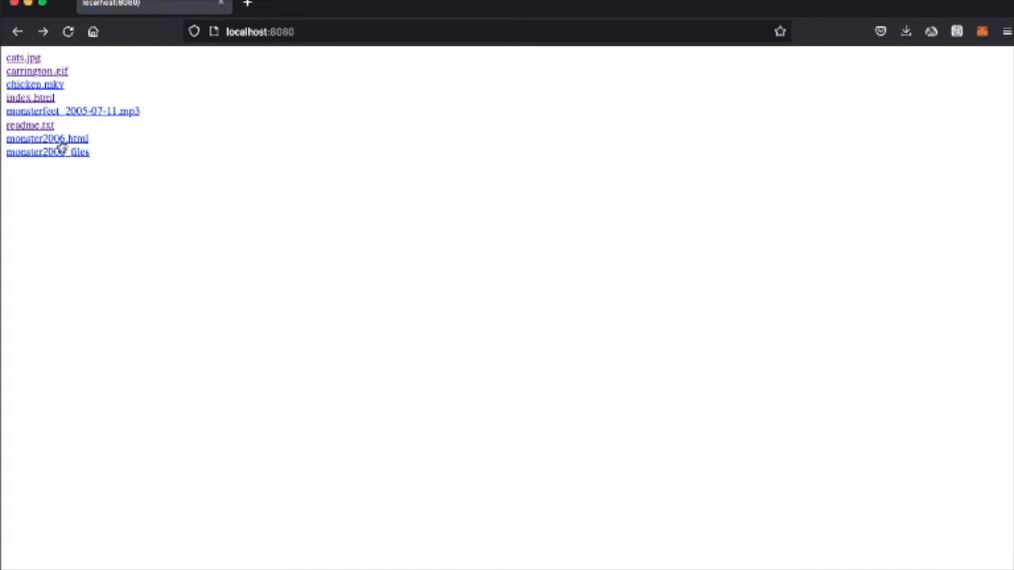
Step: Open monster2006.html and scroll through the Monster Feet Variety Show episode list
{"action": "left_click", "coordinate": [44, 138]}
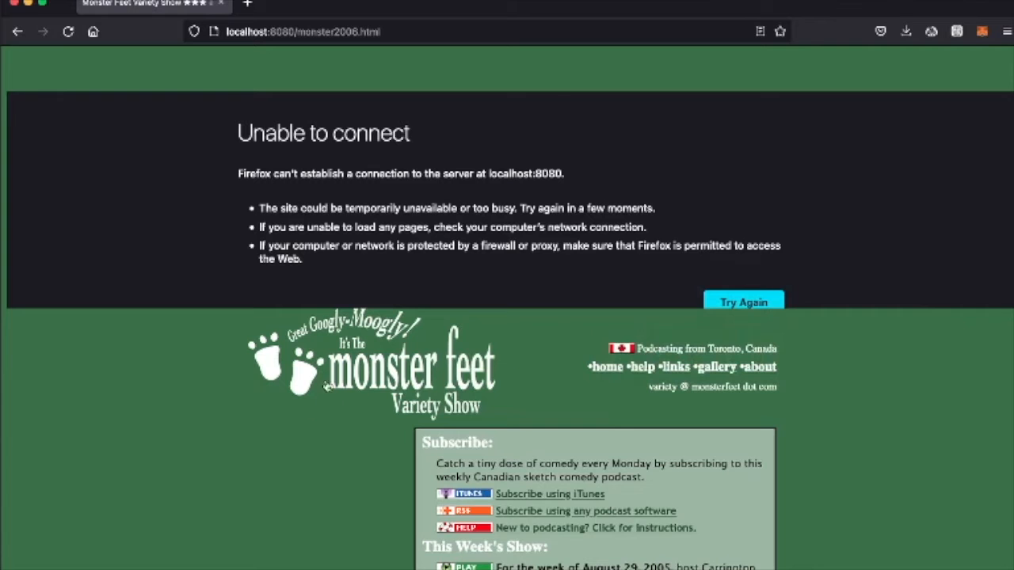
{"action": "mouse_move", "coordinate": [351, 443]}
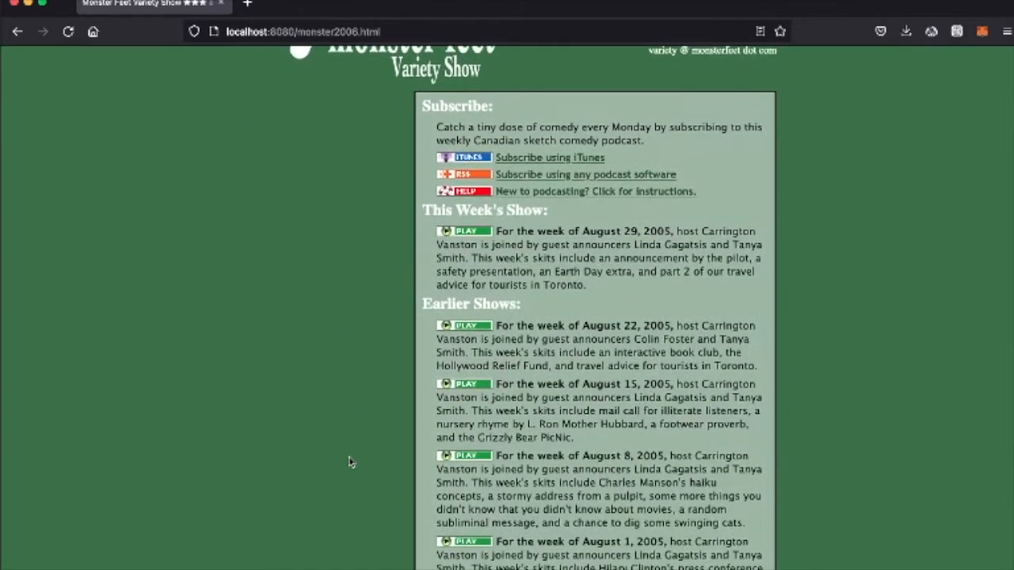
{"action": "scroll", "scroll_direction": "down", "scroll_amount": 3}
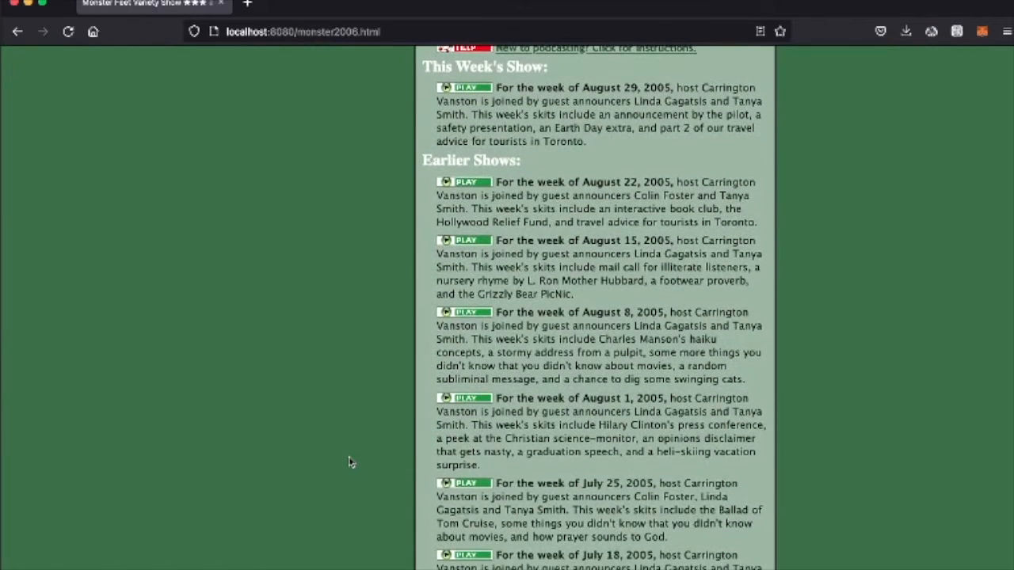
{"action": "mouse_move", "coordinate": [466, 312]}
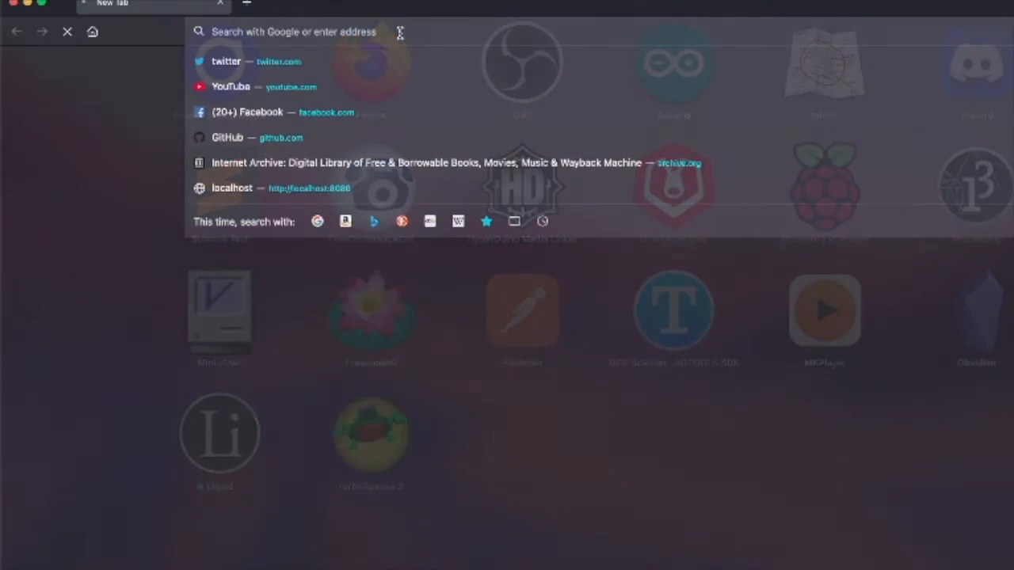
{"action": "type", "text": "localhost:"}
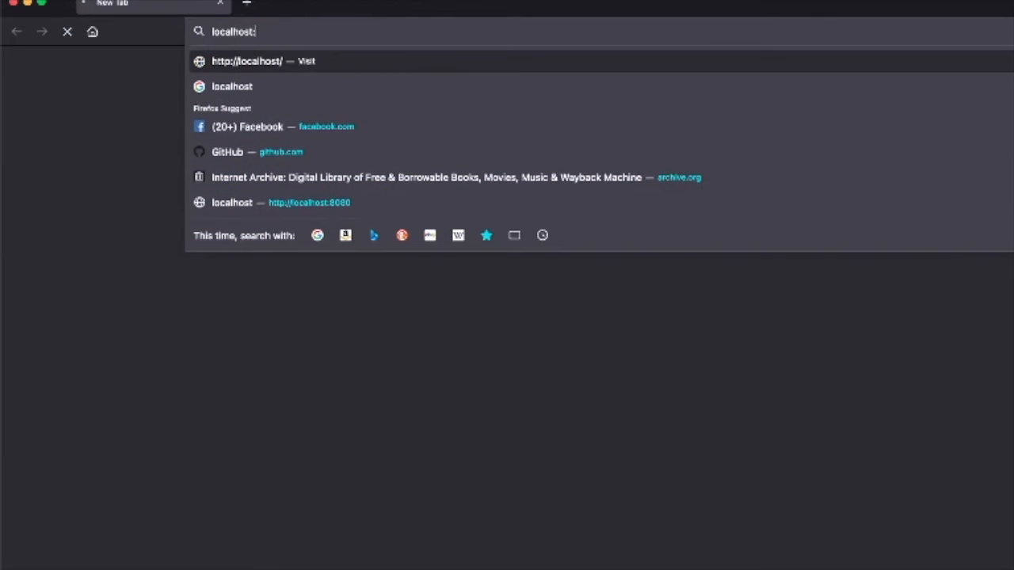
{"action": "left_click", "coordinate": [262, 203]}
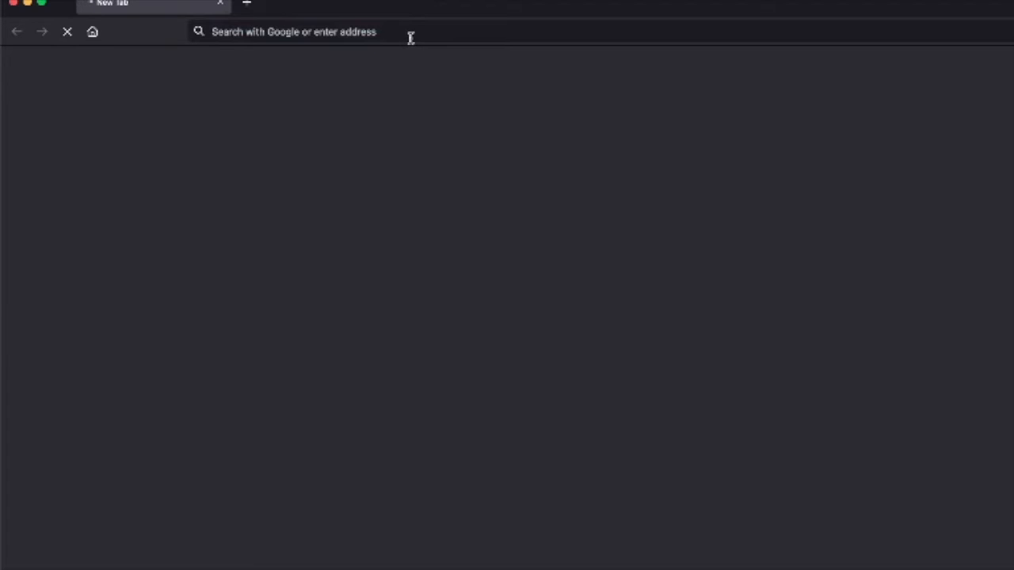
{"action": "type", "text": "http://localhos"}
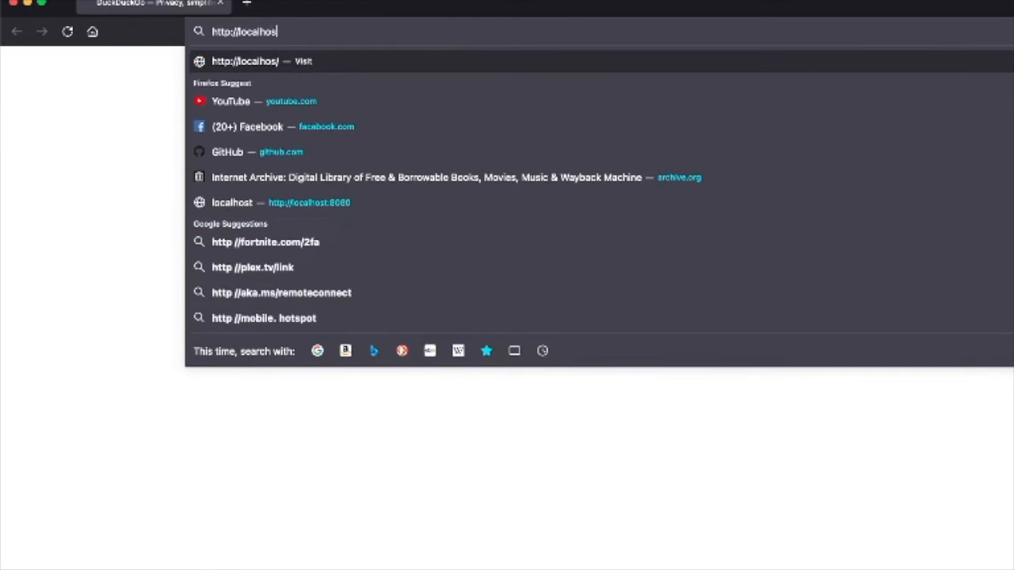
{"action": "left_click", "coordinate": [268, 203]}
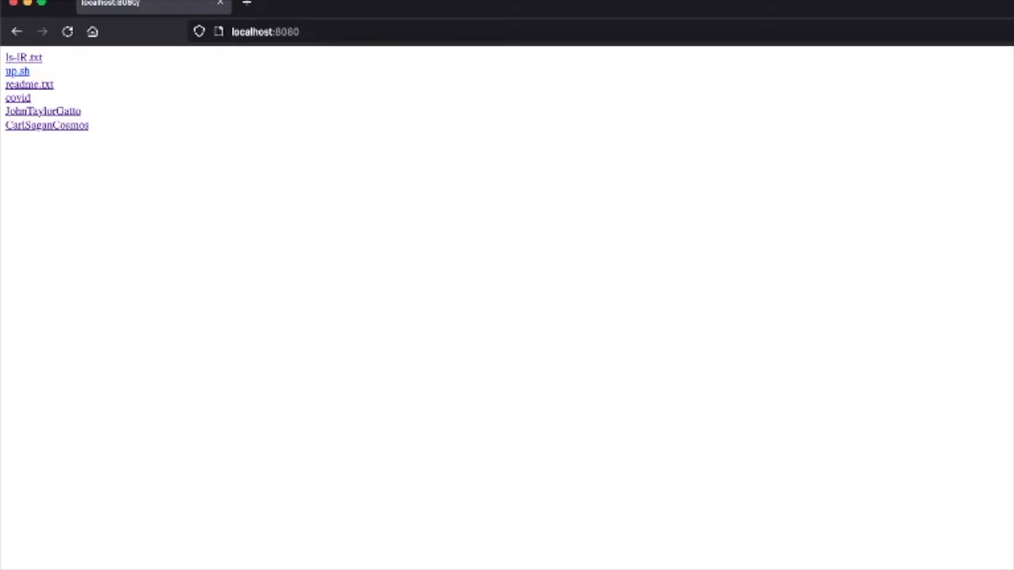
{"action": "mouse_move", "coordinate": [46, 101]}
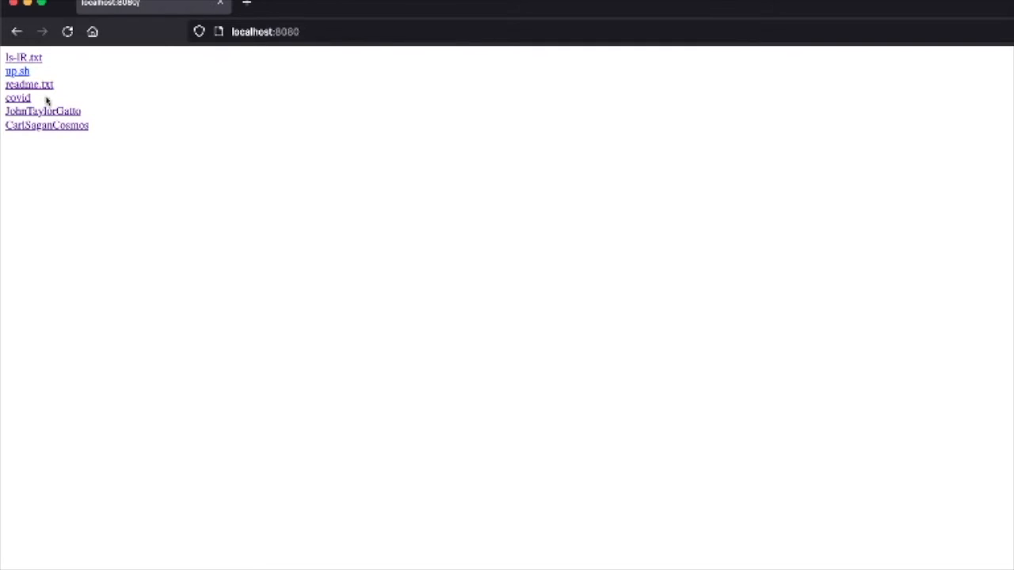
{"action": "left_click", "coordinate": [27, 83]}
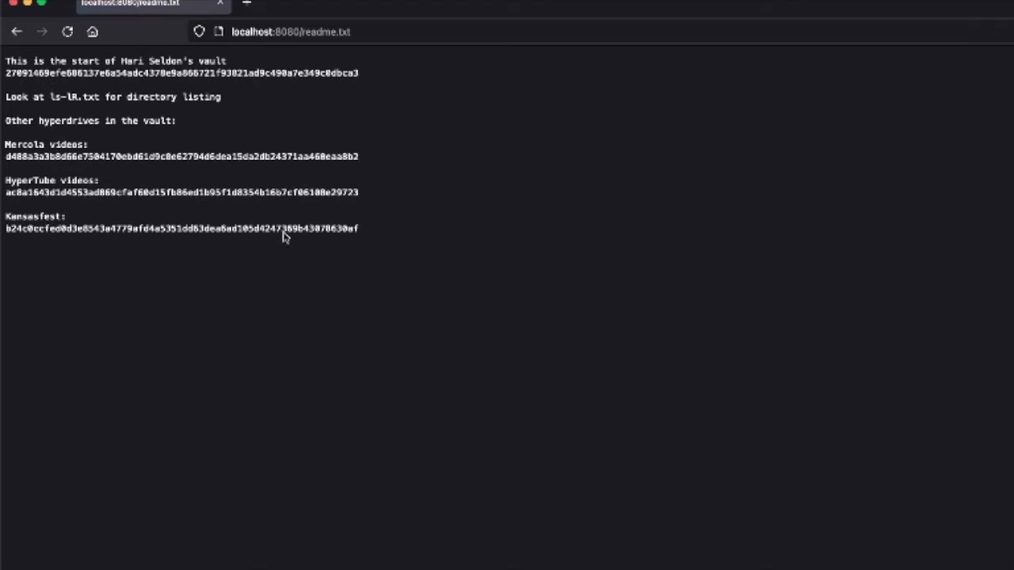
{"action": "mouse_move", "coordinate": [267, 91]}
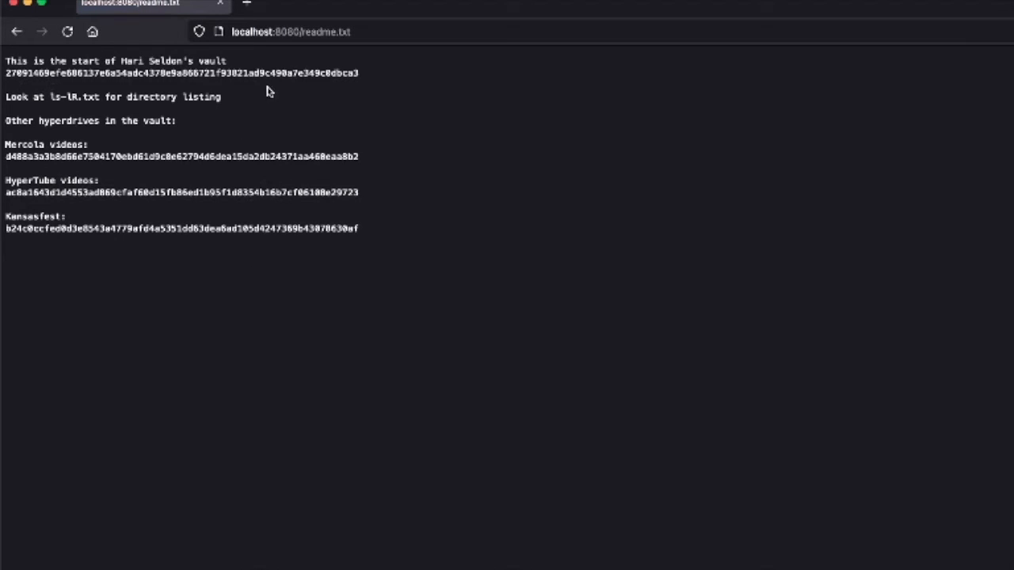
{"action": "mouse_move", "coordinate": [257, 74]}
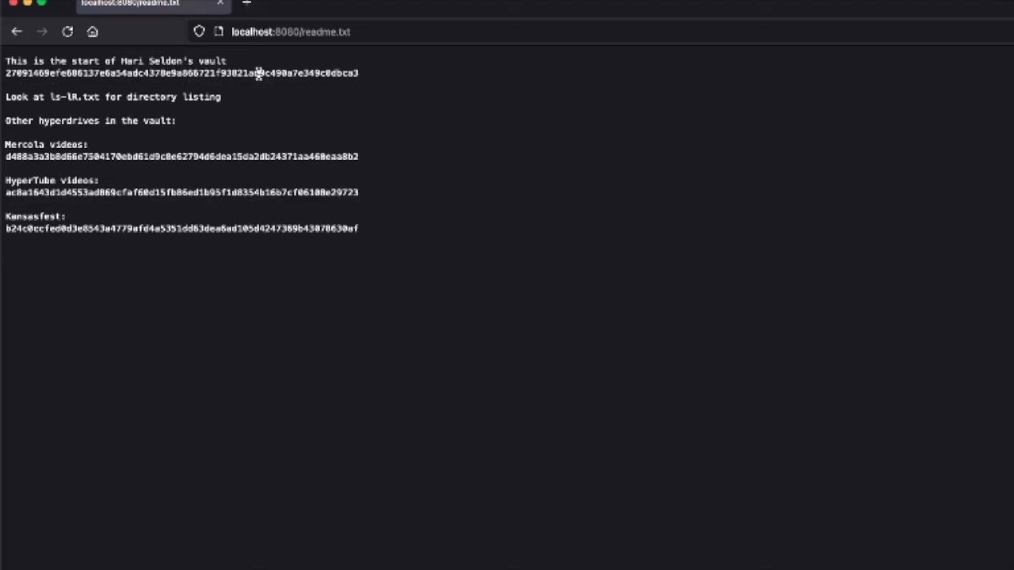
{"action": "mouse_move", "coordinate": [368, 95]}
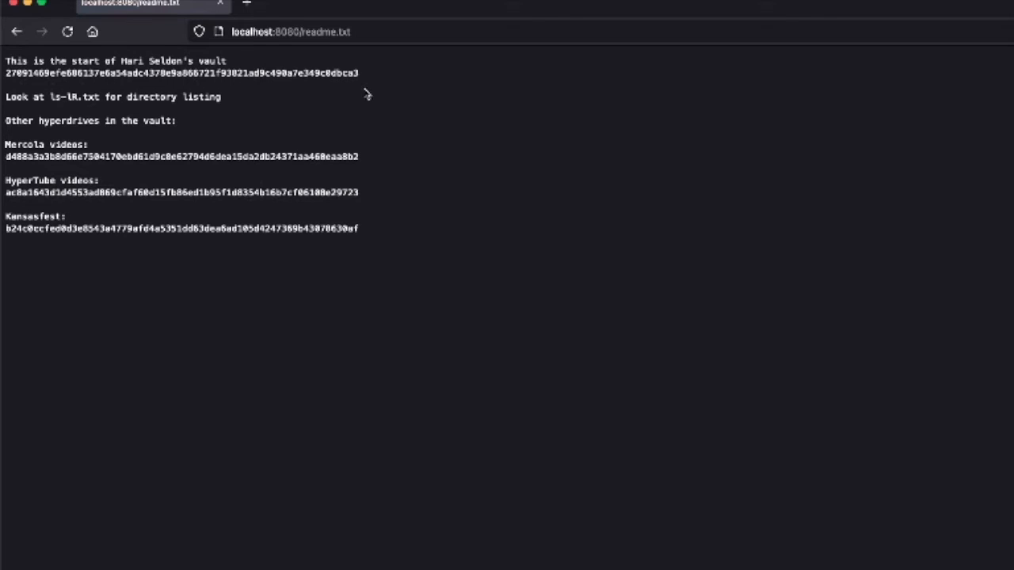
{"action": "mouse_move", "coordinate": [13, 33]}
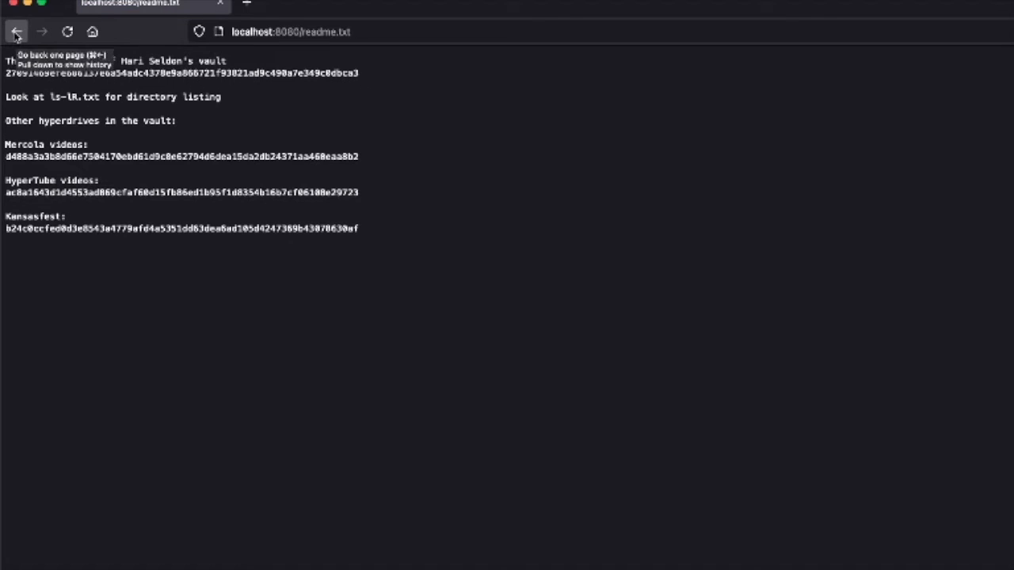
{"action": "left_click", "coordinate": [16, 33]}
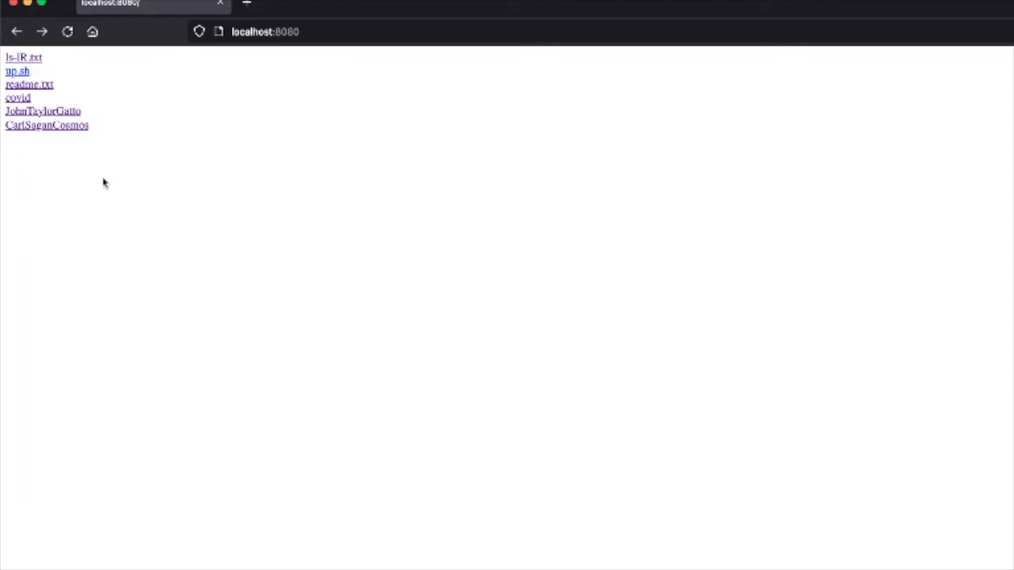
{"action": "mouse_move", "coordinate": [18, 95]}
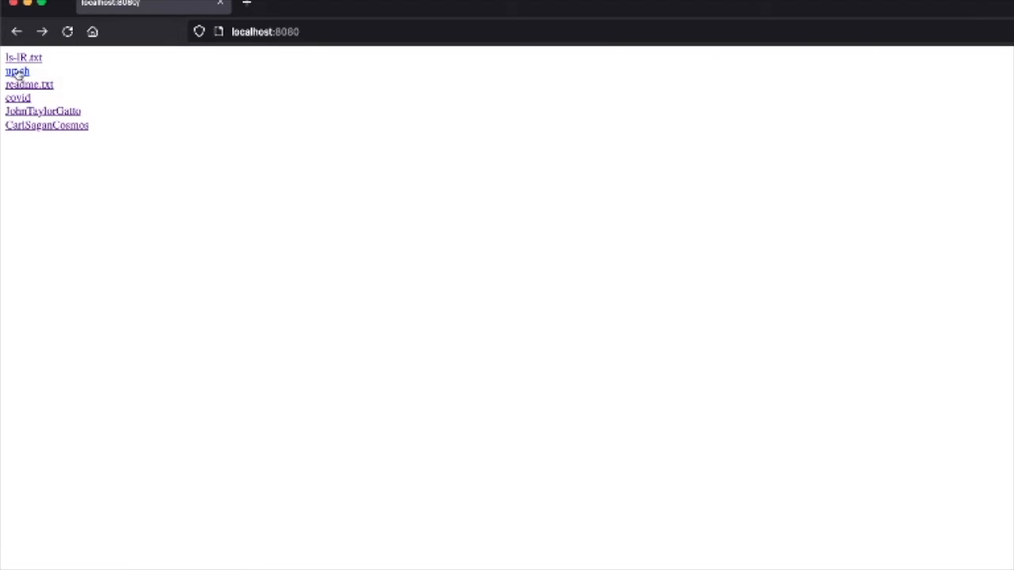
{"action": "mouse_move", "coordinate": [19, 96]}
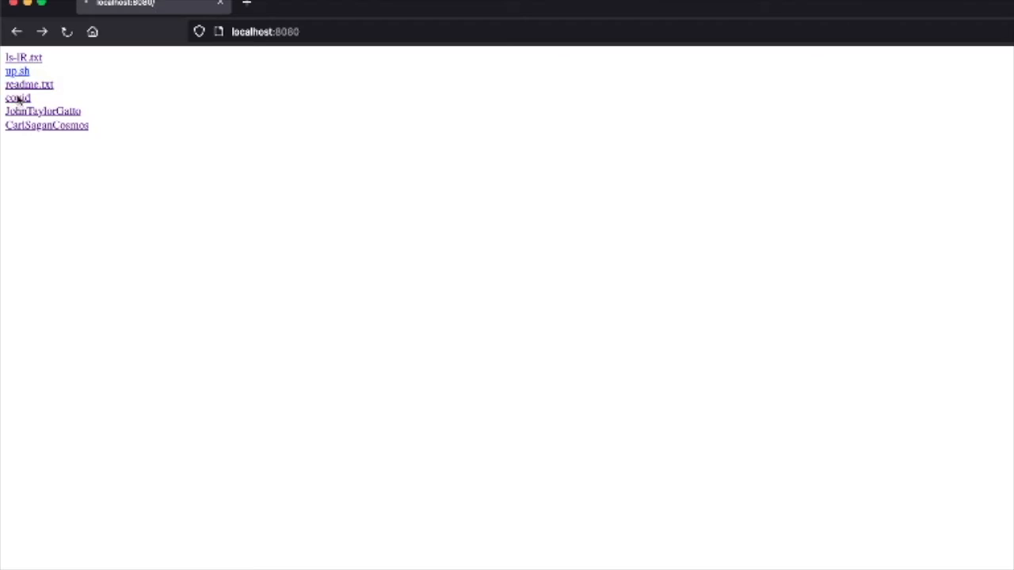
Step: View the OECD AI Principles page from the covid folder, then return to the covid listing
{"action": "left_click", "coordinate": [17, 97]}
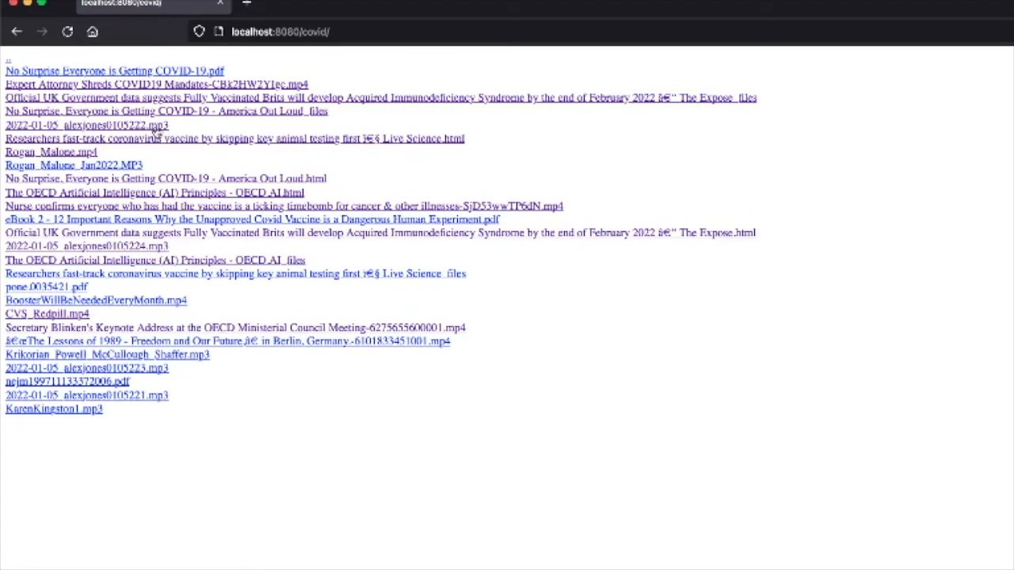
{"action": "mouse_move", "coordinate": [195, 163]}
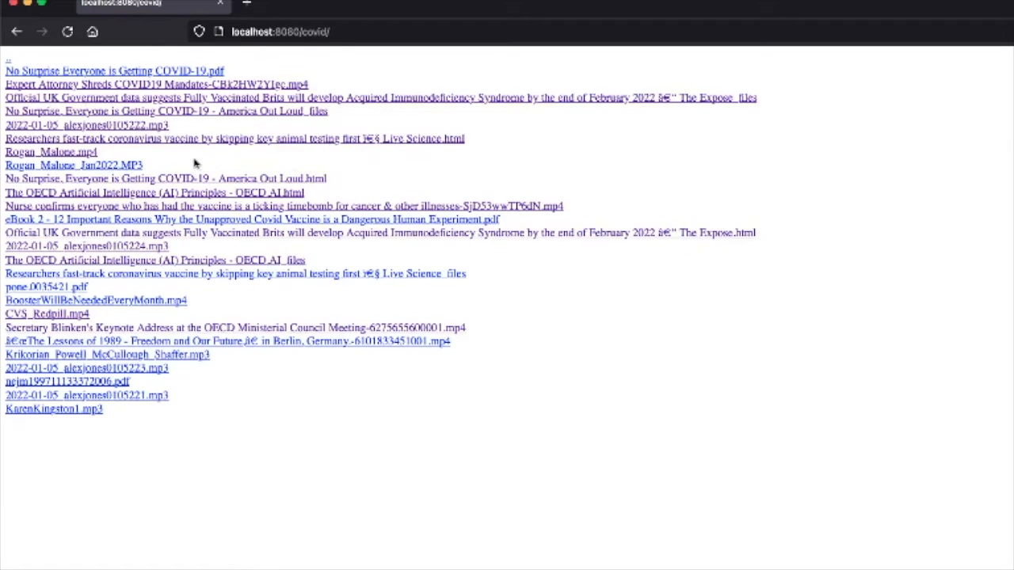
{"action": "mouse_move", "coordinate": [260, 204]}
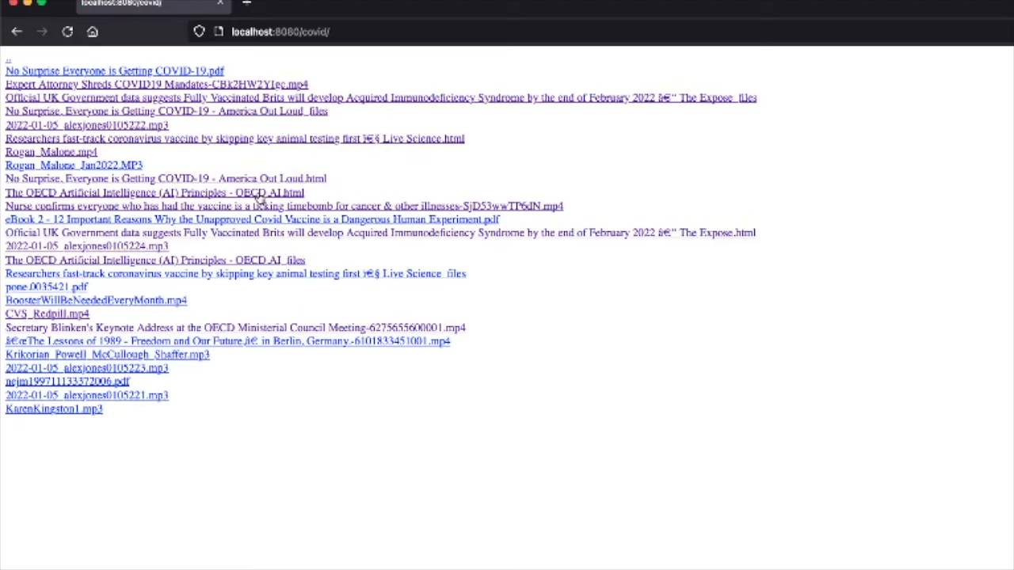
{"action": "left_click", "coordinate": [153, 191]}
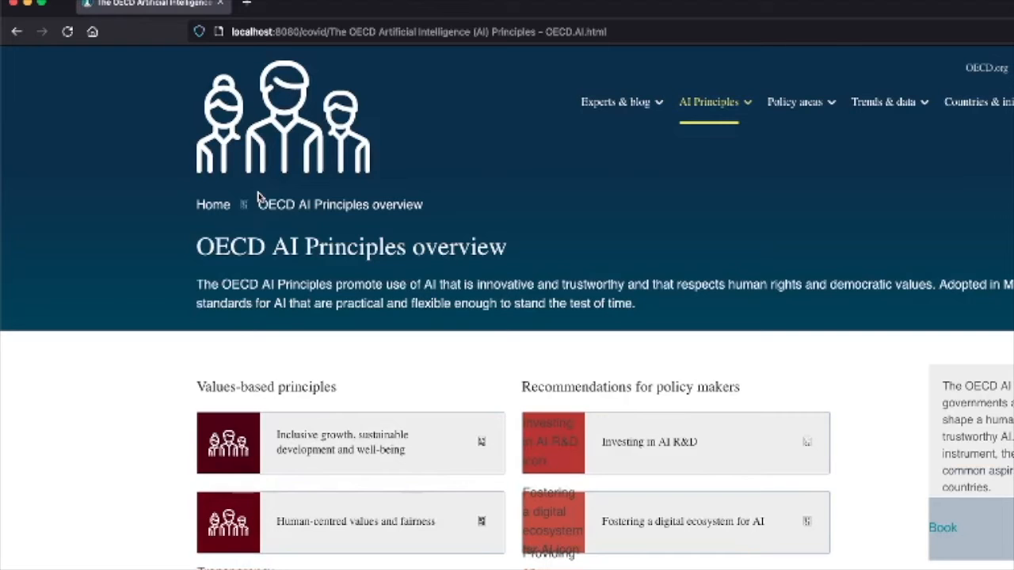
{"action": "mouse_move", "coordinate": [541, 182]}
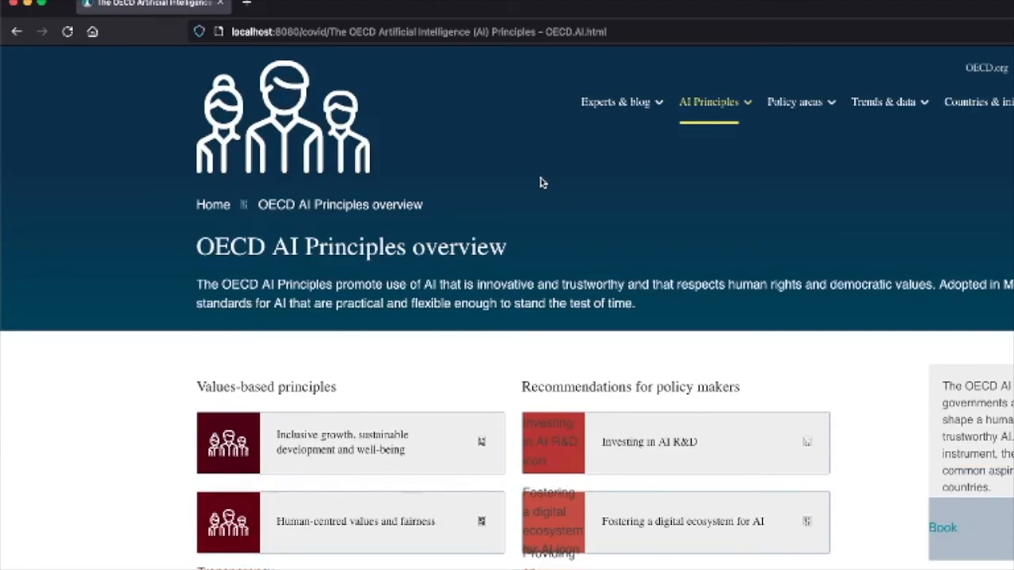
{"action": "scroll", "scroll_direction": "down", "scroll_amount": 3}
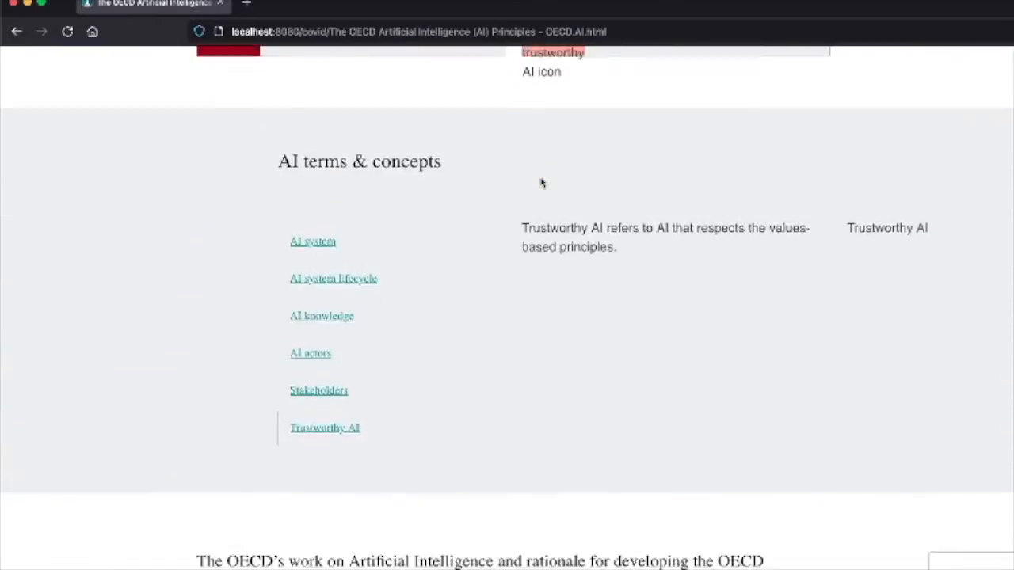
{"action": "scroll", "scroll_direction": "down", "scroll_amount": 3}
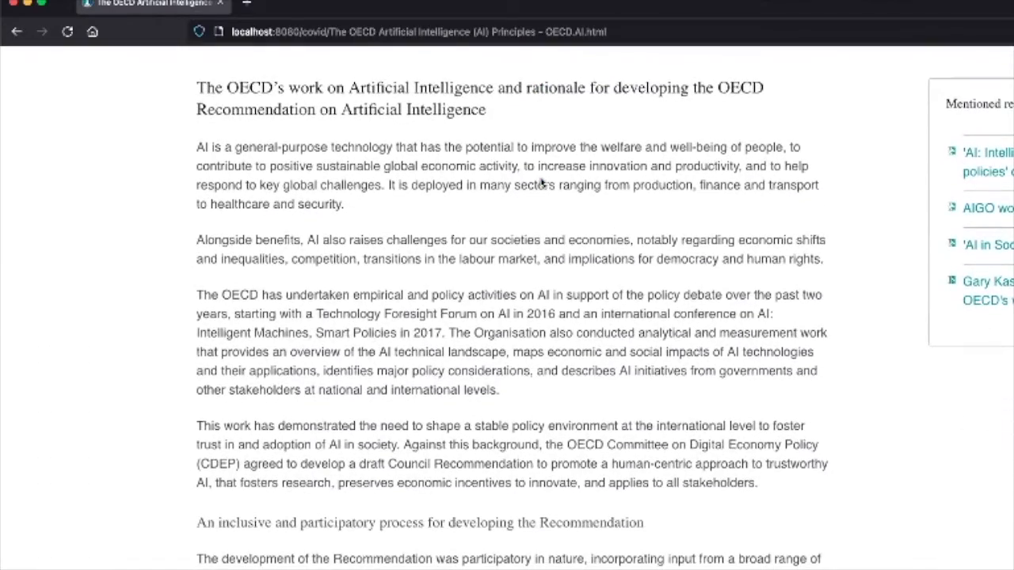
{"action": "scroll", "scroll_direction": "down", "scroll_amount": 3}
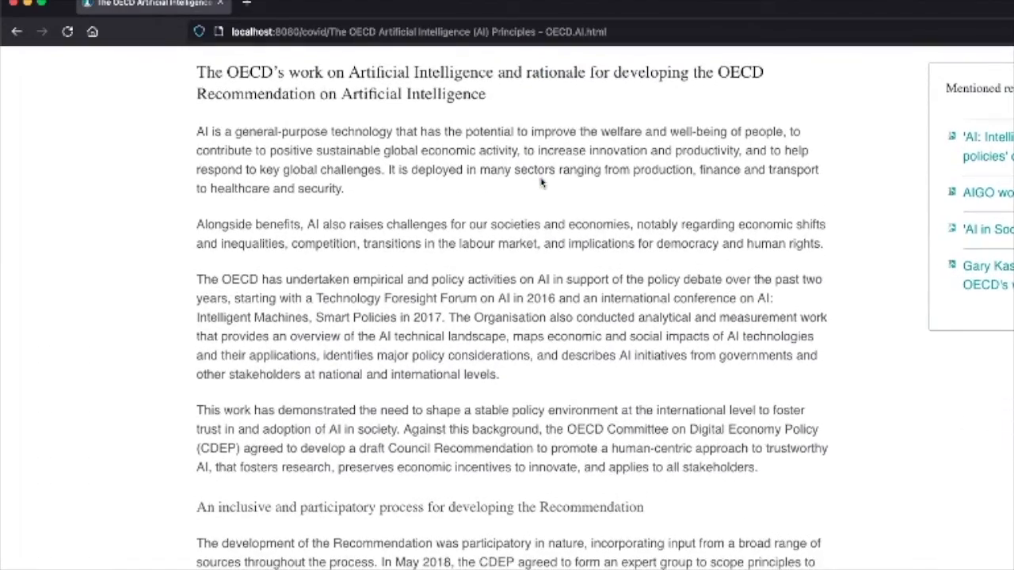
{"action": "scroll", "scroll_direction": "down", "scroll_amount": 3}
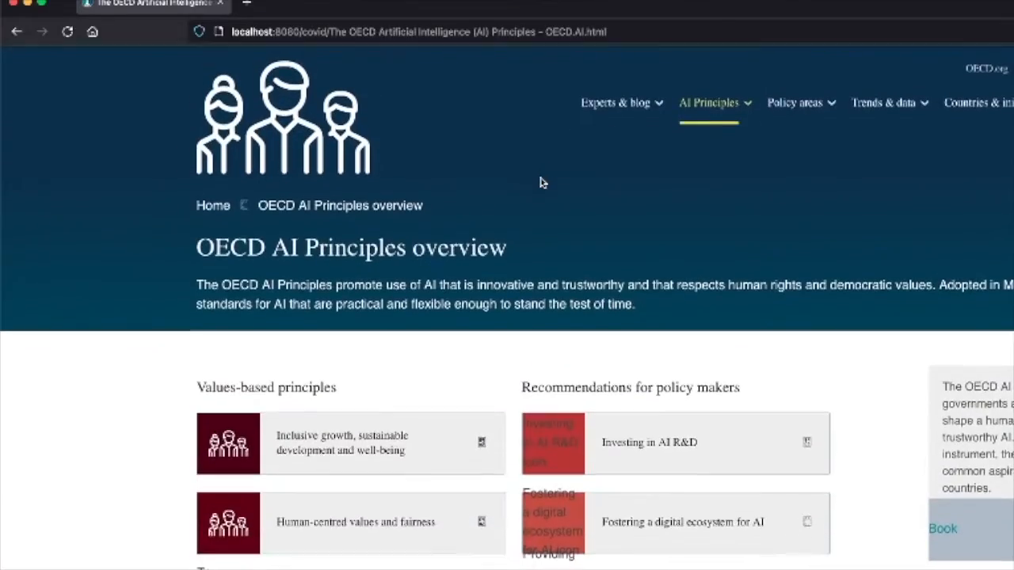
{"action": "mouse_move", "coordinate": [110, 63]}
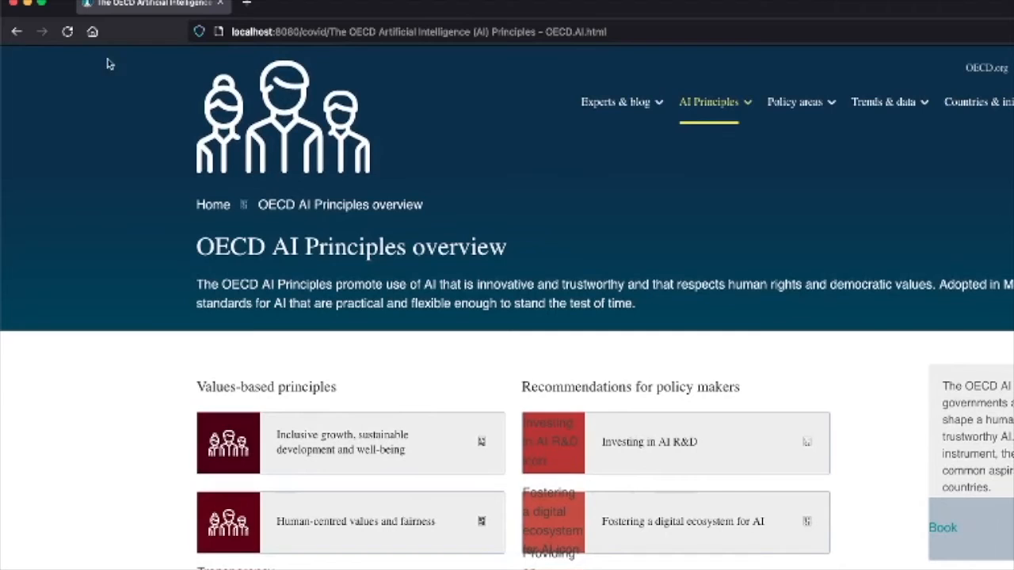
{"action": "left_click", "coordinate": [18, 35]}
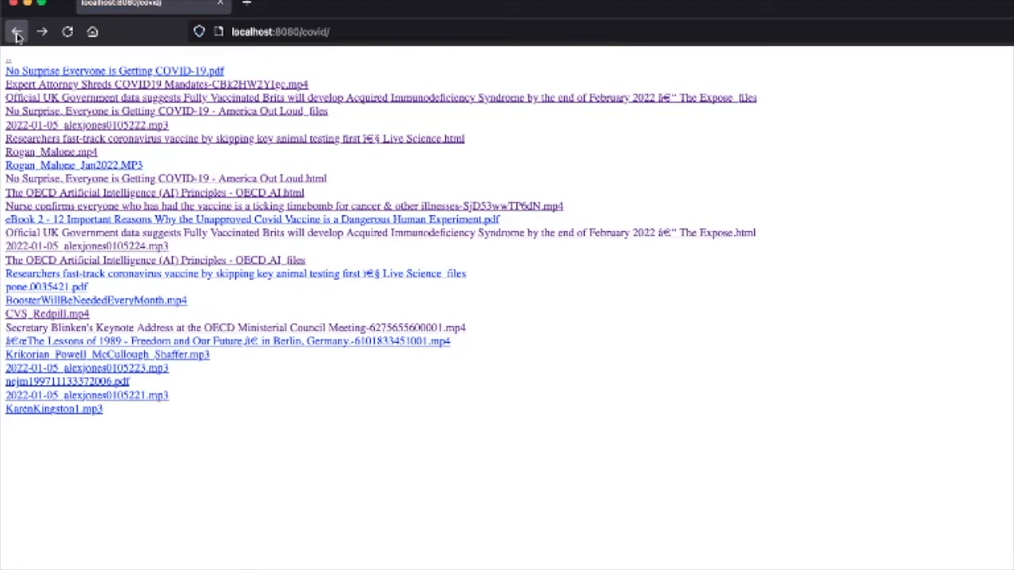
{"action": "mouse_move", "coordinate": [662, 101]}
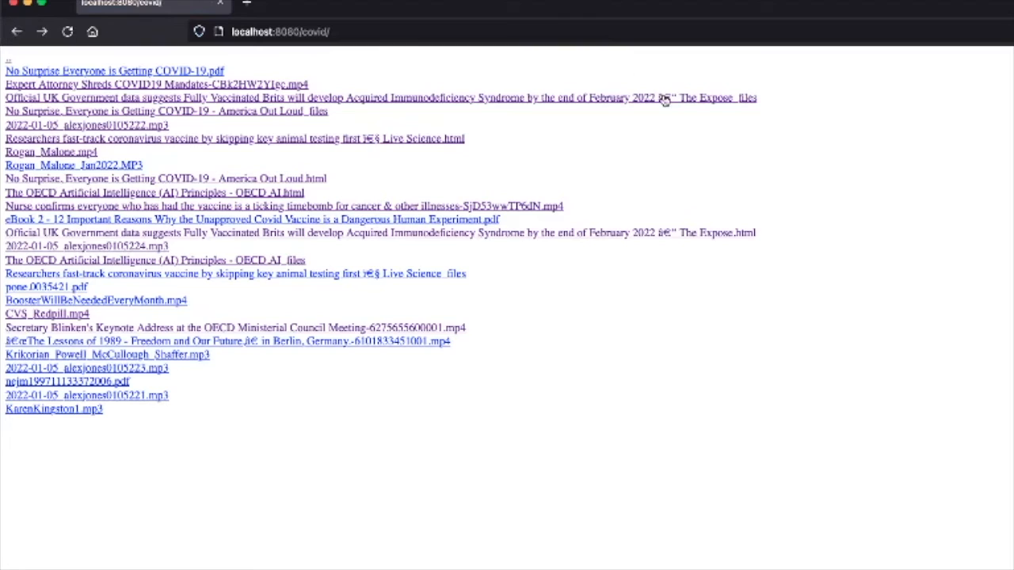
{"action": "mouse_move", "coordinate": [628, 105]}
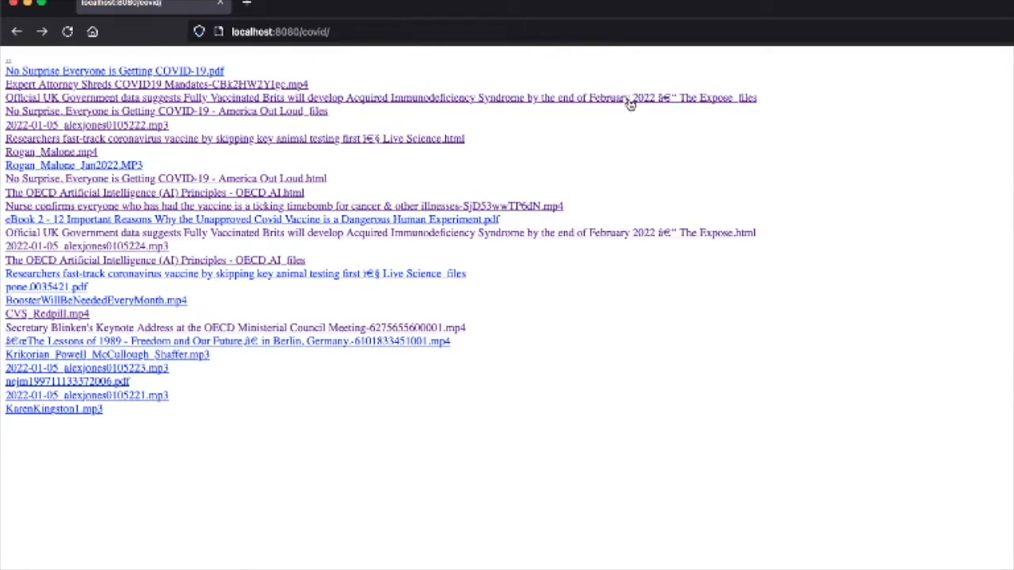
Step: Open the UK Government data file, then review the ENOENT crash in Terminal and enter node index.js
{"action": "left_click", "coordinate": [372, 97]}
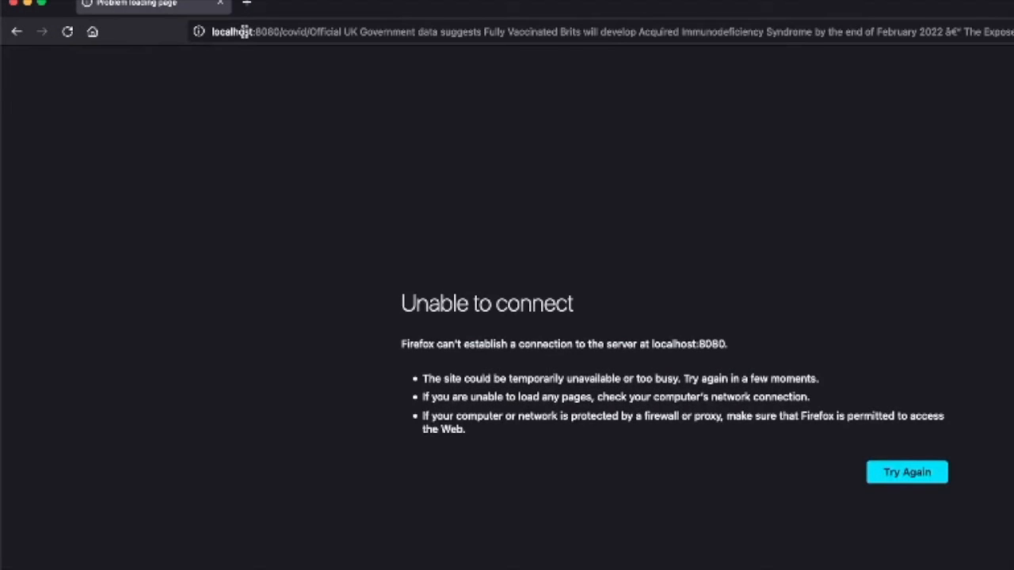
{"action": "key", "text": "Cmd+Tab"}
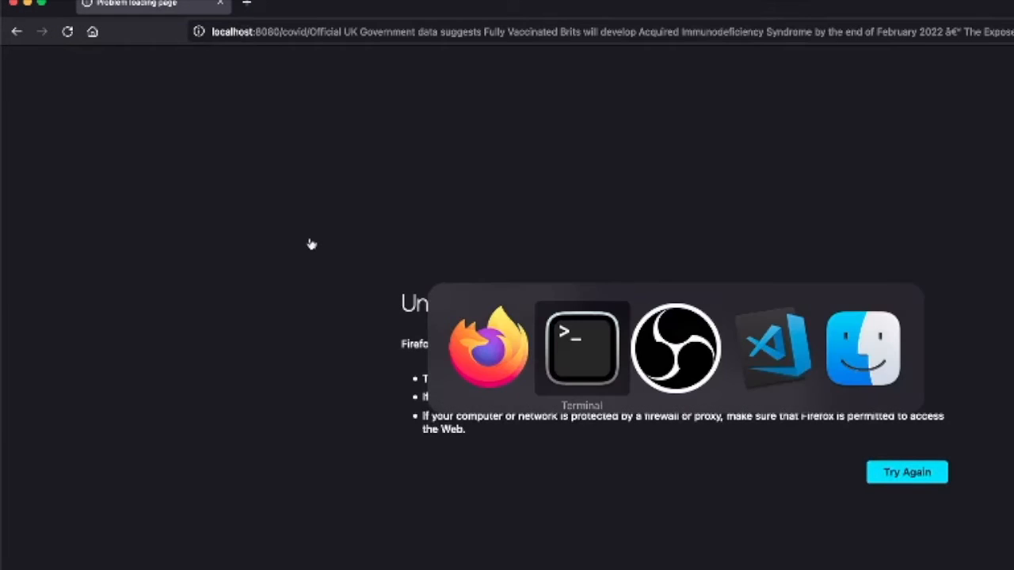
{"action": "left_click", "coordinate": [577, 350]}
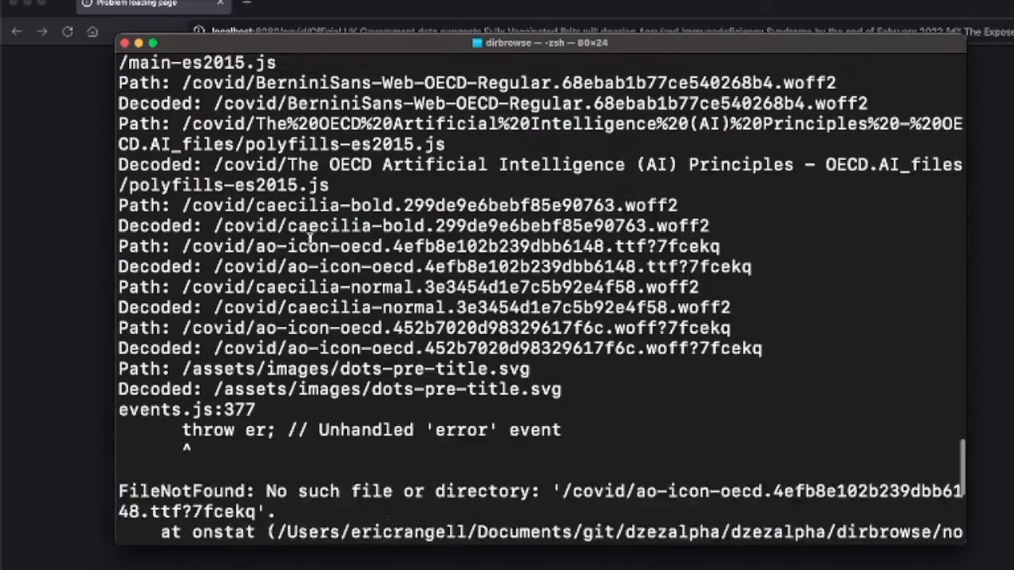
{"action": "scroll", "scroll_direction": "down", "scroll_amount": 3}
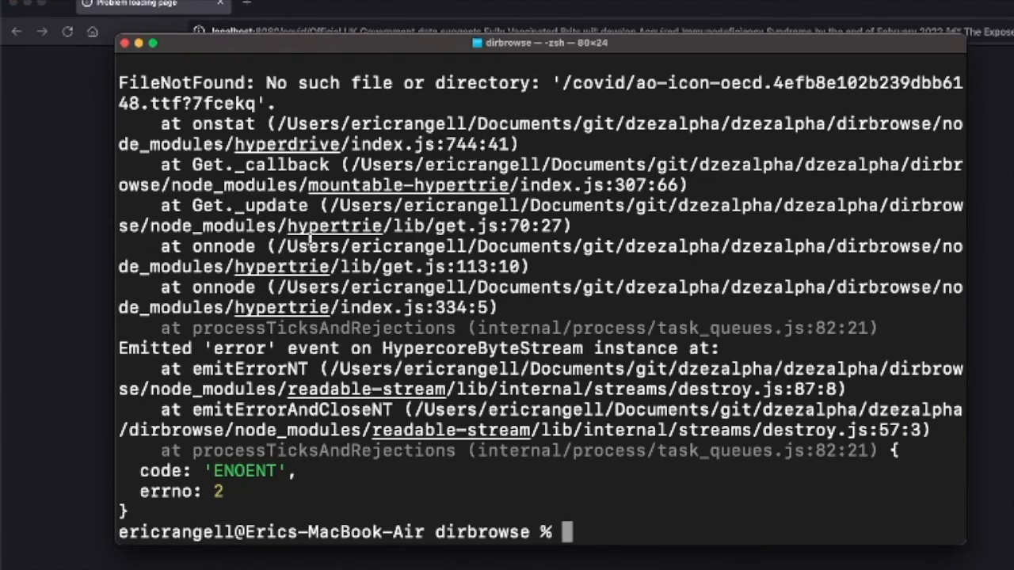
{"action": "type", "text": "node index.js"}
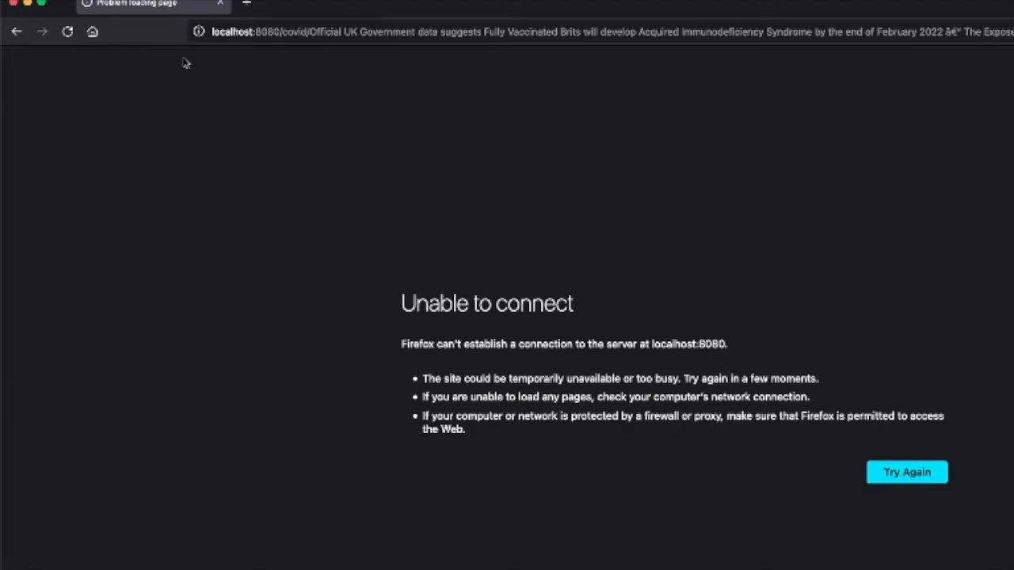
Step: Bring the covid folder listing back in Firefox after restarting the server
{"action": "left_click", "coordinate": [12, 35]}
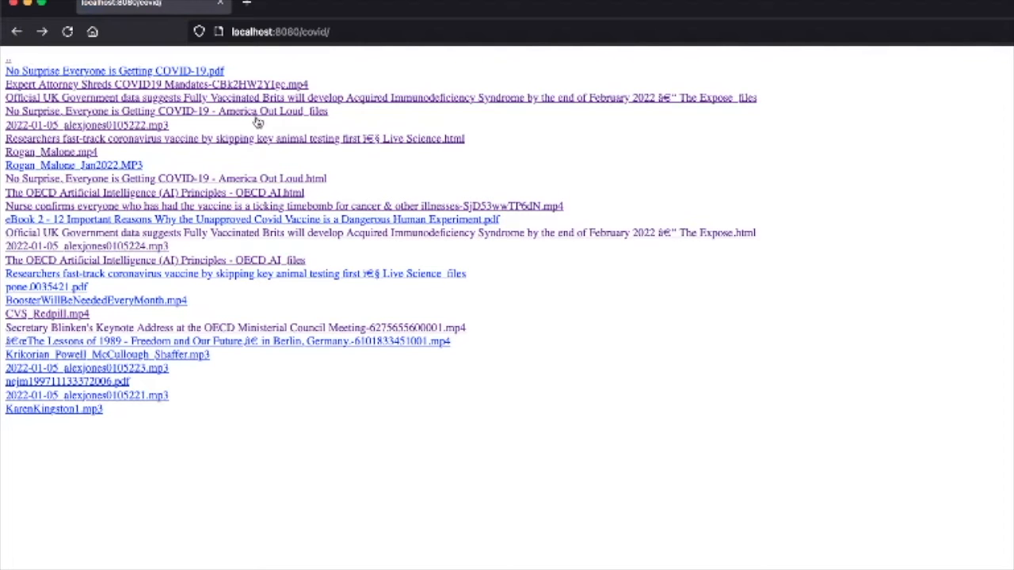
{"action": "mouse_move", "coordinate": [272, 146]}
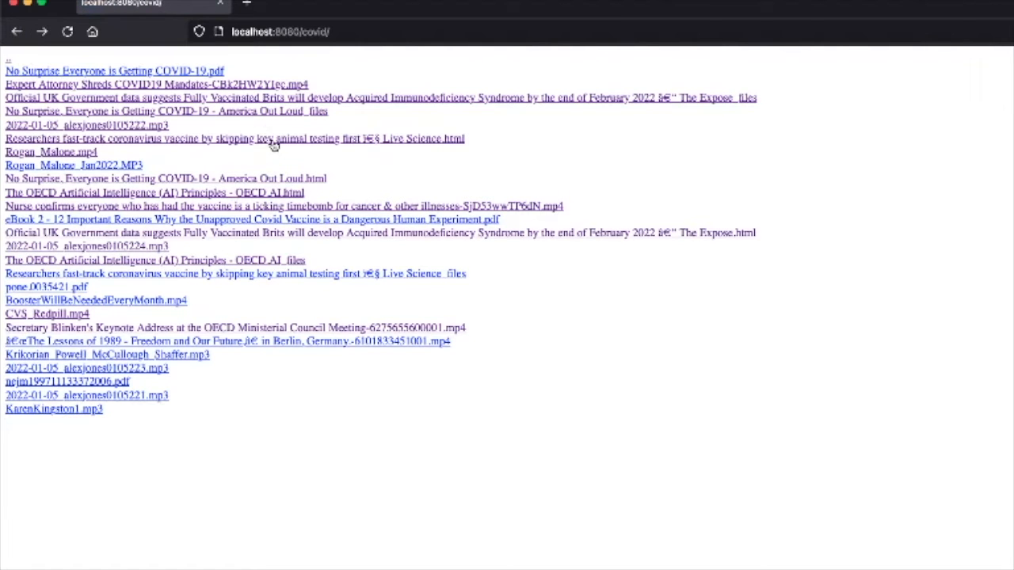
{"action": "mouse_move", "coordinate": [193, 214]}
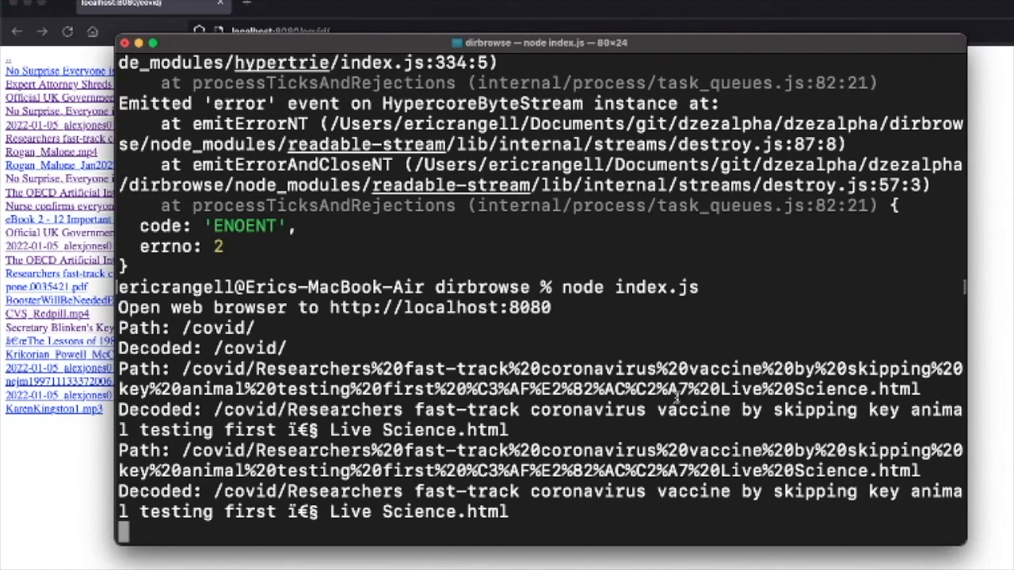
{"action": "mouse_move", "coordinate": [323, 434]}
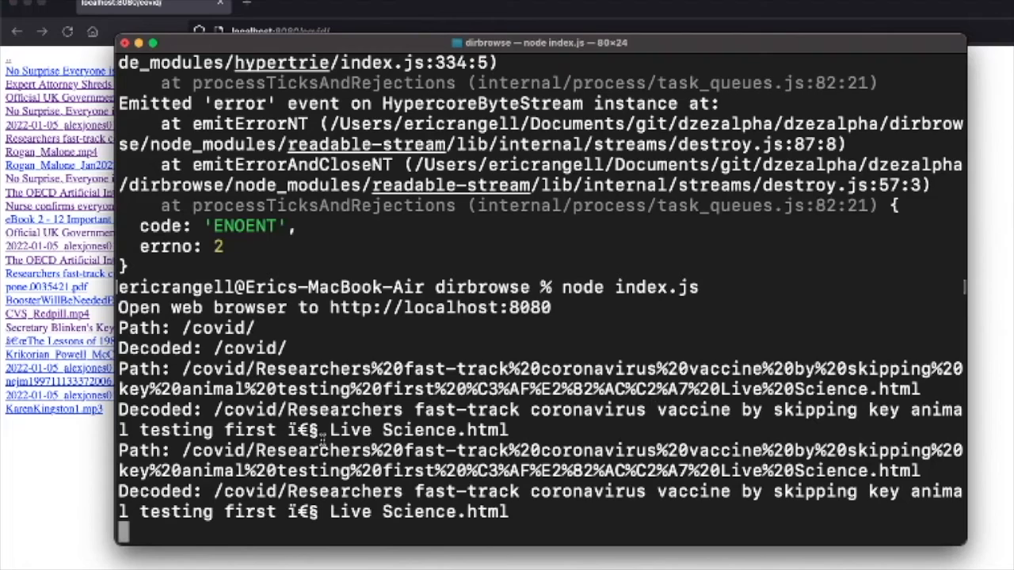
{"action": "mouse_move", "coordinate": [230, 425]}
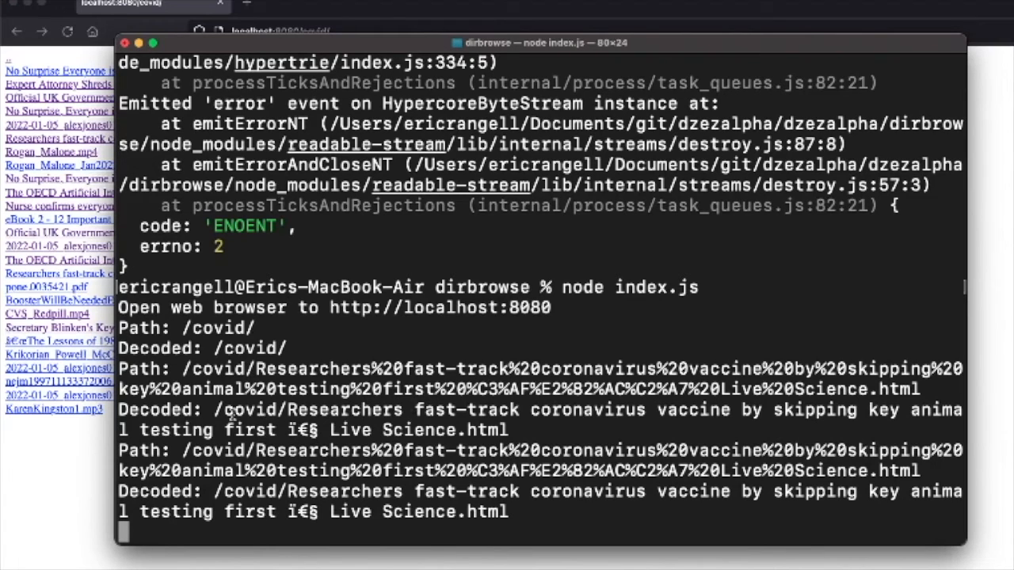
{"action": "mouse_move", "coordinate": [326, 431]}
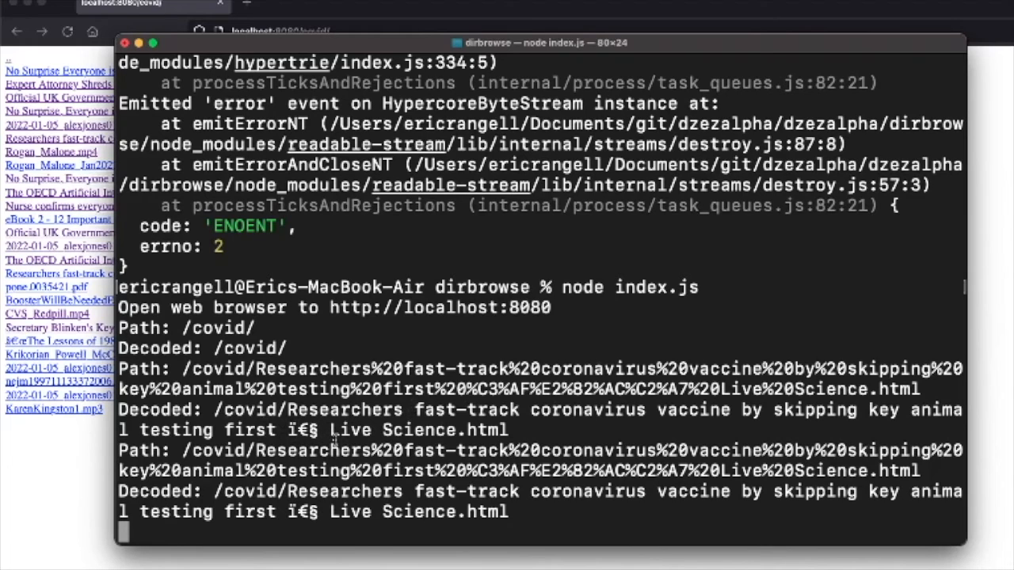
{"action": "mouse_move", "coordinate": [346, 548]}
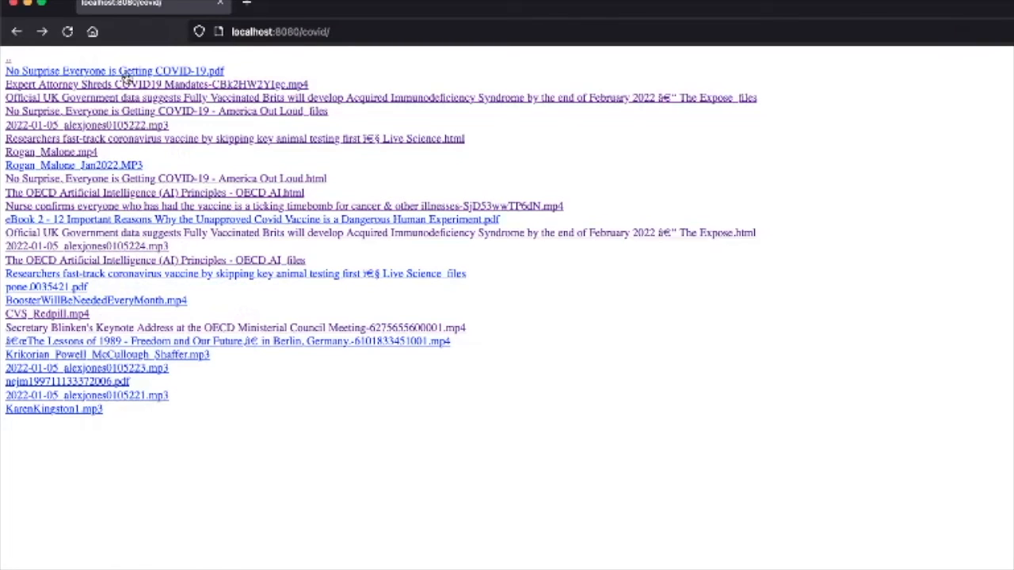
Step: Open the No Surprise Everyone is Getting COVID-19 PDF in the viewer
{"action": "left_click", "coordinate": [119, 70]}
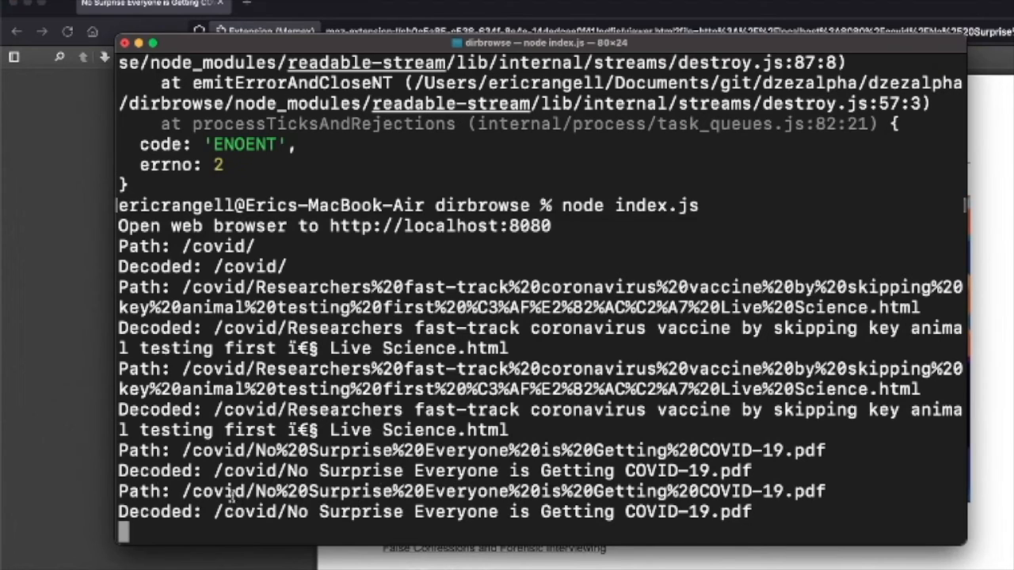
{"action": "mouse_move", "coordinate": [703, 526]}
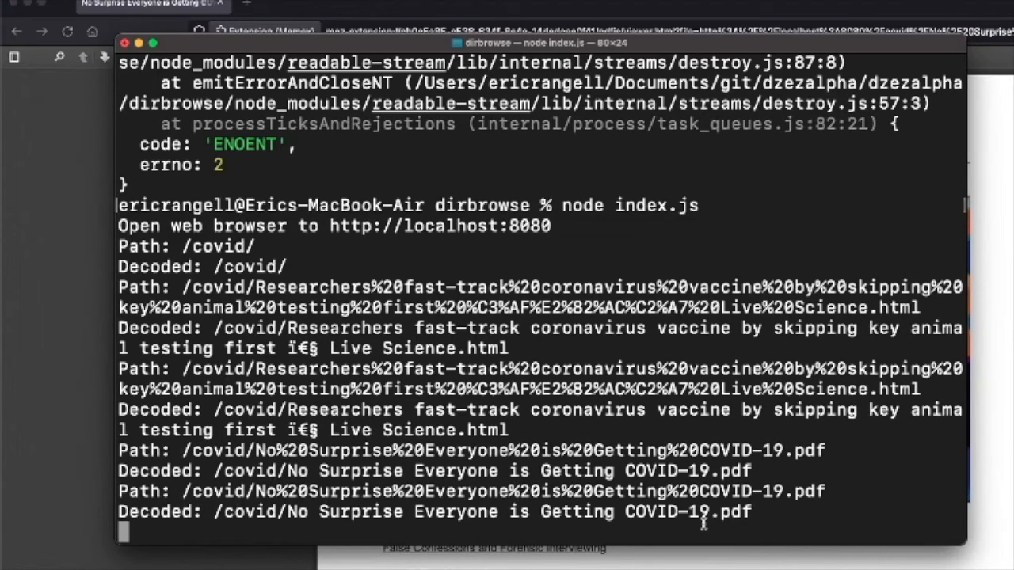
{"action": "mouse_move", "coordinate": [773, 513]}
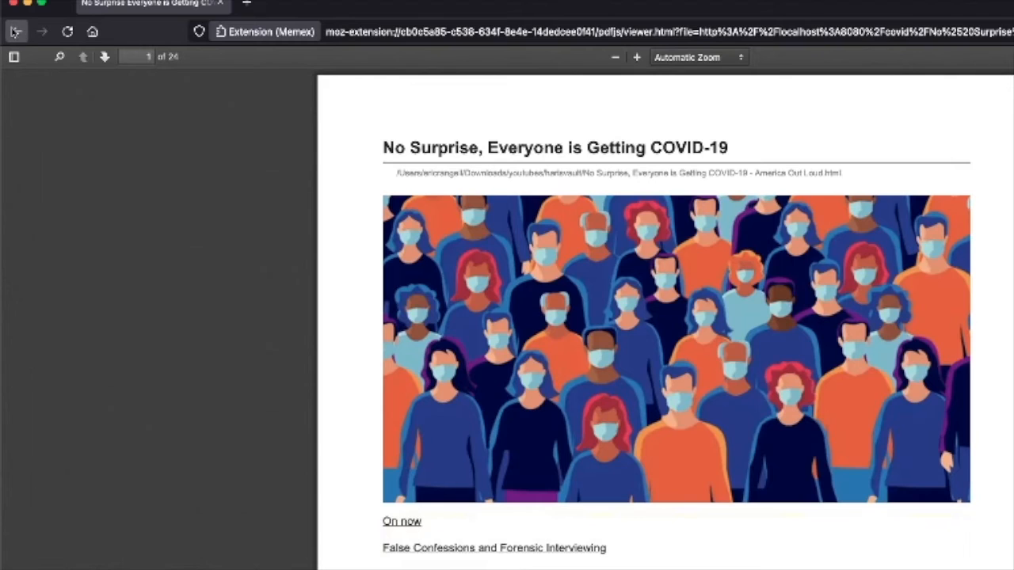
Step: From the covid listing, view the CVS_Redpill.mp4 video and the NEJM Nuremberg Code PDF
{"action": "left_click", "coordinate": [15, 35]}
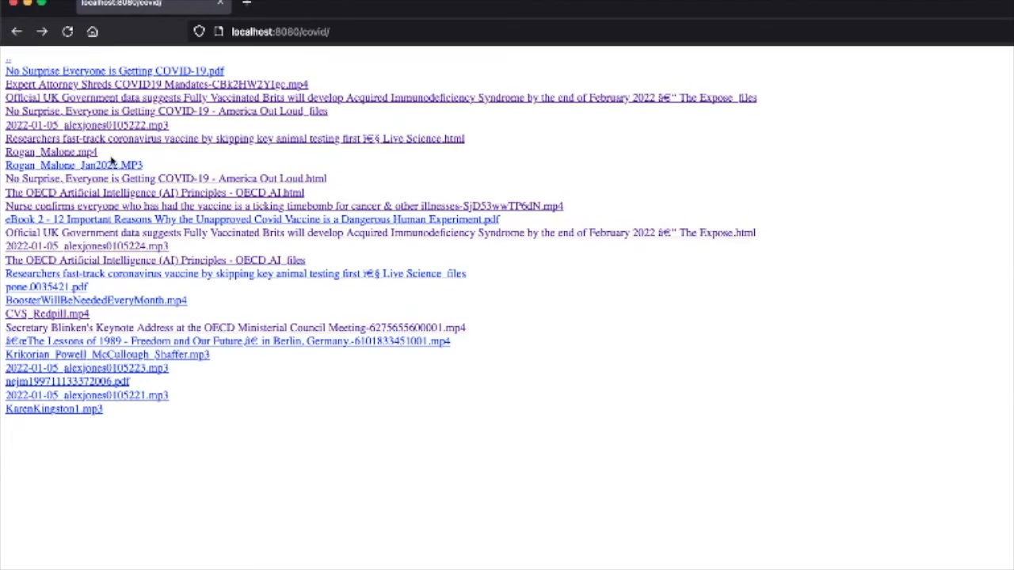
{"action": "mouse_move", "coordinate": [79, 163]}
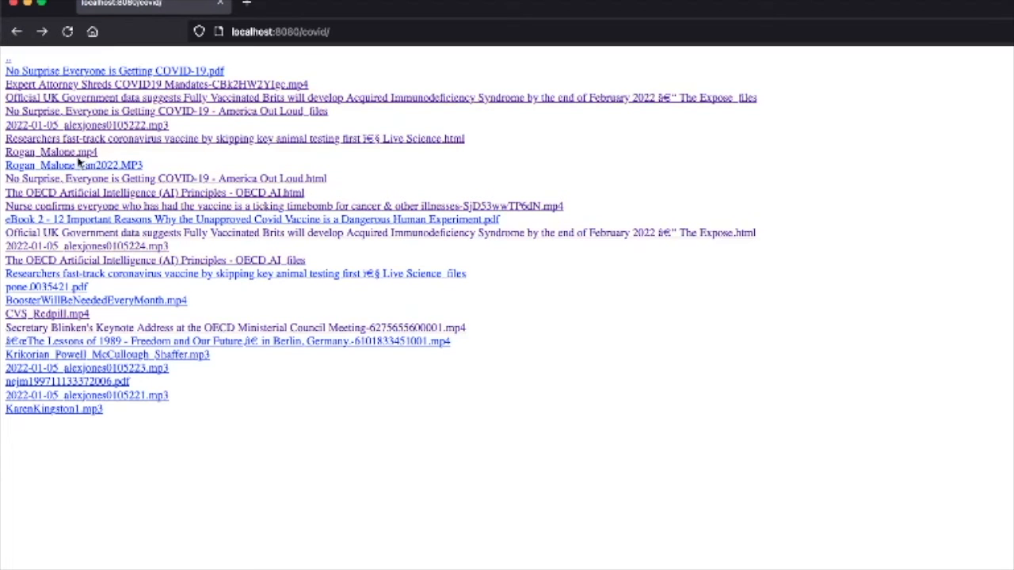
{"action": "mouse_move", "coordinate": [76, 168]}
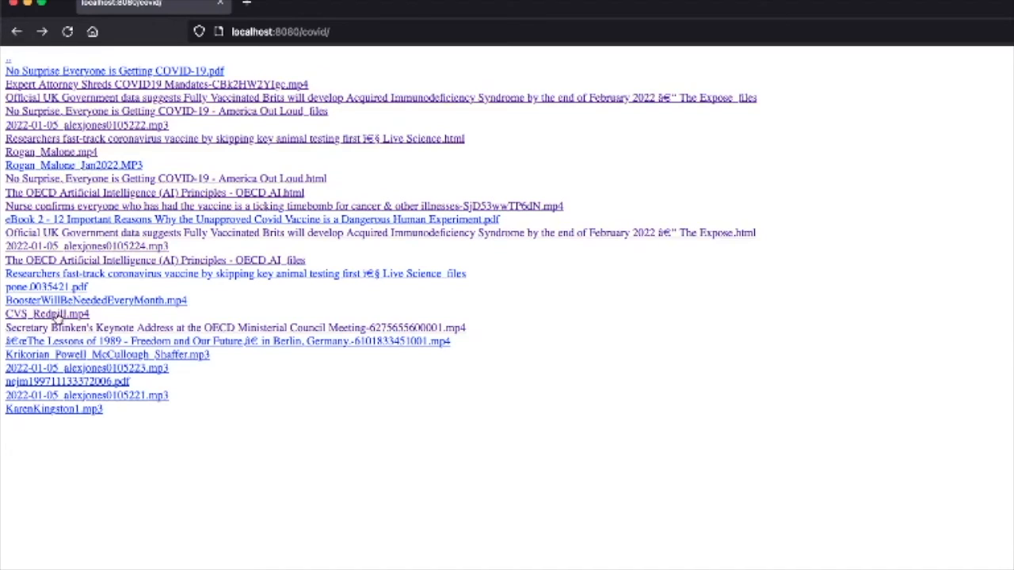
{"action": "left_click", "coordinate": [38, 314]}
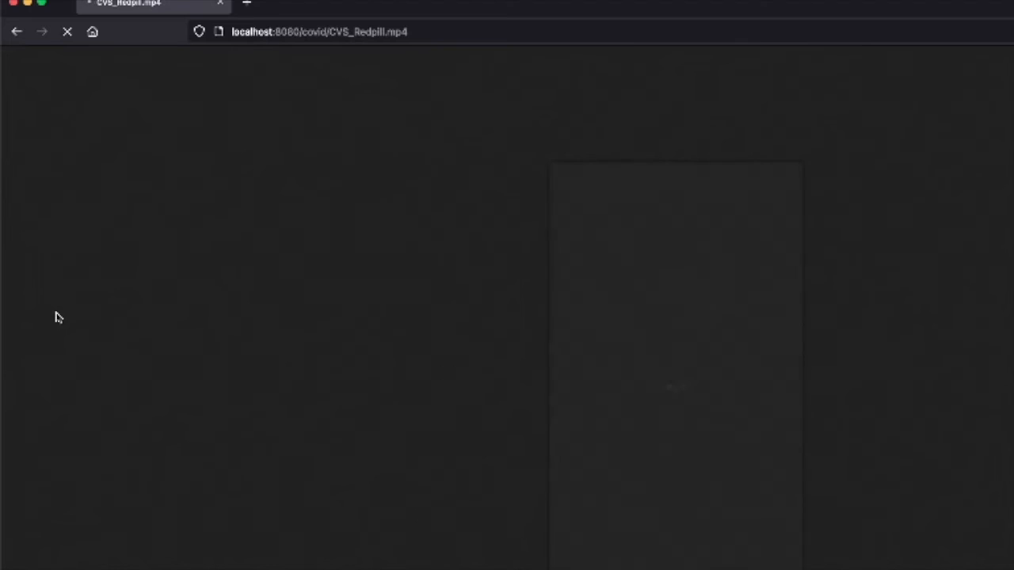
{"action": "left_click", "coordinate": [16, 32]}
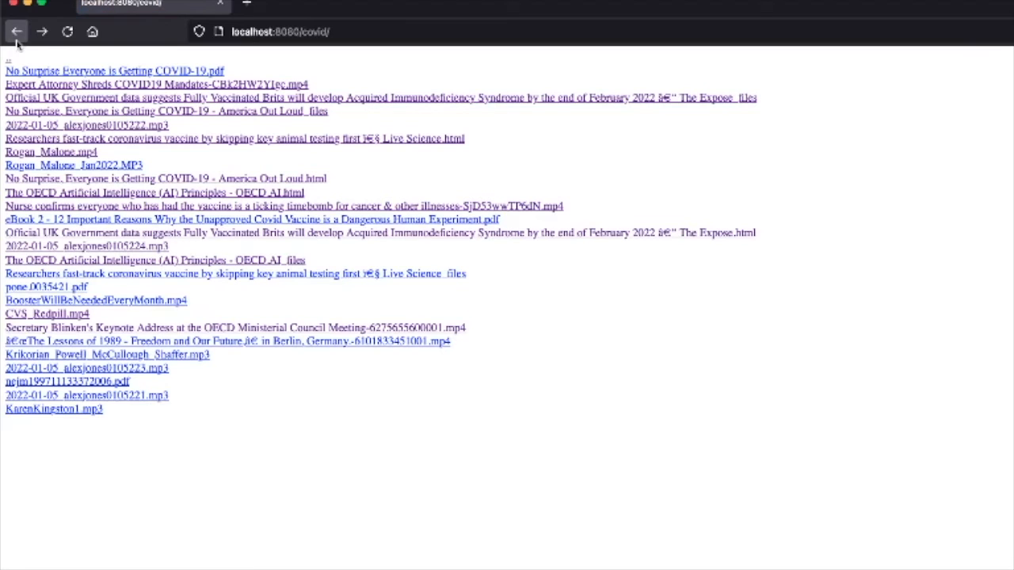
{"action": "left_click", "coordinate": [45, 381]}
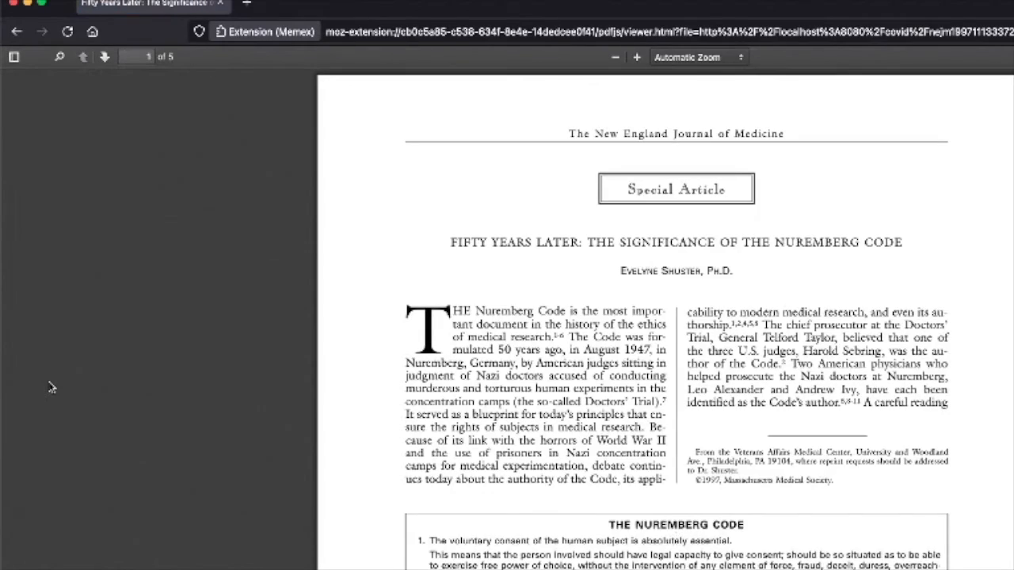
{"action": "scroll", "scroll_direction": "down", "scroll_amount": 3}
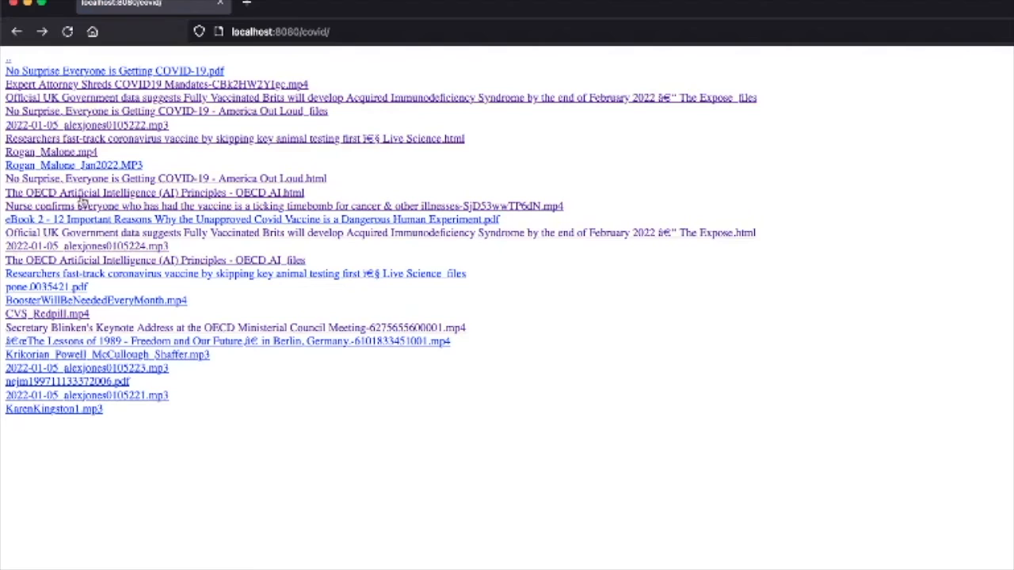
{"action": "mouse_move", "coordinate": [73, 390]}
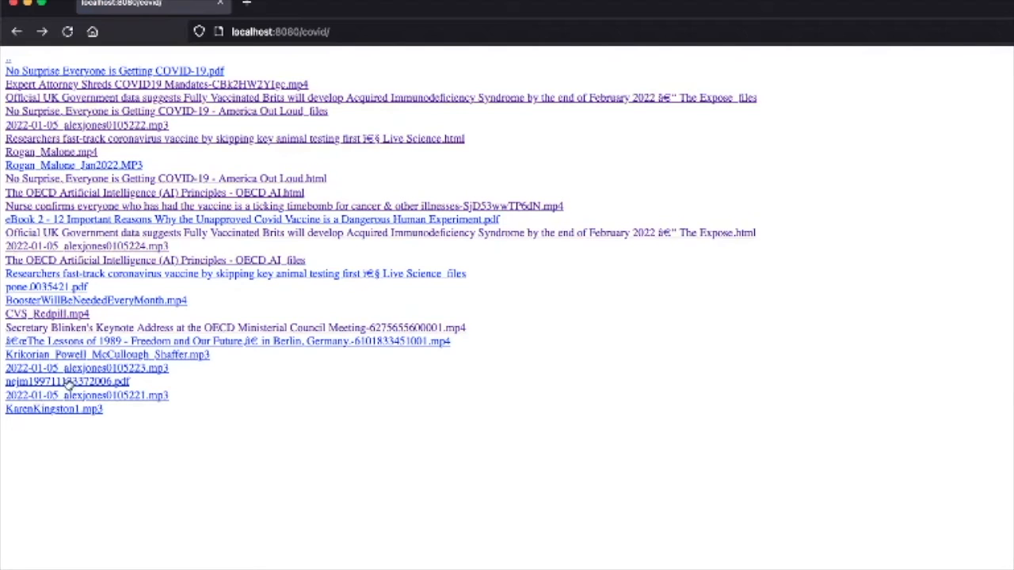
Step: Save the Krikorian_Powell_McCullough_Shaffer mp3 into Downloads via Save Link As
{"action": "left_click", "coordinate": [63, 347]}
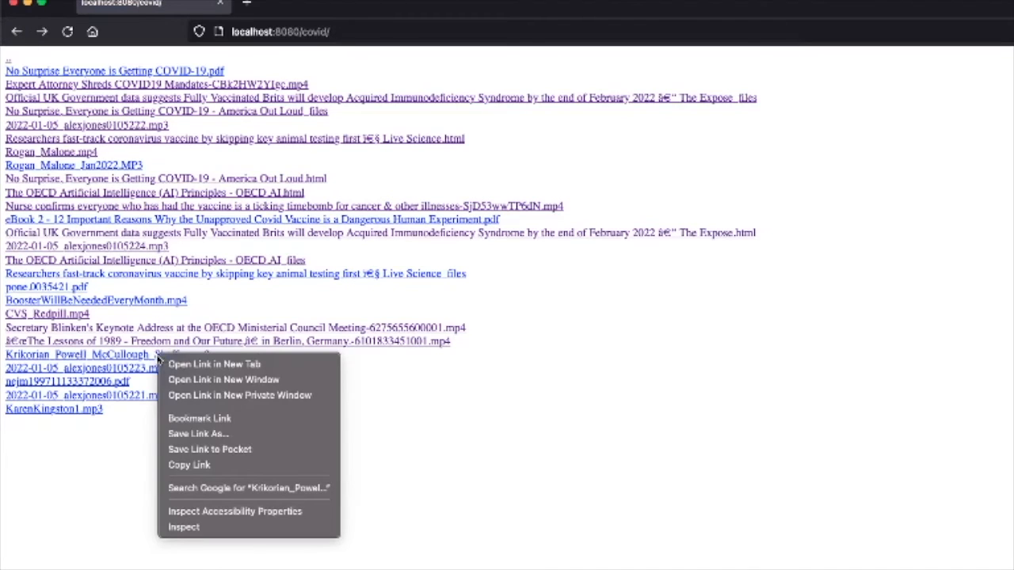
{"action": "left_click", "coordinate": [188, 437]}
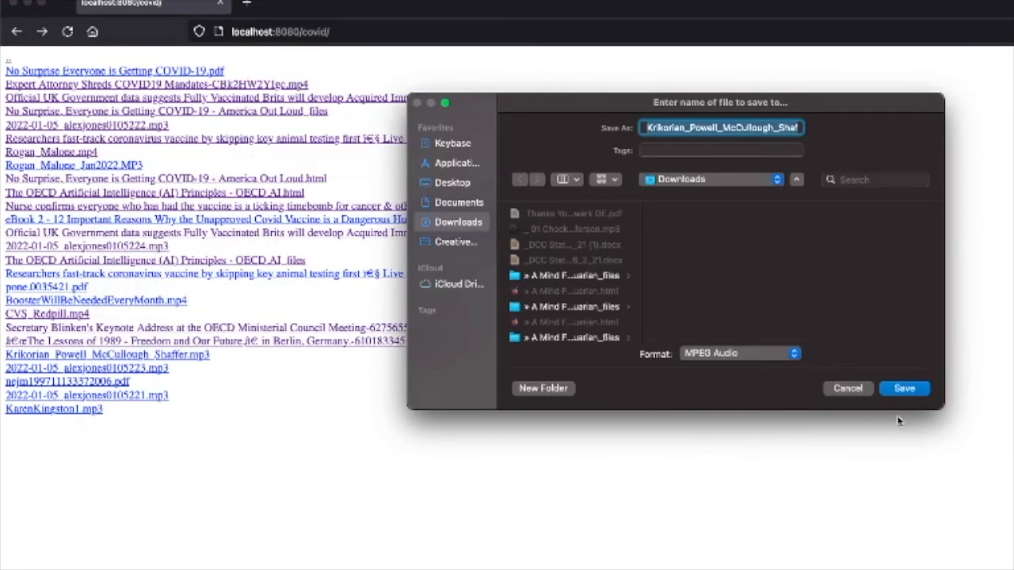
{"action": "left_click", "coordinate": [904, 388]}
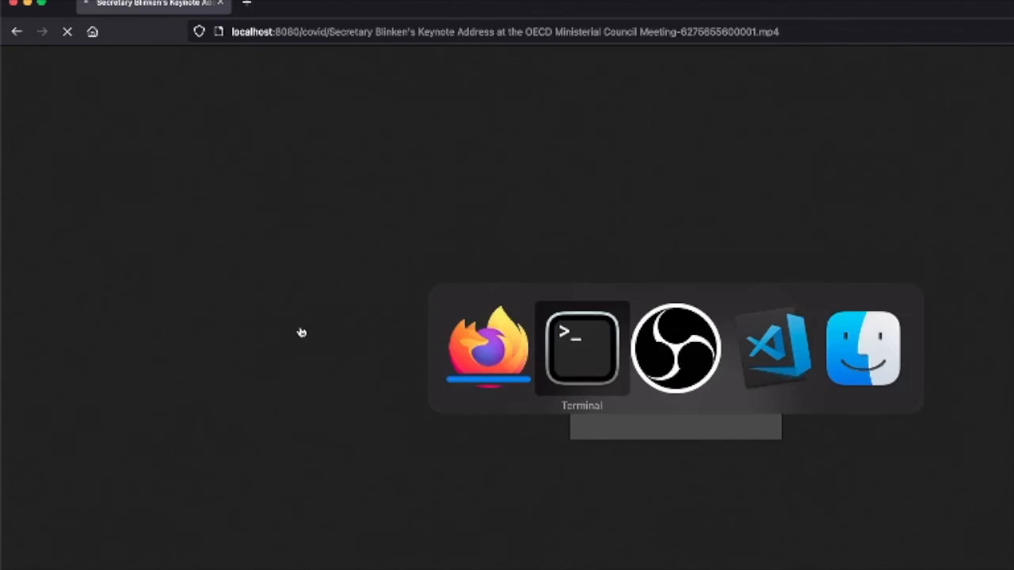
Step: Go back from the OECD keynote video to the covid folder listing
{"action": "left_click", "coordinate": [579, 350]}
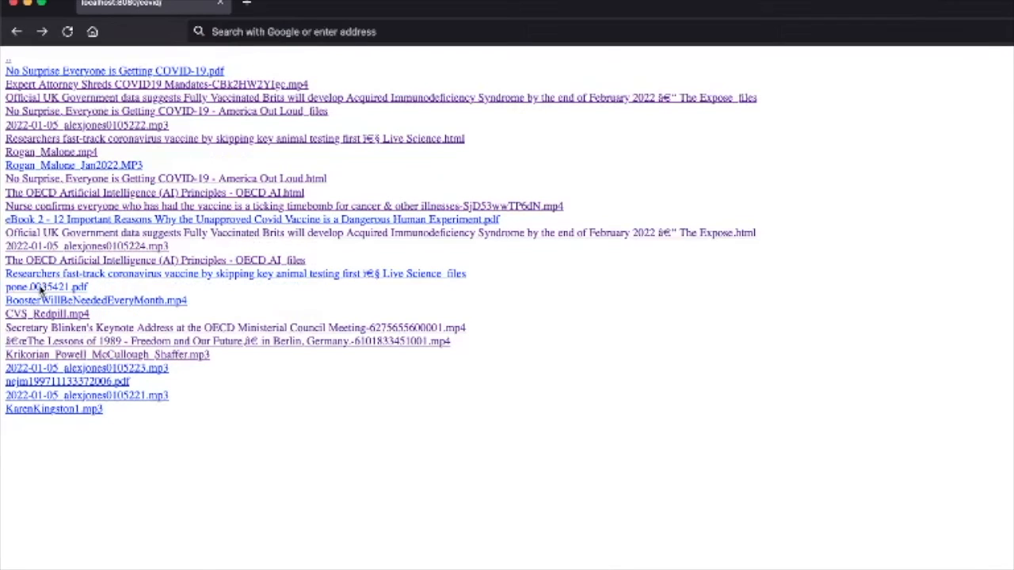
{"action": "mouse_move", "coordinate": [46, 301]}
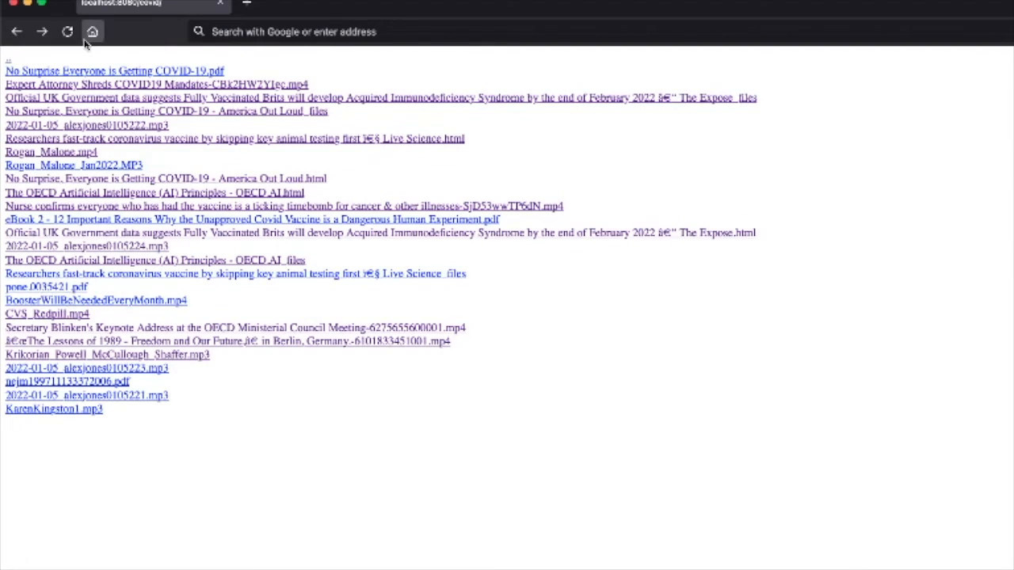
Step: Open pone.0035421.pdf and scroll through the SARS vaccine immunopathology abstract
{"action": "left_click", "coordinate": [44, 289]}
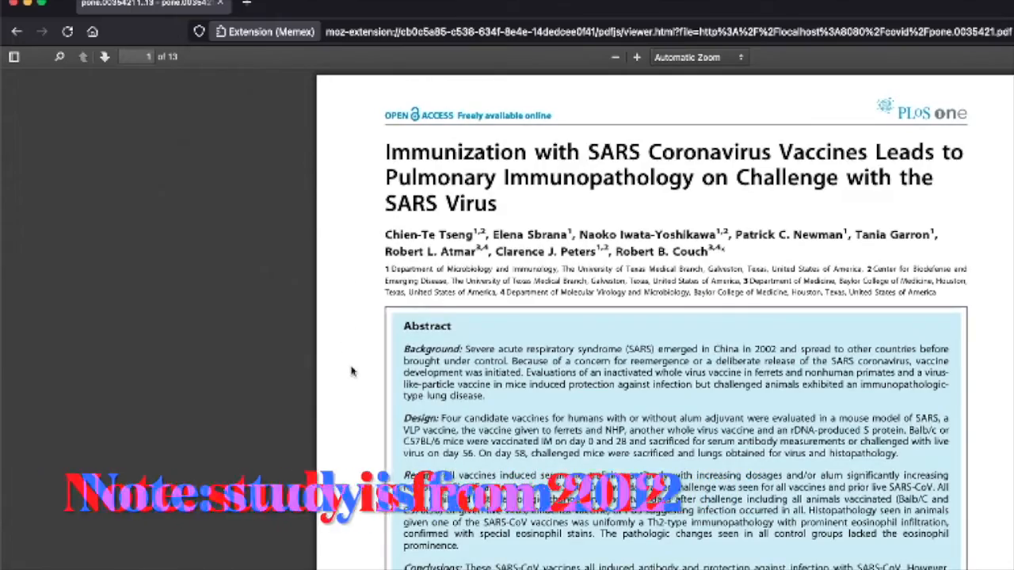
{"action": "scroll", "scroll_direction": "down", "scroll_amount": 3}
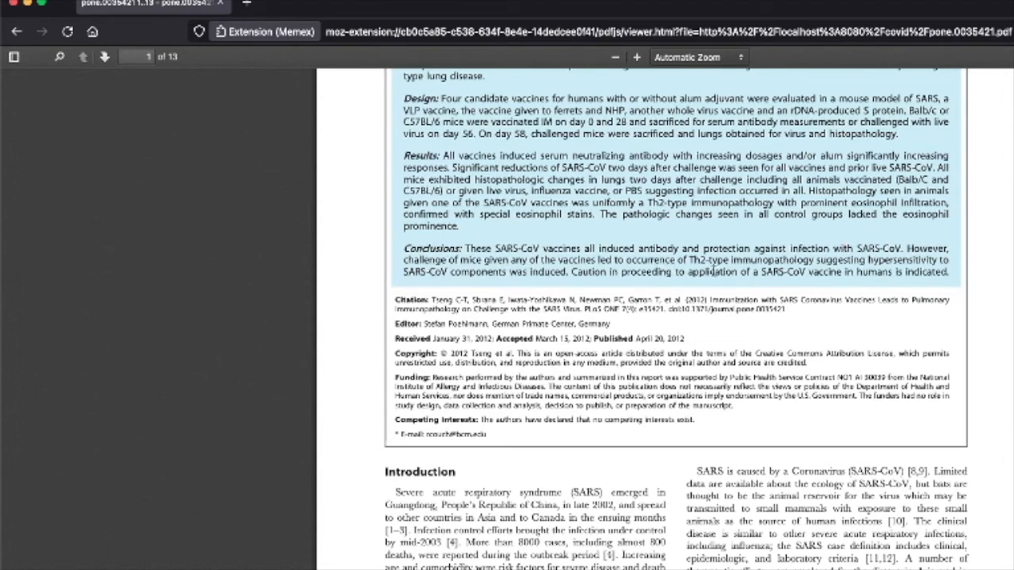
{"action": "mouse_move", "coordinate": [429, 240]}
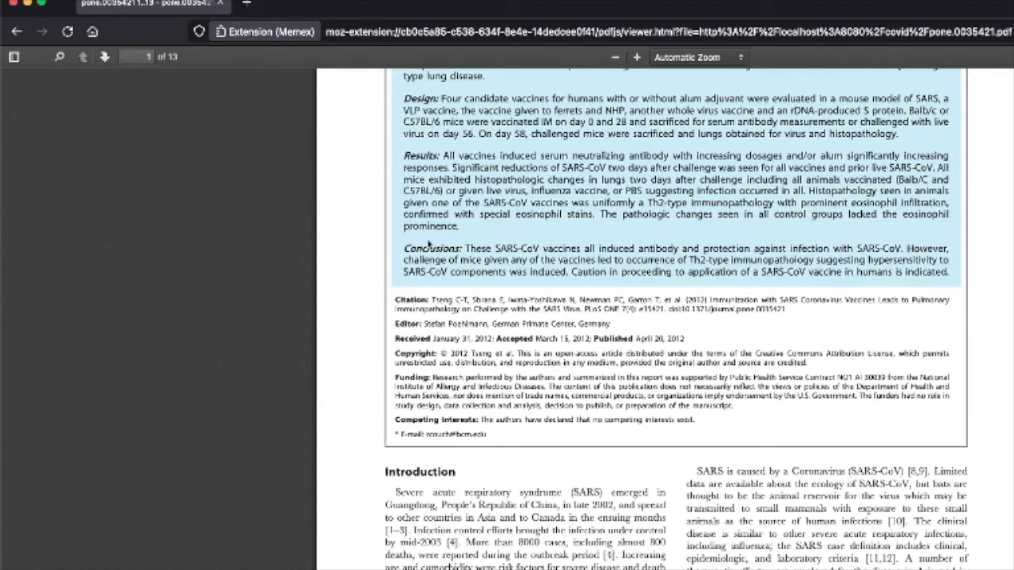
{"action": "mouse_move", "coordinate": [560, 280]}
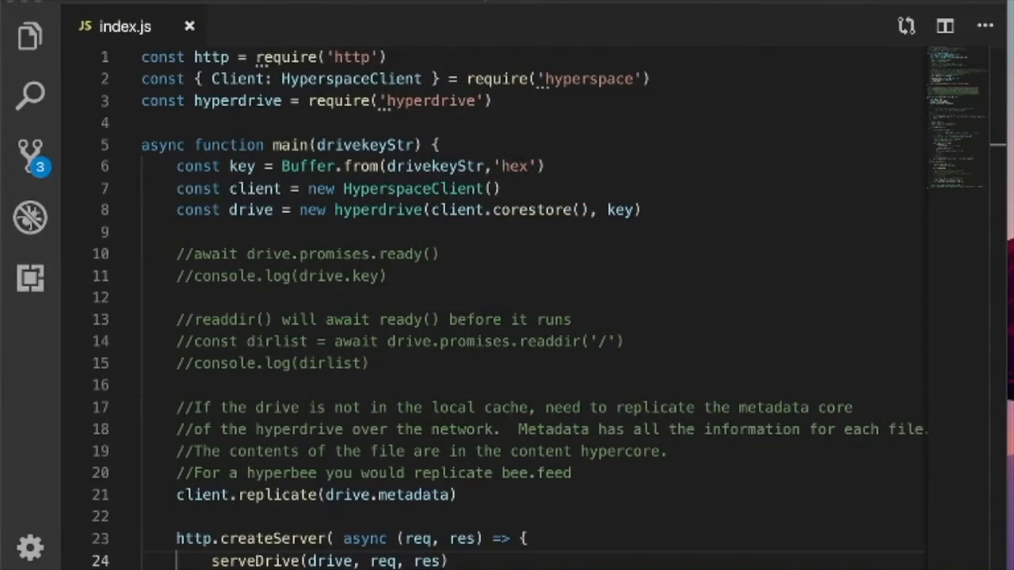
{"action": "mouse_move", "coordinate": [637, 124]}
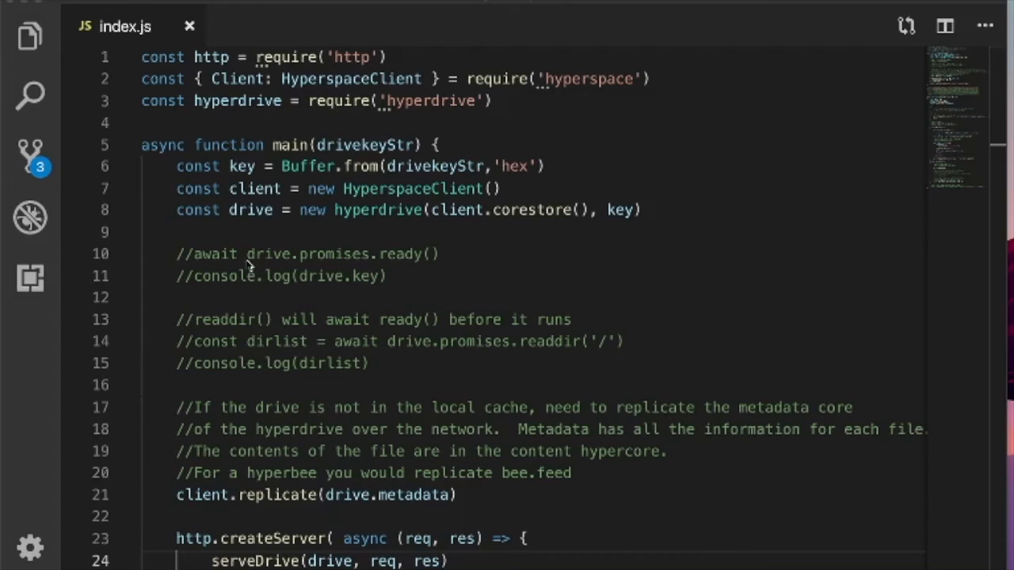
{"action": "mouse_move", "coordinate": [250, 507]}
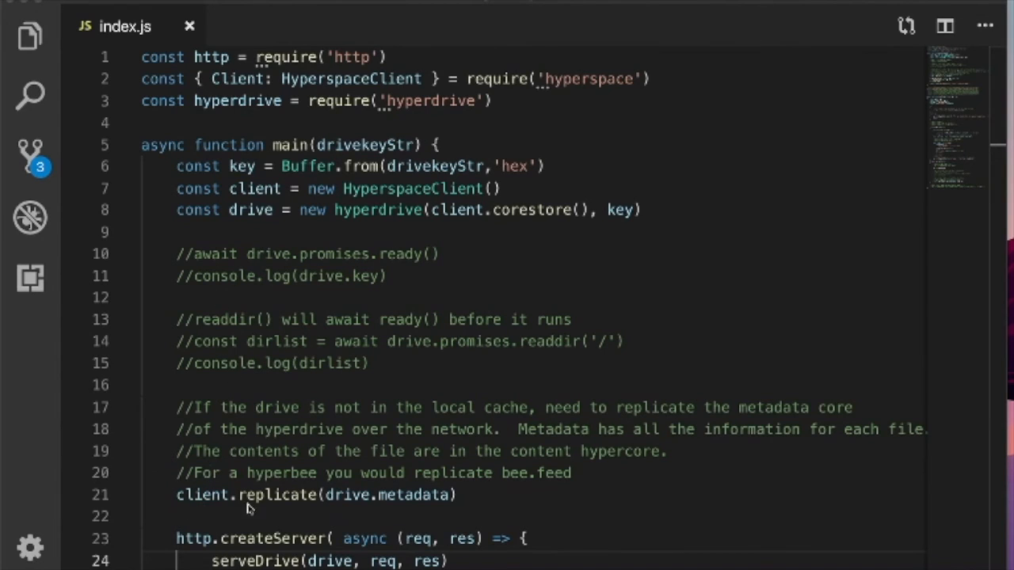
{"action": "mouse_move", "coordinate": [272, 519]}
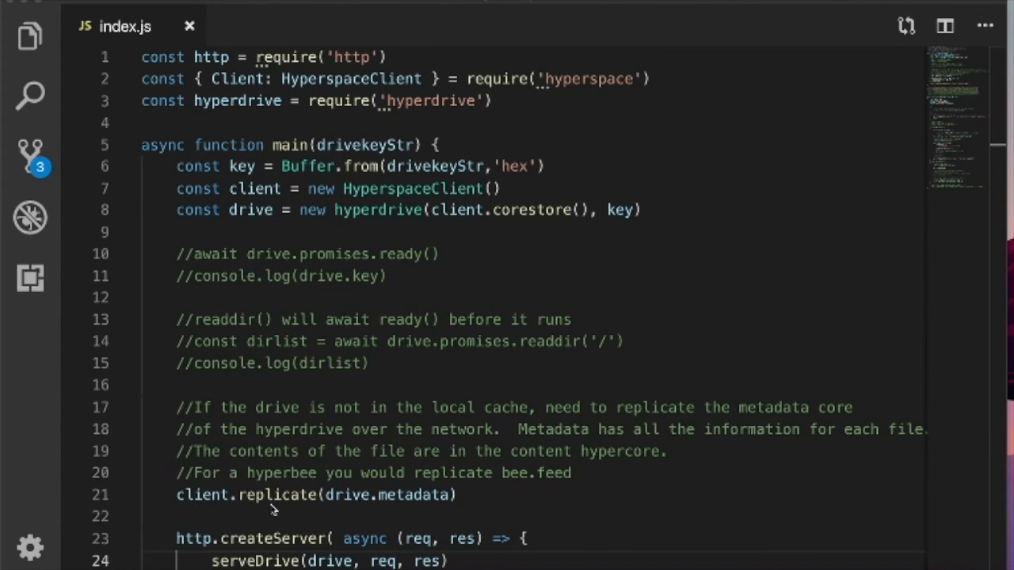
{"action": "mouse_move", "coordinate": [545, 422]}
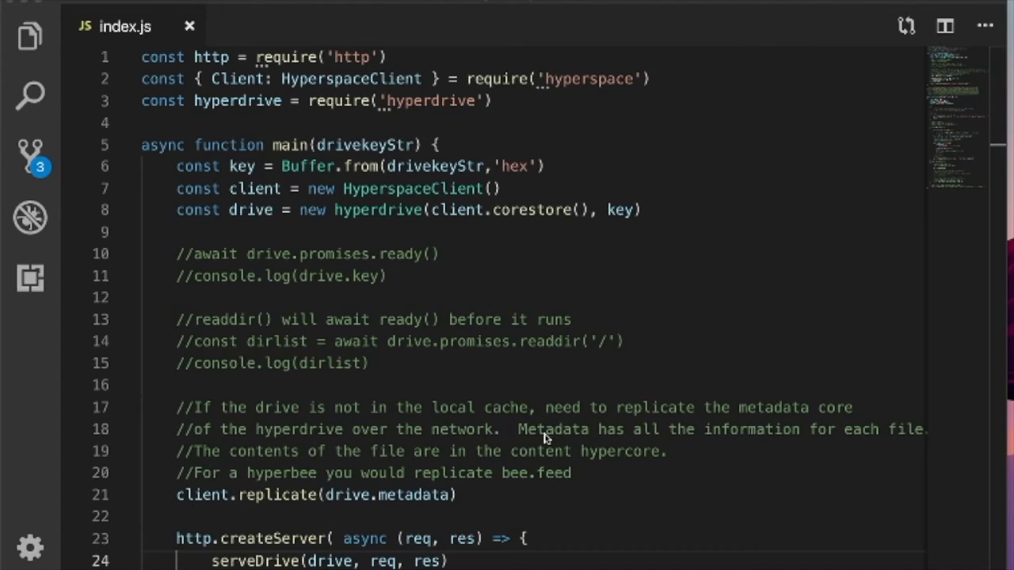
{"action": "mouse_move", "coordinate": [799, 428]}
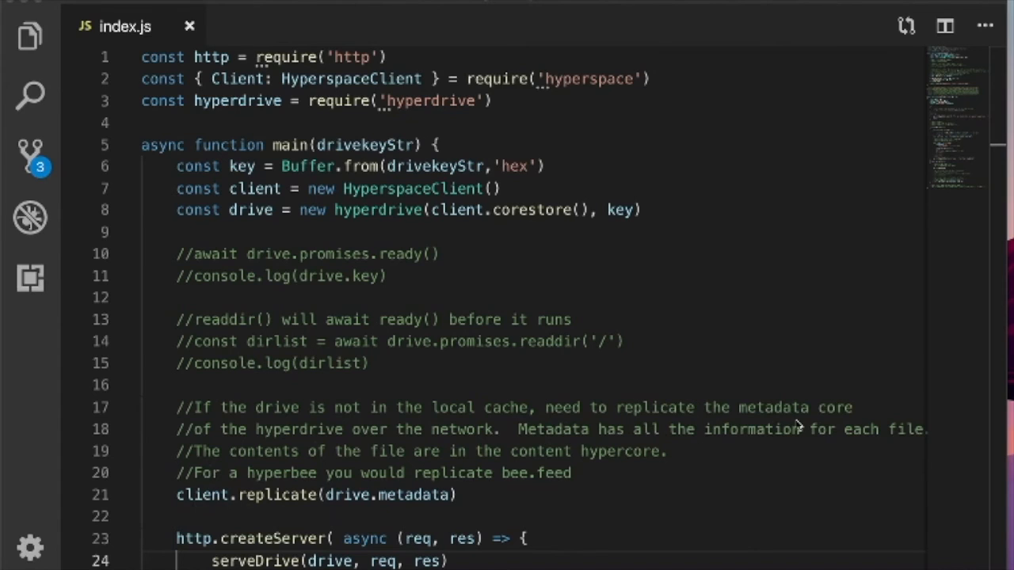
{"action": "mouse_move", "coordinate": [304, 443]}
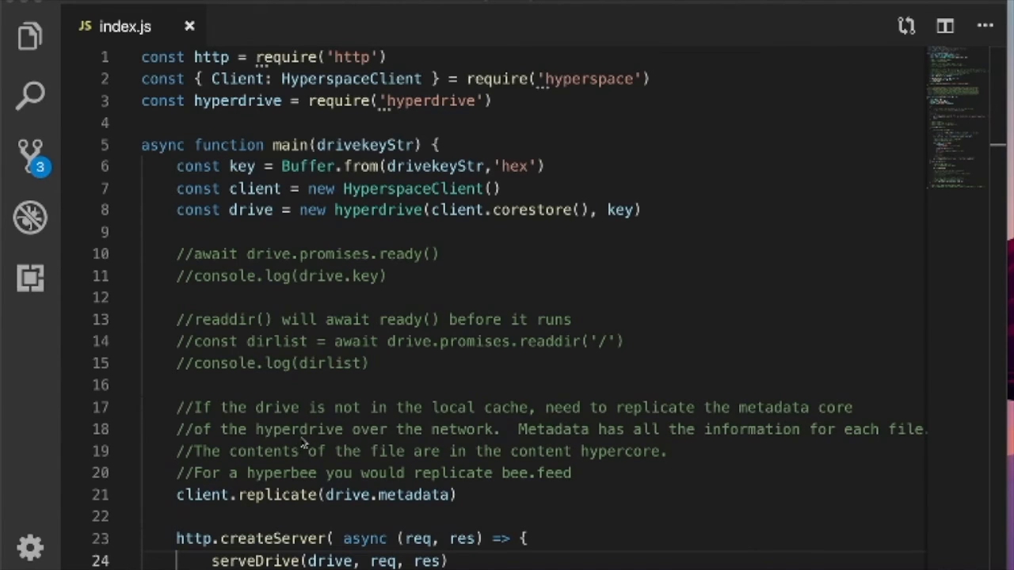
{"action": "mouse_move", "coordinate": [583, 456]}
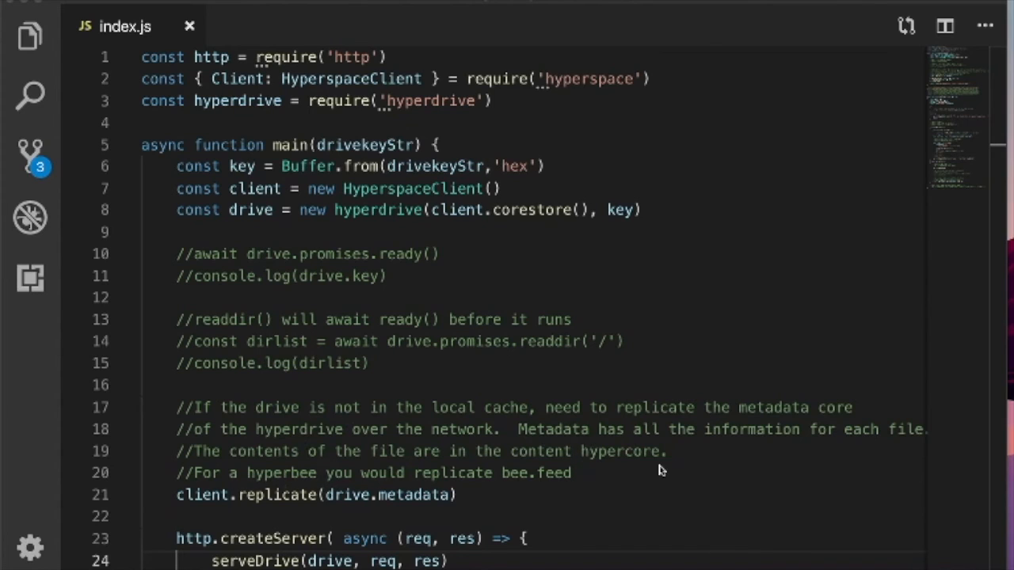
{"action": "mouse_move", "coordinate": [295, 488]}
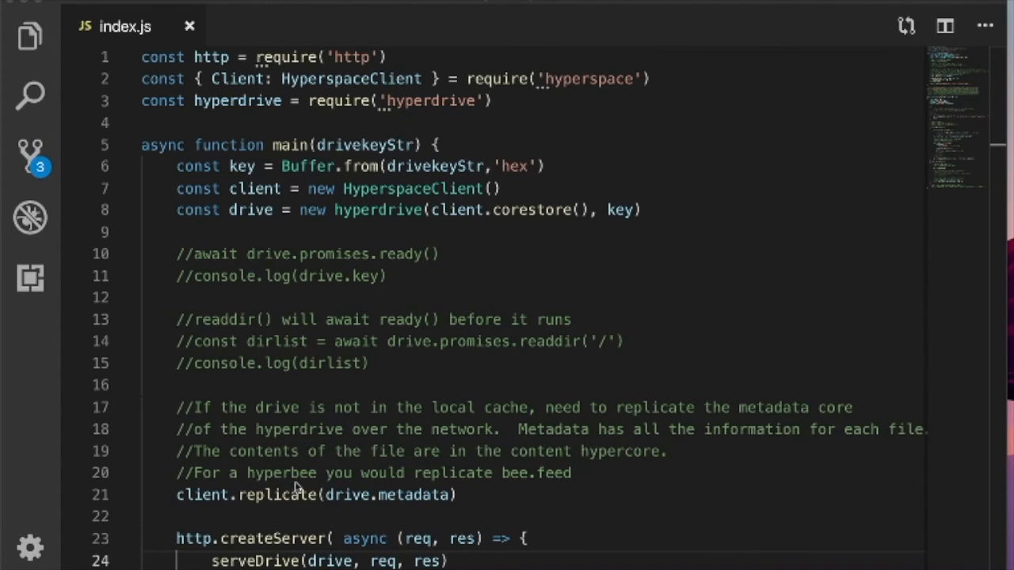
{"action": "mouse_move", "coordinate": [273, 456]}
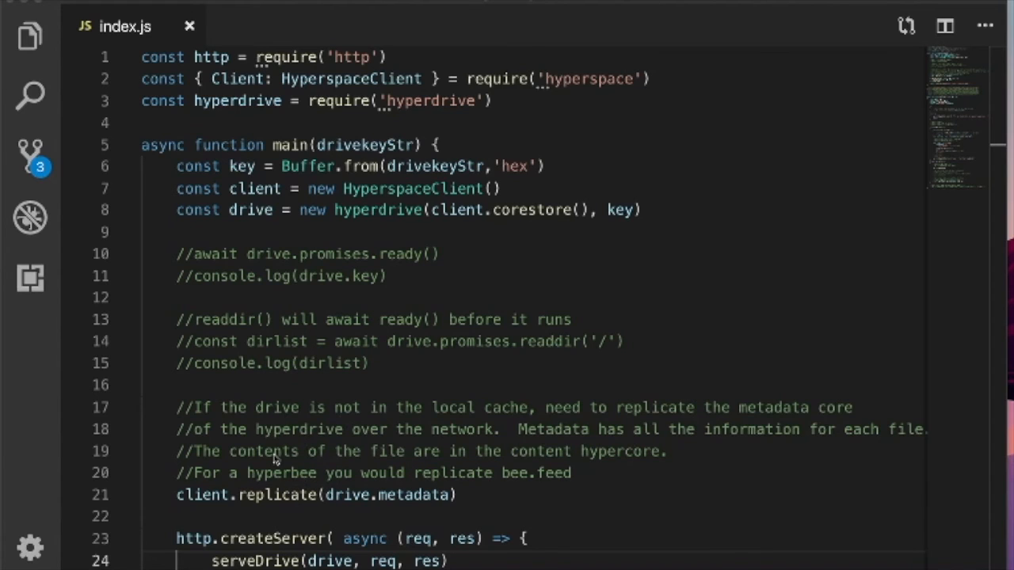
{"action": "mouse_move", "coordinate": [234, 479]}
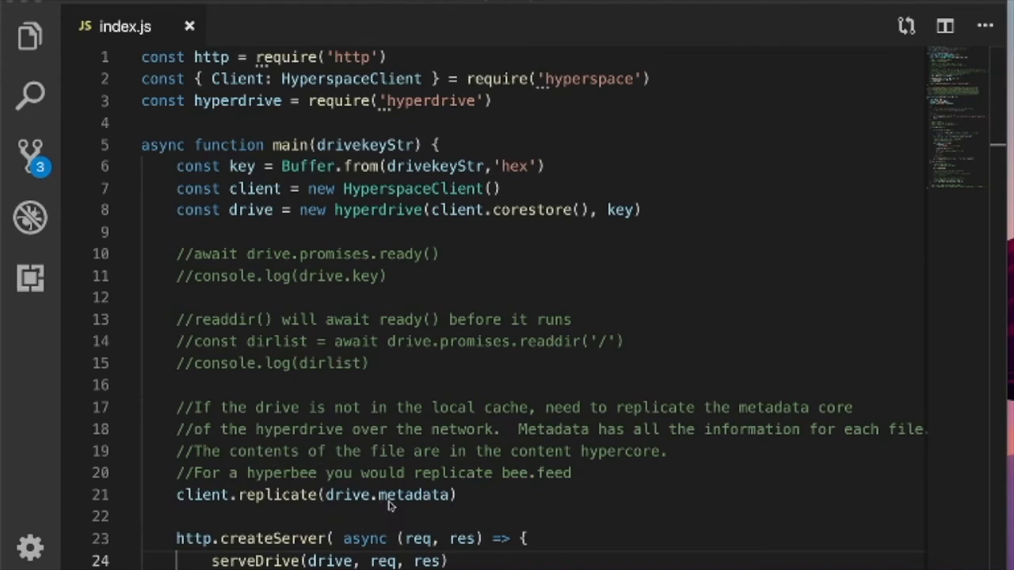
{"action": "scroll", "scroll_direction": "down", "scroll_amount": 3}
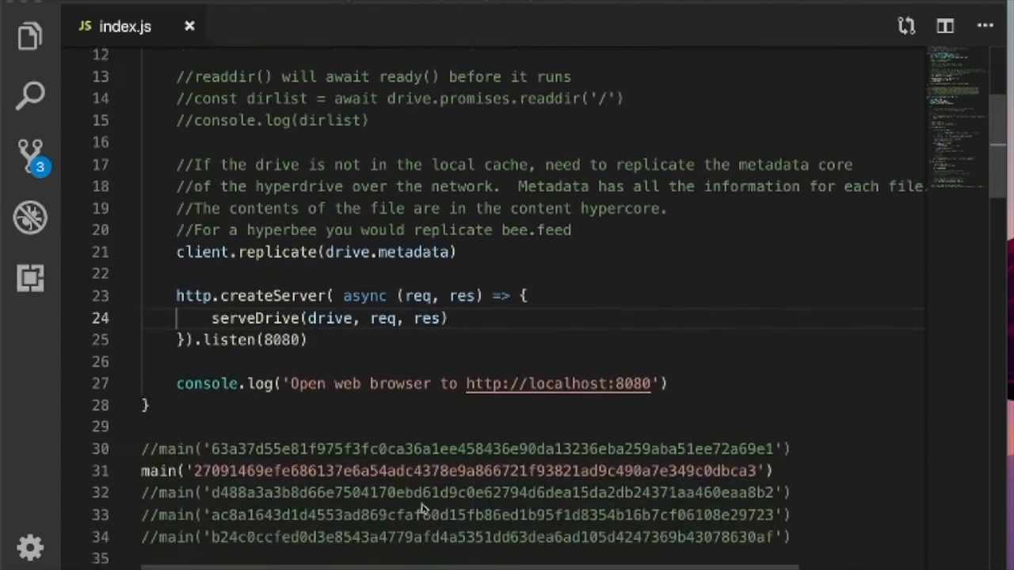
{"action": "scroll", "scroll_direction": "down", "scroll_amount": 3}
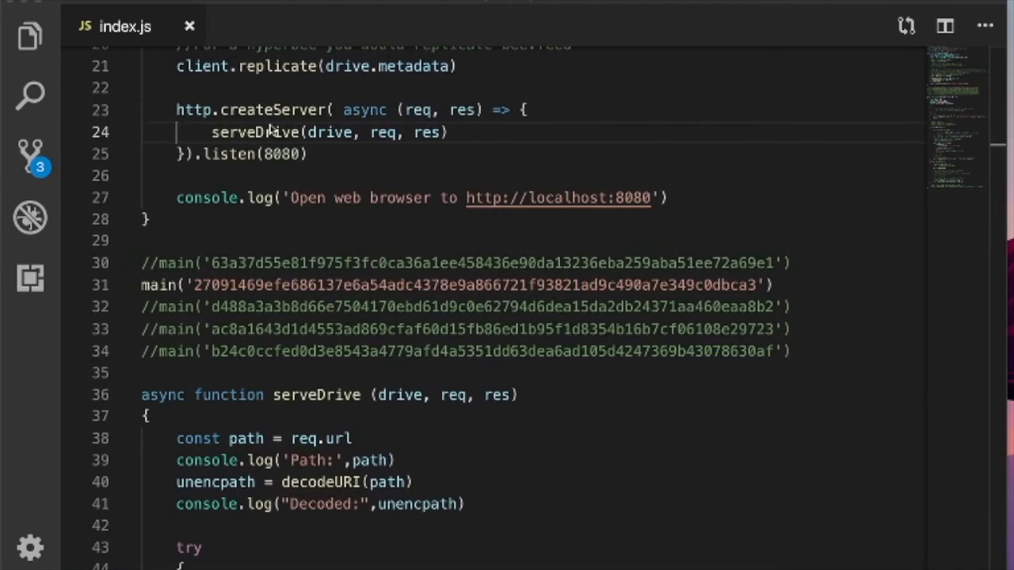
{"action": "mouse_move", "coordinate": [257, 123]}
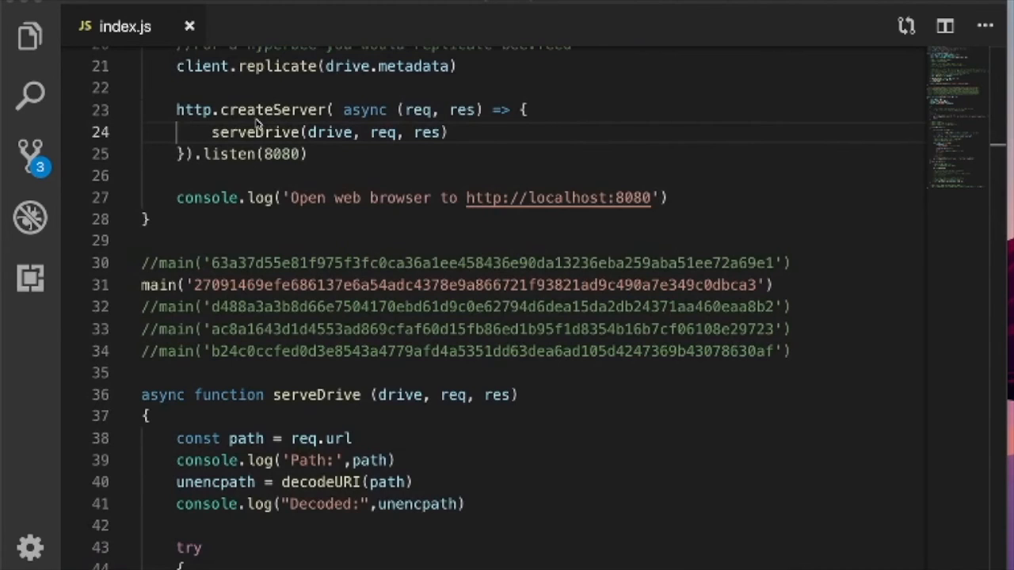
{"action": "mouse_move", "coordinate": [311, 412]}
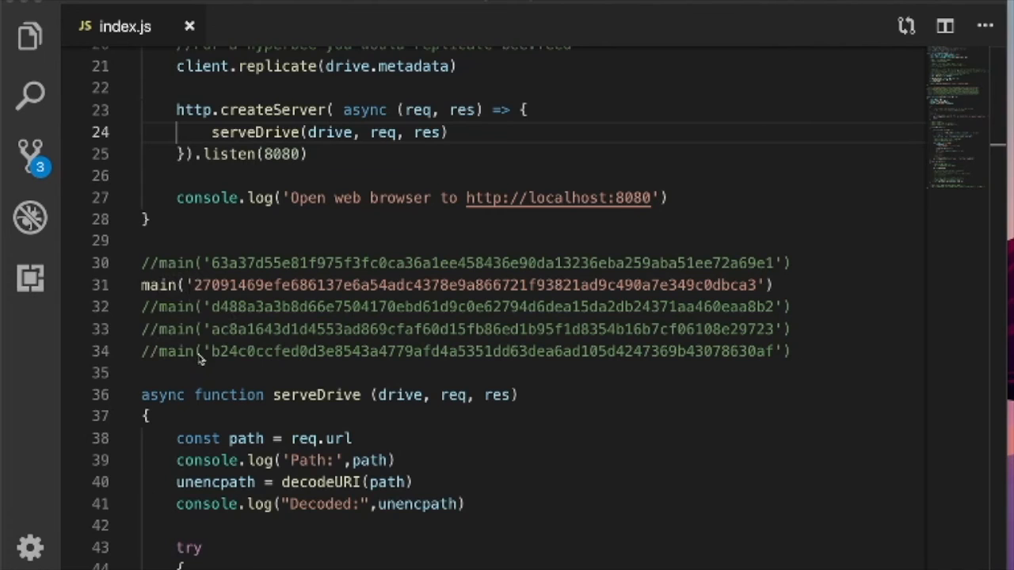
{"action": "scroll", "scroll_direction": "down", "scroll_amount": 3}
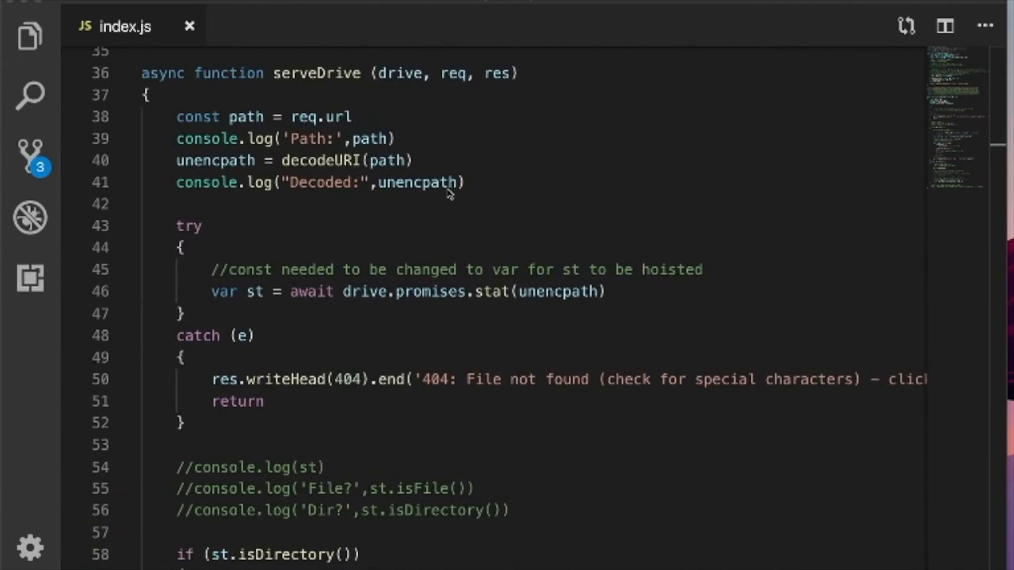
{"action": "mouse_move", "coordinate": [560, 298]}
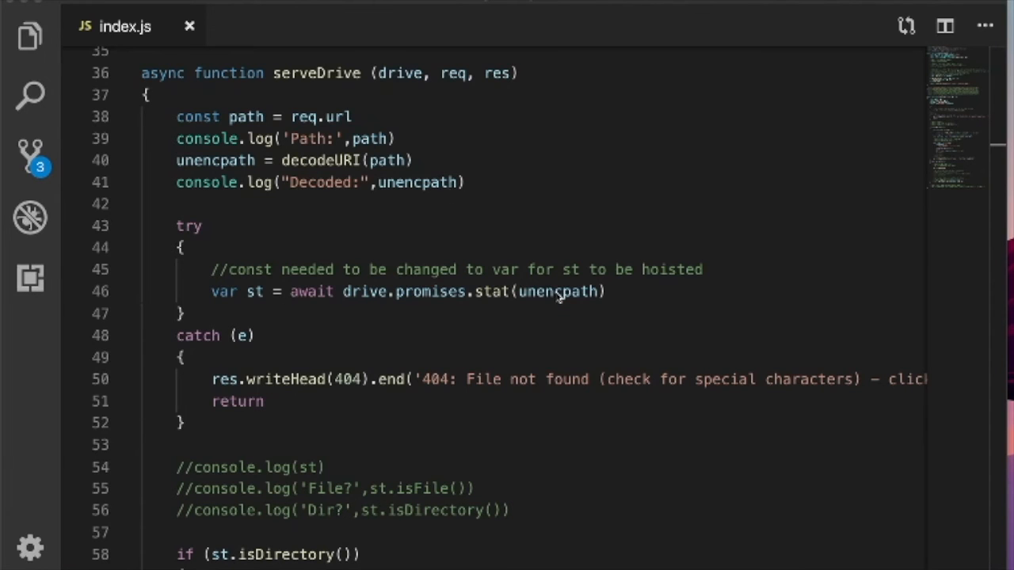
{"action": "scroll", "scroll_direction": "down", "scroll_amount": 3}
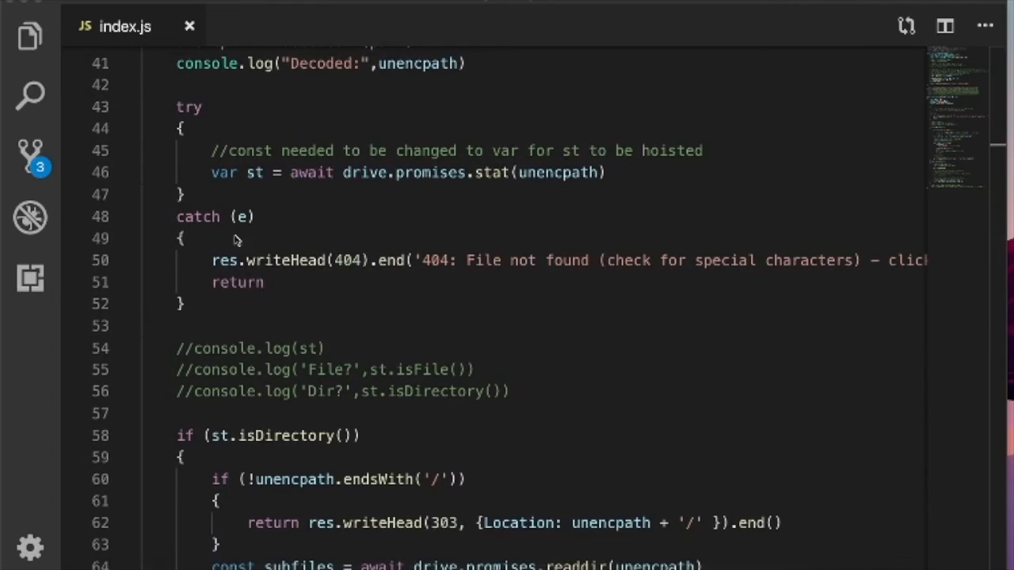
{"action": "mouse_move", "coordinate": [399, 282]}
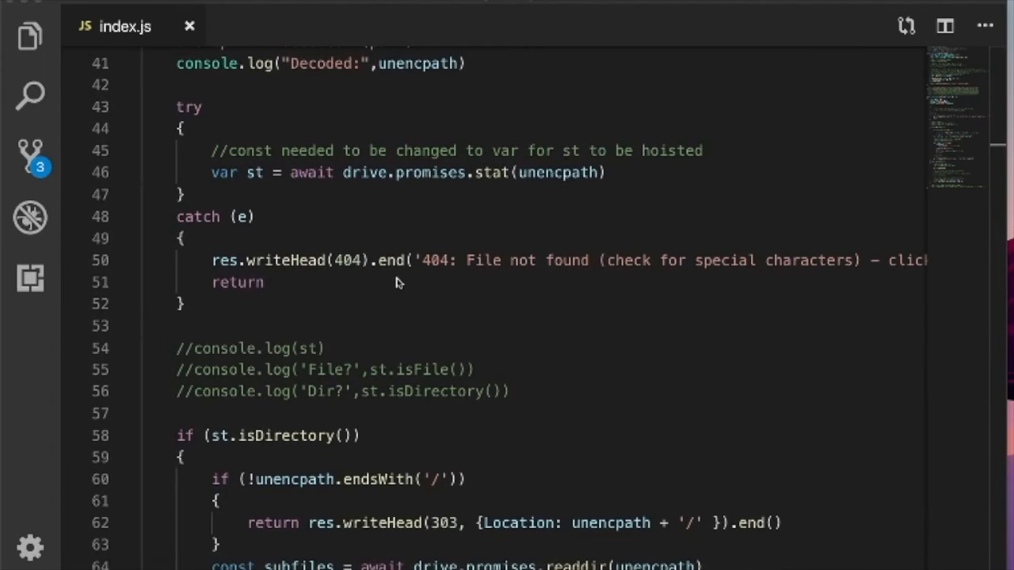
{"action": "mouse_move", "coordinate": [231, 222]}
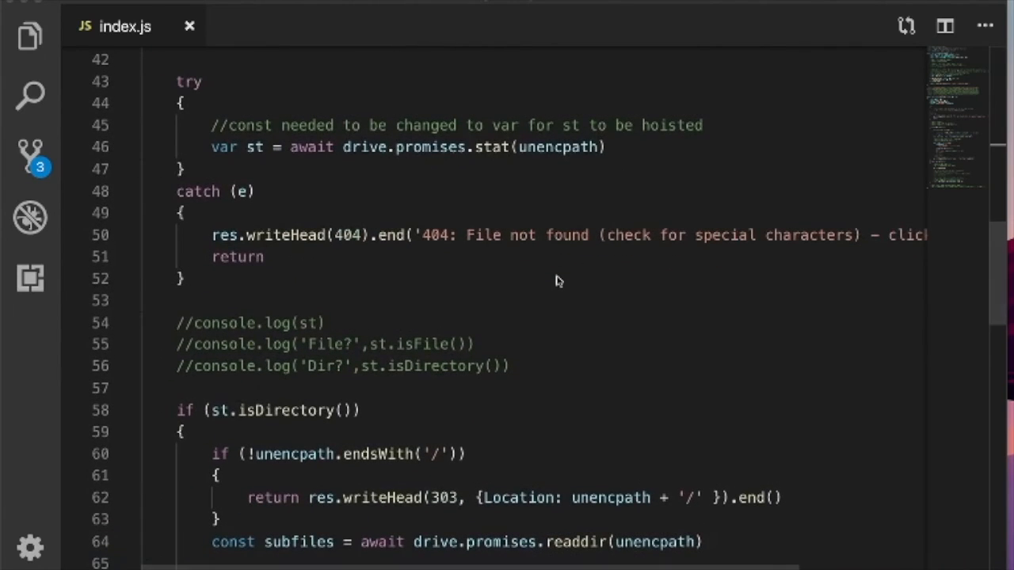
{"action": "scroll", "scroll_direction": "down", "scroll_amount": 3}
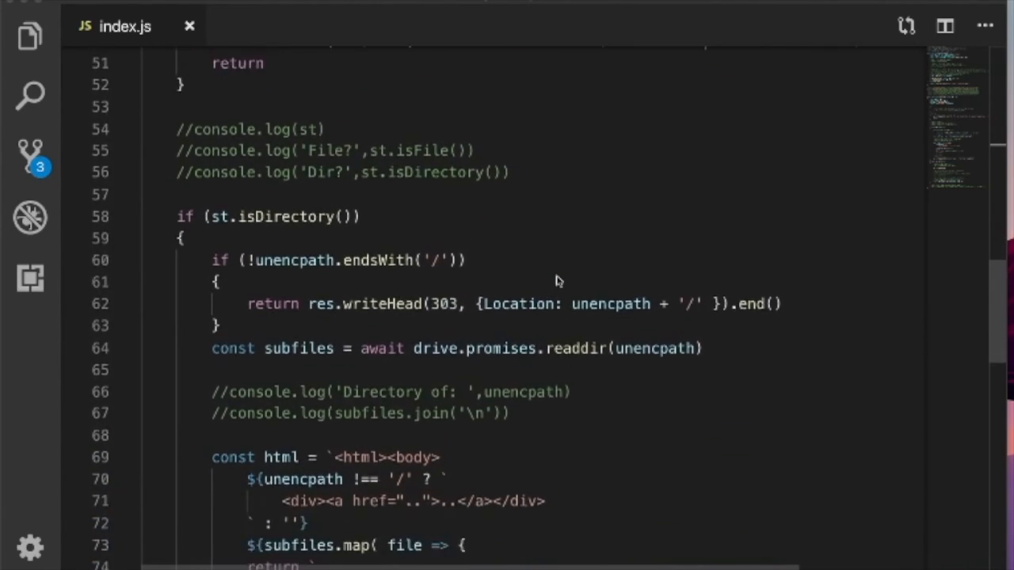
{"action": "scroll", "scroll_direction": "down", "scroll_amount": 3}
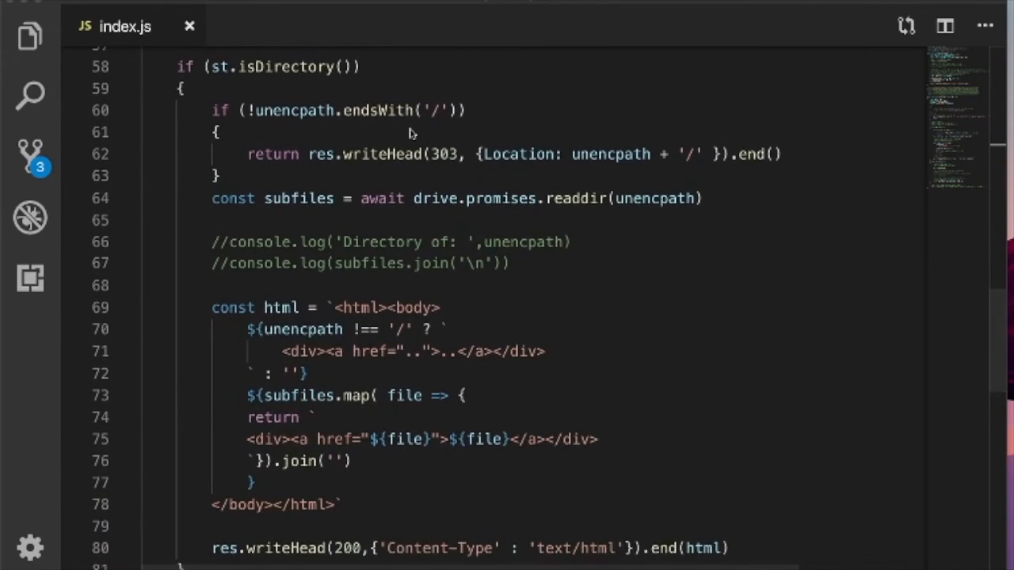
{"action": "mouse_move", "coordinate": [698, 188]}
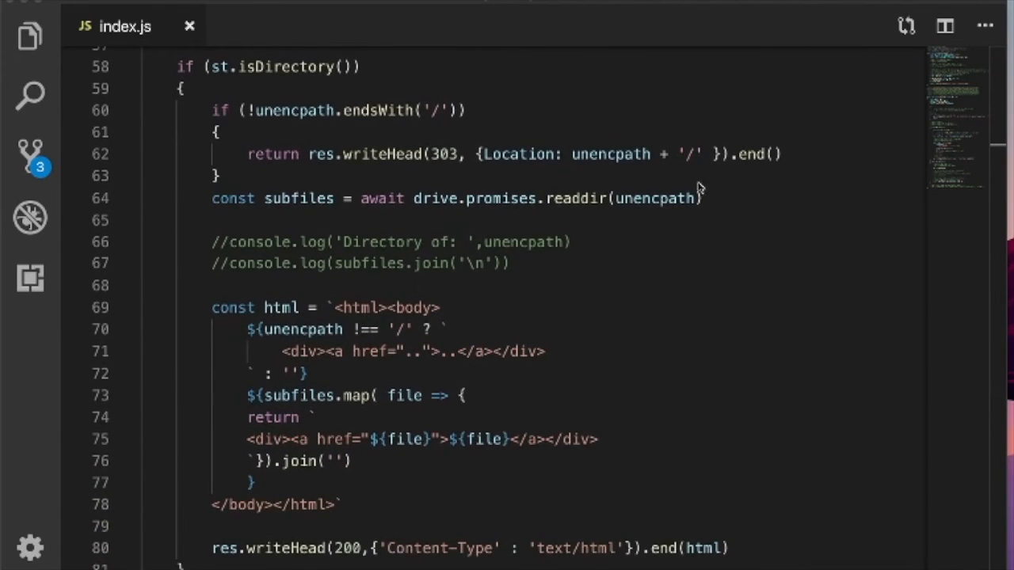
{"action": "mouse_move", "coordinate": [537, 164]}
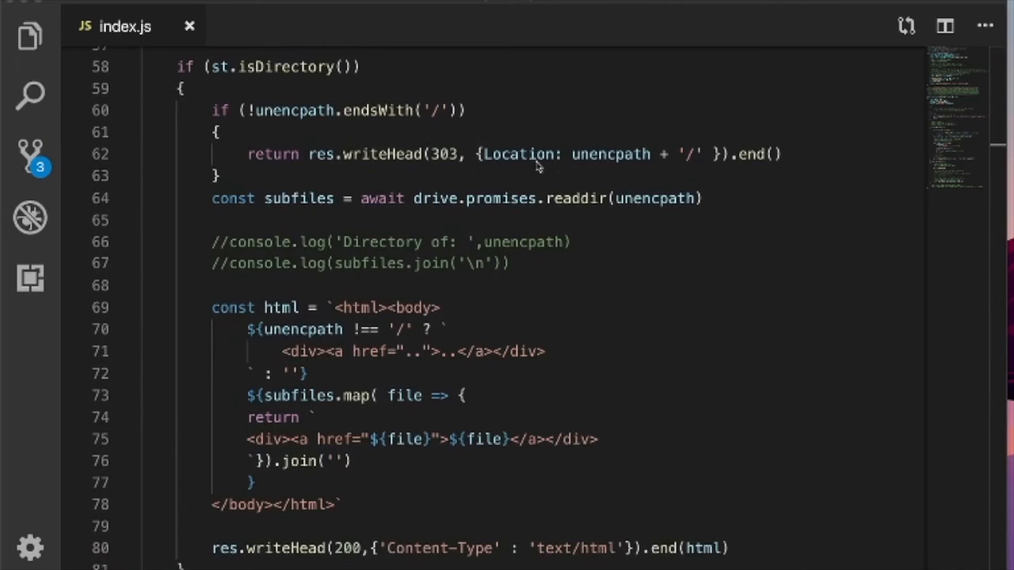
{"action": "mouse_move", "coordinate": [655, 219]}
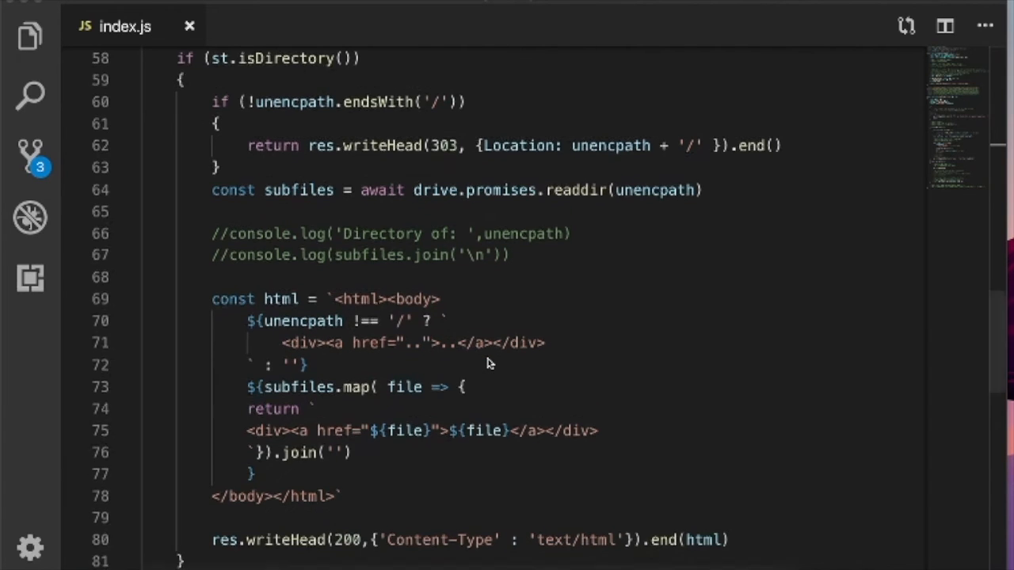
{"action": "scroll", "scroll_direction": "down", "scroll_amount": 3}
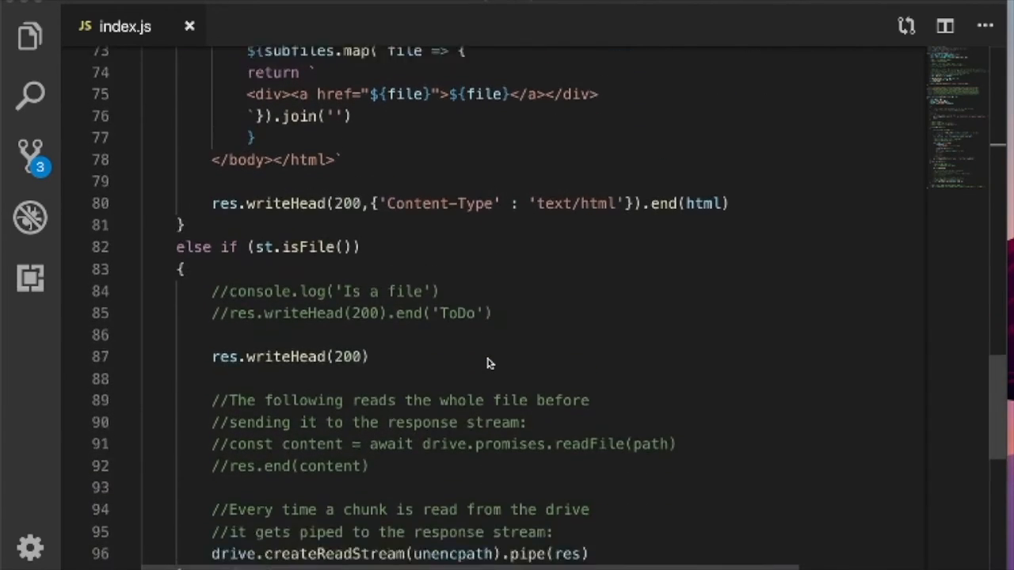
Step: Scroll index.js to its end, reaching the listen(8080) call and the commented main calls
{"action": "scroll", "scroll_direction": "down", "scroll_amount": 3}
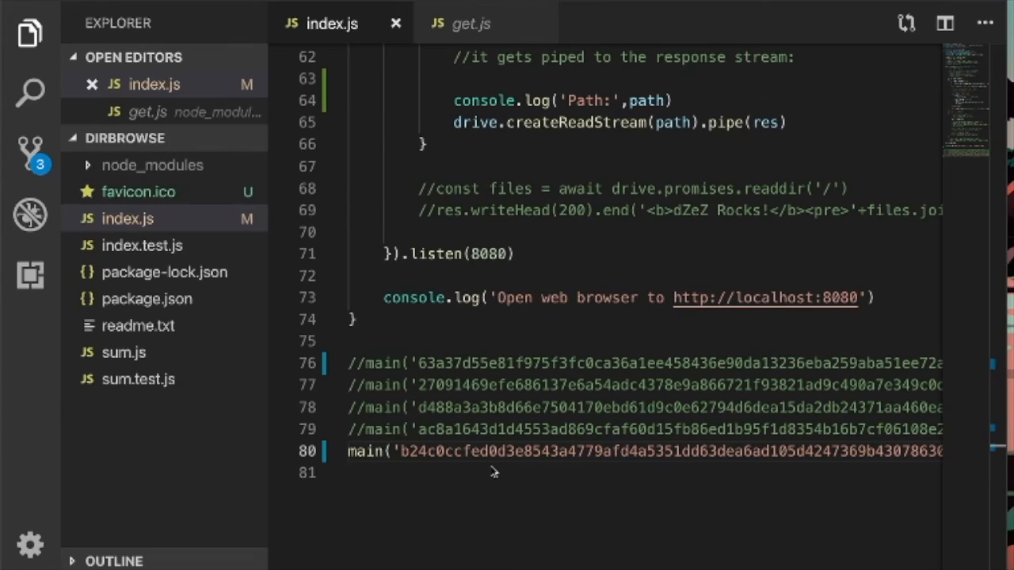
{"action": "mouse_move", "coordinate": [234, 532]}
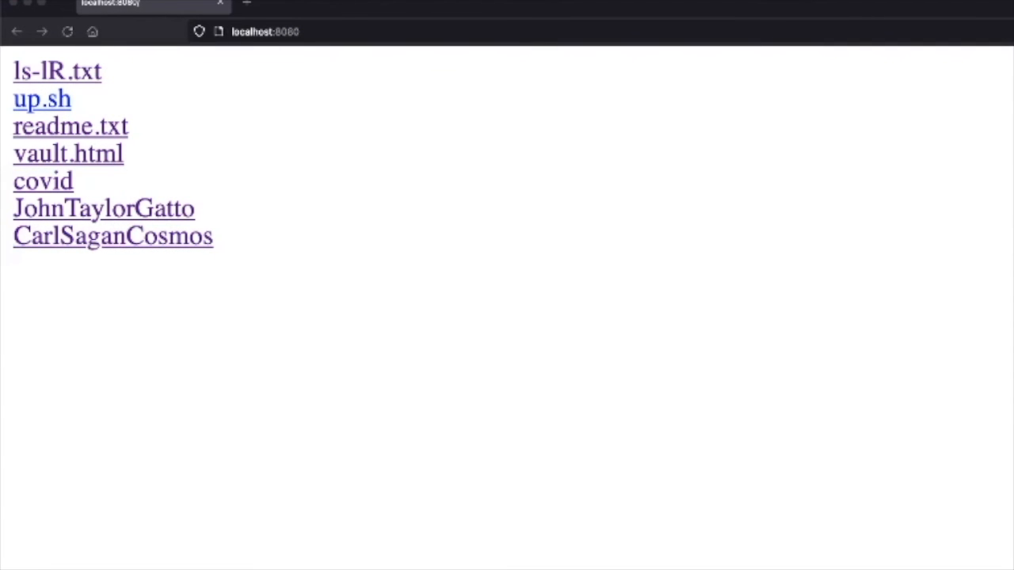
{"action": "mouse_move", "coordinate": [218, 272]}
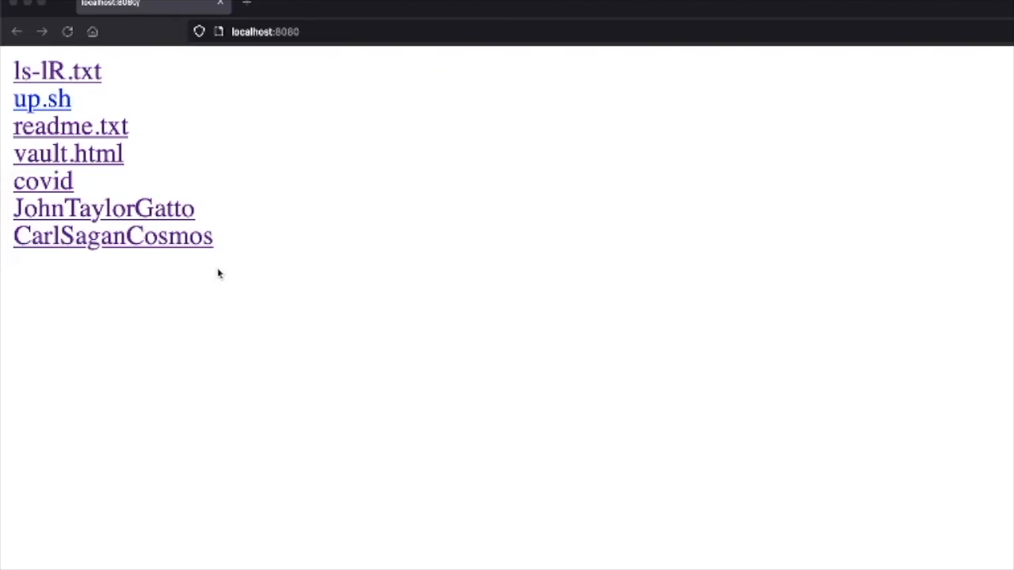
{"action": "mouse_move", "coordinate": [89, 159]}
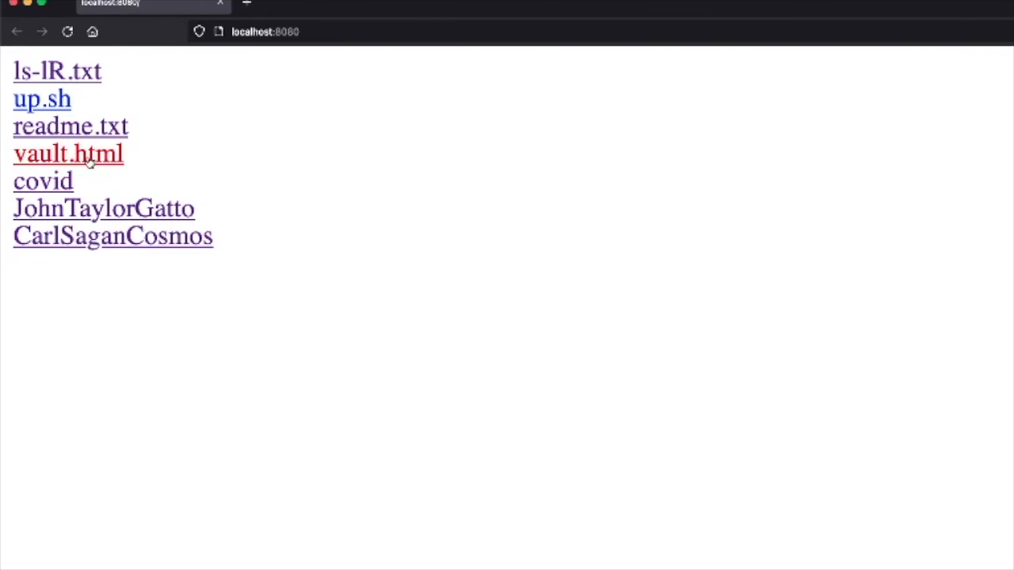
Step: Follow the vault.html link from the localhost:8080 root listing
{"action": "left_click", "coordinate": [67, 154]}
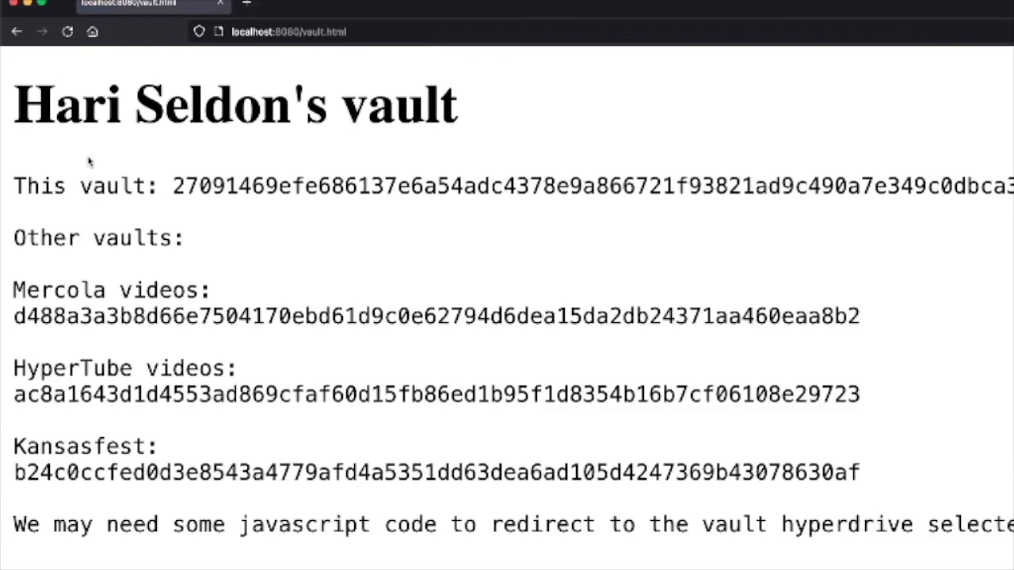
{"action": "mouse_move", "coordinate": [285, 548]}
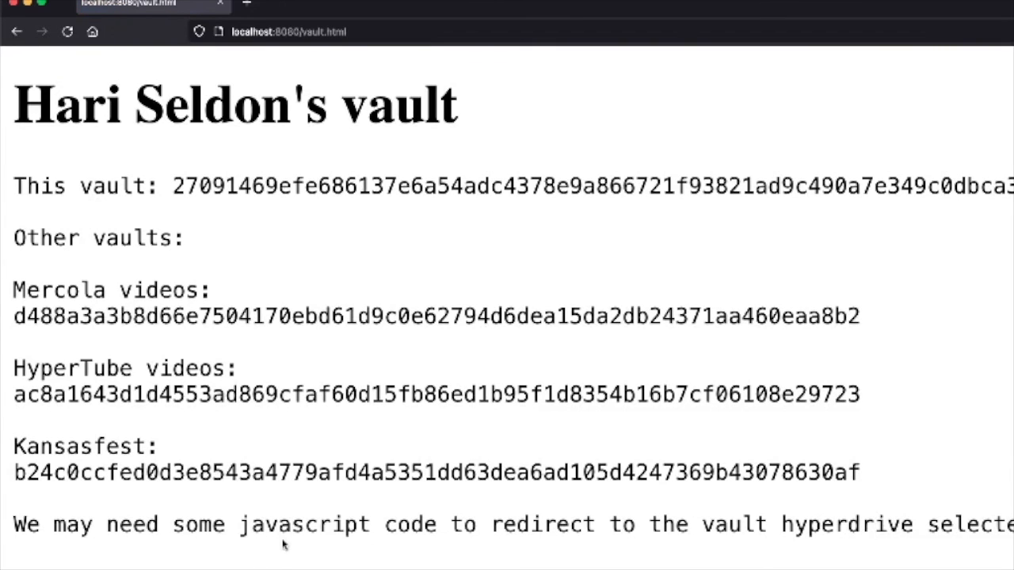
{"action": "mouse_move", "coordinate": [80, 322]}
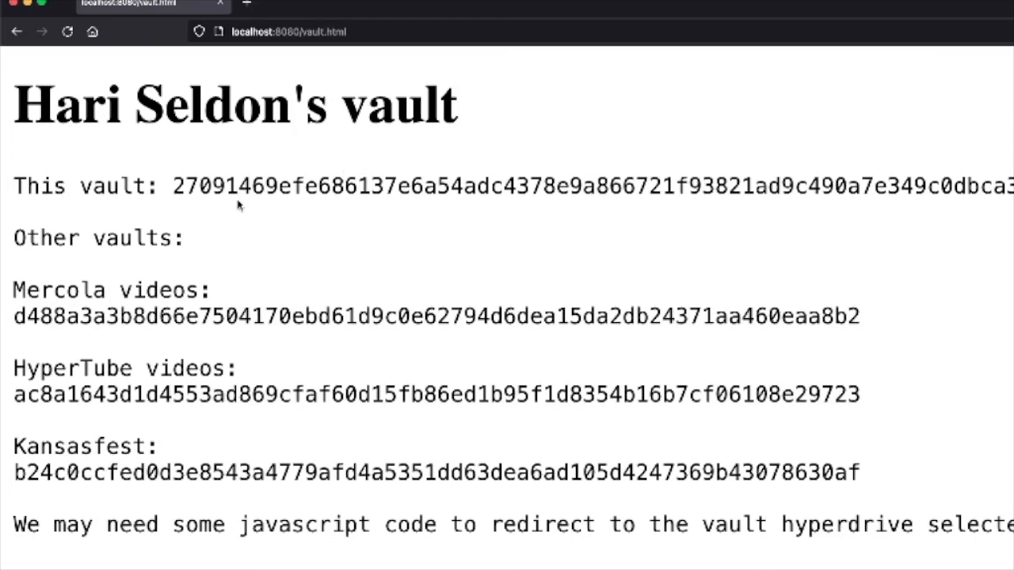
{"action": "mouse_move", "coordinate": [197, 228]}
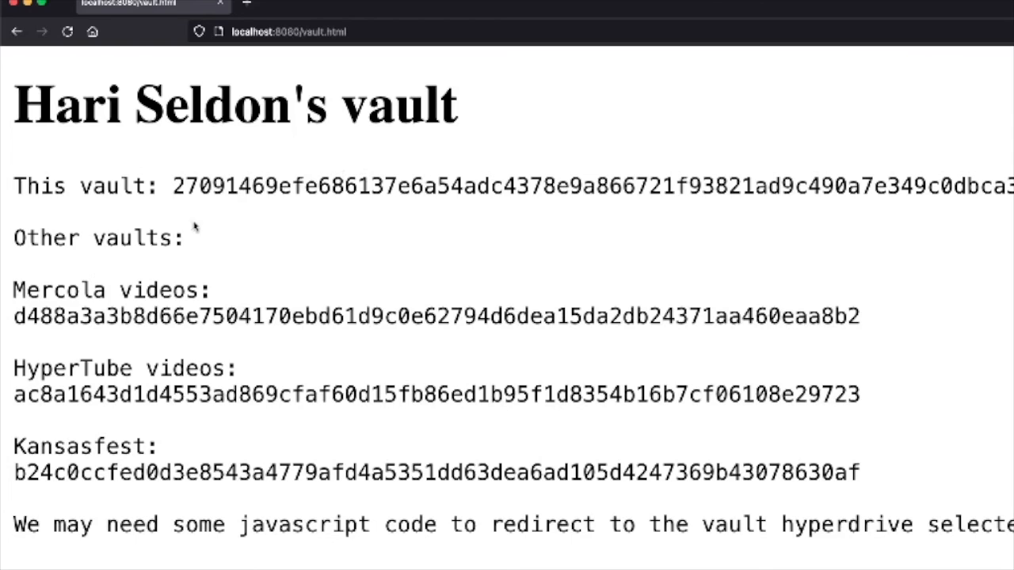
{"action": "mouse_move", "coordinate": [19, 298]}
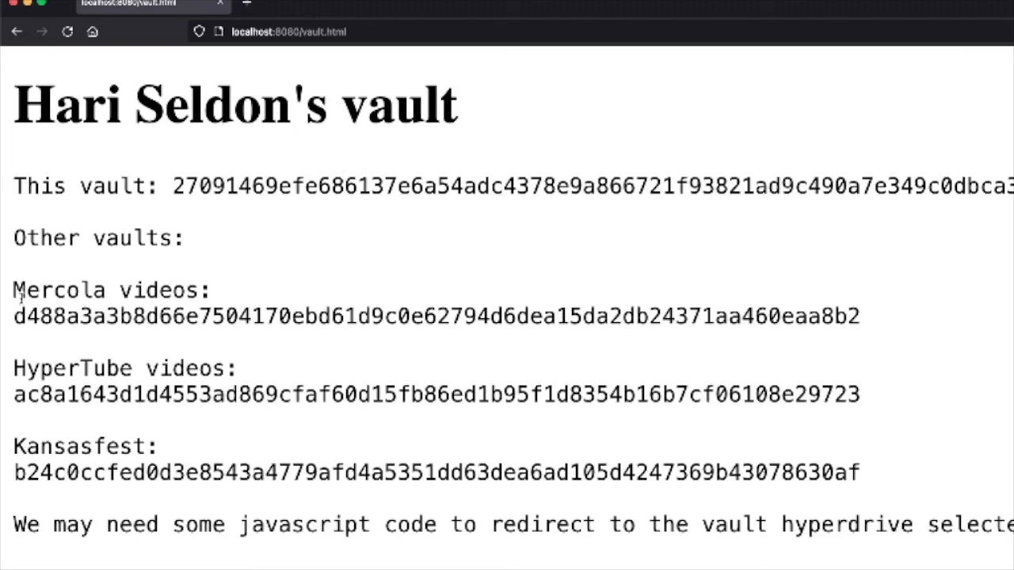
{"action": "mouse_move", "coordinate": [387, 289]}
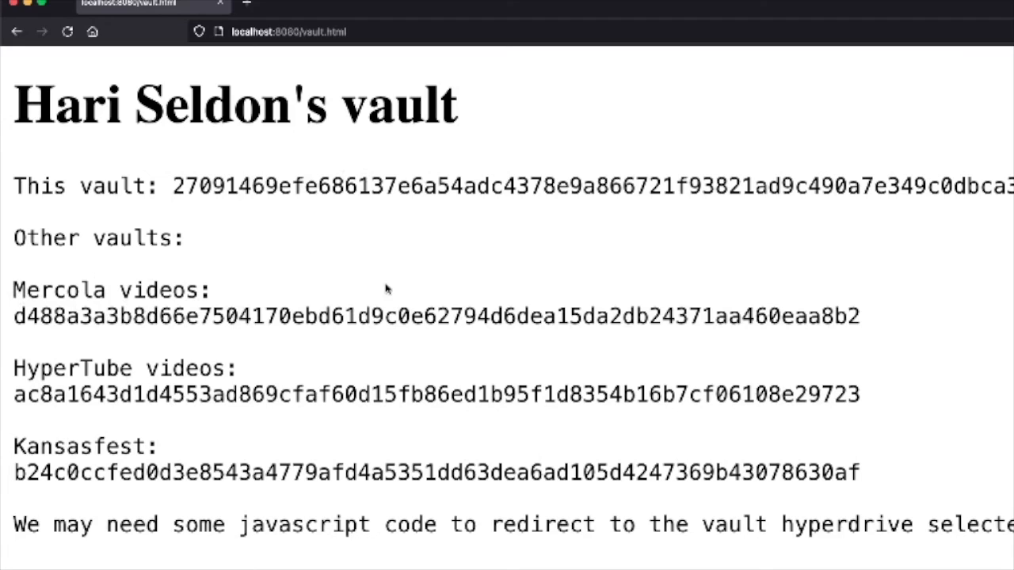
{"action": "mouse_move", "coordinate": [63, 233]}
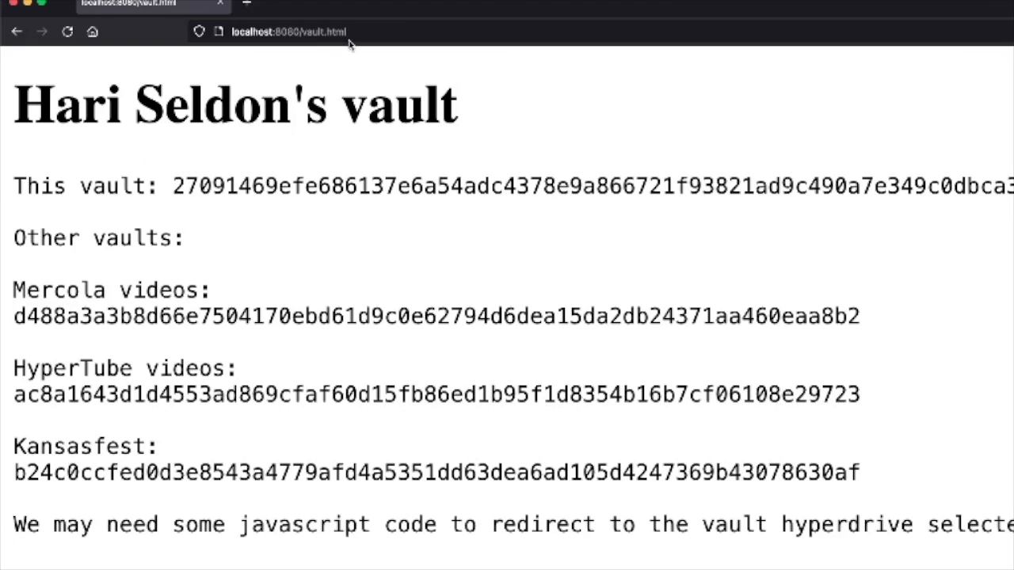
{"action": "mouse_move", "coordinate": [76, 272]}
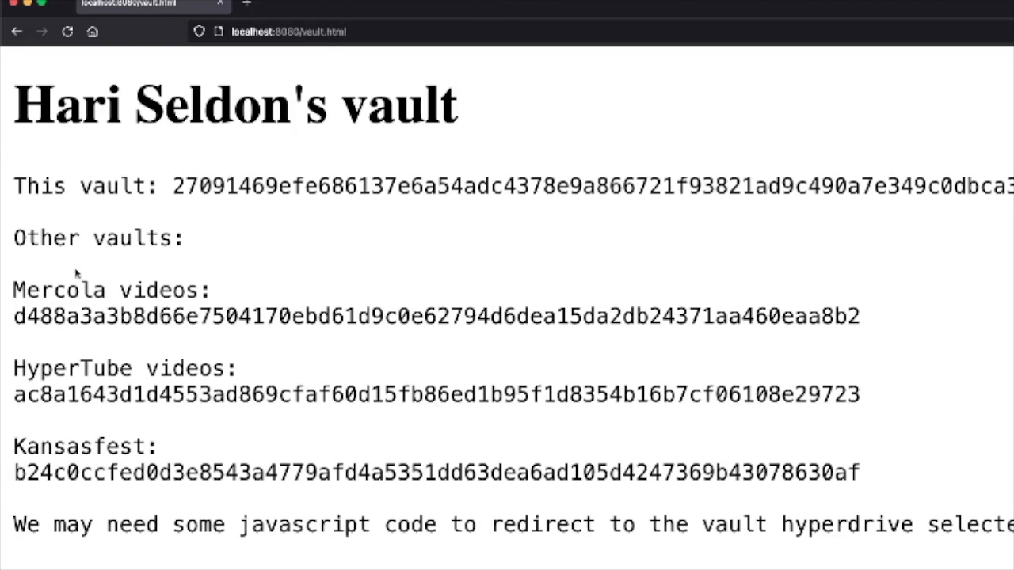
{"action": "mouse_move", "coordinate": [70, 327]}
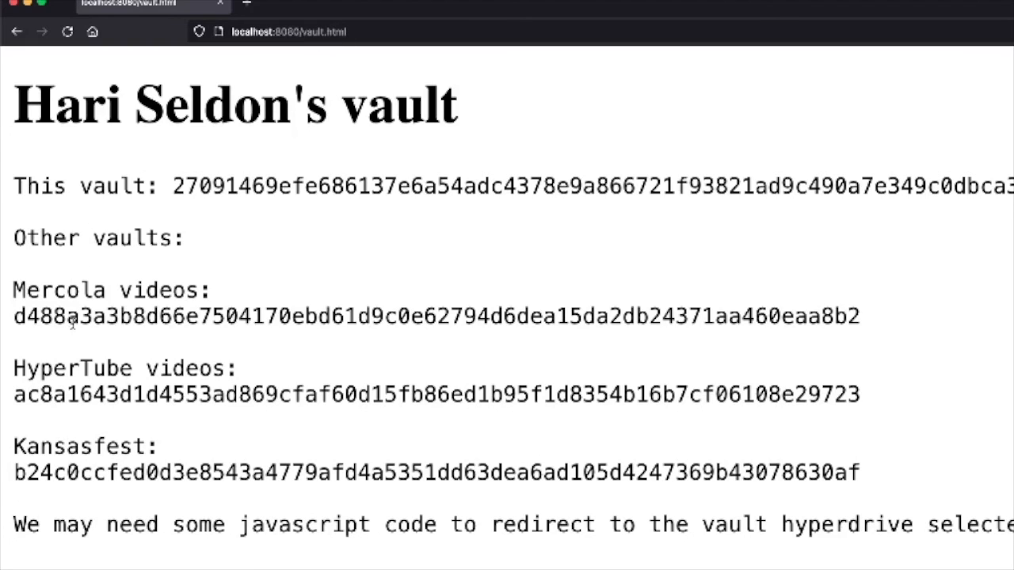
{"action": "mouse_move", "coordinate": [244, 287]}
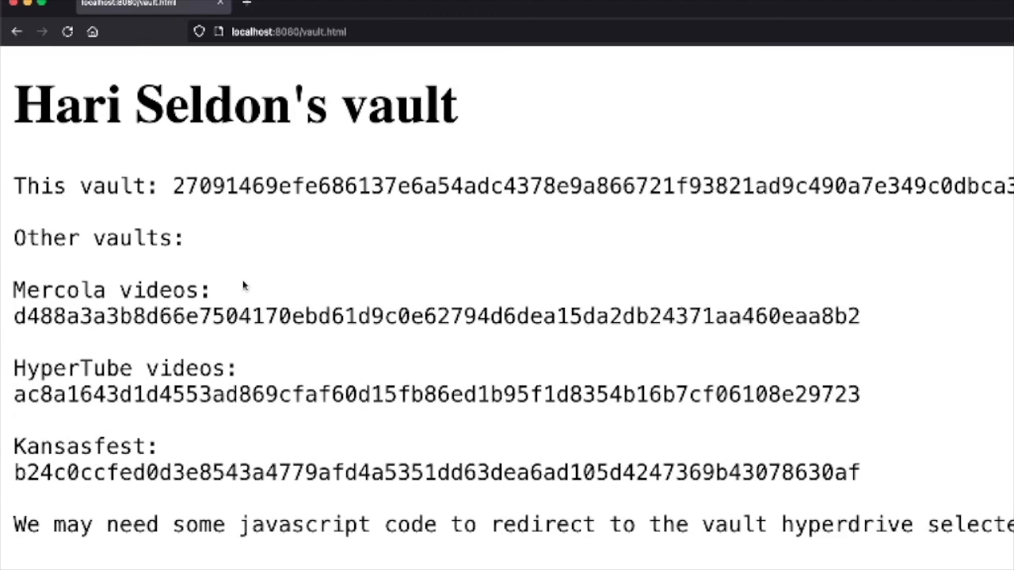
{"action": "mouse_move", "coordinate": [231, 237]}
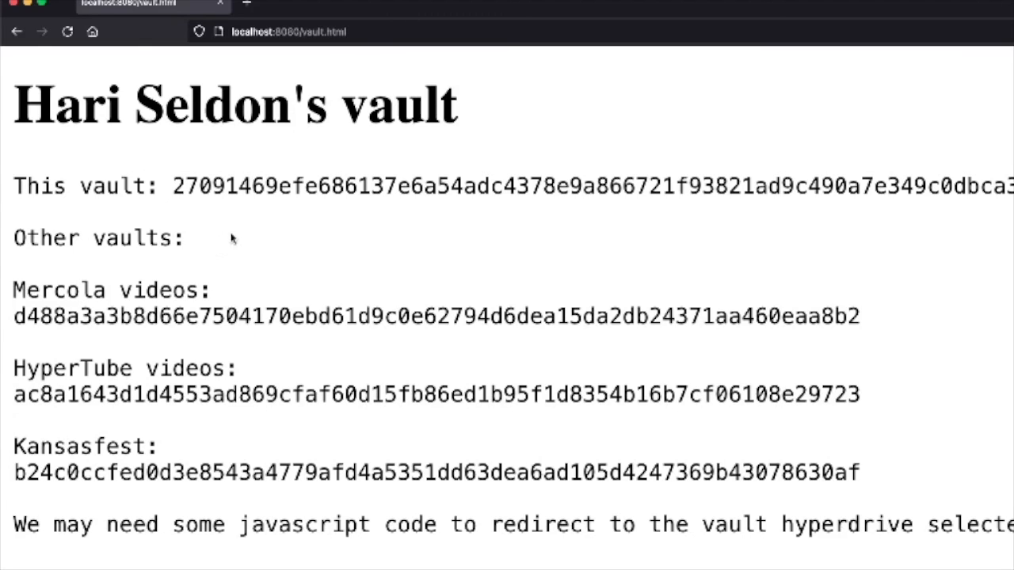
{"action": "mouse_move", "coordinate": [71, 285]}
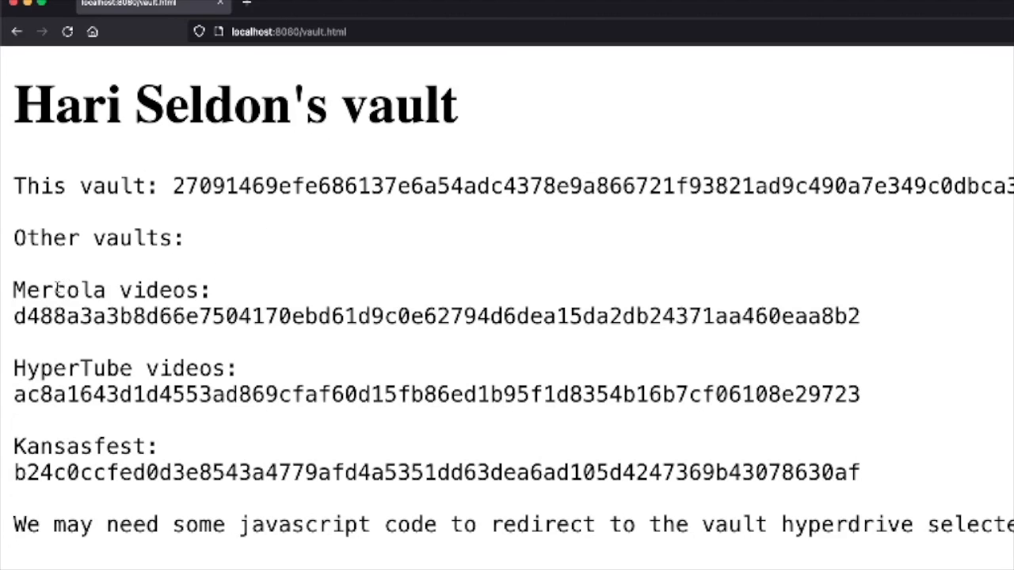
{"action": "mouse_move", "coordinate": [28, 313]}
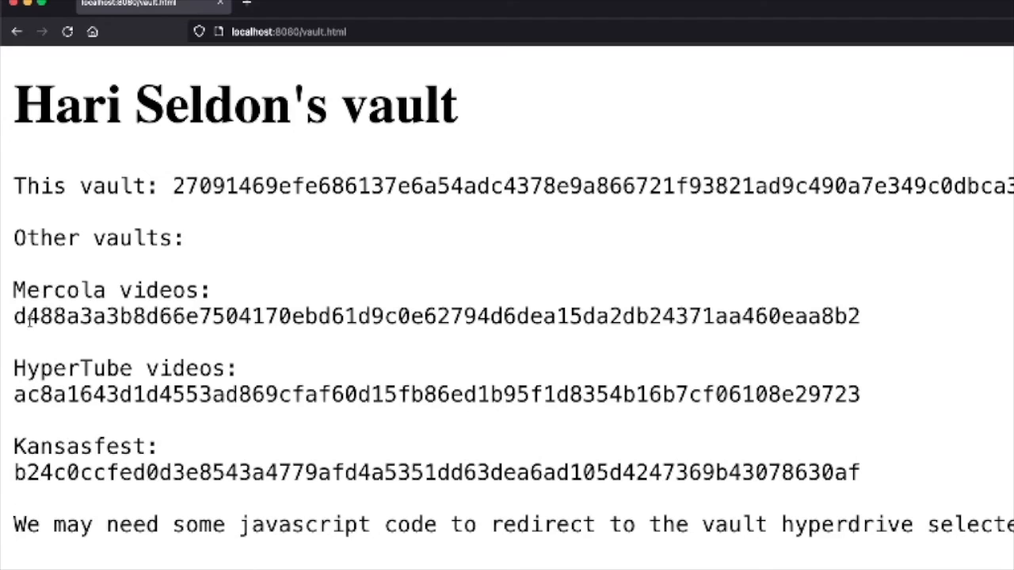
{"action": "mouse_move", "coordinate": [370, 351]}
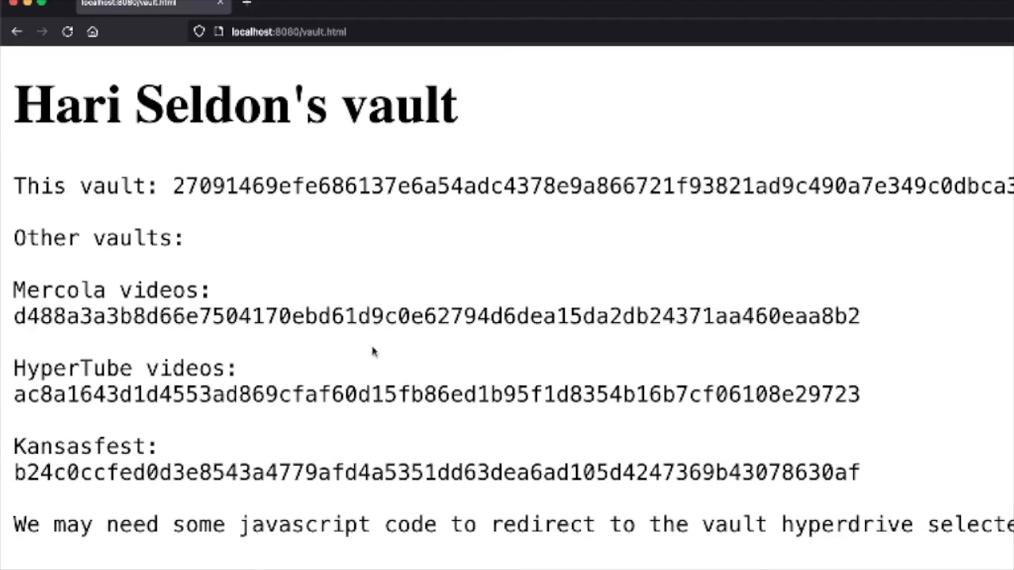
{"action": "mouse_move", "coordinate": [478, 336]}
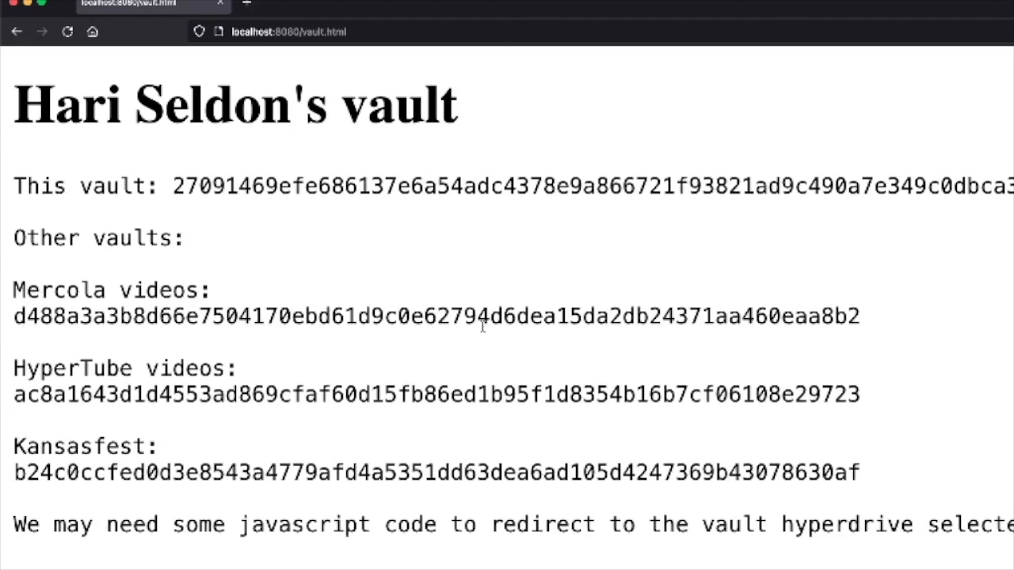